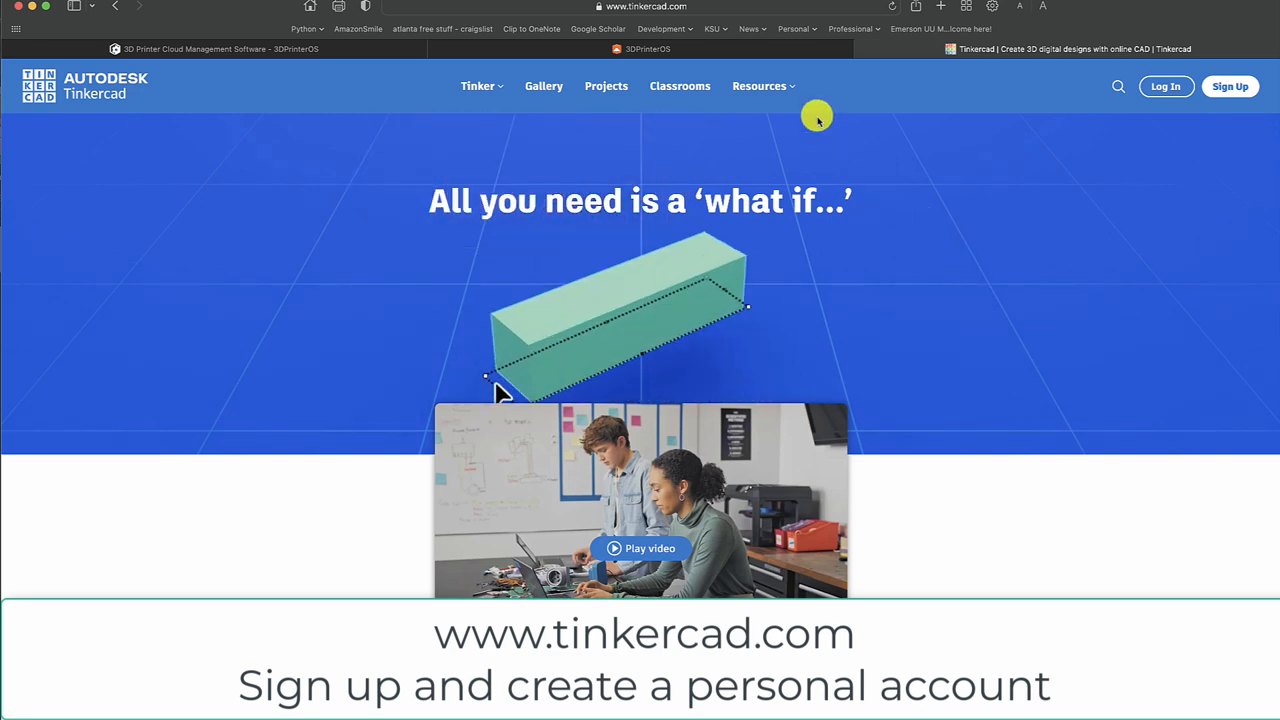
Step: Start Tinkercad sign-up and choose to create a personal account
click(640, 7)
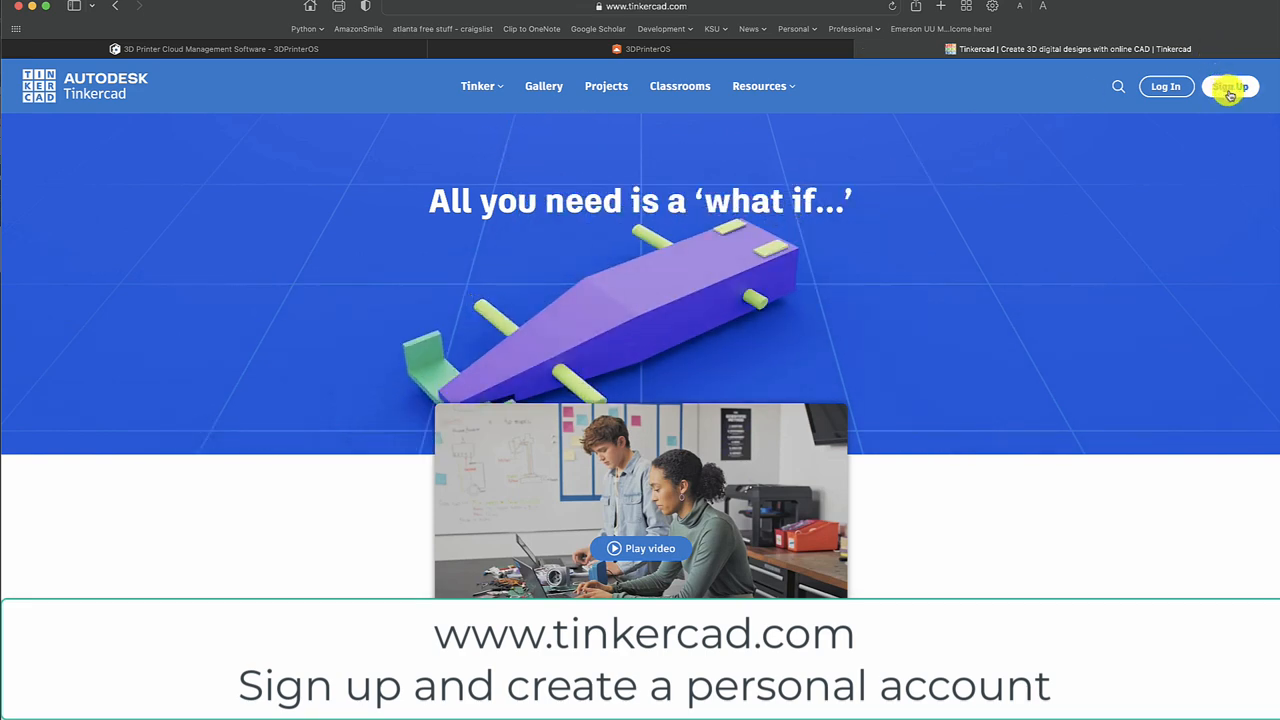
click(1229, 86)
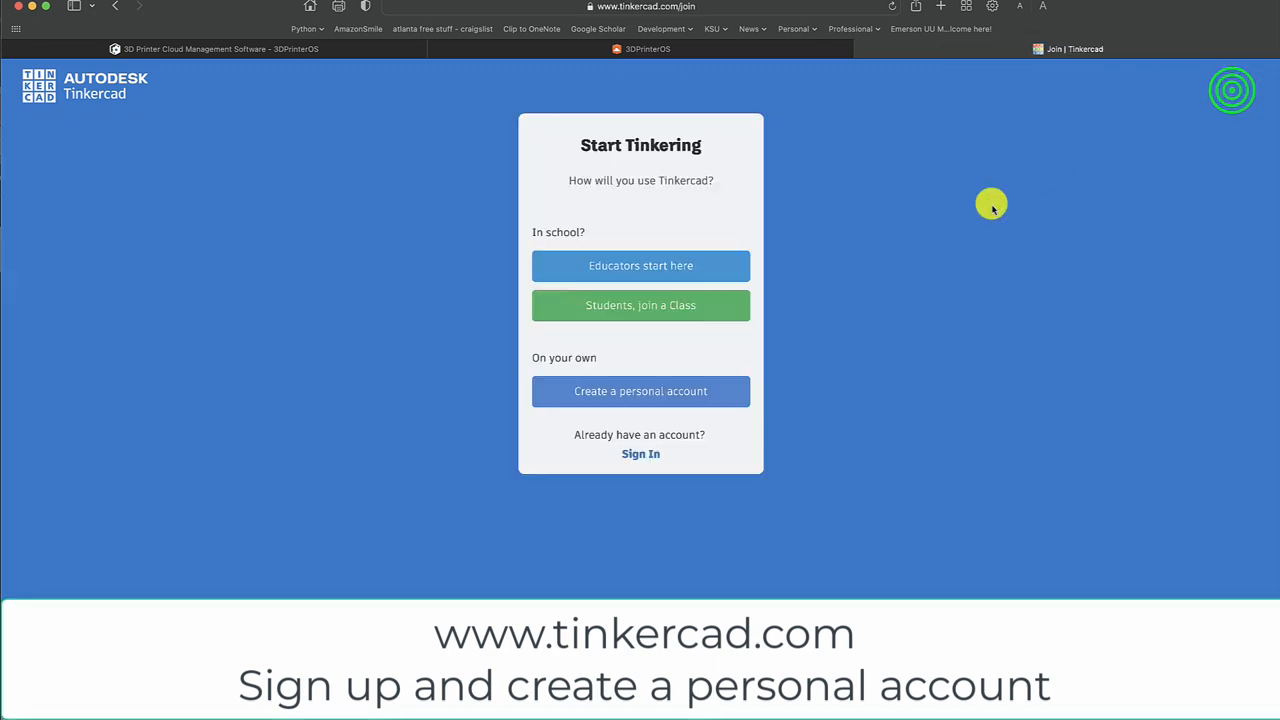
mouse_move(628, 391)
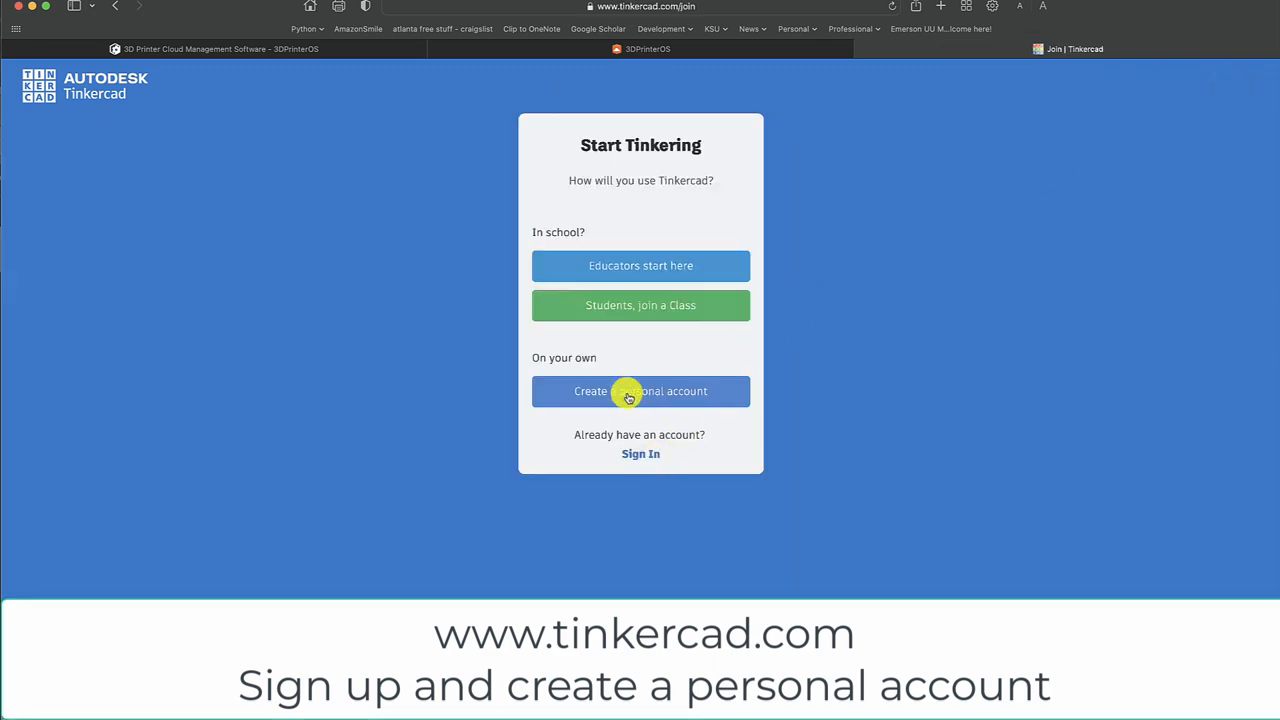
click(628, 391)
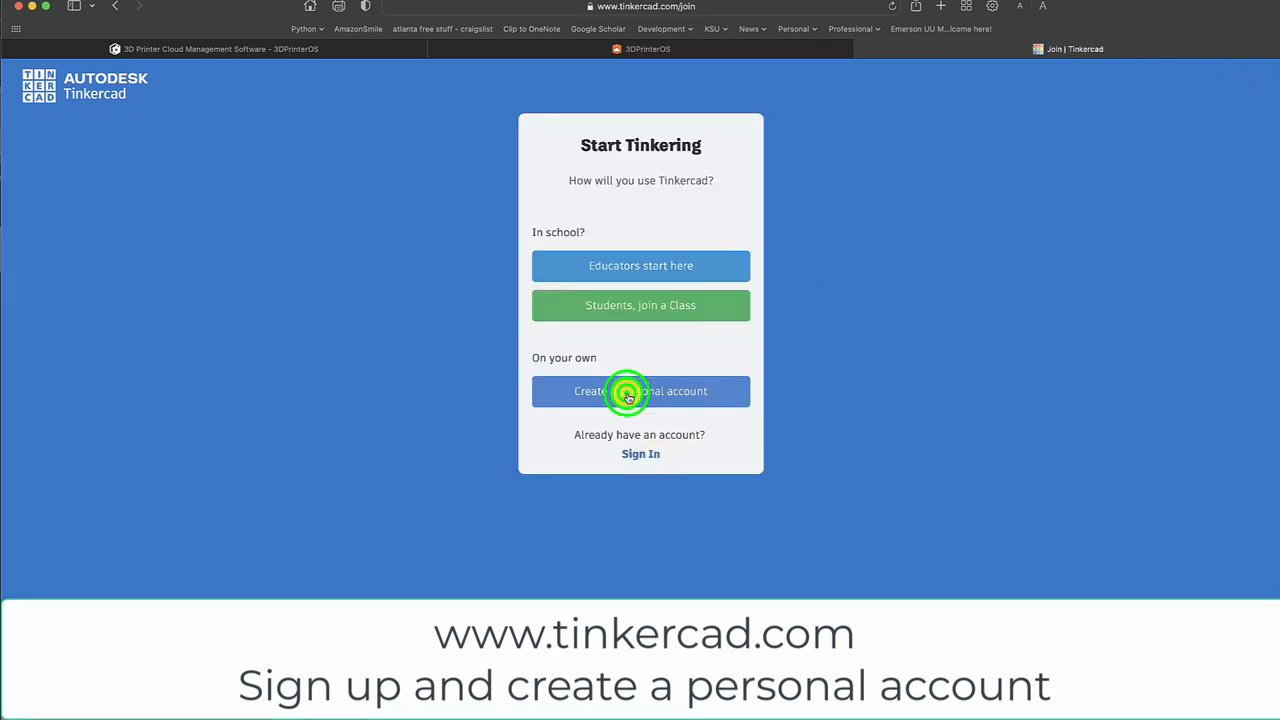
click(640, 391)
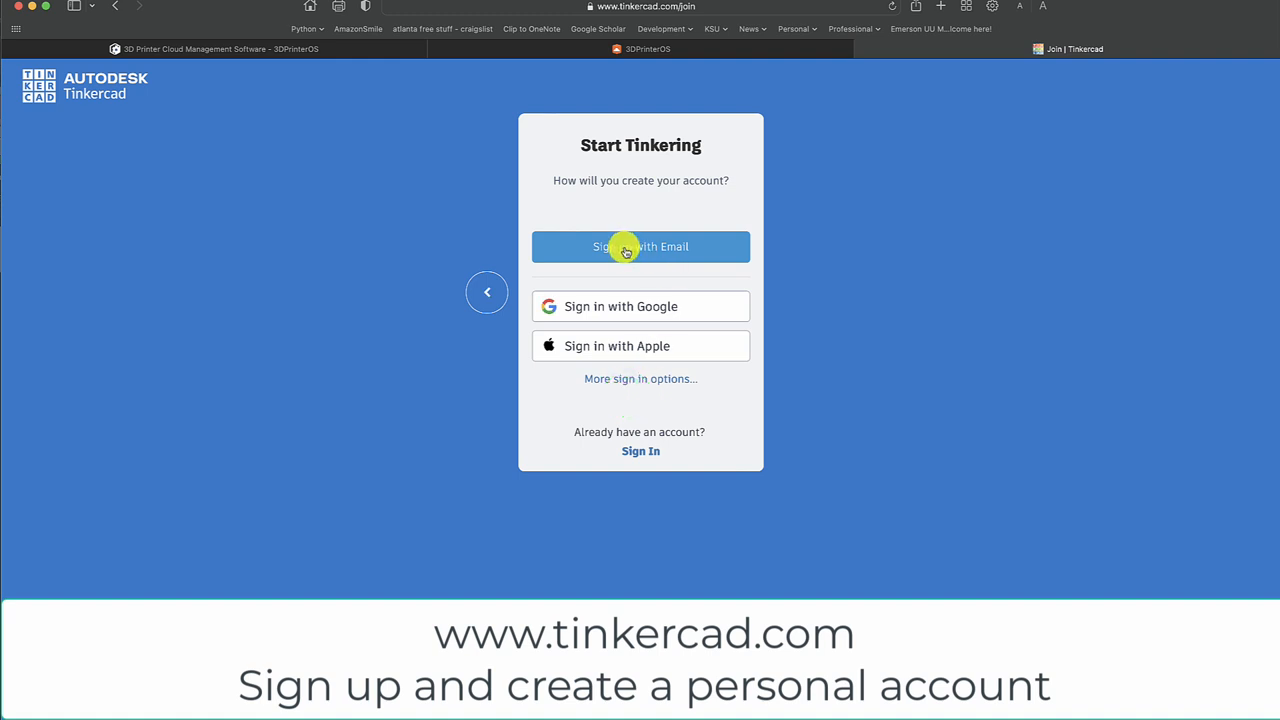
click(640, 247)
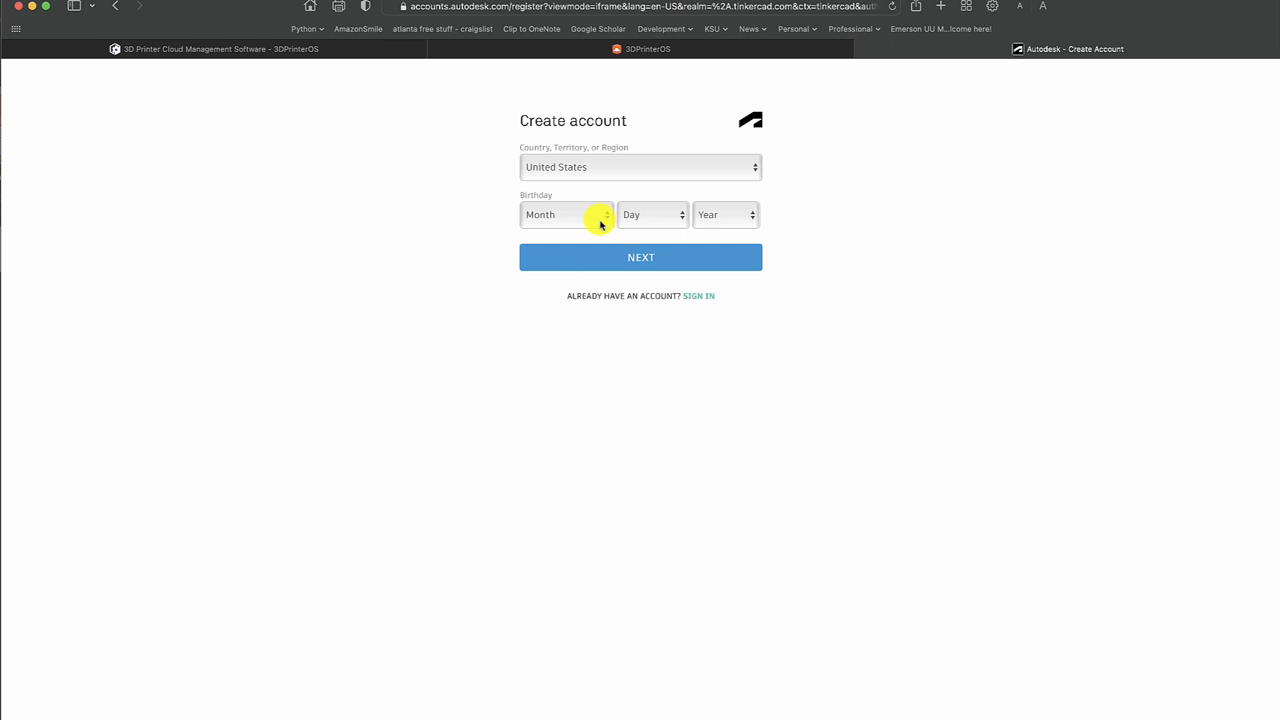
click(565, 214)
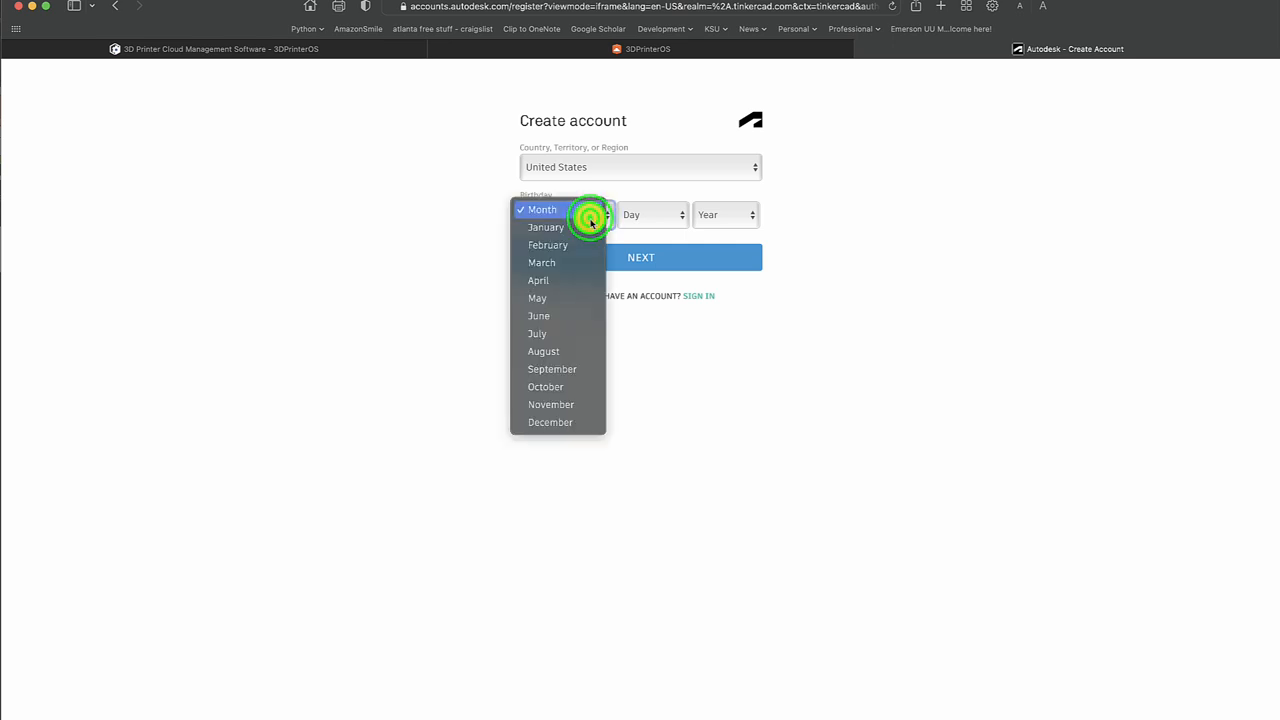
click(537, 333)
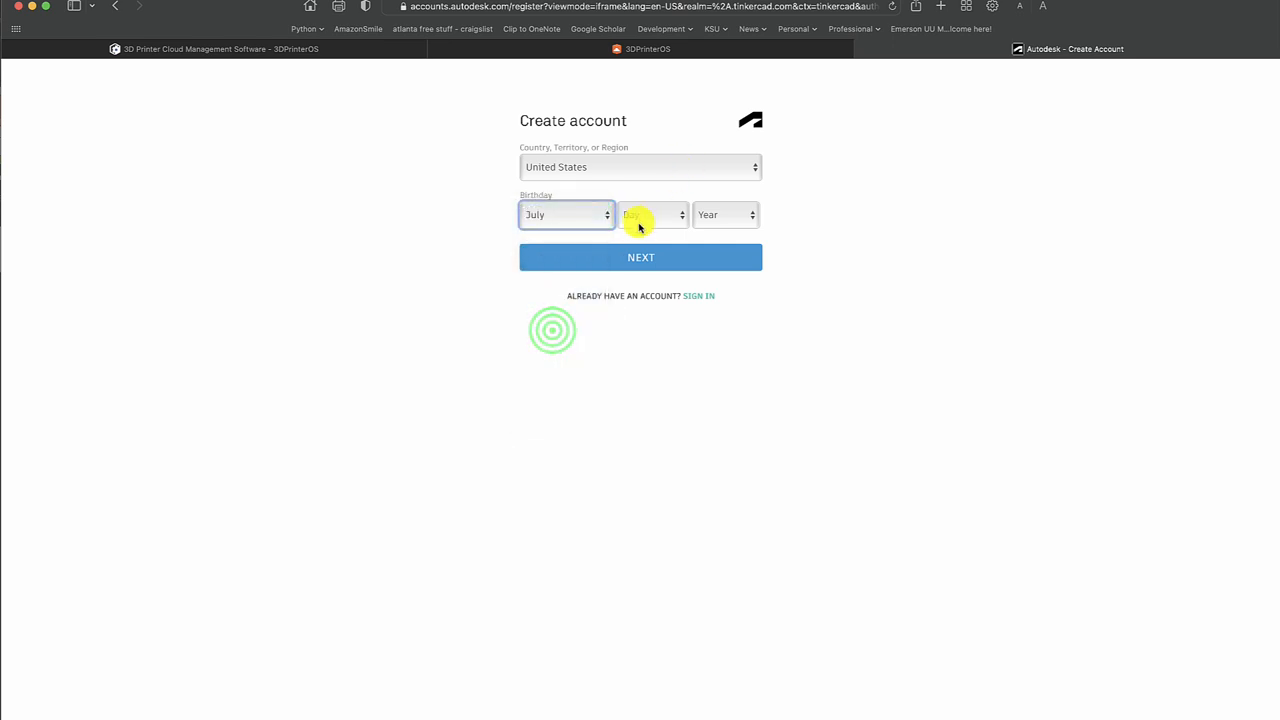
click(652, 214)
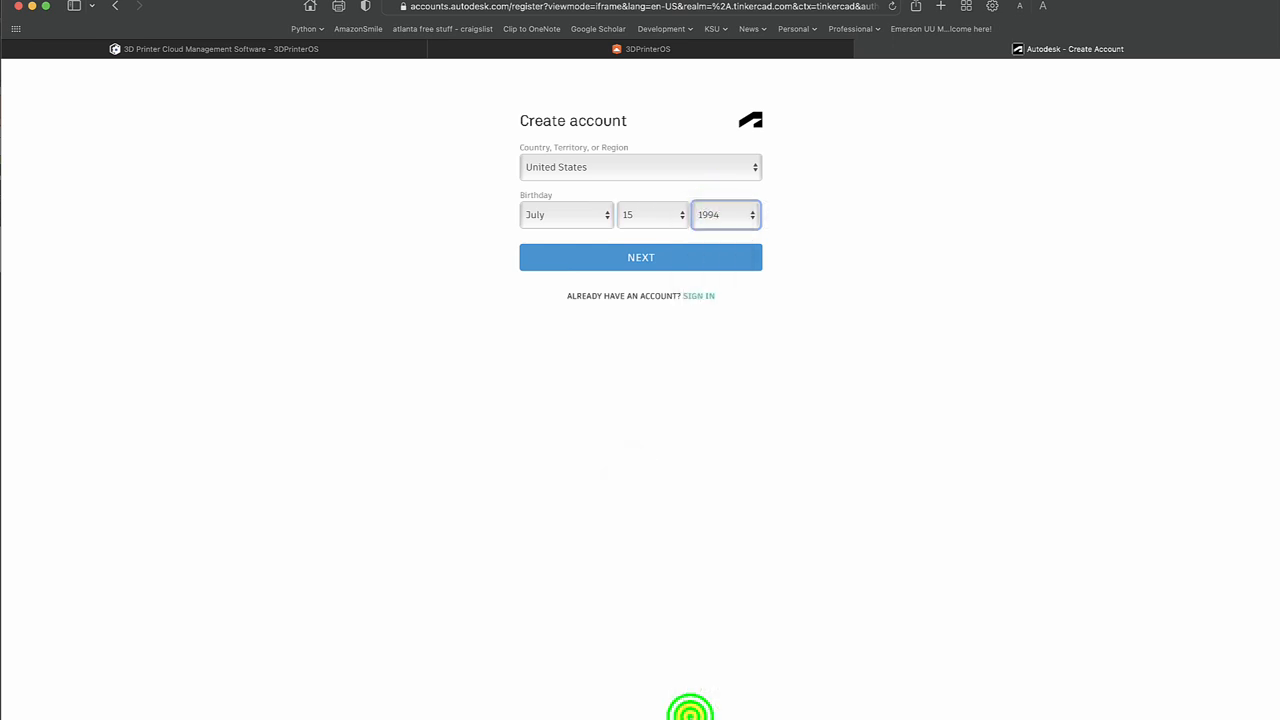
click(640, 257)
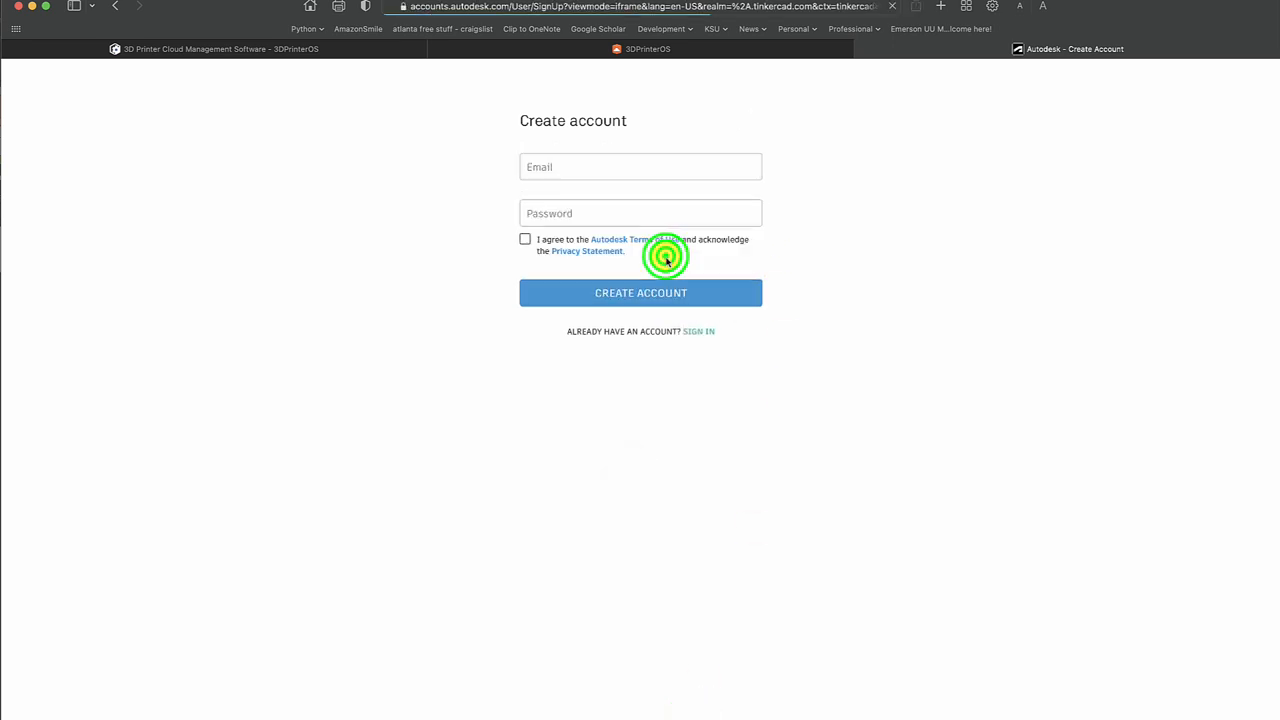
Step: Enter the school email, use a suggested password, accept the terms, and create the account
click(640, 166)
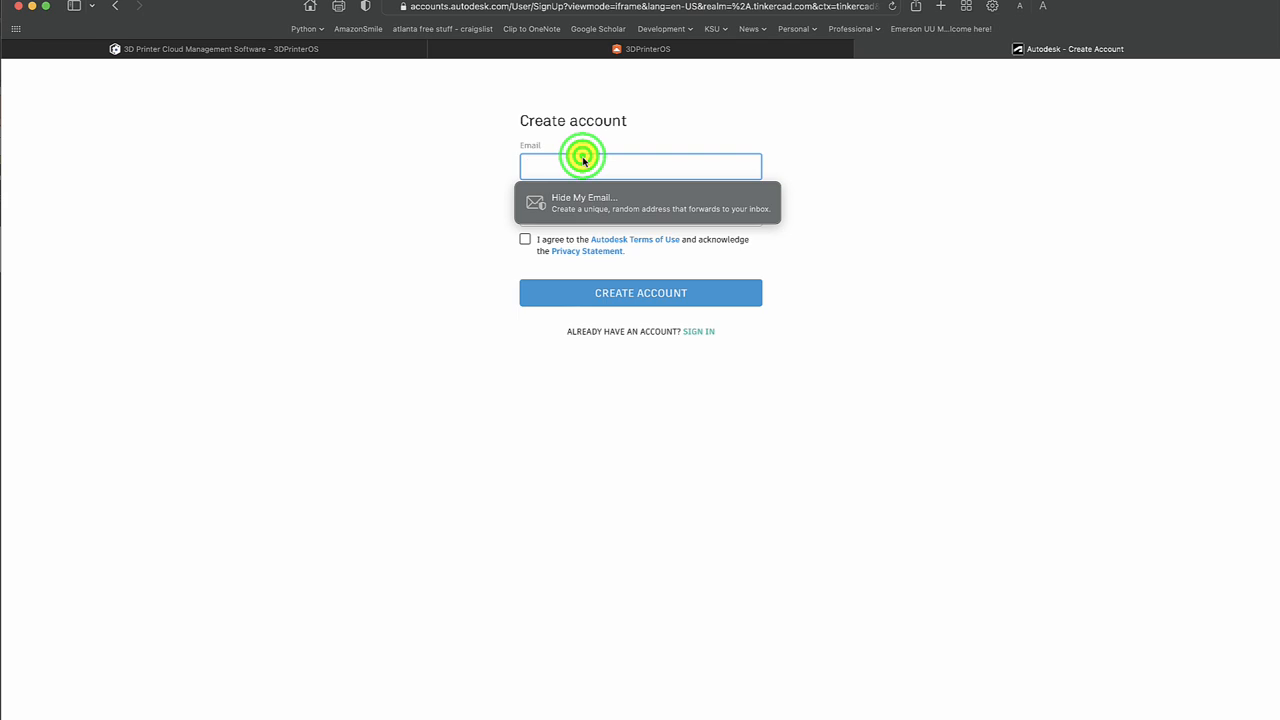
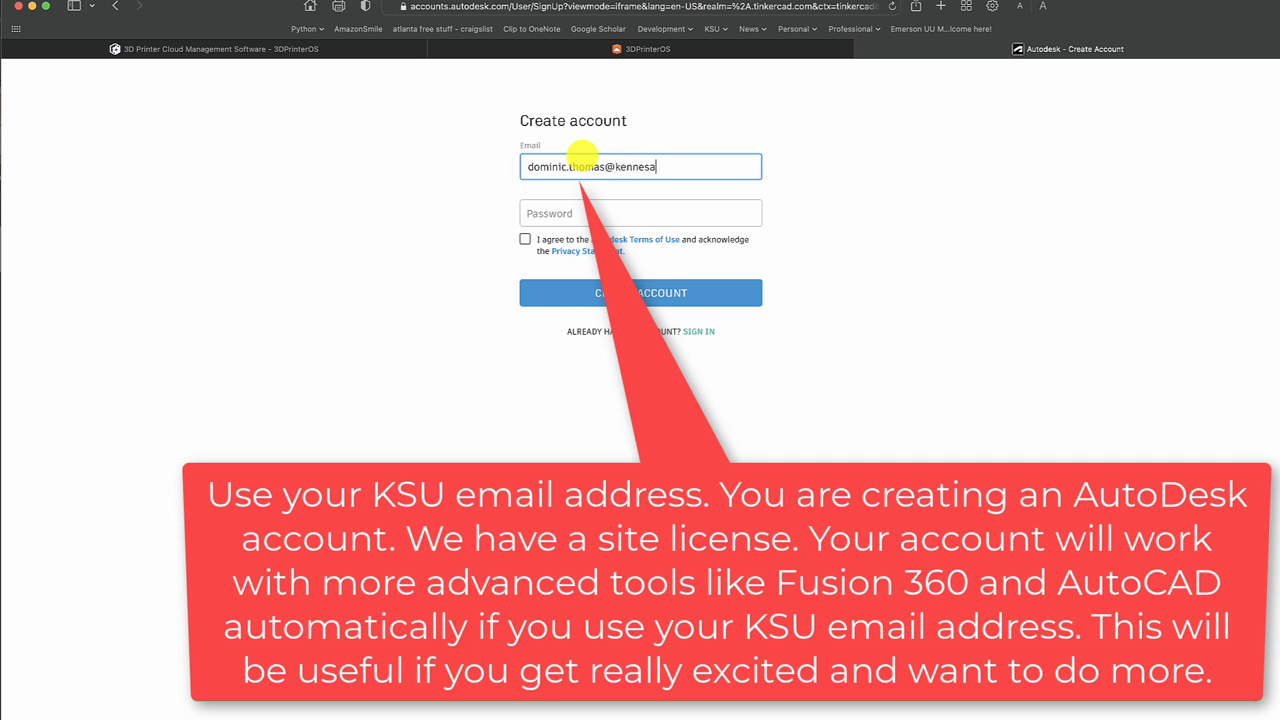
click(640, 212)
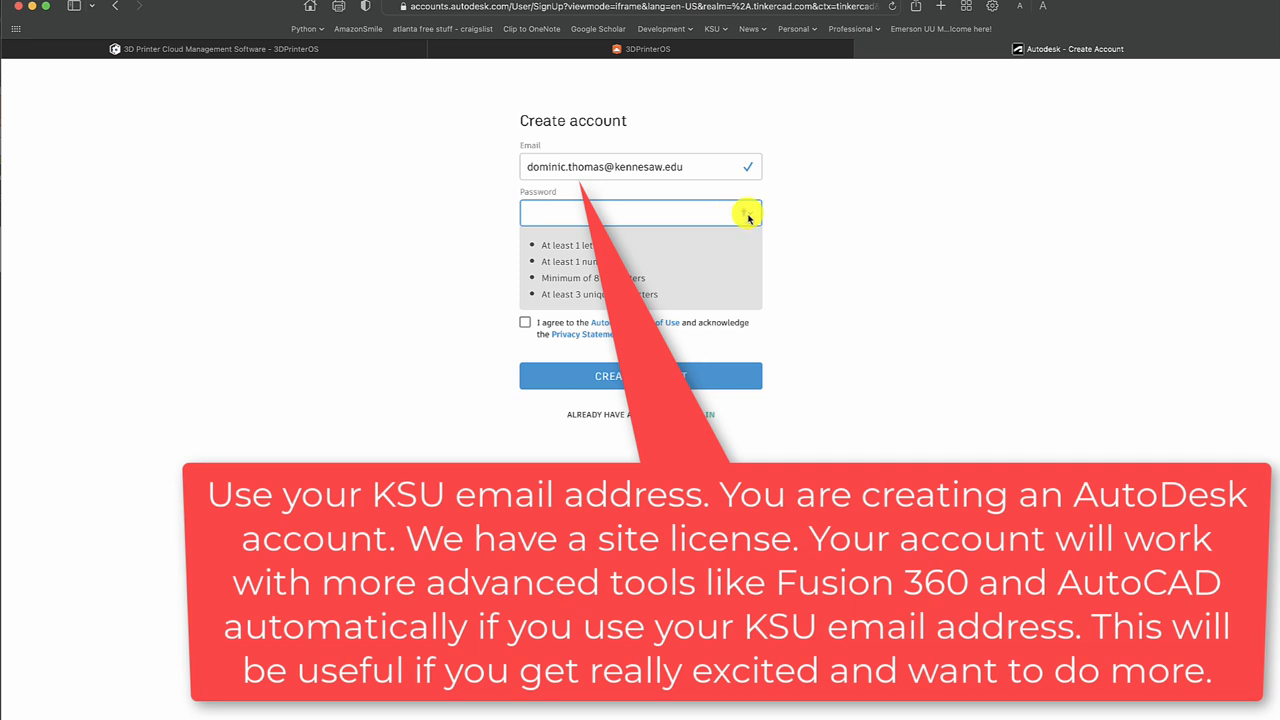
click(640, 212)
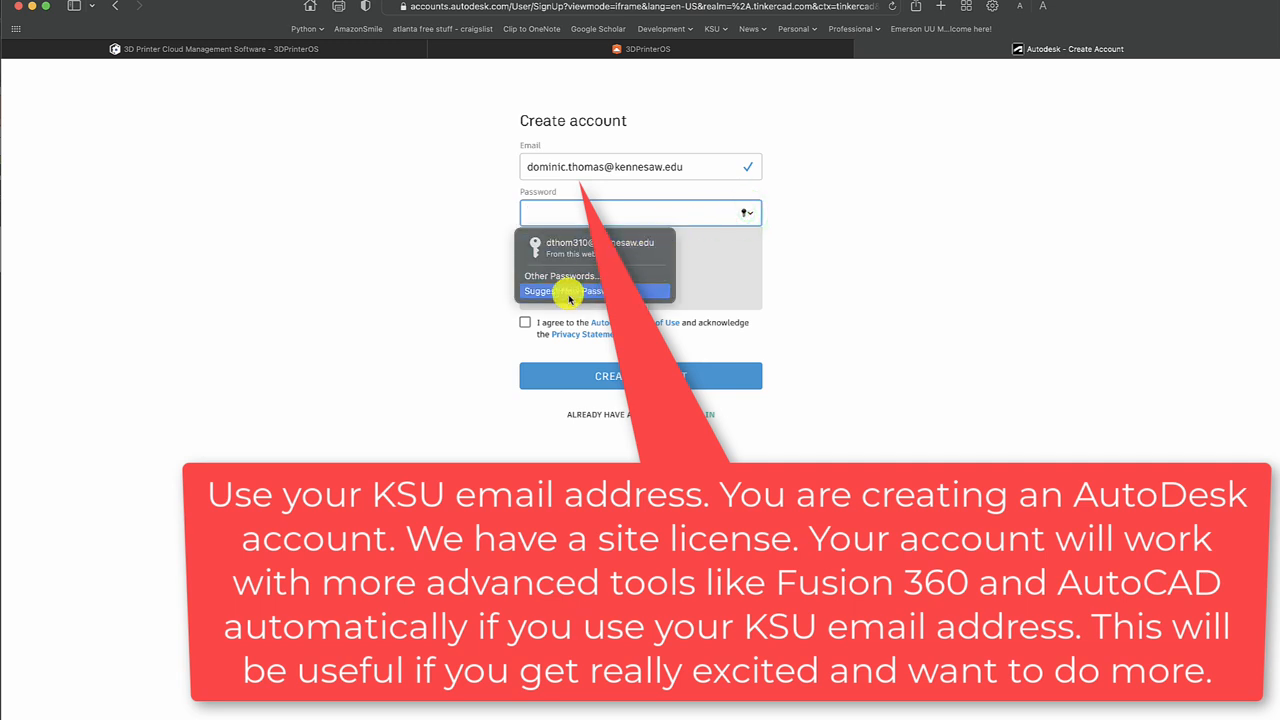
click(565, 291)
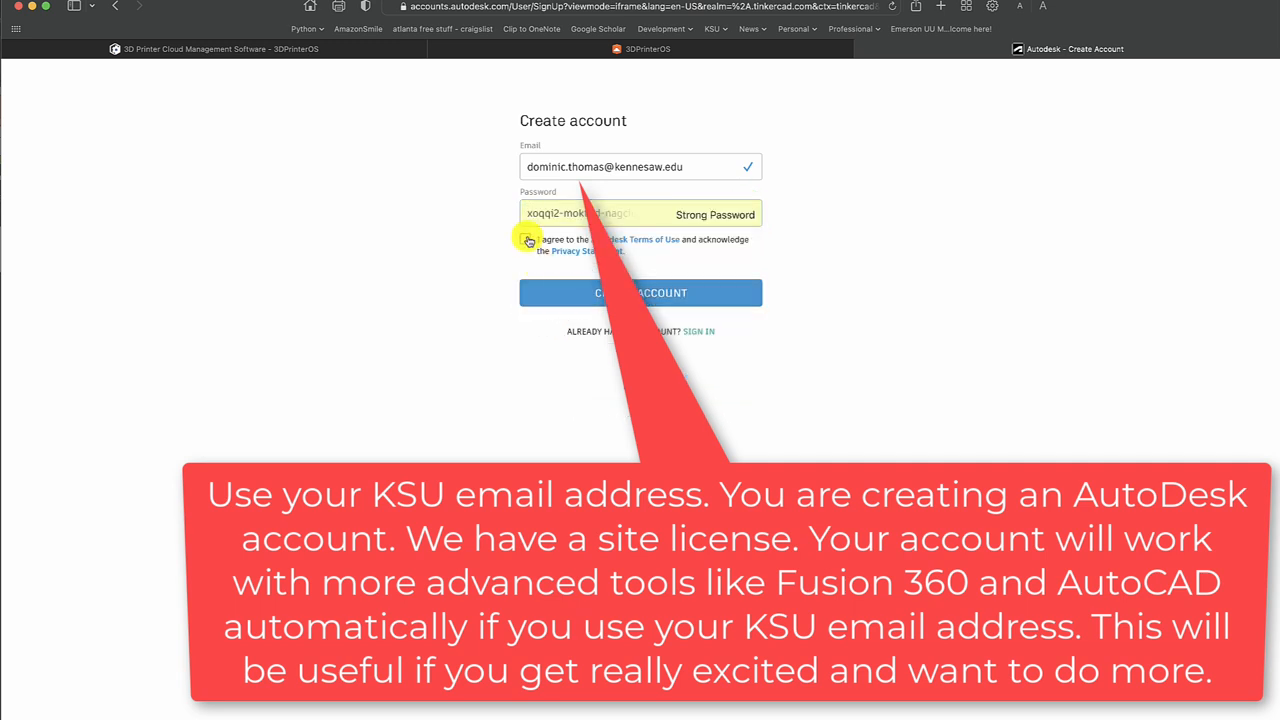
click(525, 239)
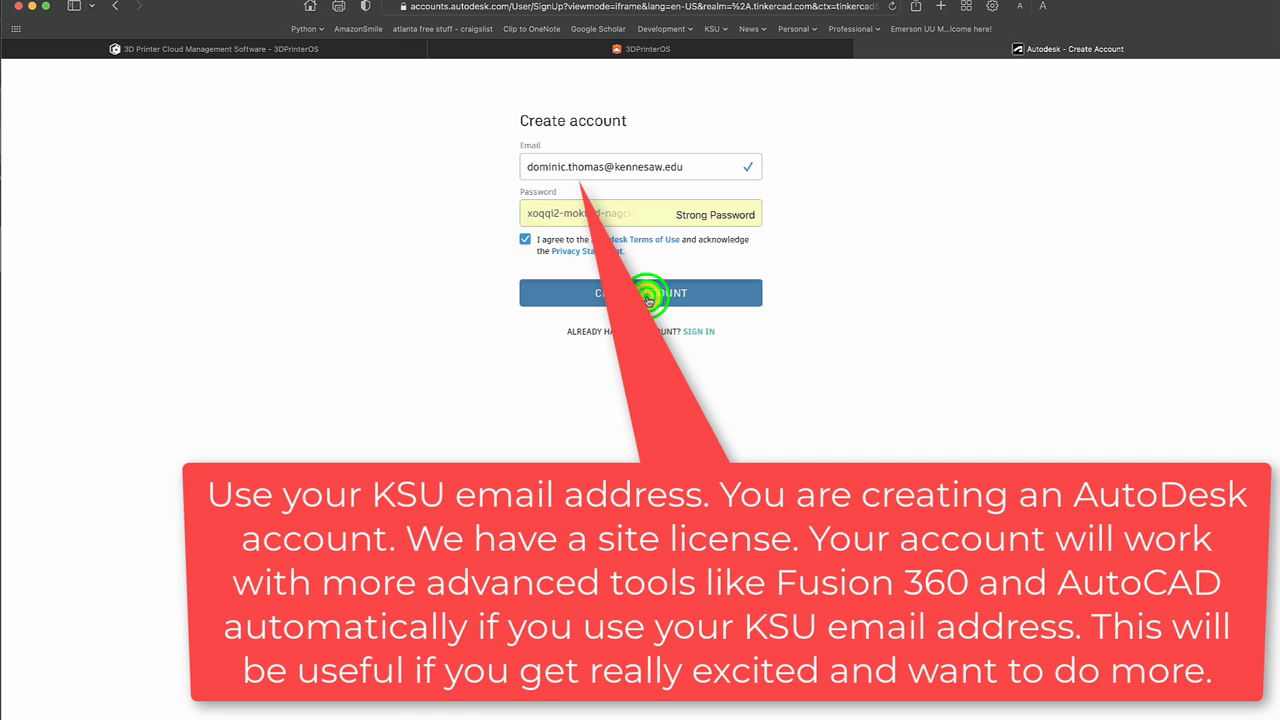
click(640, 293)
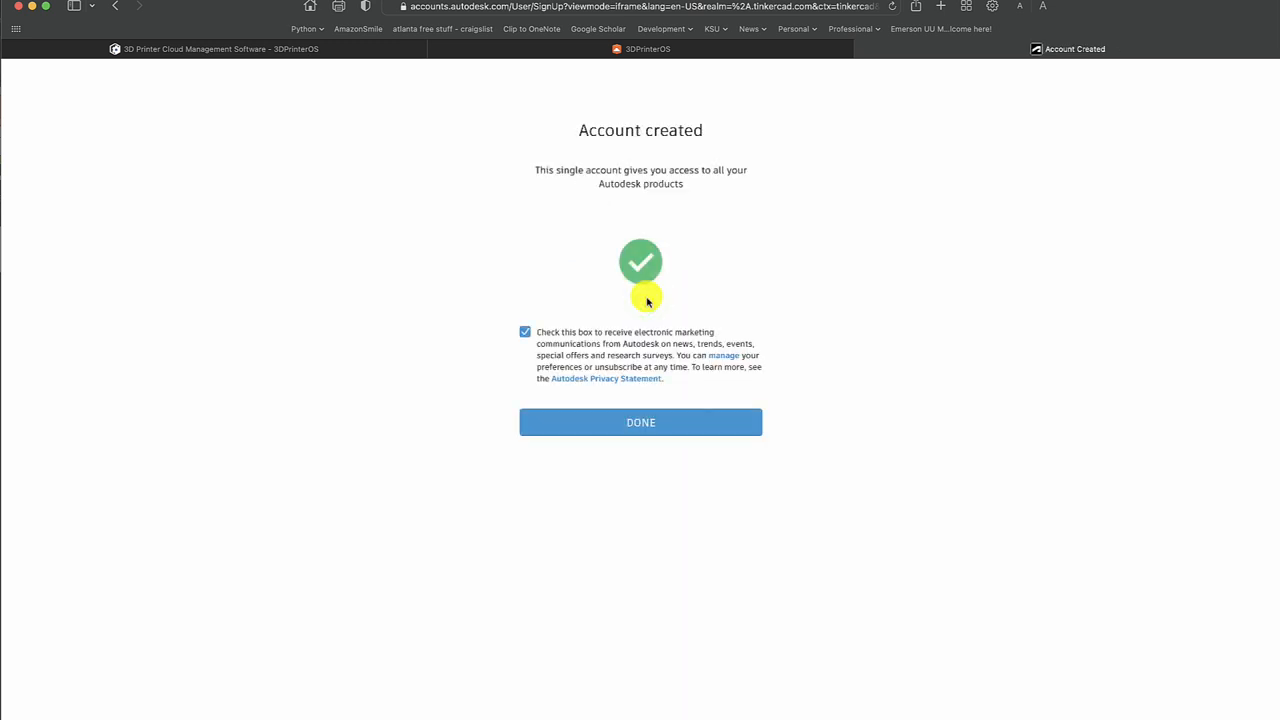
Step: Decline Autodesk marketing emails and finish sign-up back to Tinkercad
click(525, 331)
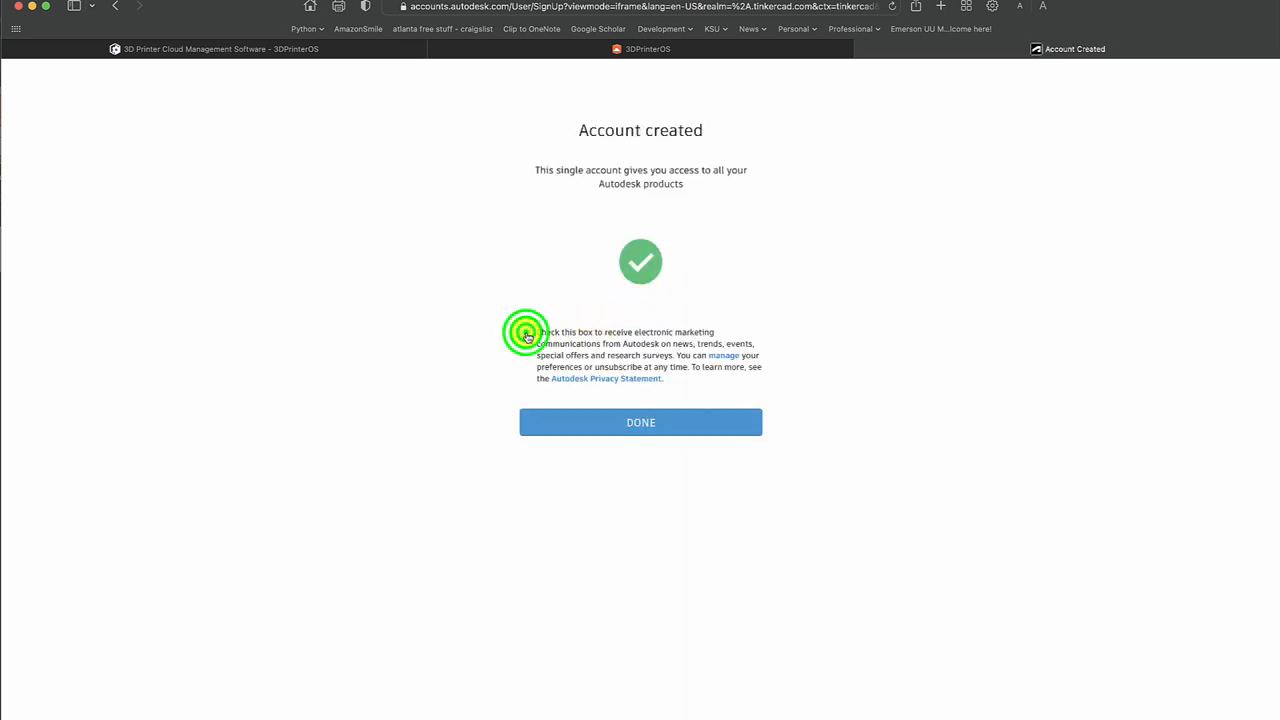
click(640, 421)
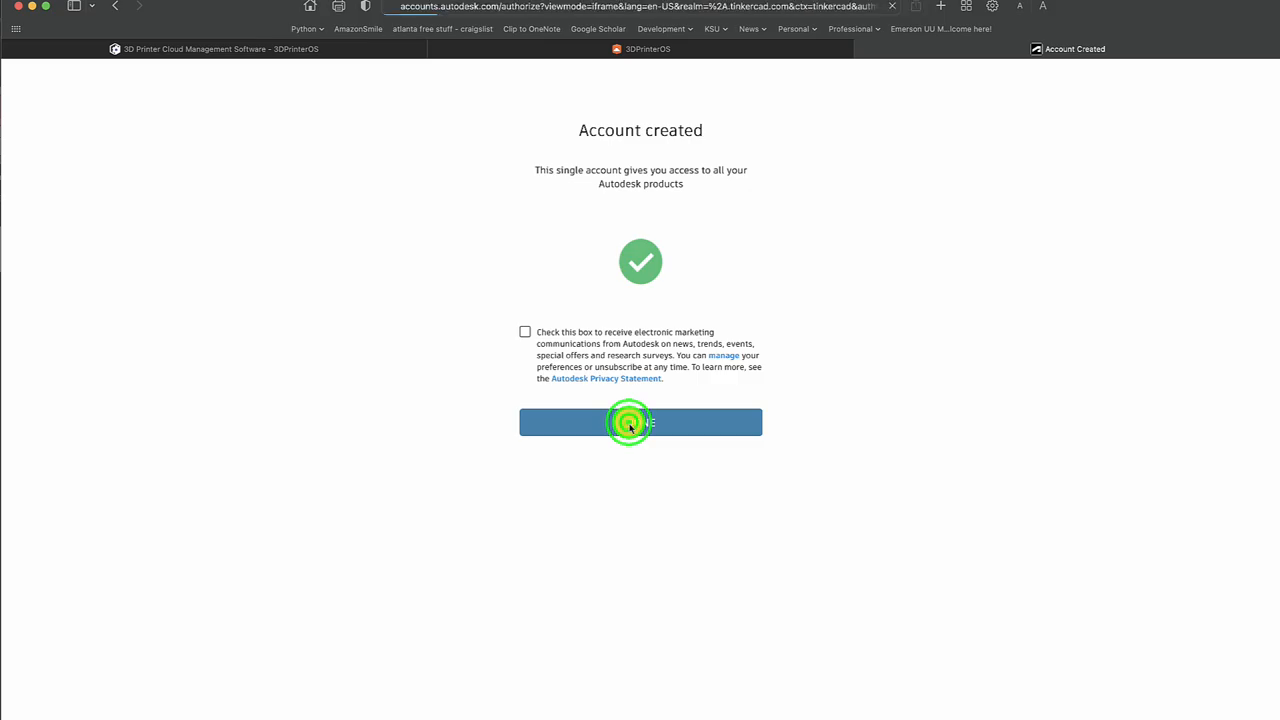
click(640, 421)
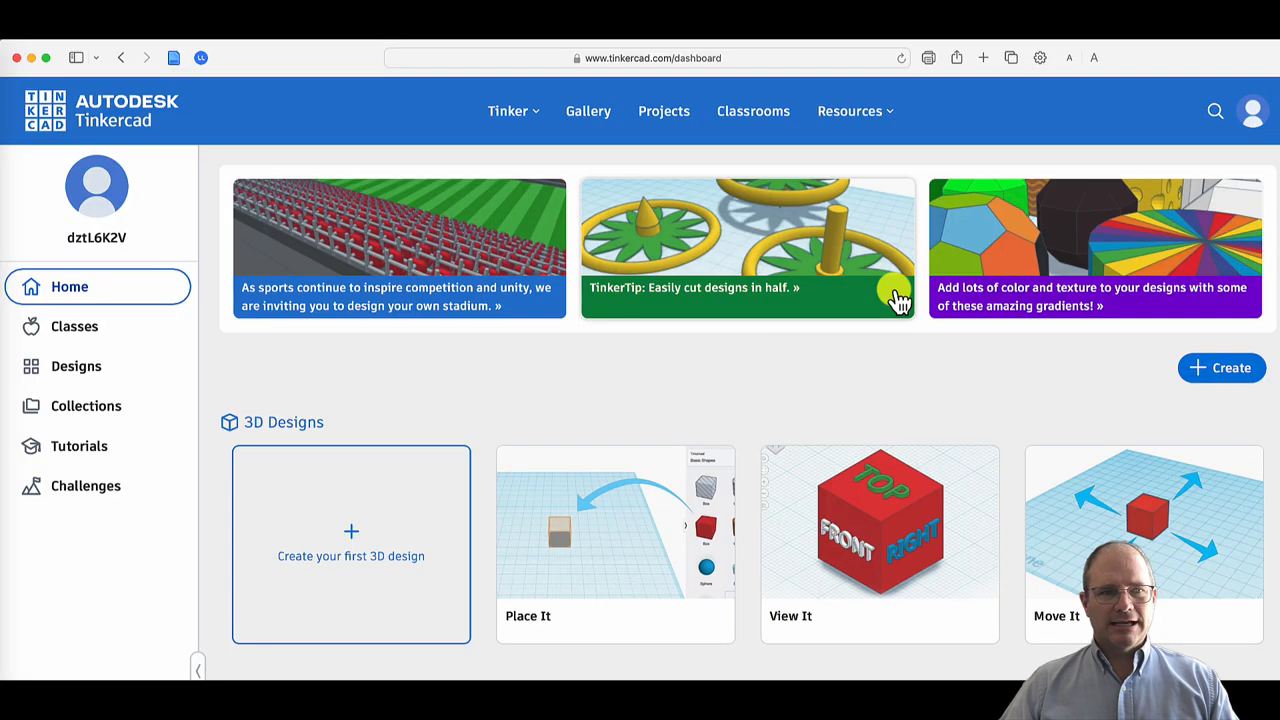
mouse_move(1105, 360)
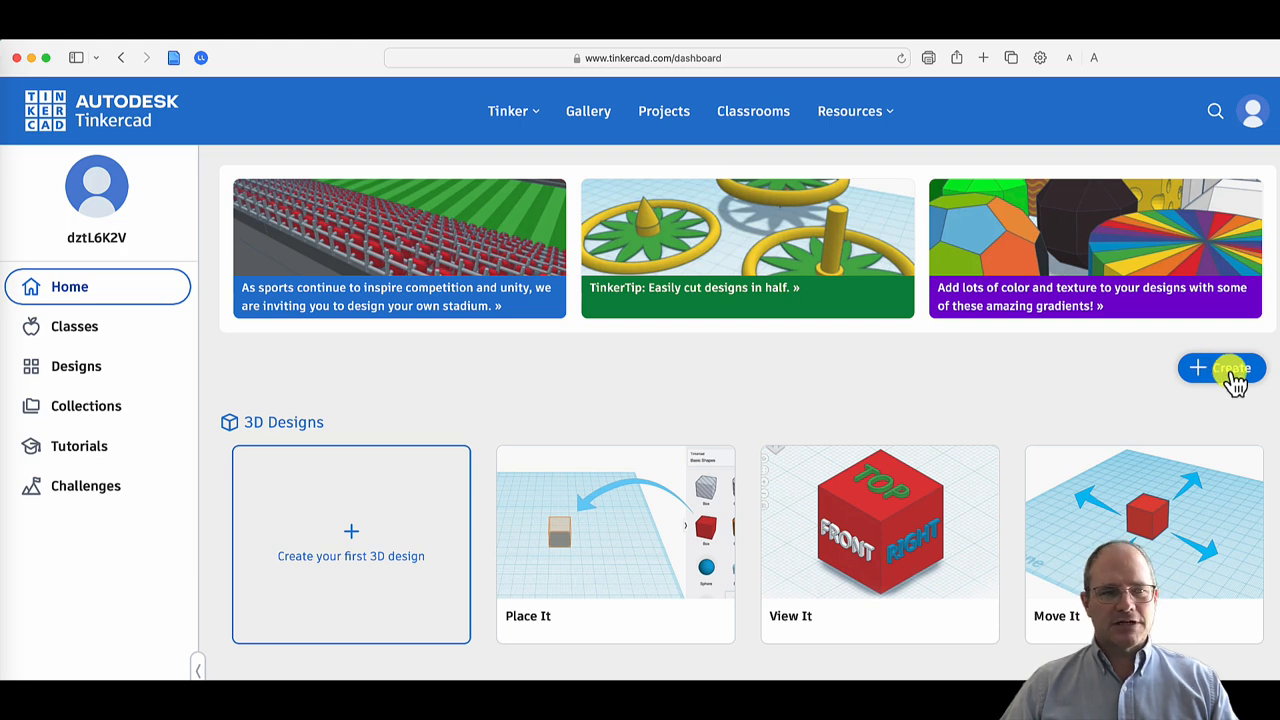
mouse_move(275, 440)
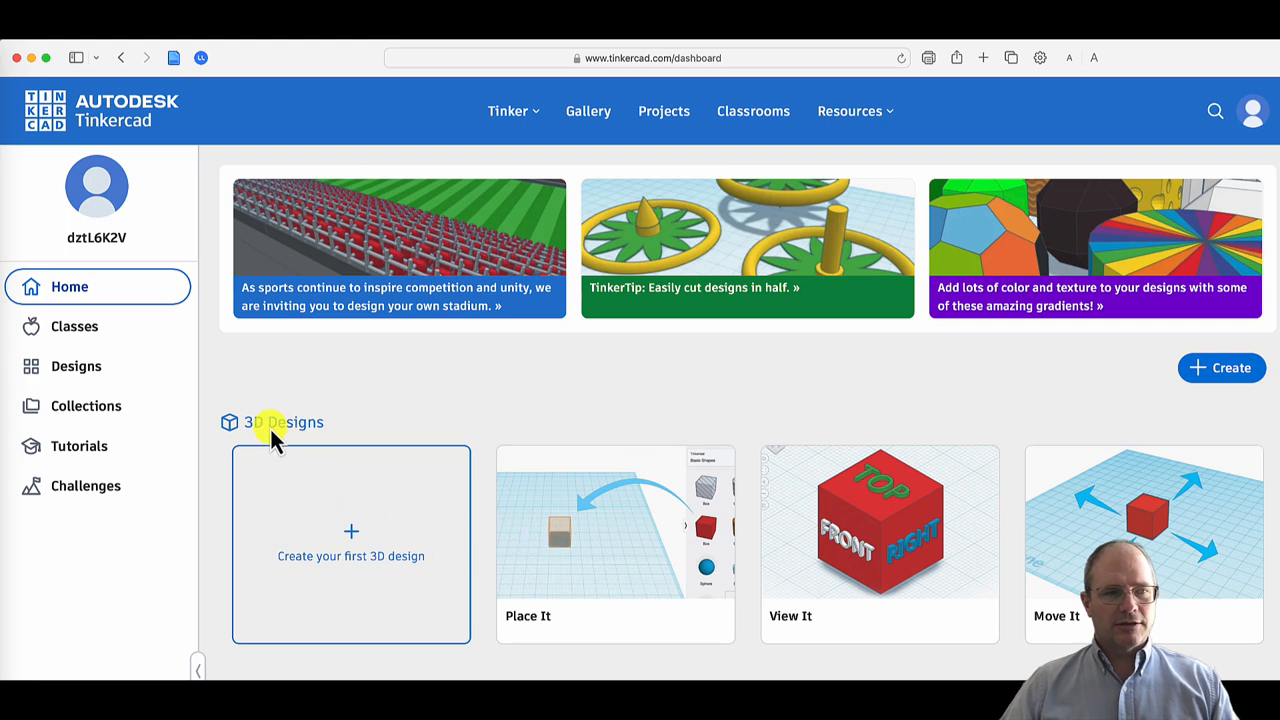
mouse_move(305, 450)
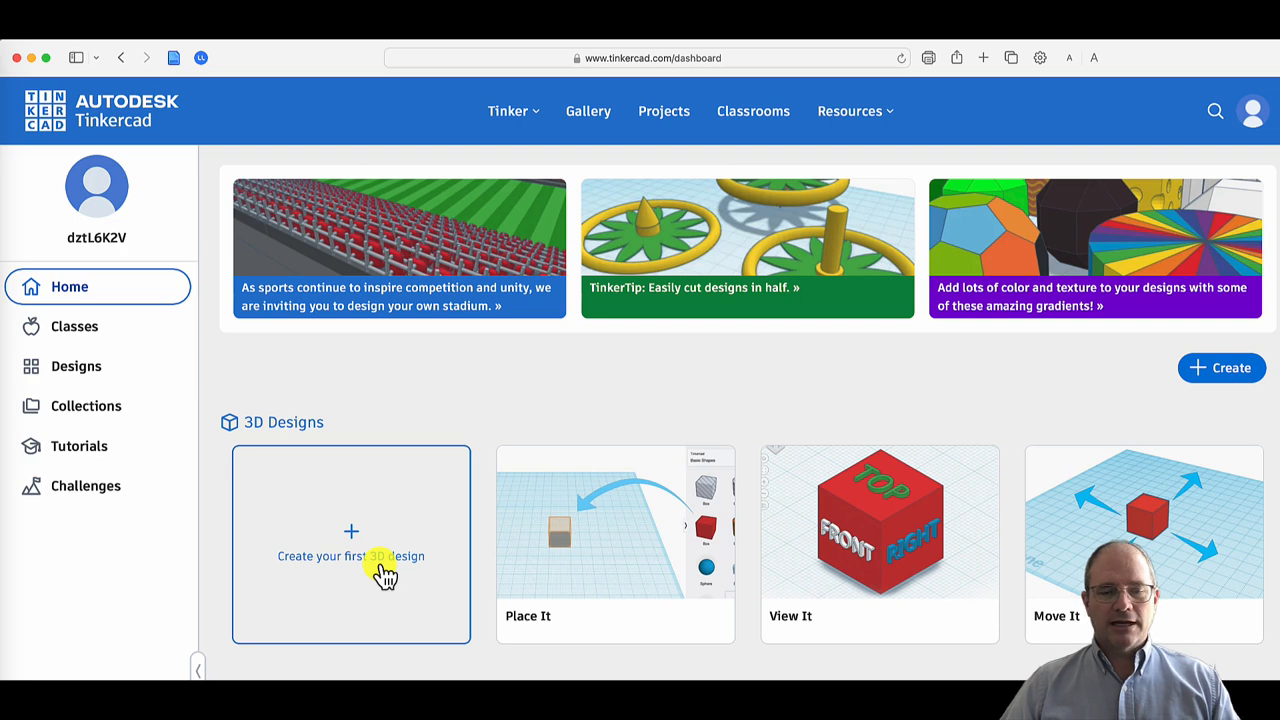
mouse_move(653, 583)
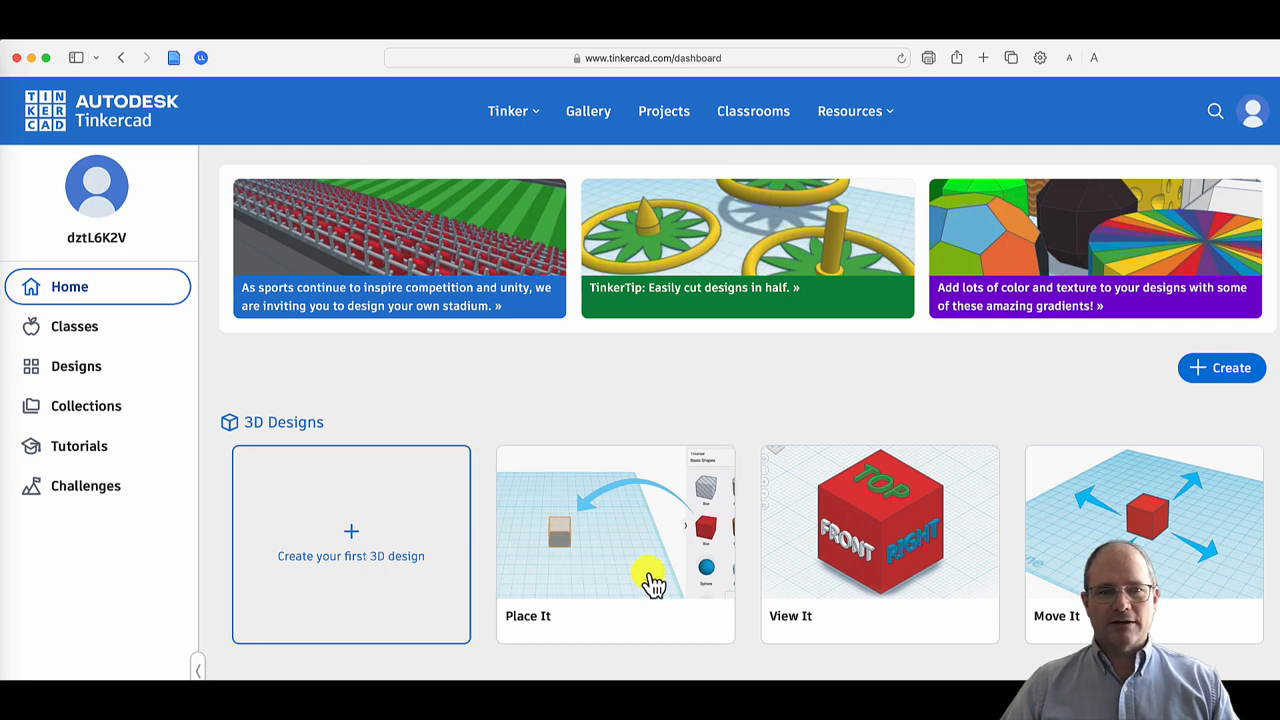
mouse_move(835, 588)
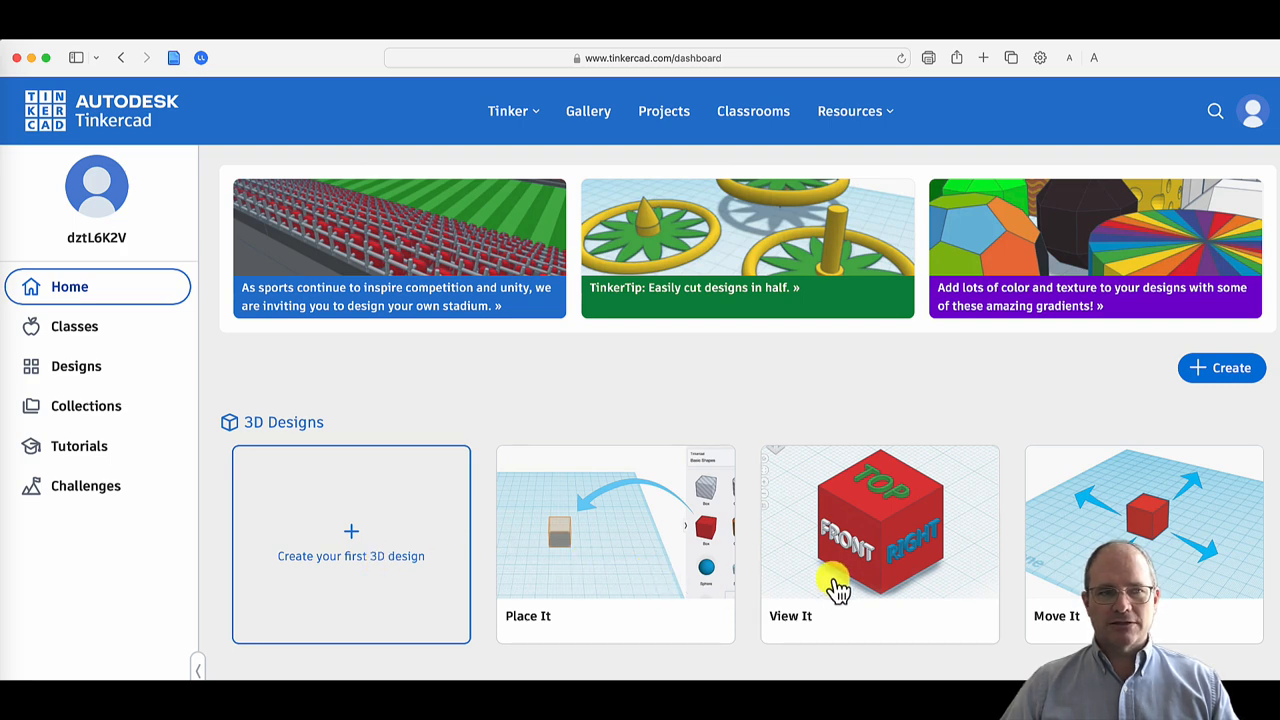
mouse_move(78, 446)
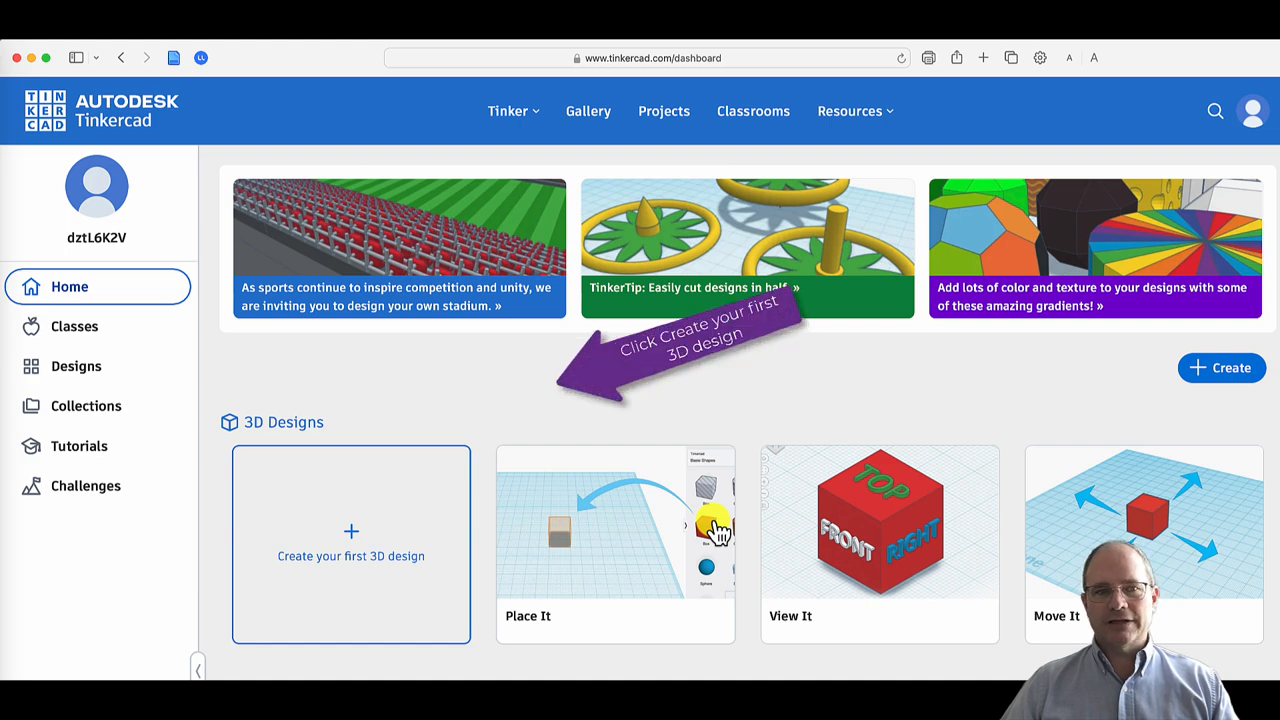
Step: Launch the 'Create your first 3D design' tile on the dashboard
click(351, 556)
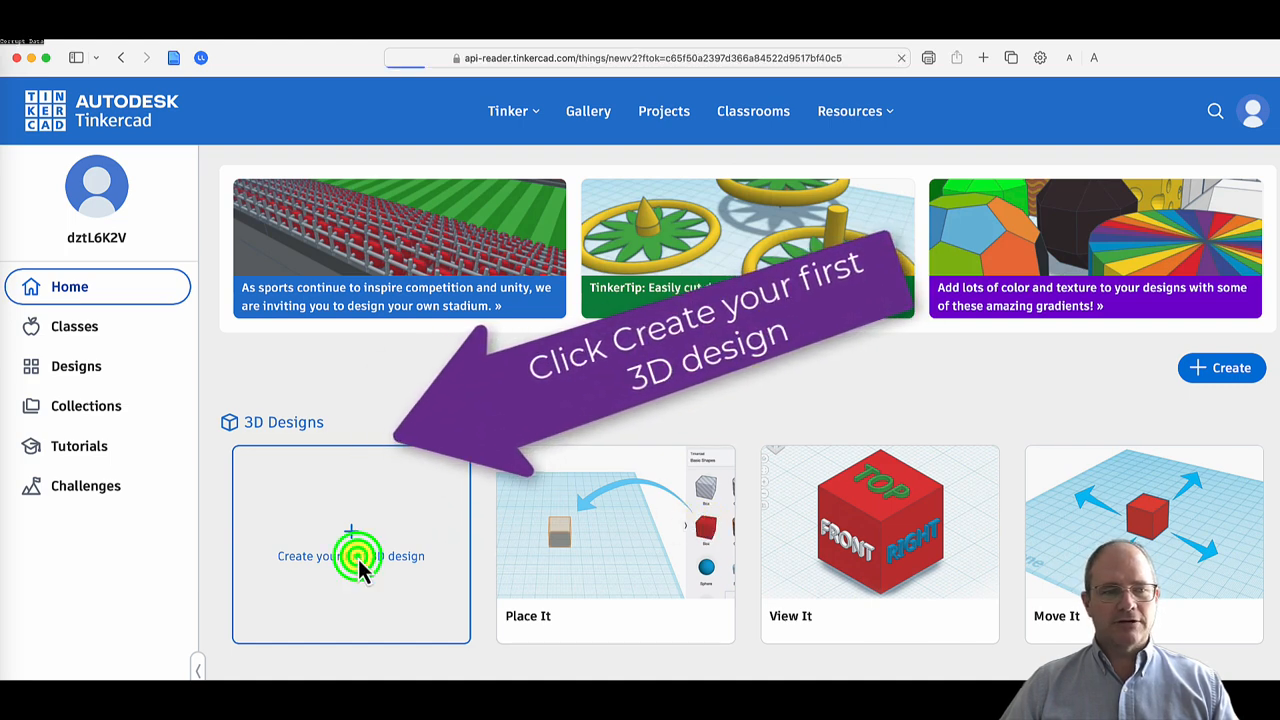
click(351, 556)
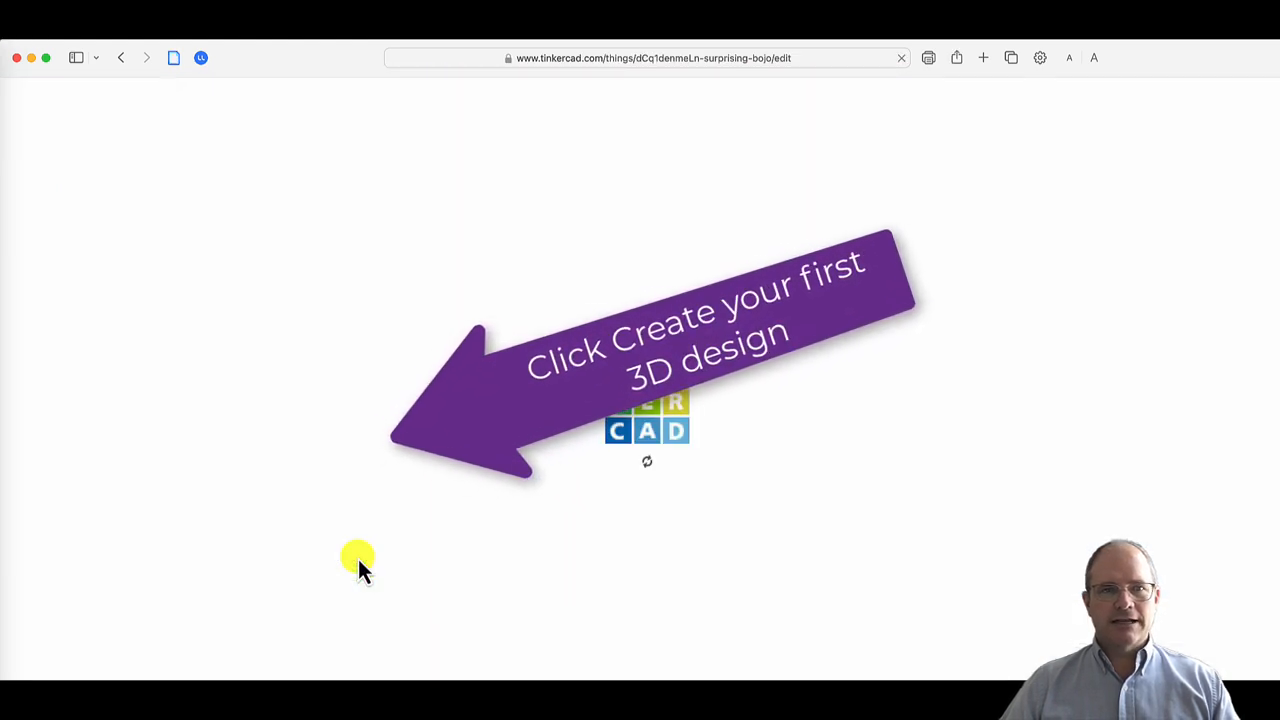
click(647, 415)
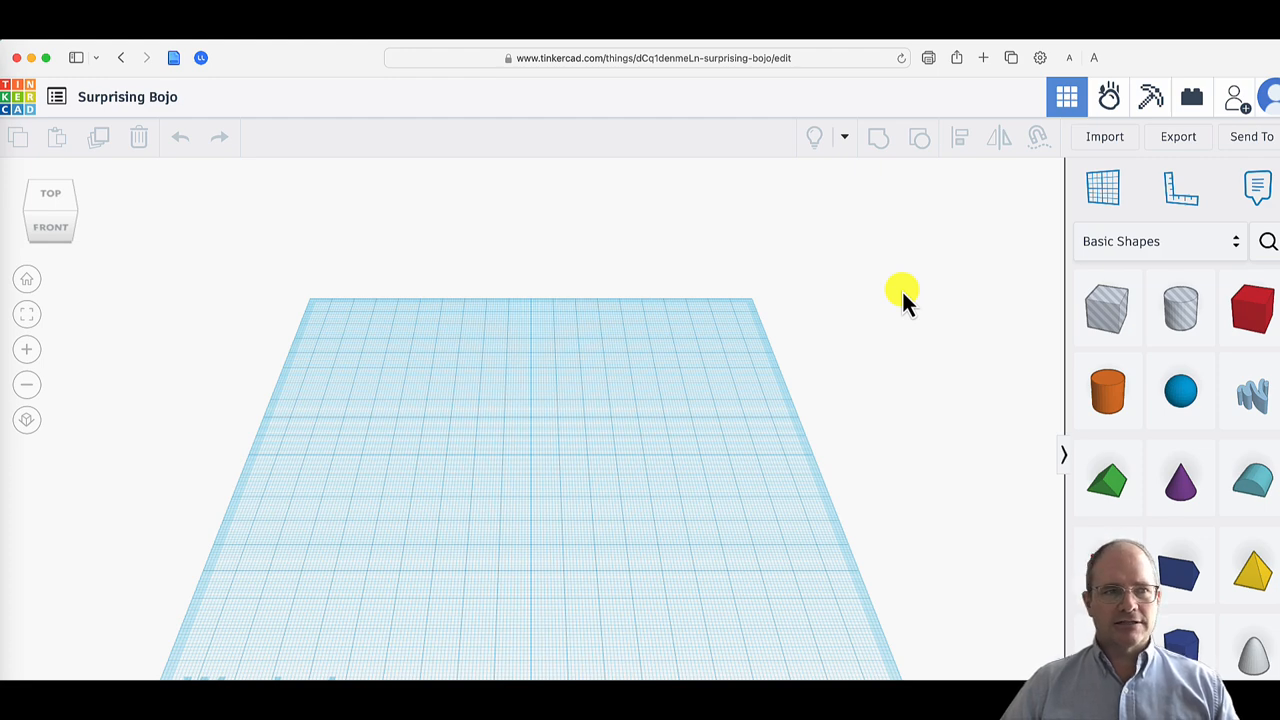
mouse_move(550, 495)
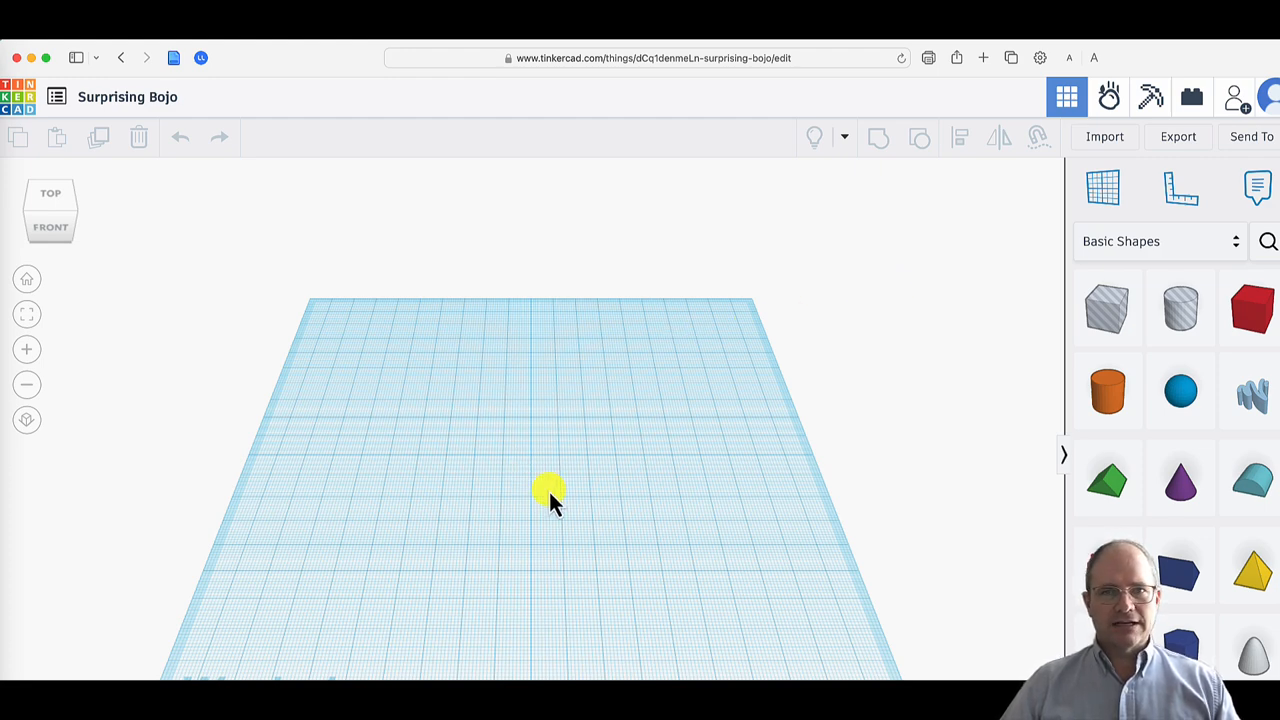
mouse_move(445, 103)
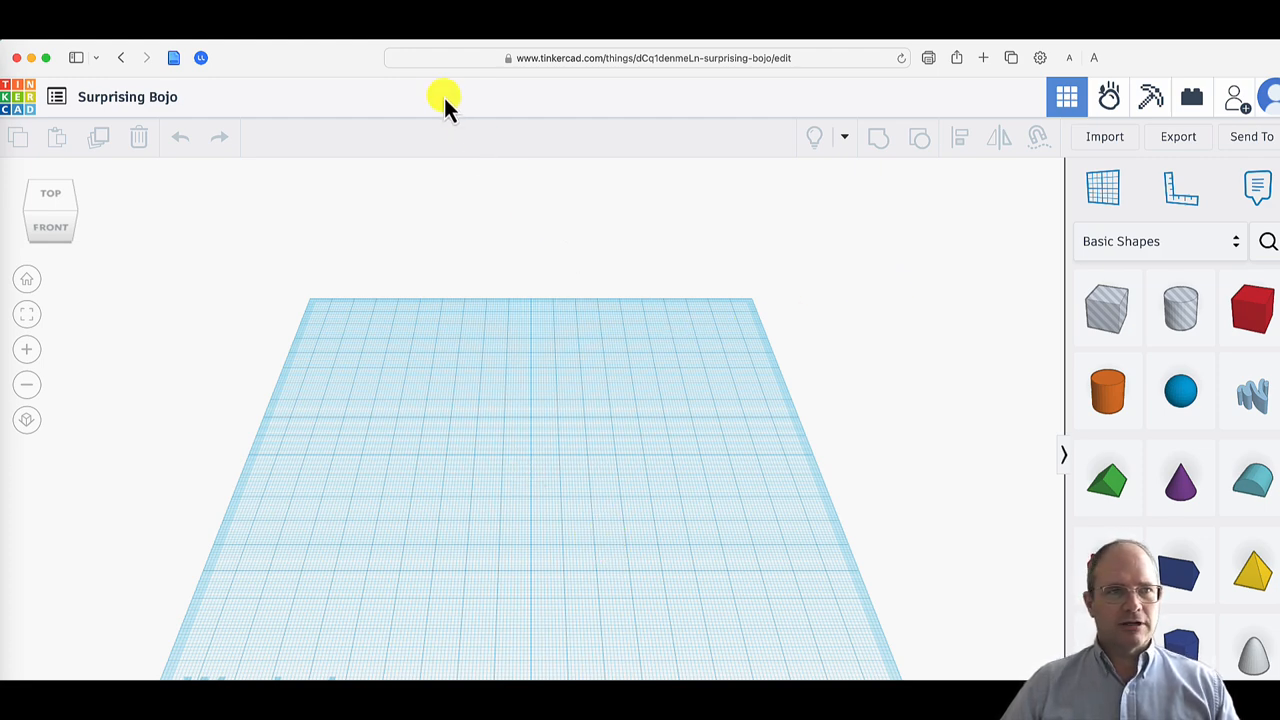
click(330, 57)
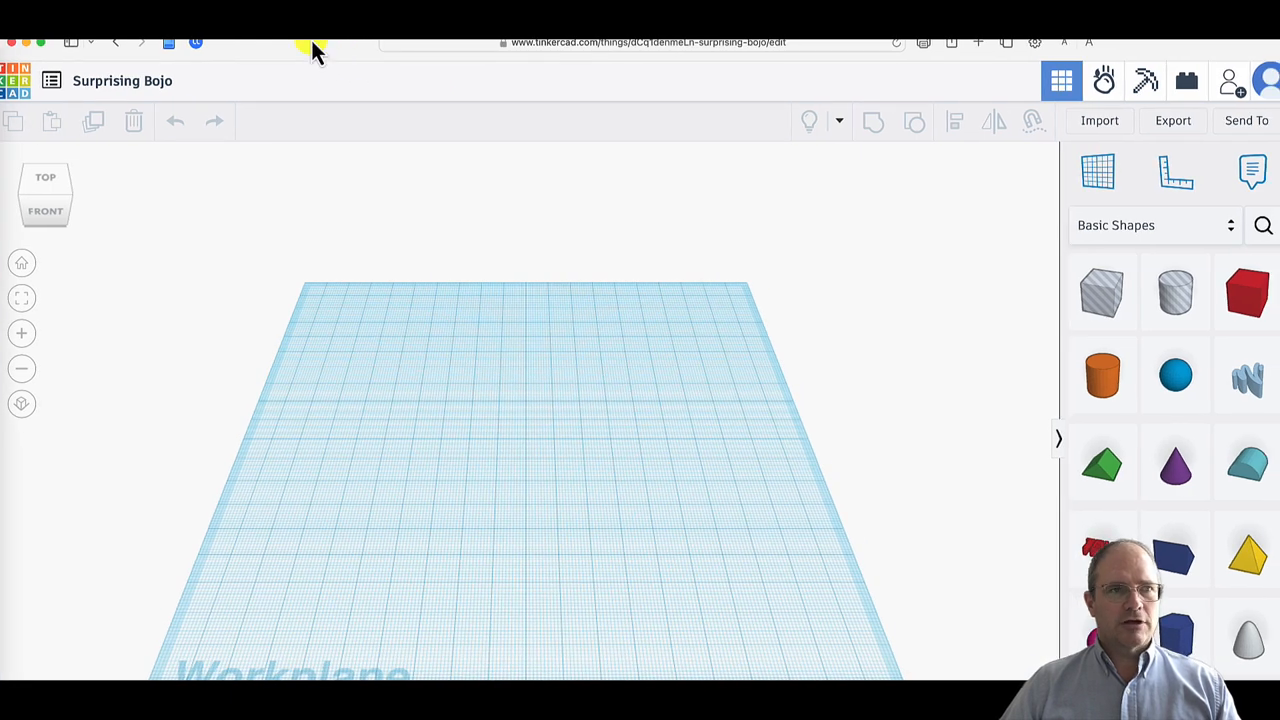
mouse_move(333, 55)
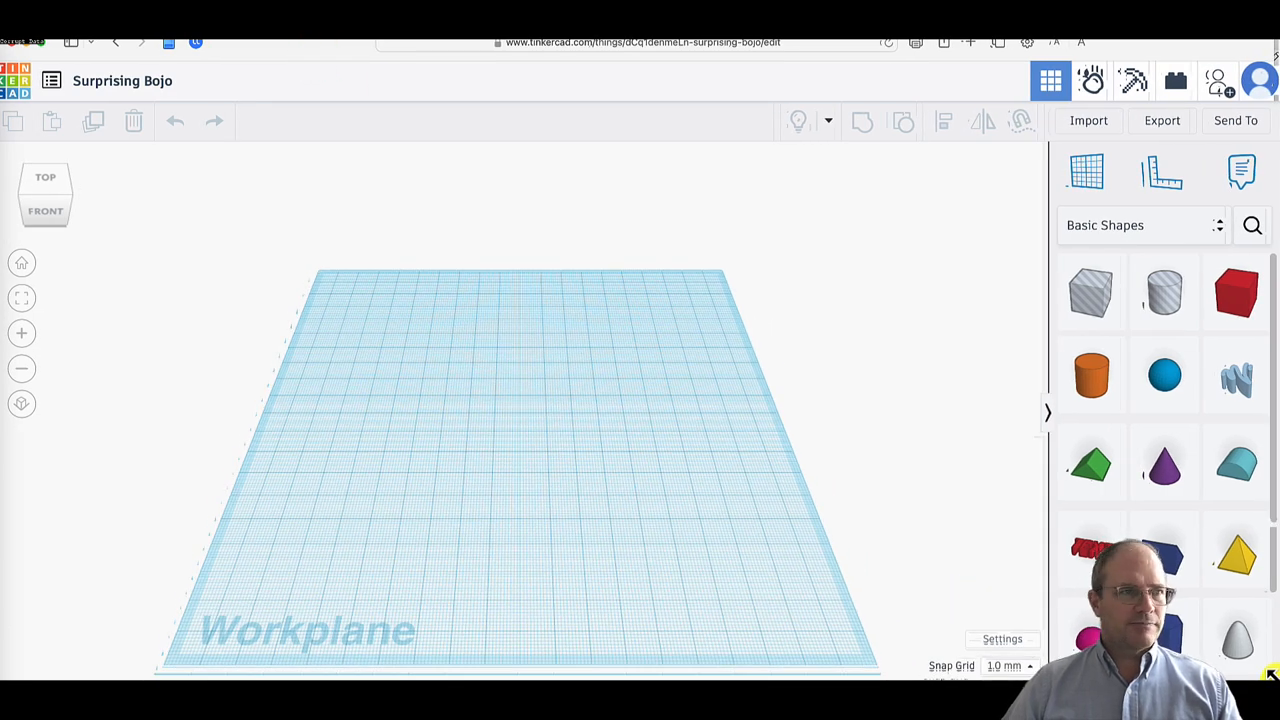
Step: Rename the design from 'Surprising Bojo' to 'DMT Brand Object'
click(122, 81)
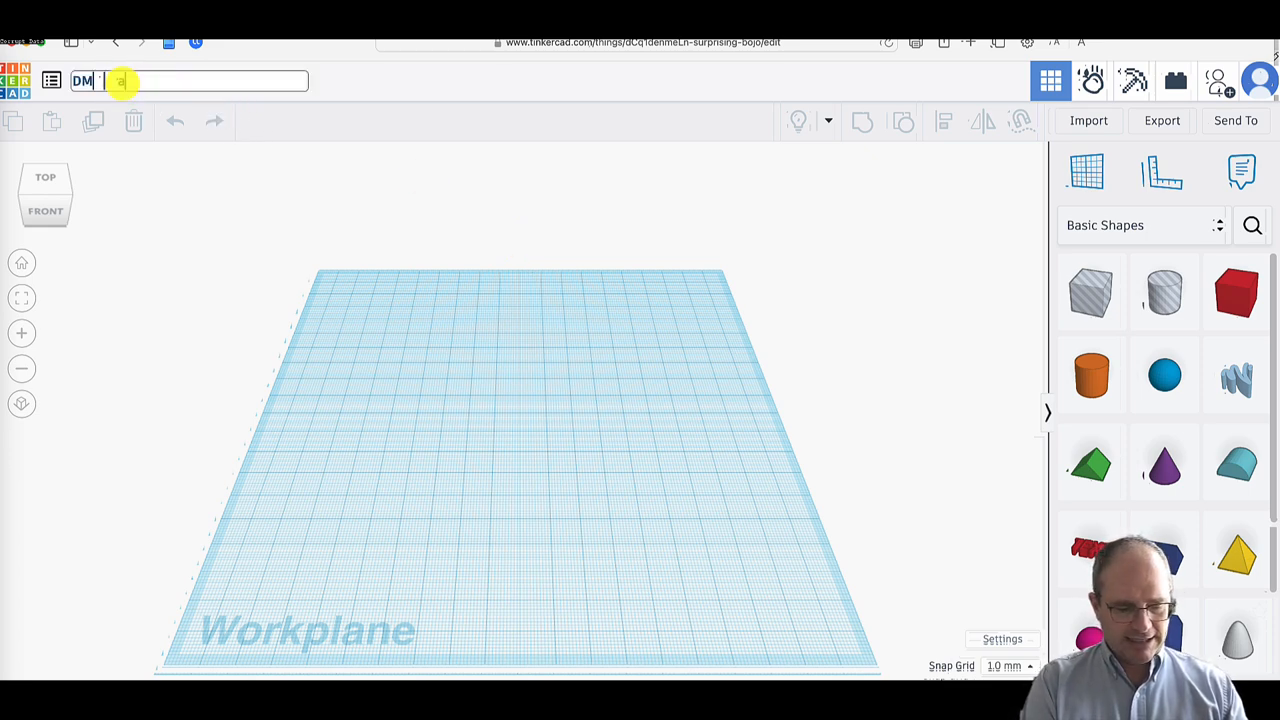
text(Brind Object)
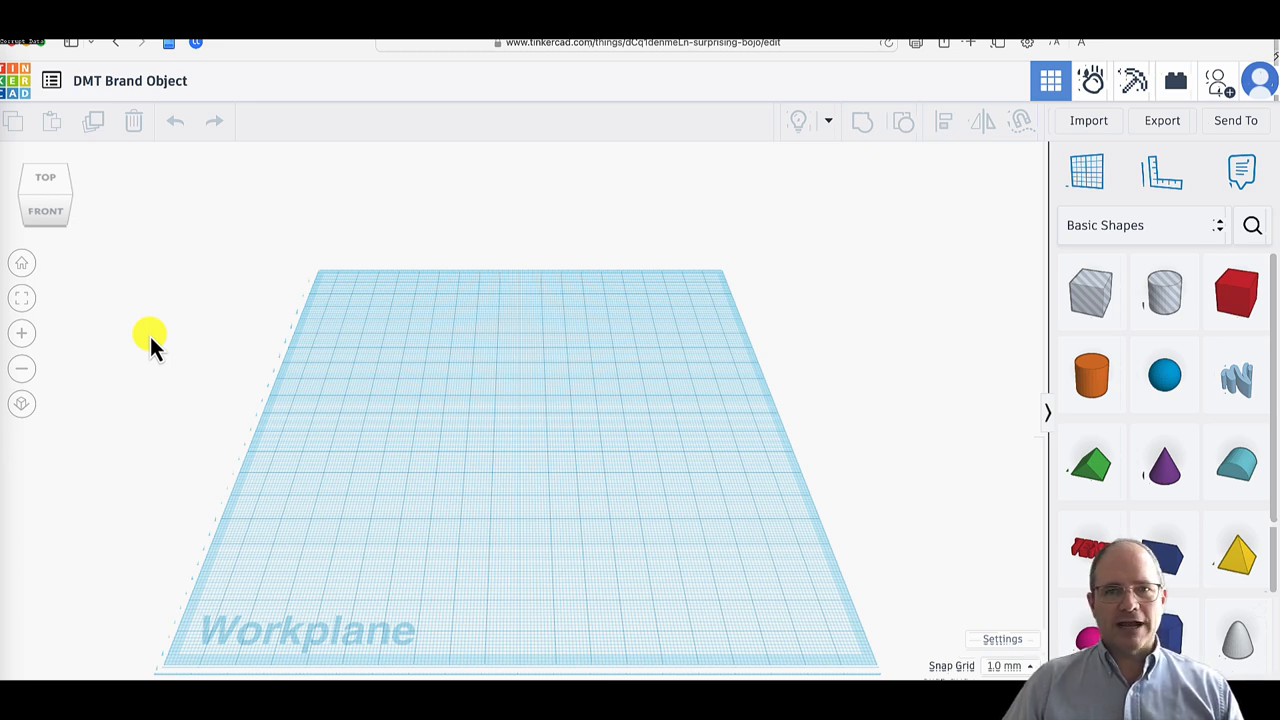
mouse_move(45, 200)
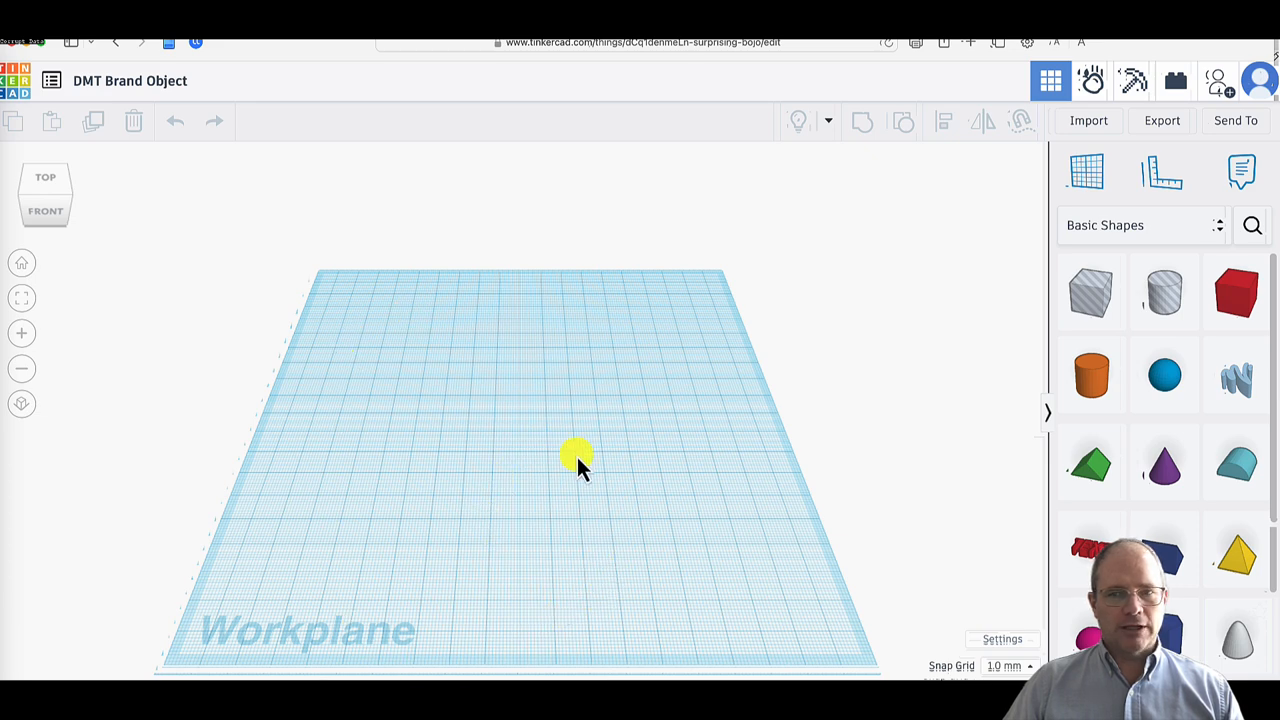
mouse_move(563, 443)
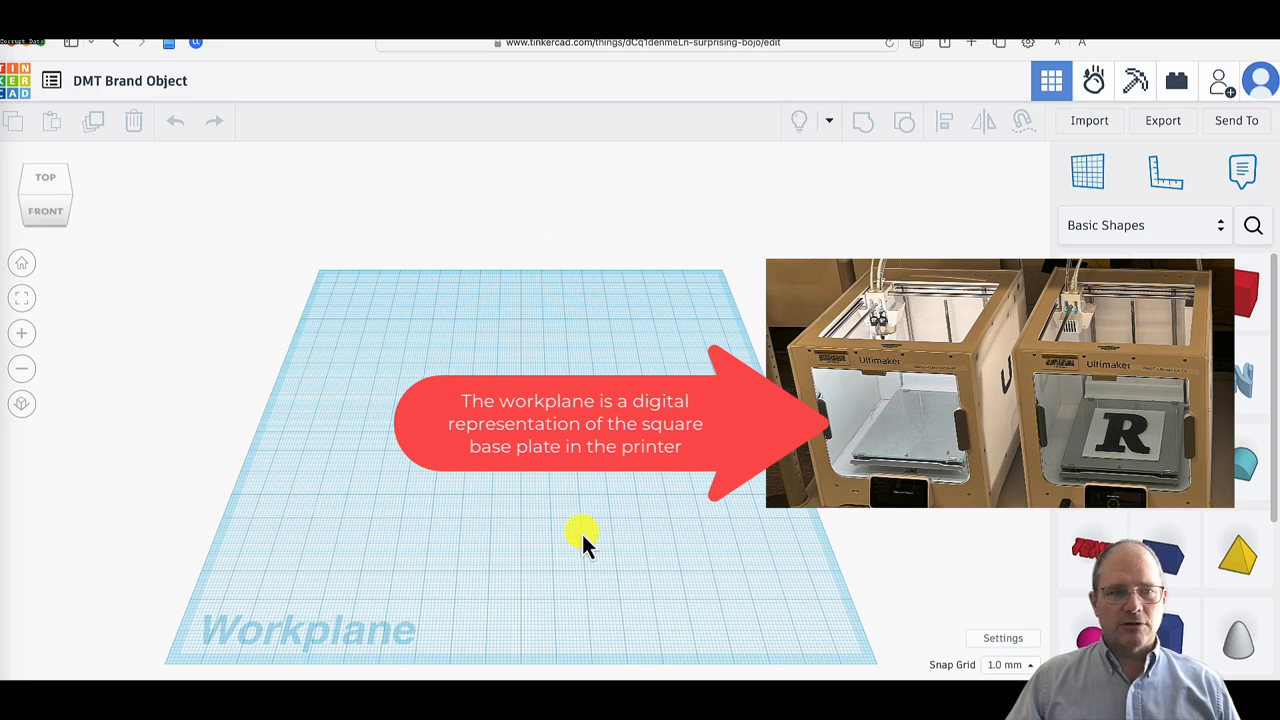
mouse_move(575, 500)
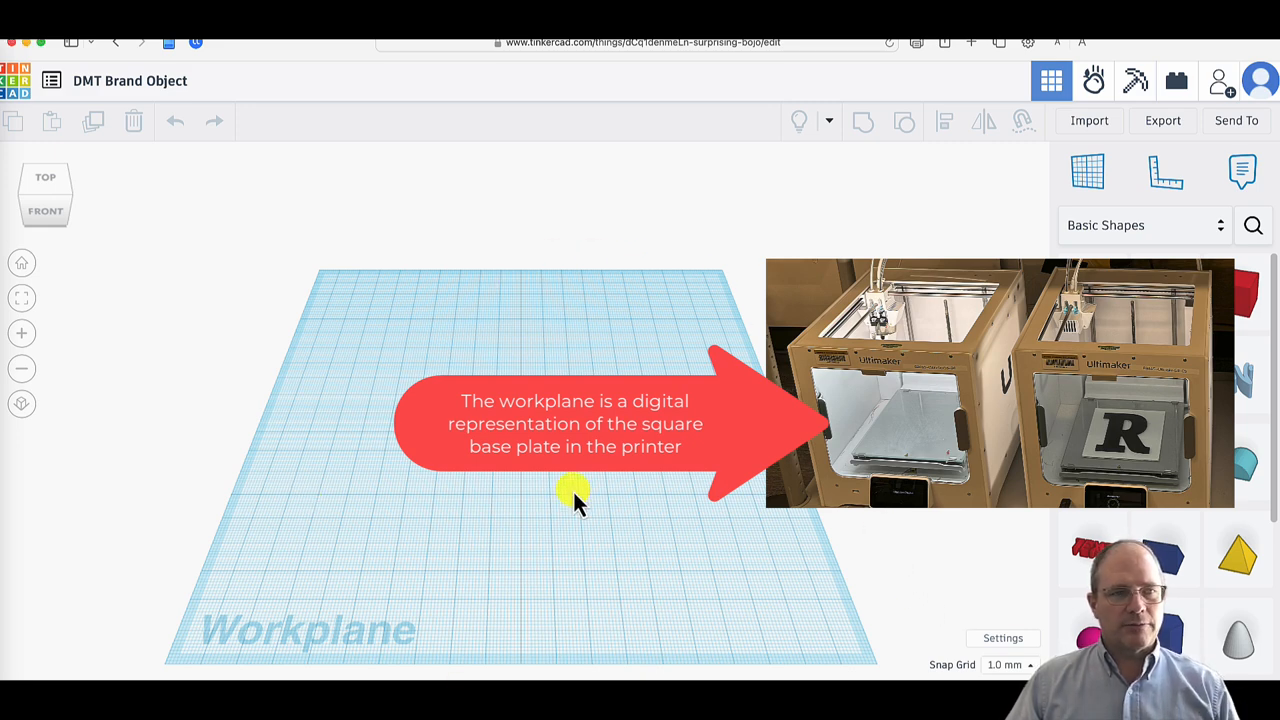
click(45, 190)
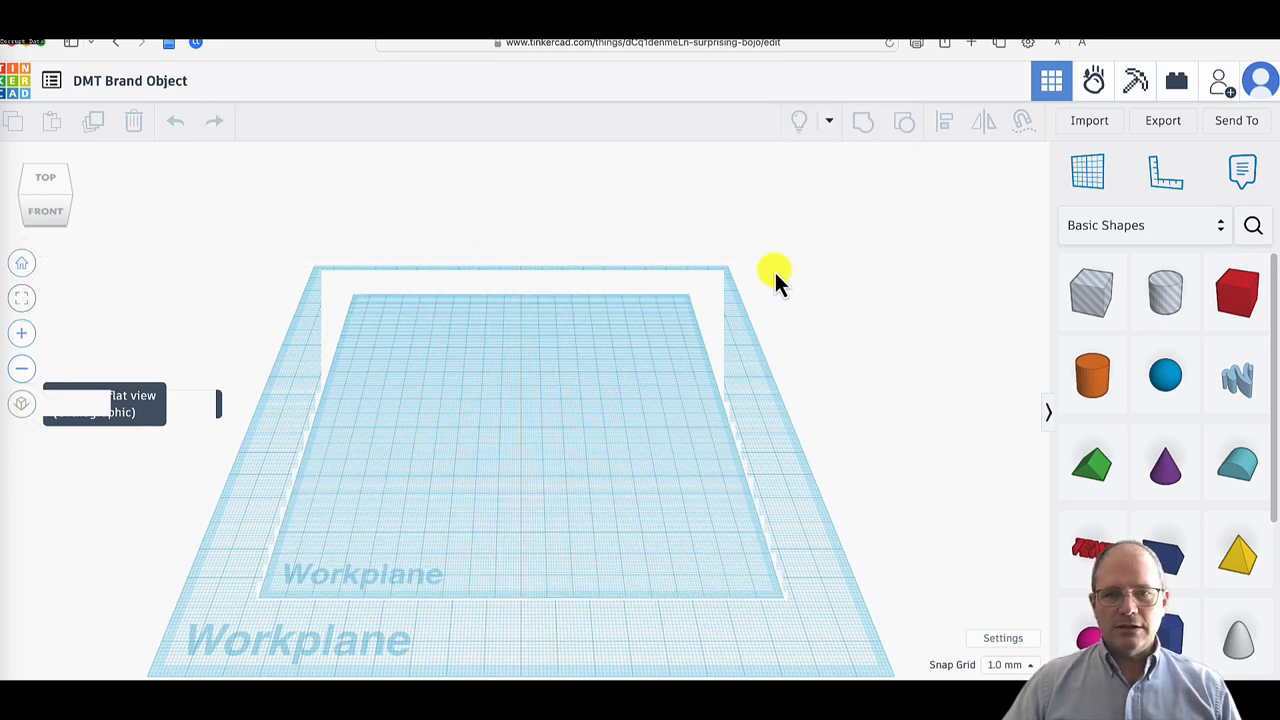
Step: Drag a Box from Basic Shapes onto the empty workplane
click(1092, 291)
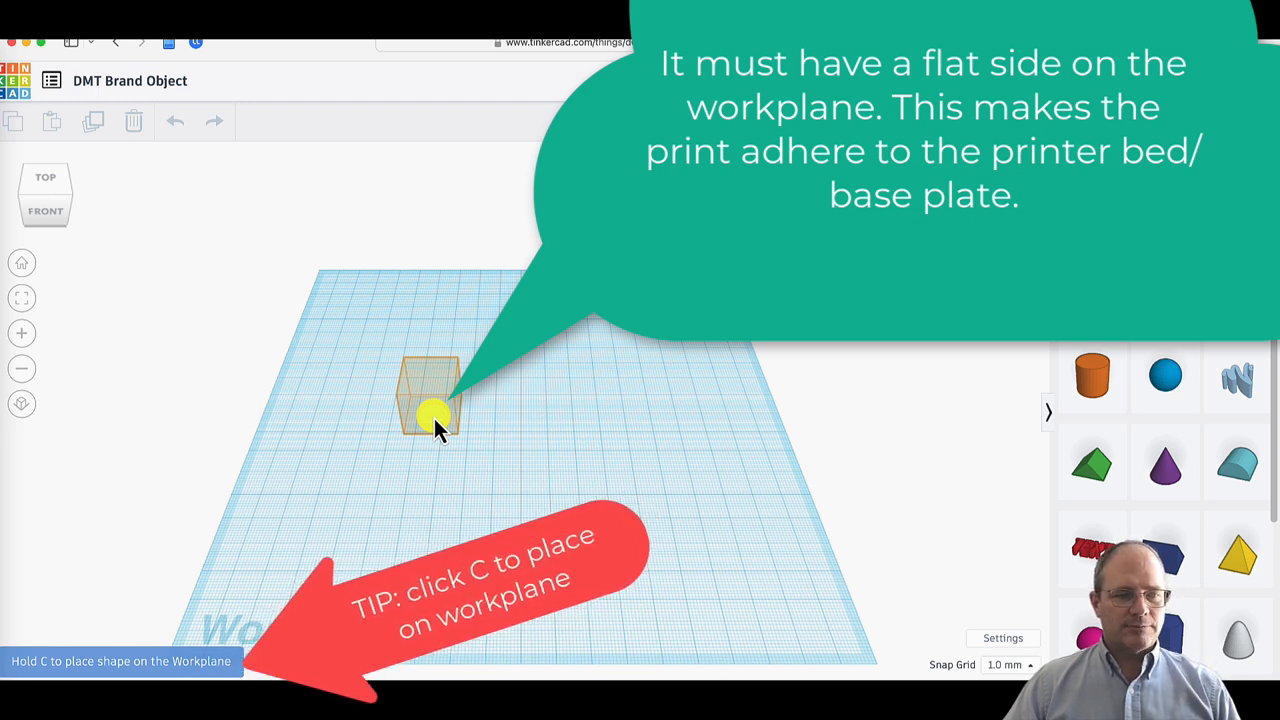
Step: Drop the 20 × 20 × 20 box onto the workplane and view it from front and above
key(c)
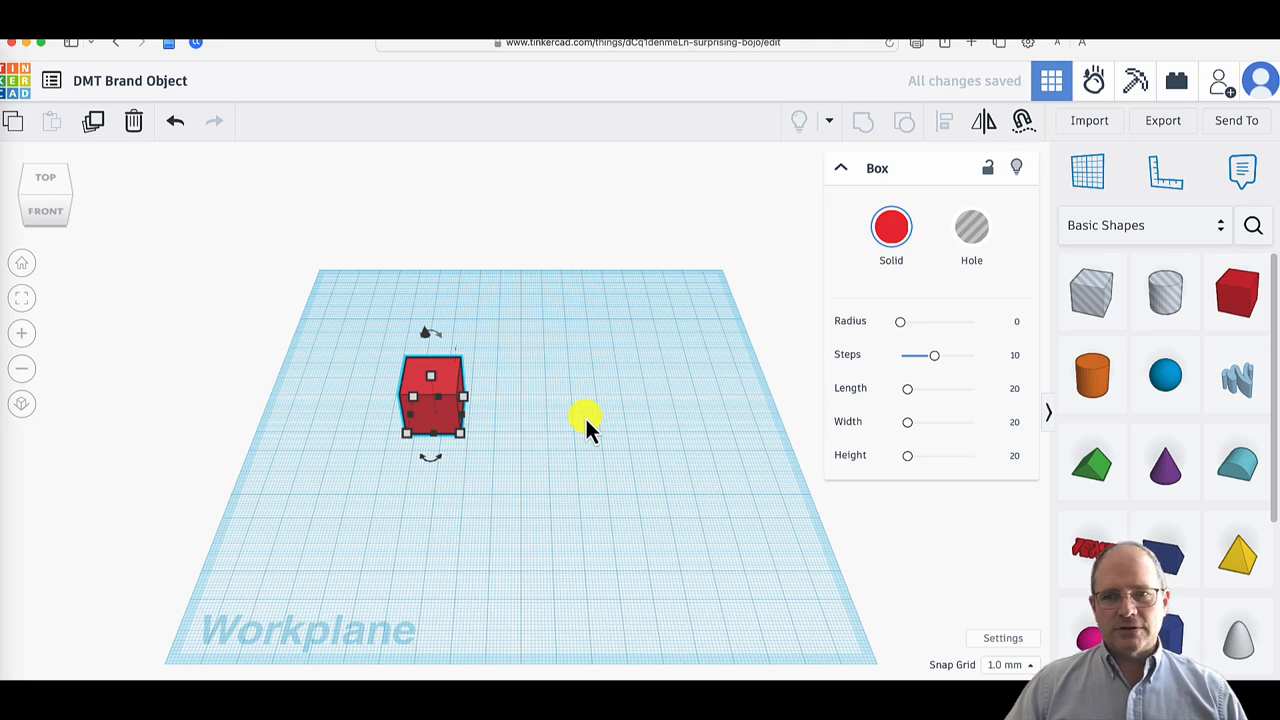
mouse_move(782, 385)
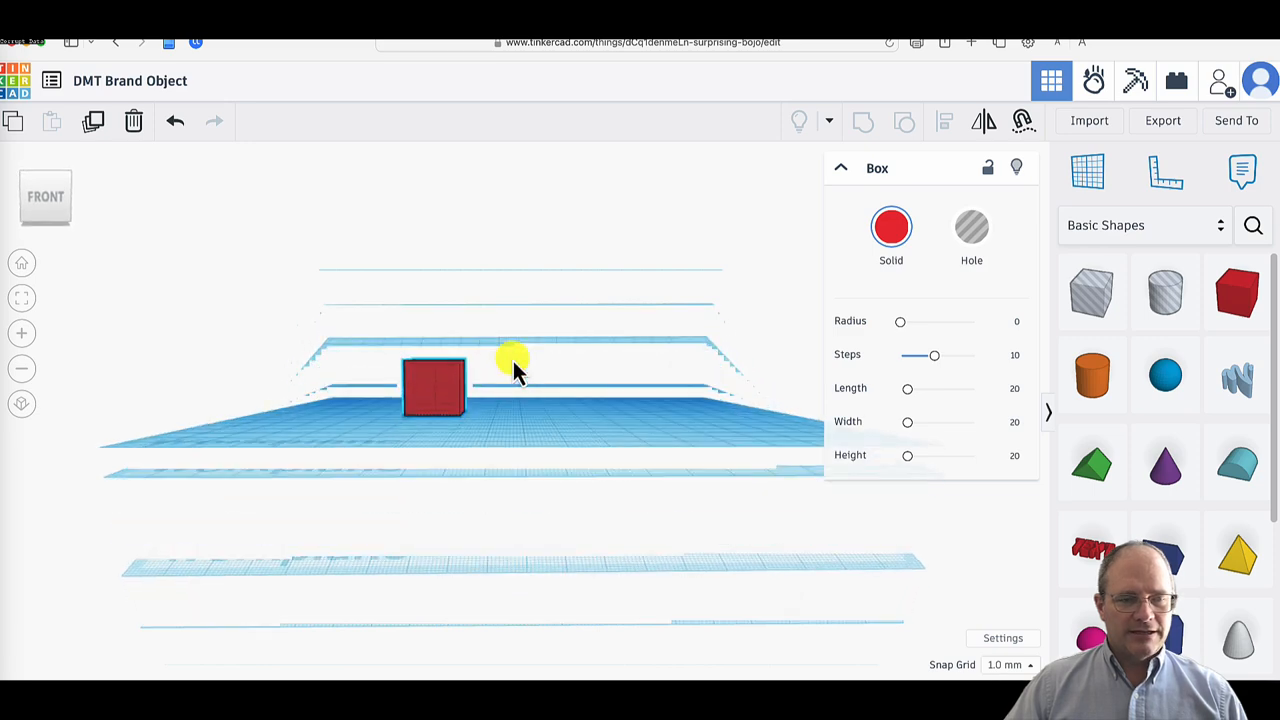
click(433, 388)
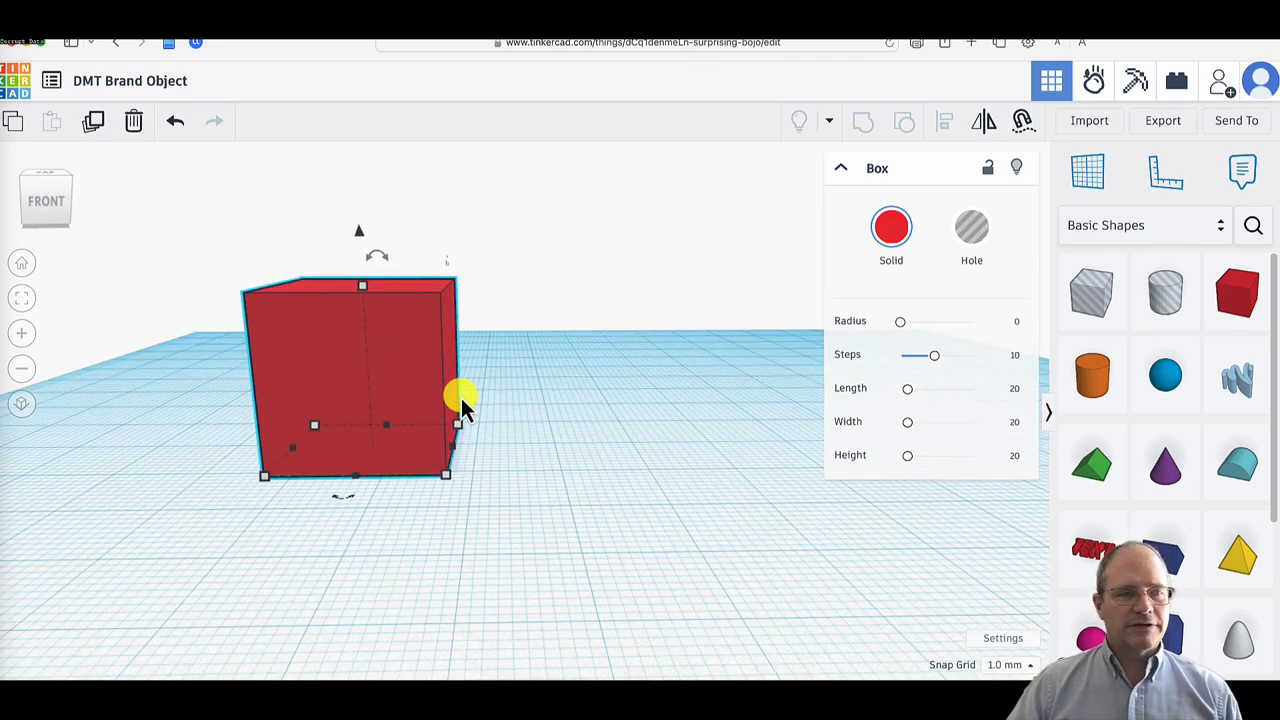
drag(460, 400, 320, 450)
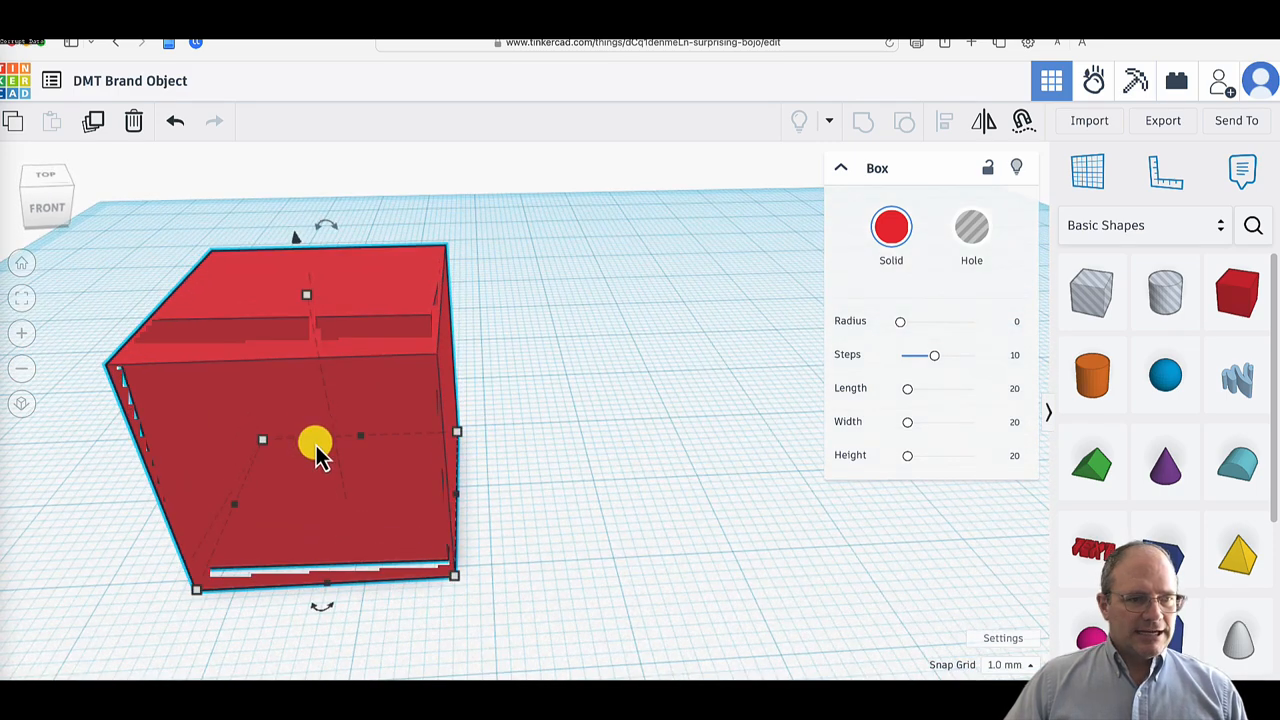
mouse_move(165, 260)
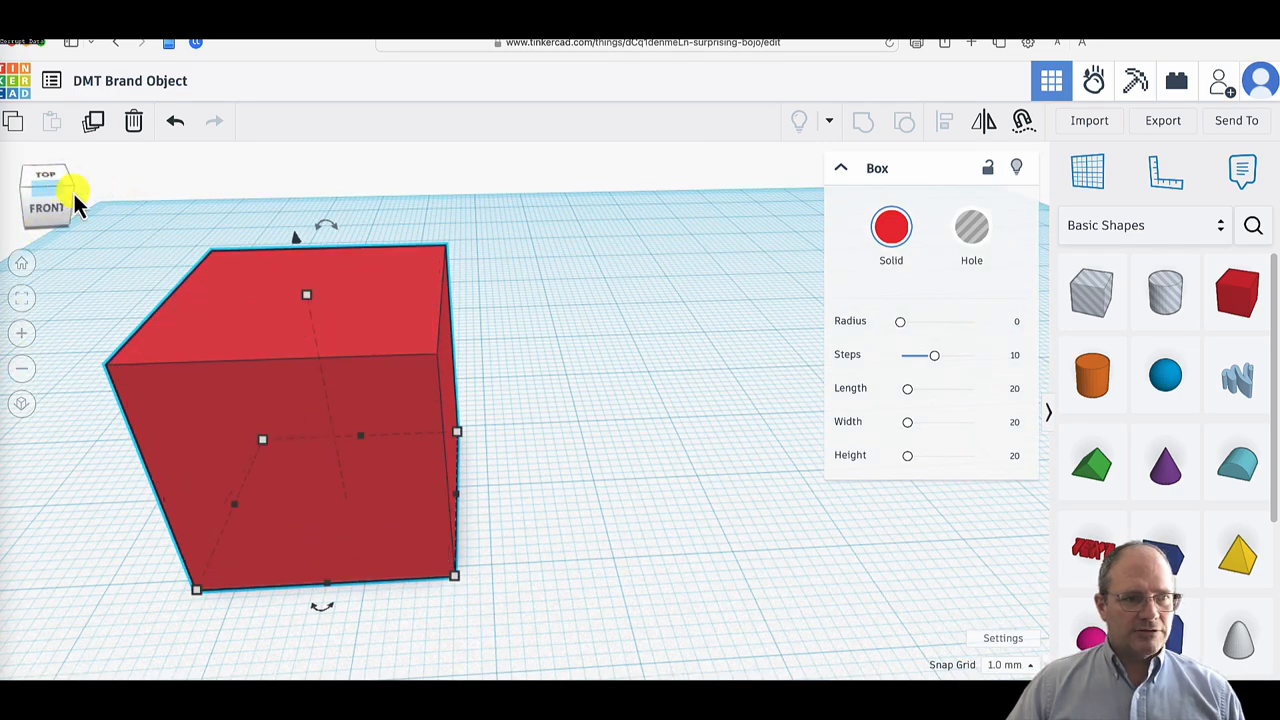
mouse_move(360, 365)
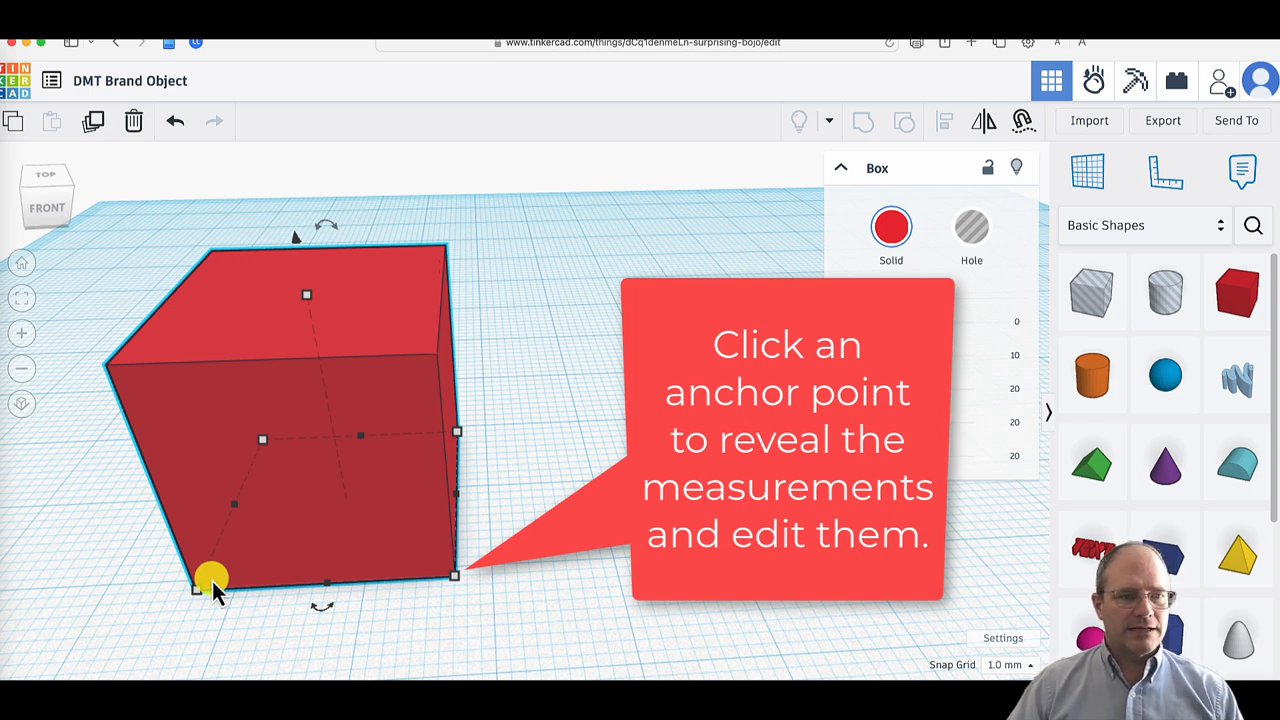
Step: Change the box height to 4 mm, leaving a 20 × 20 mm slab
click(307, 295)
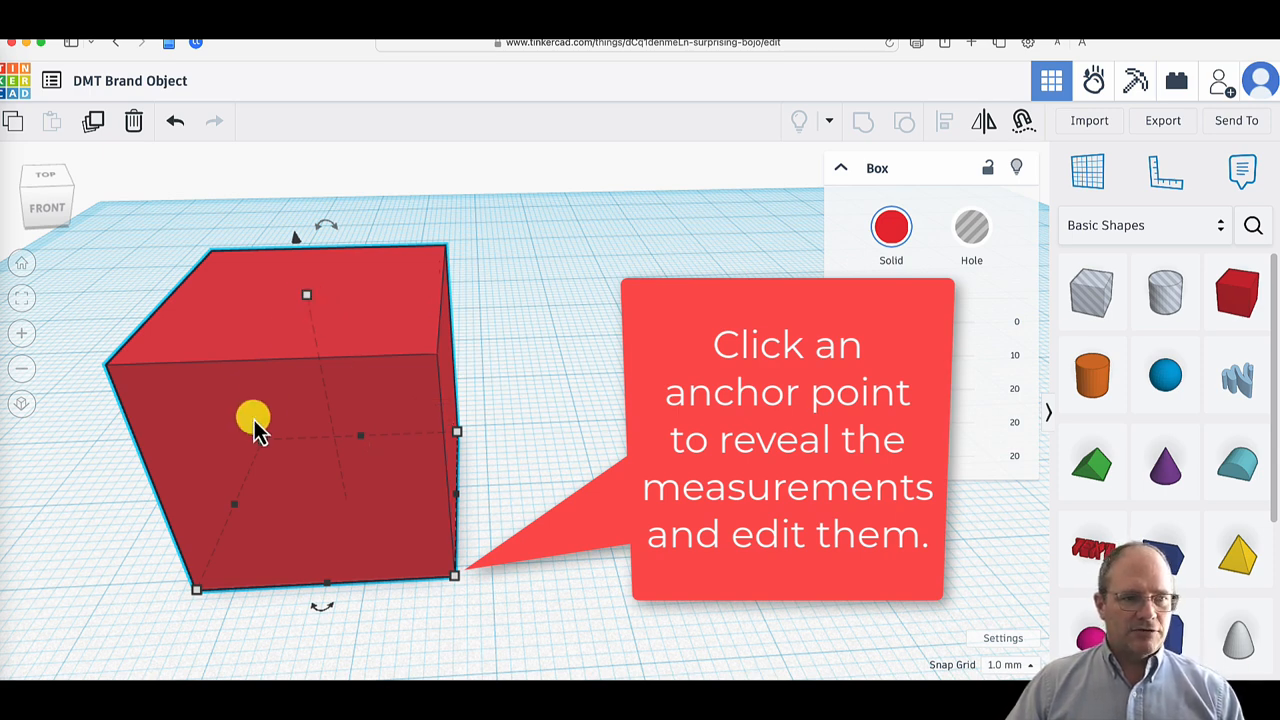
click(253, 417)
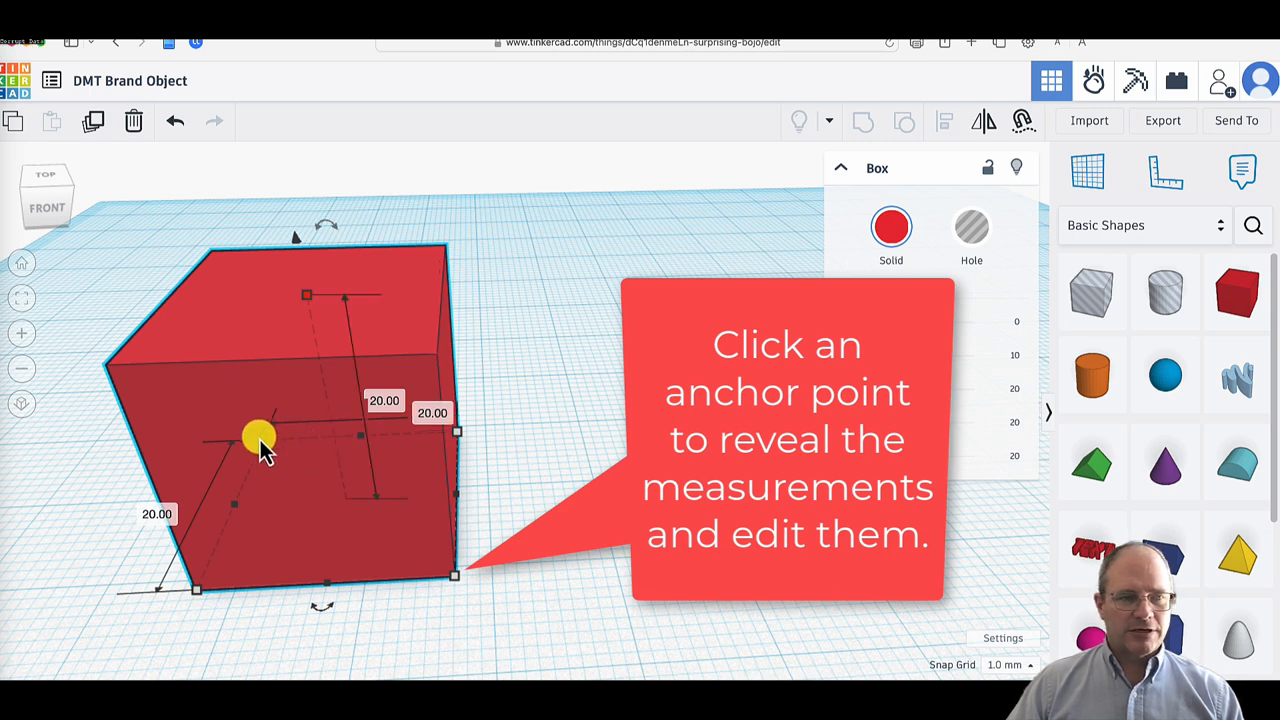
click(308, 295)
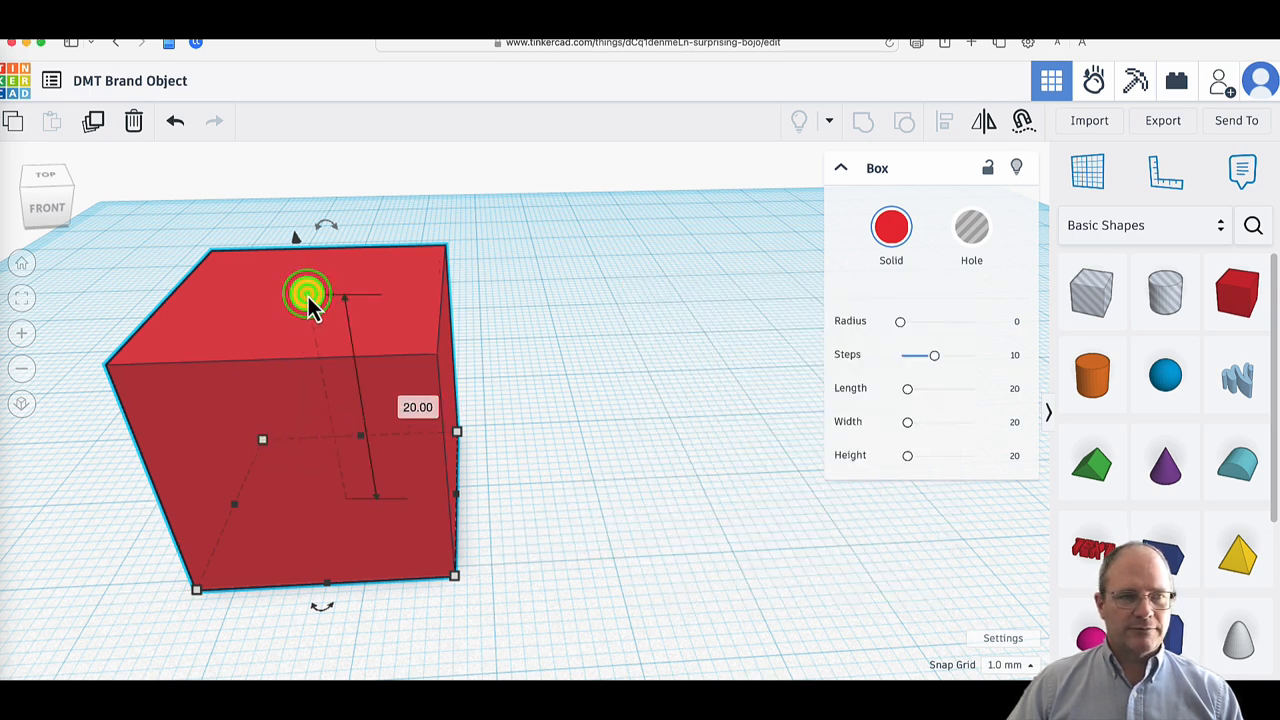
click(310, 295)
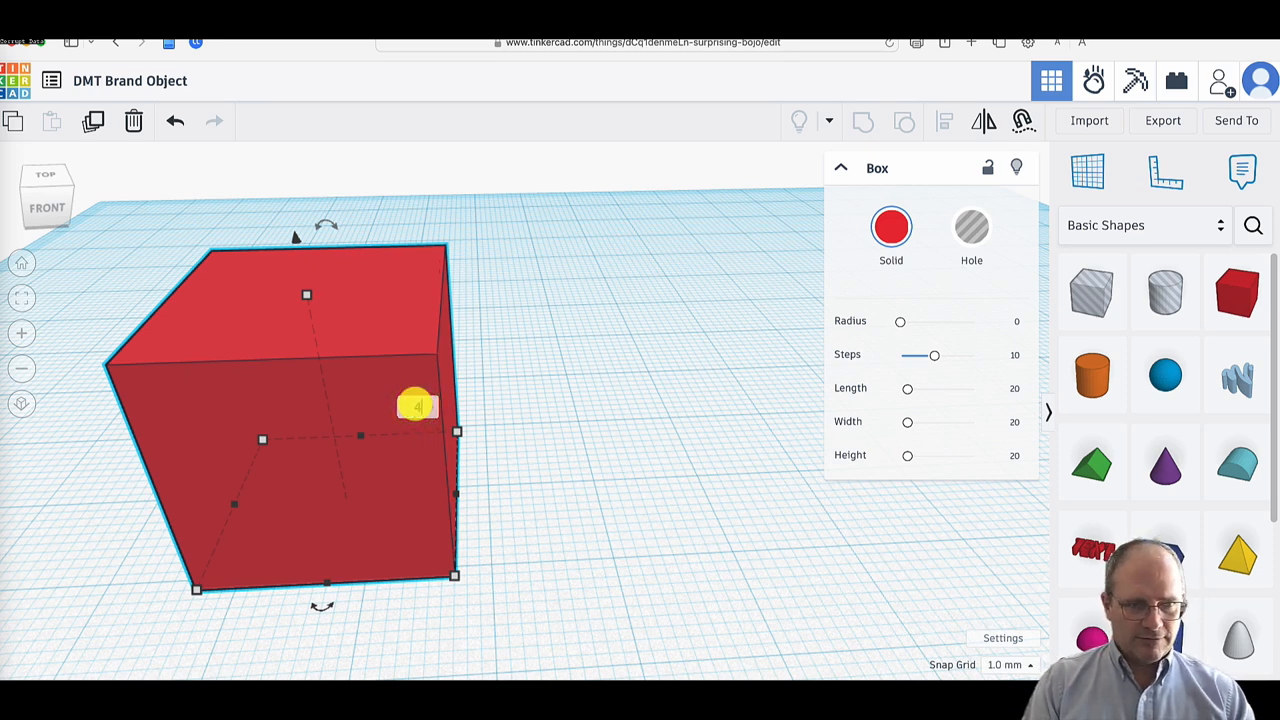
drag(414, 404, 414, 404)
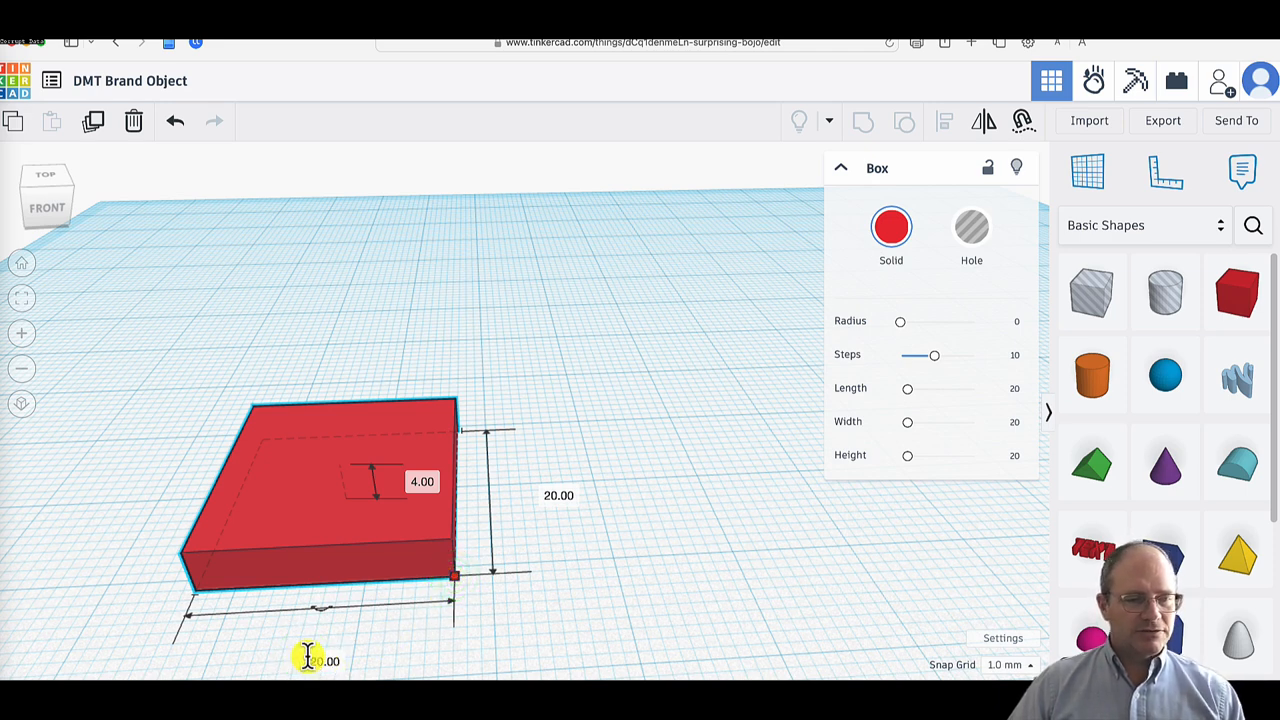
Step: Edit the slab's length measurement to stretch it into a long plate
click(315, 660)
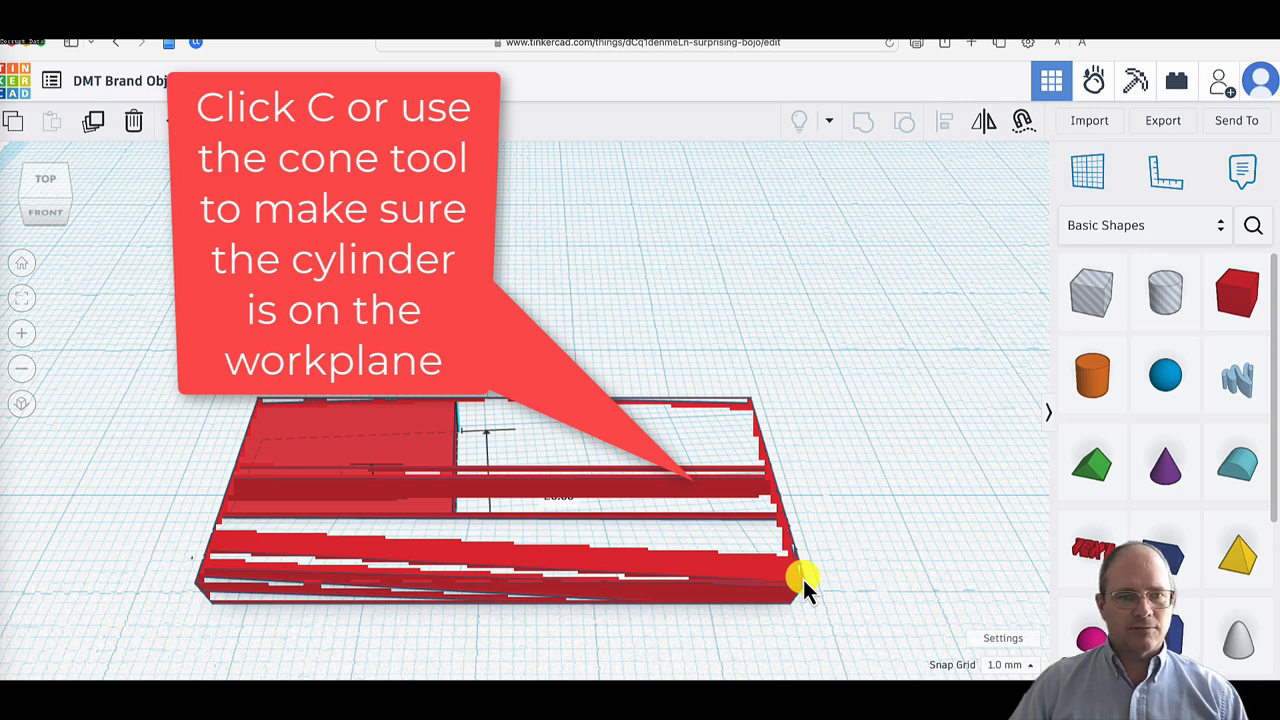
mouse_move(1085, 428)
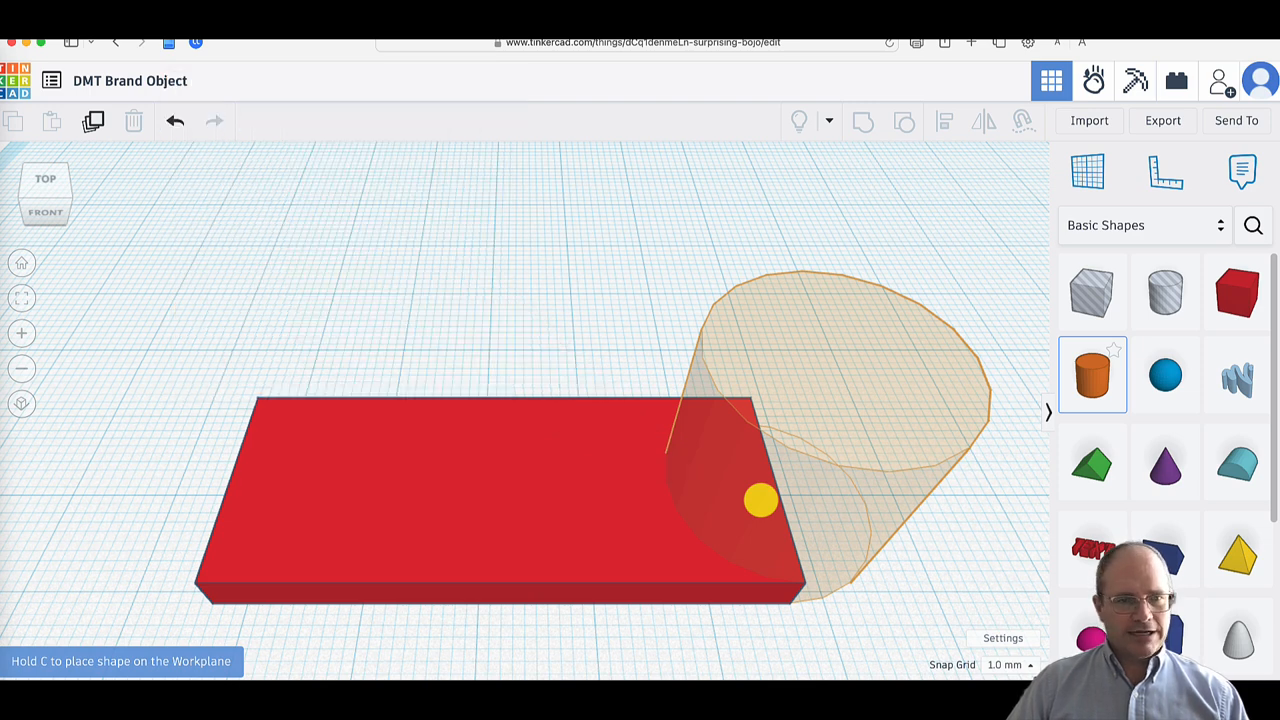
Step: Place the cylinder at the plate's end and switch to a non-perspective view
click(830, 380)
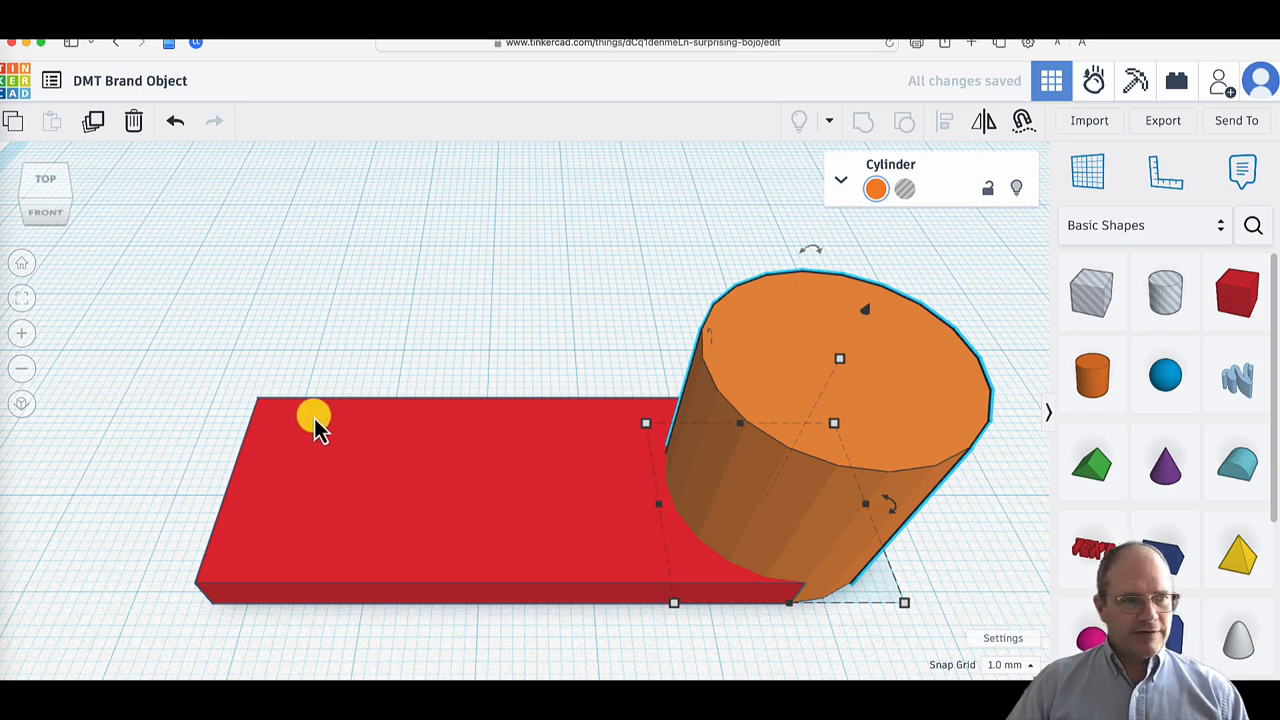
click(22, 403)
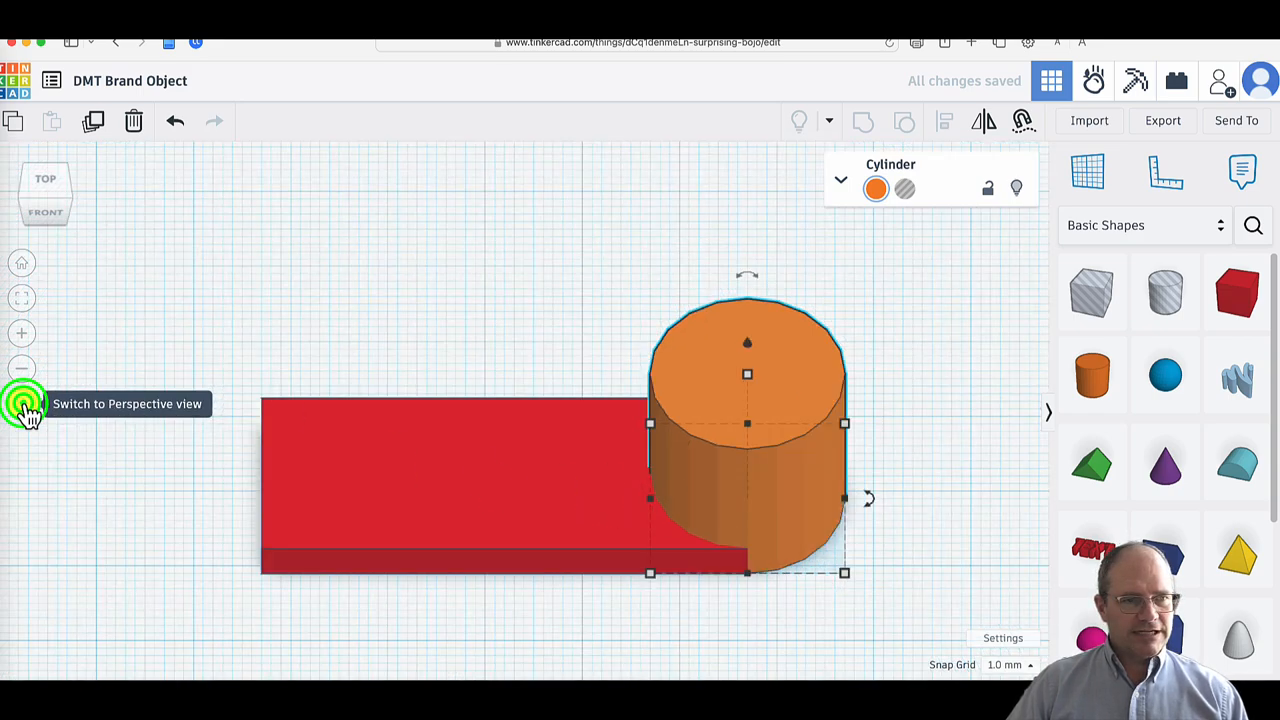
click(22, 400)
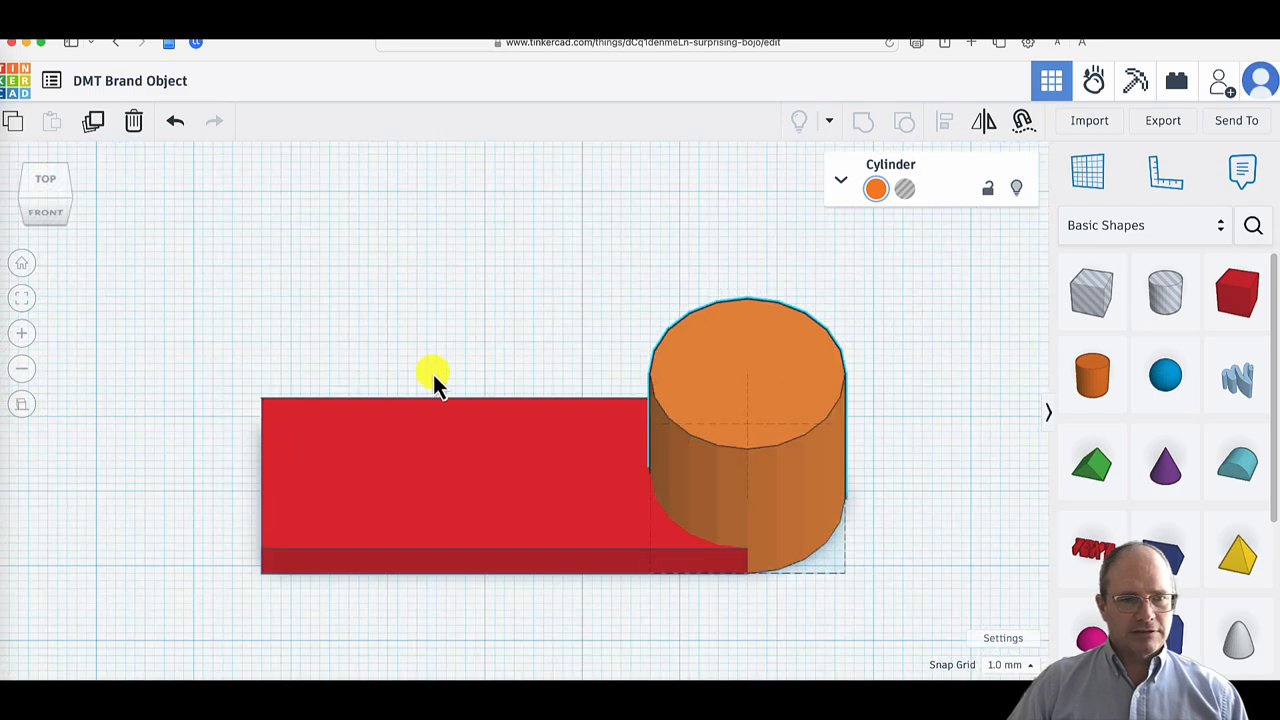
click(45, 178)
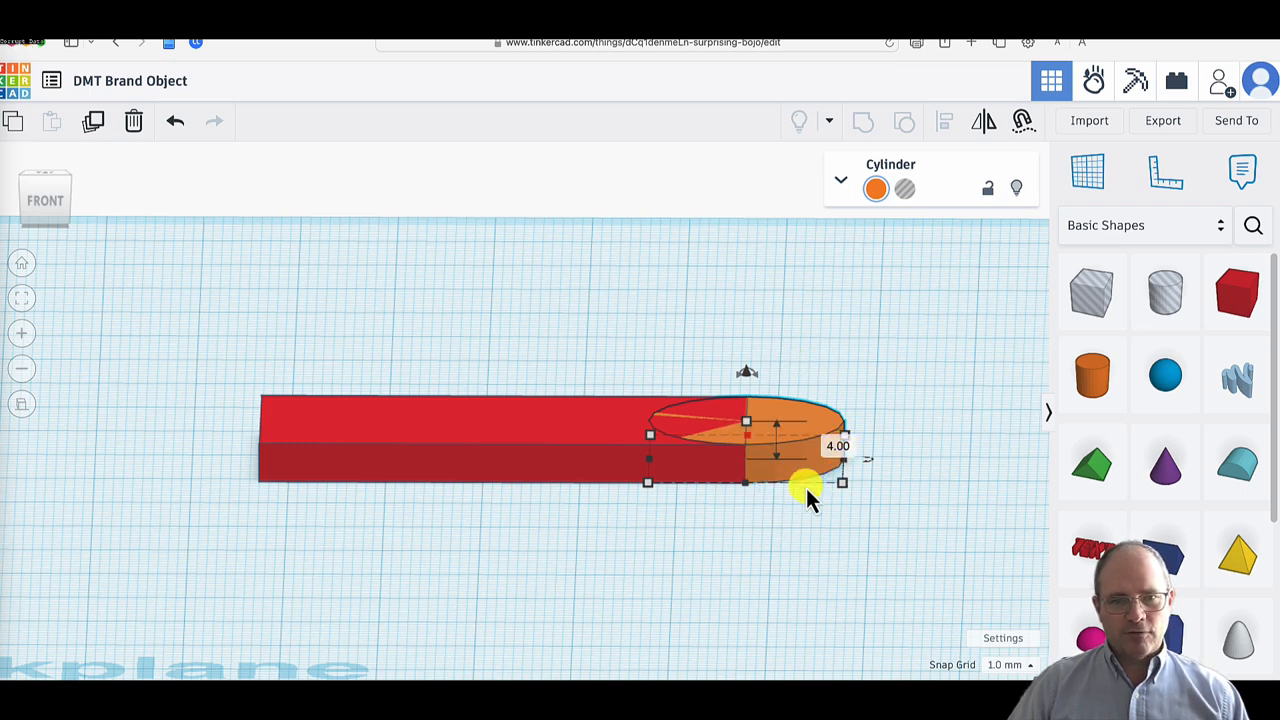
Step: Group the red bar with the orange cylinder into one rounded-end plate
click(725, 560)
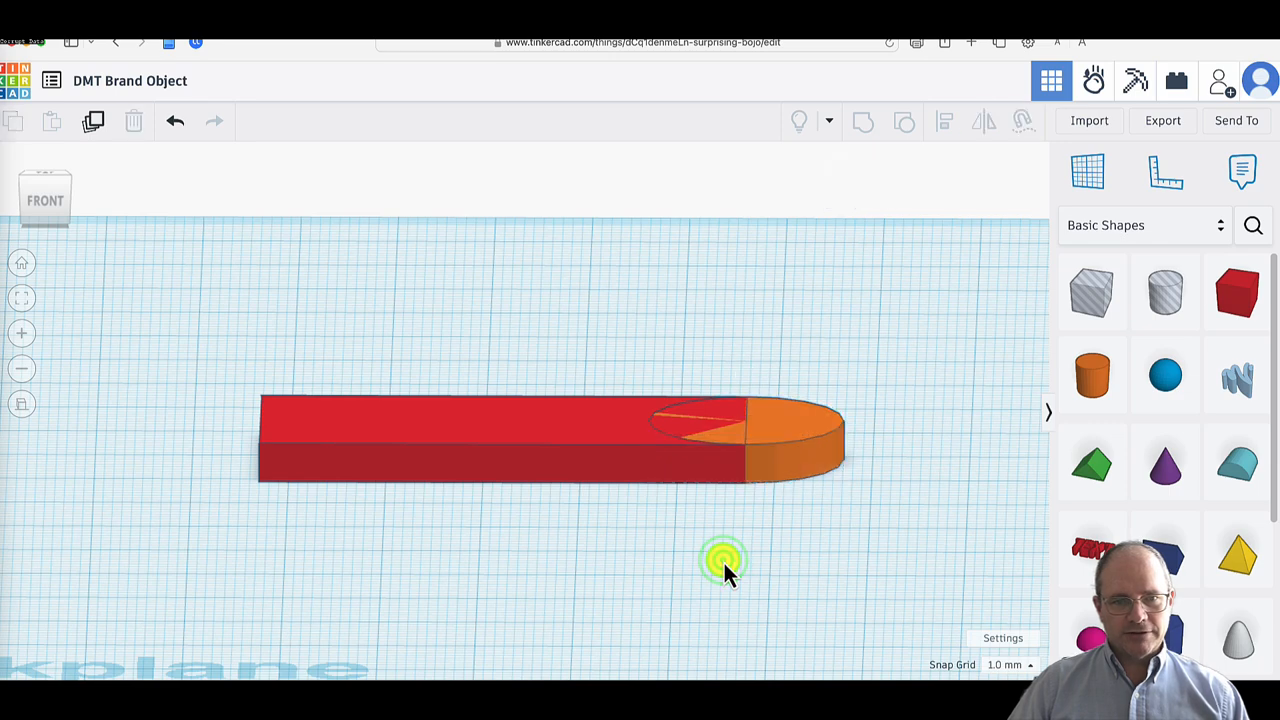
mouse_move(628, 528)
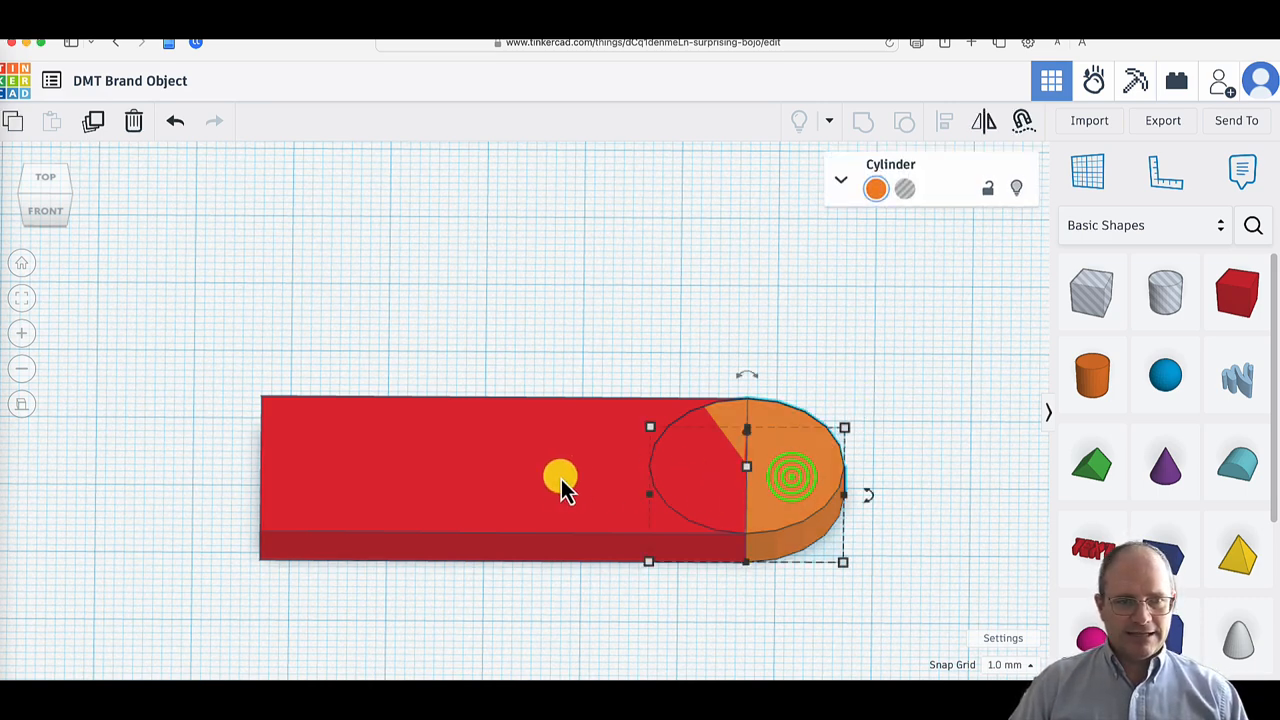
click(863, 120)
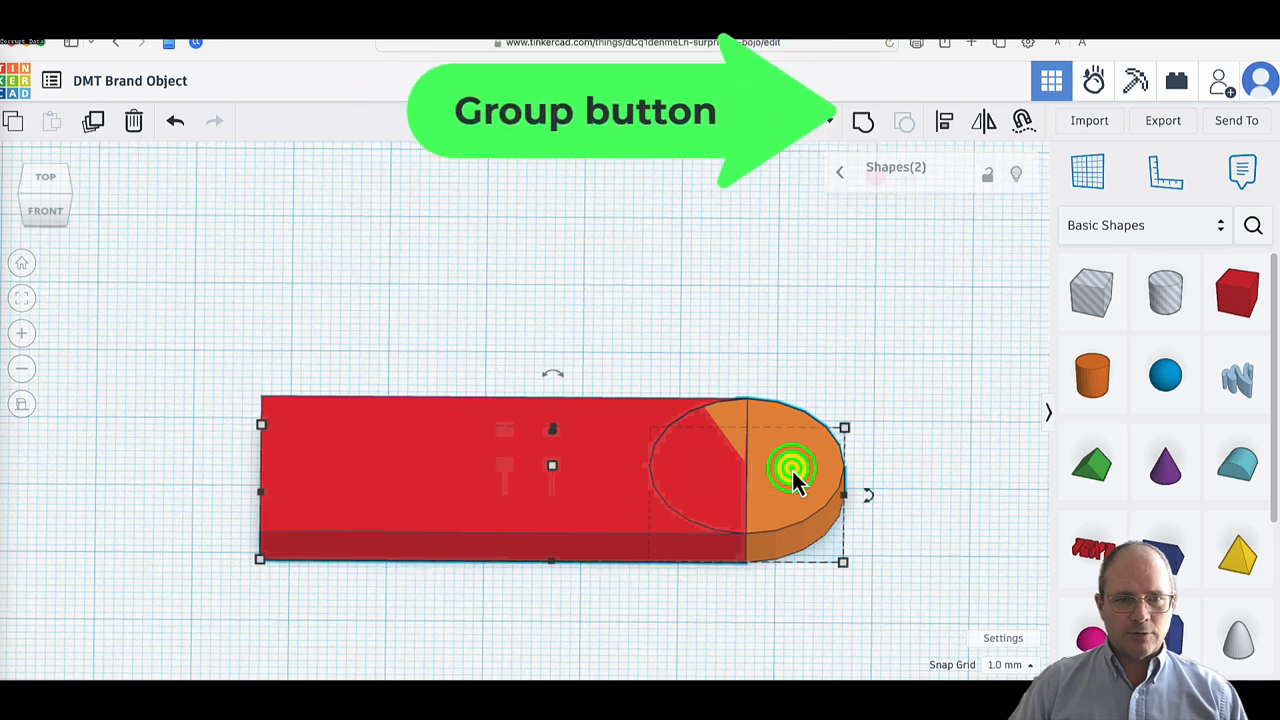
click(862, 121)
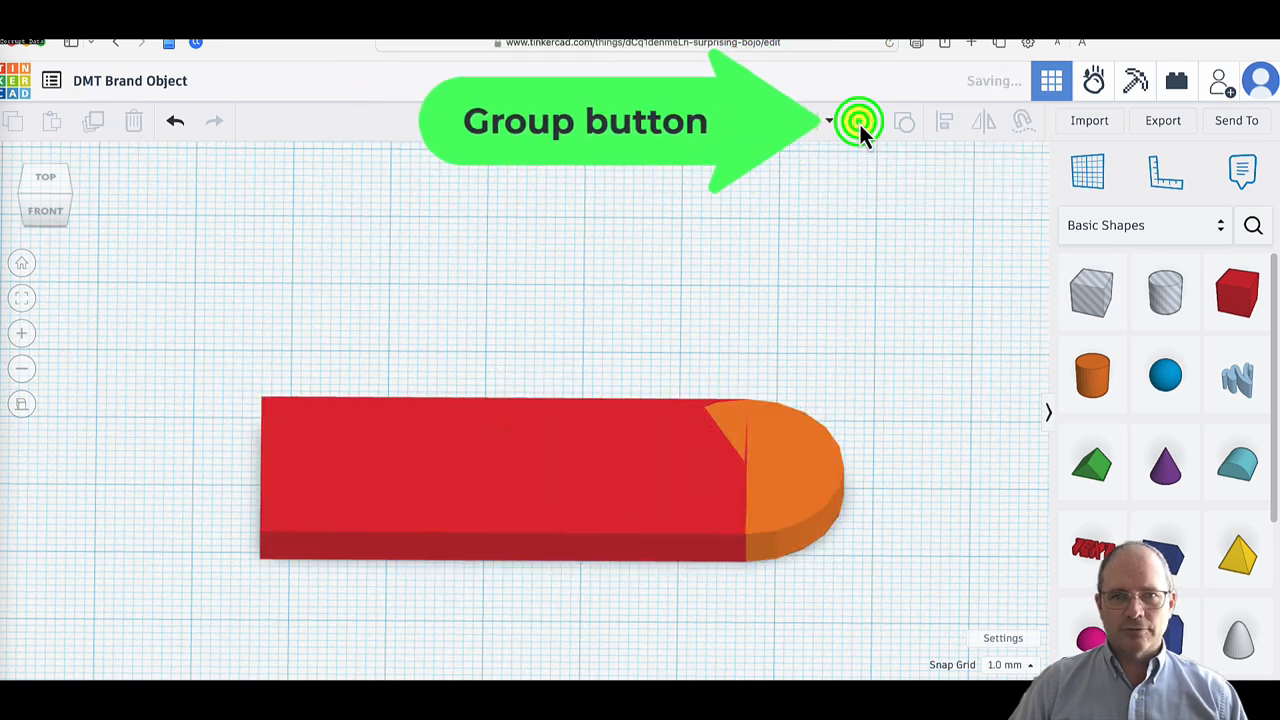
click(863, 120)
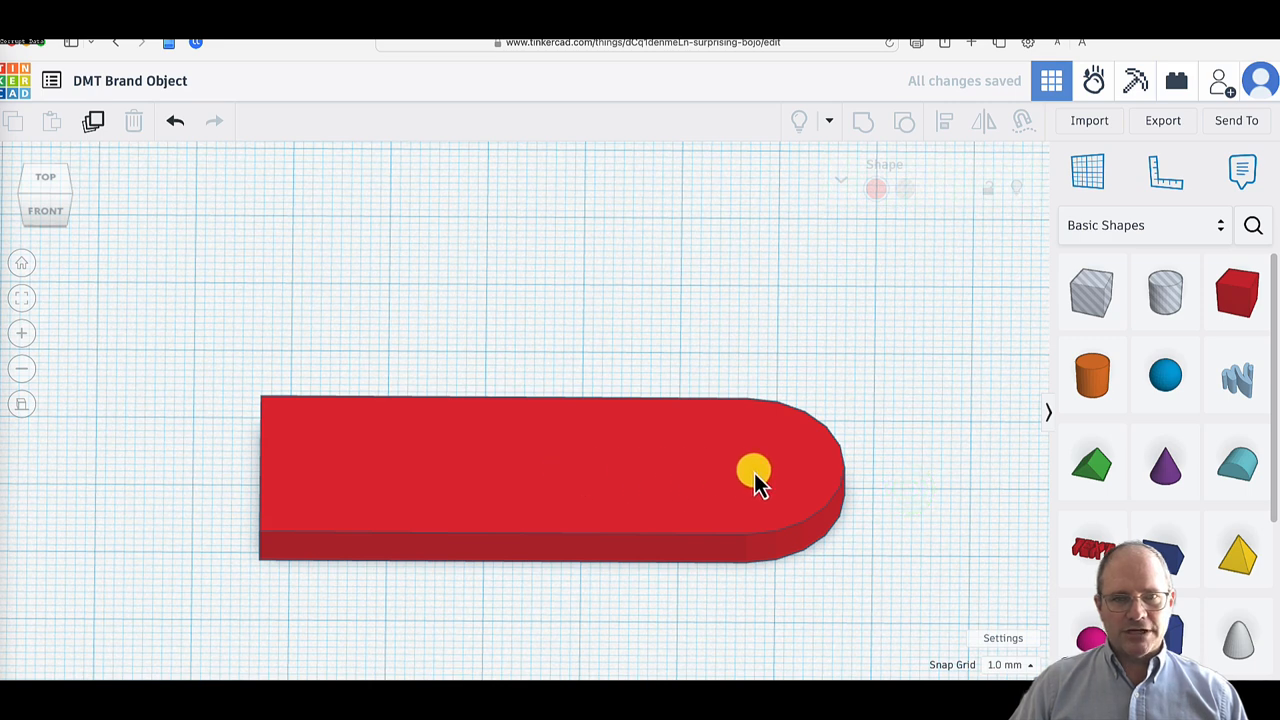
click(754, 471)
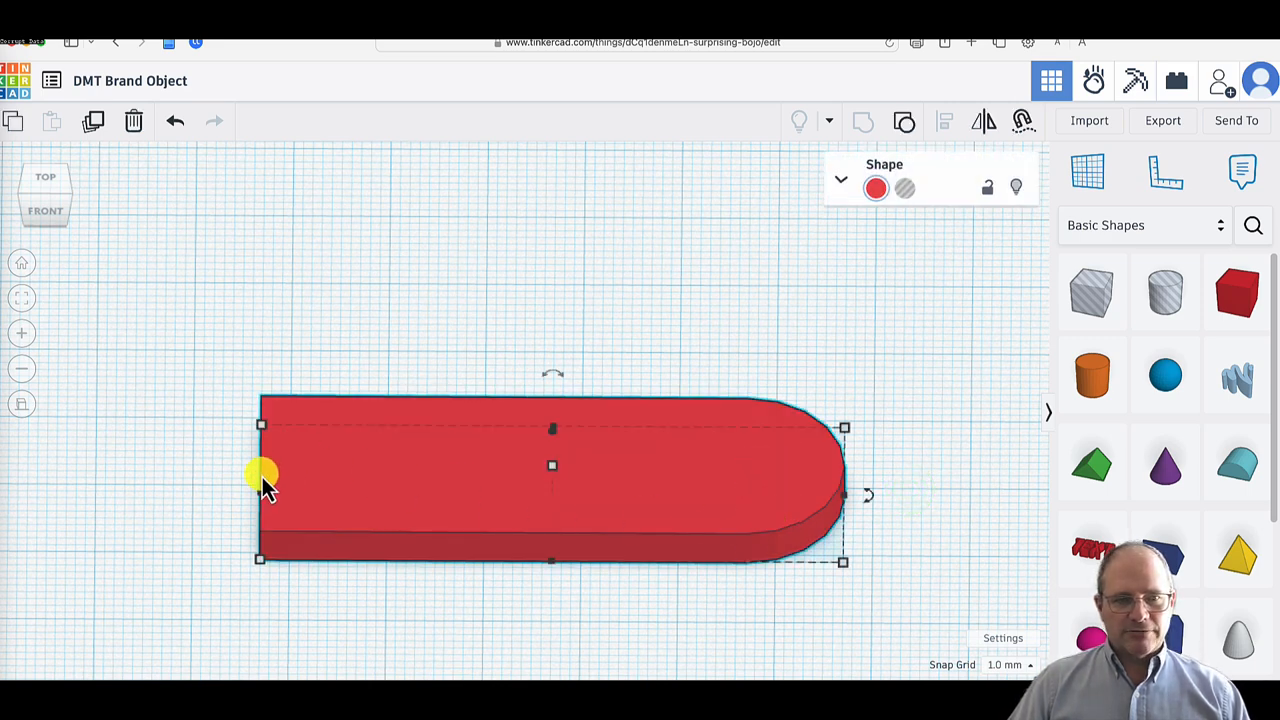
mouse_move(665, 270)
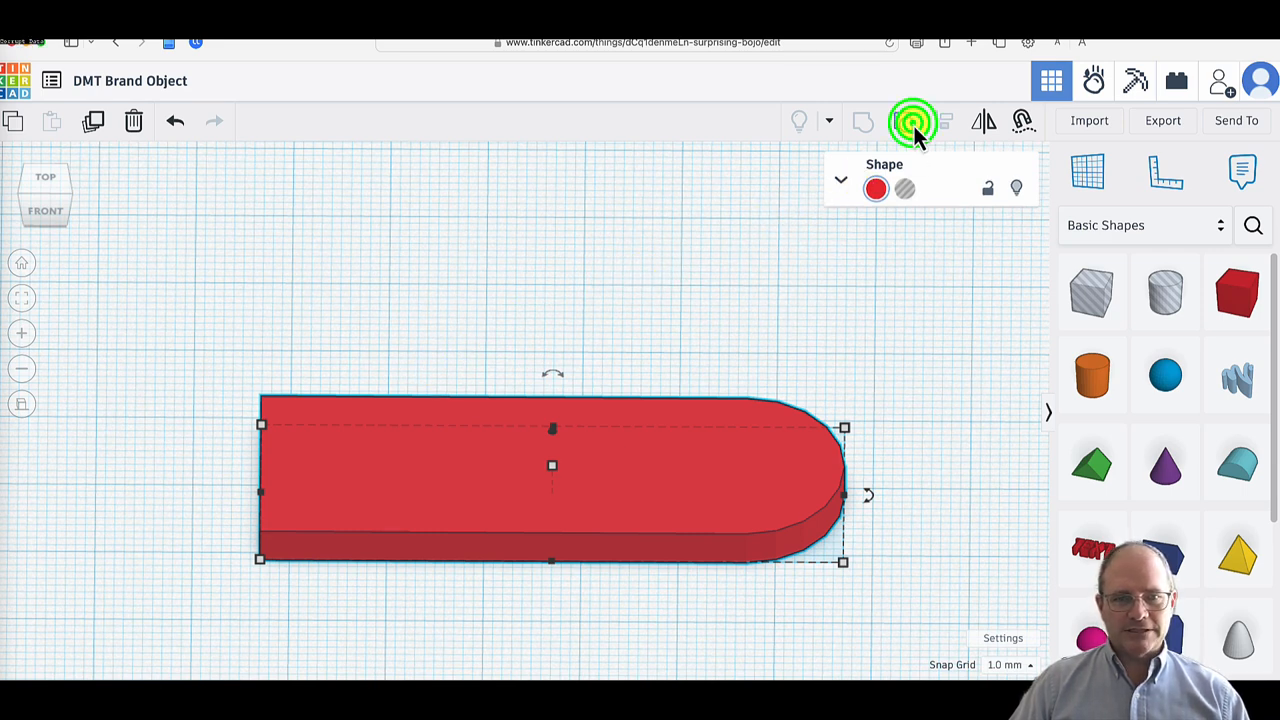
Step: Ungroup the plate into red bar and orange cylinder, then select the cylinder
click(912, 120)
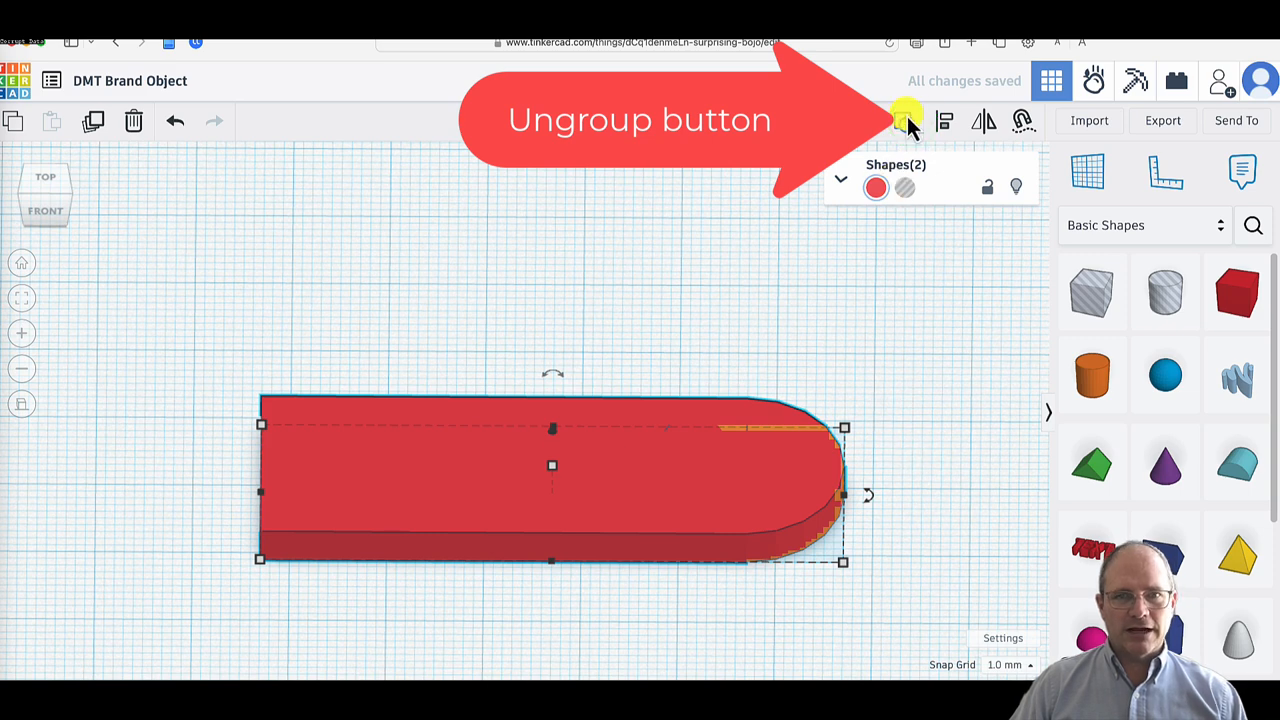
click(905, 120)
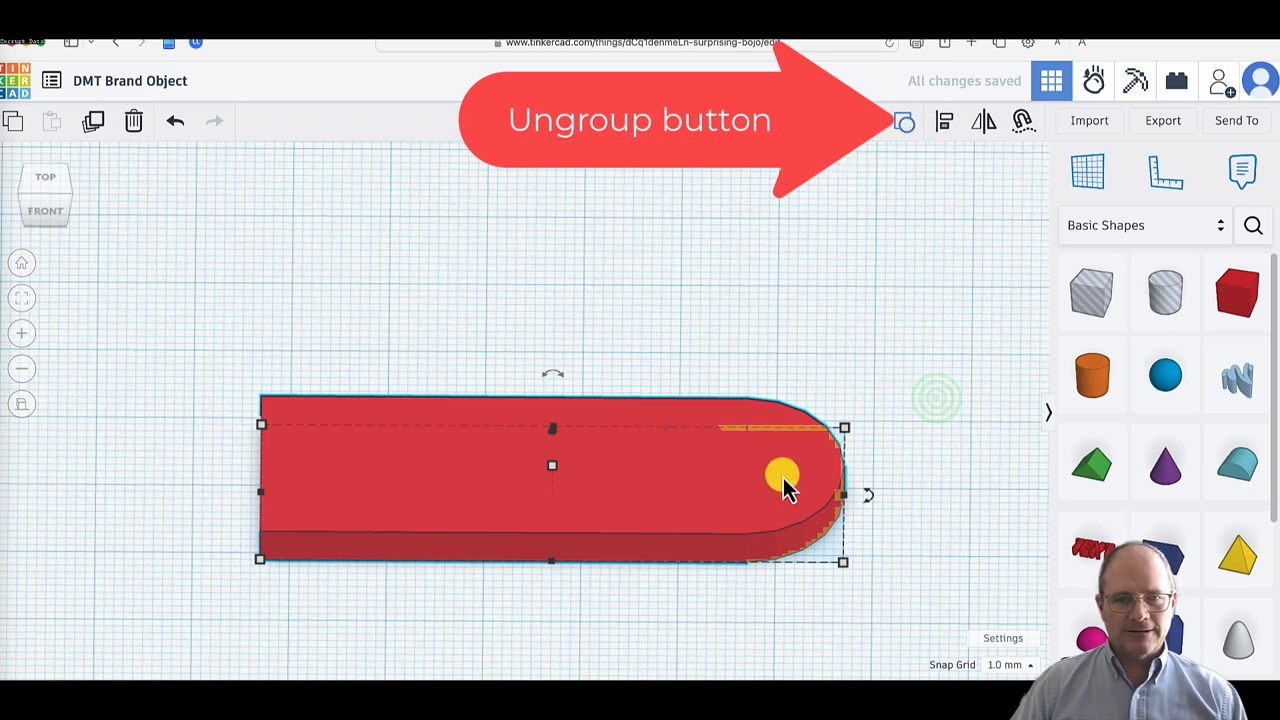
click(904, 120)
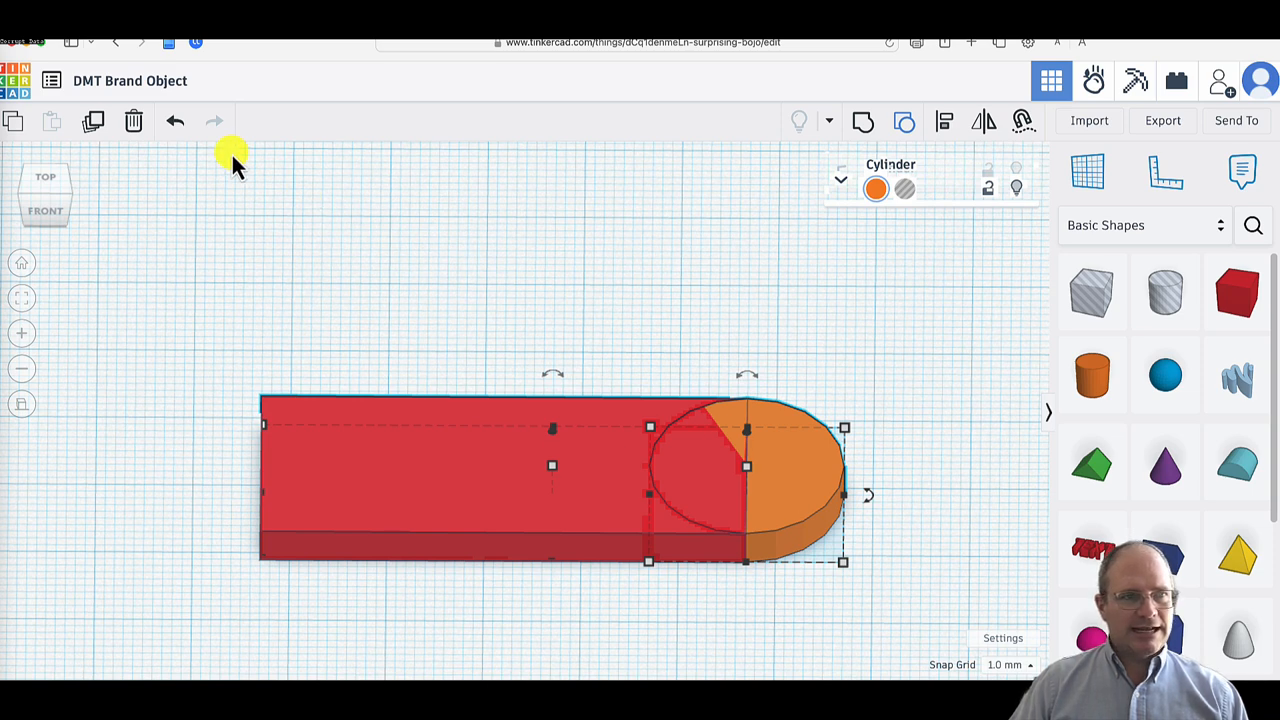
mouse_move(14, 120)
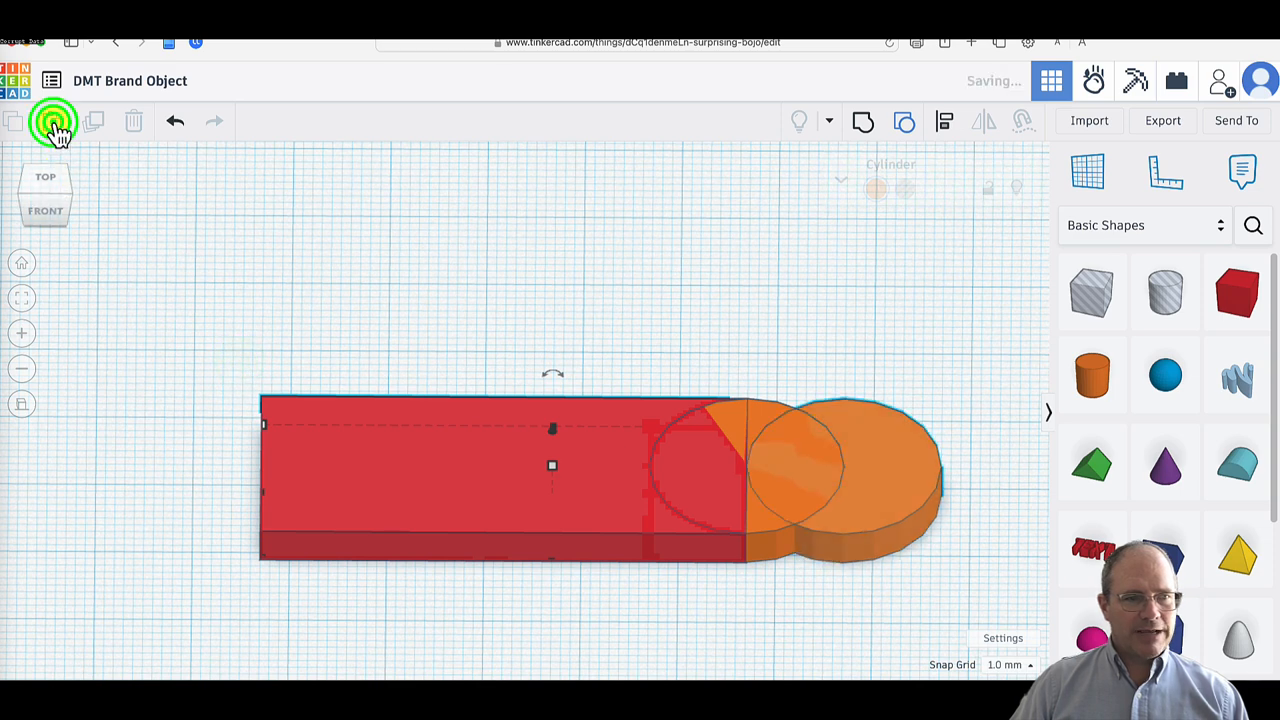
Step: Make a copy of the orange end cylinder for the red bar's left end
click(780, 440)
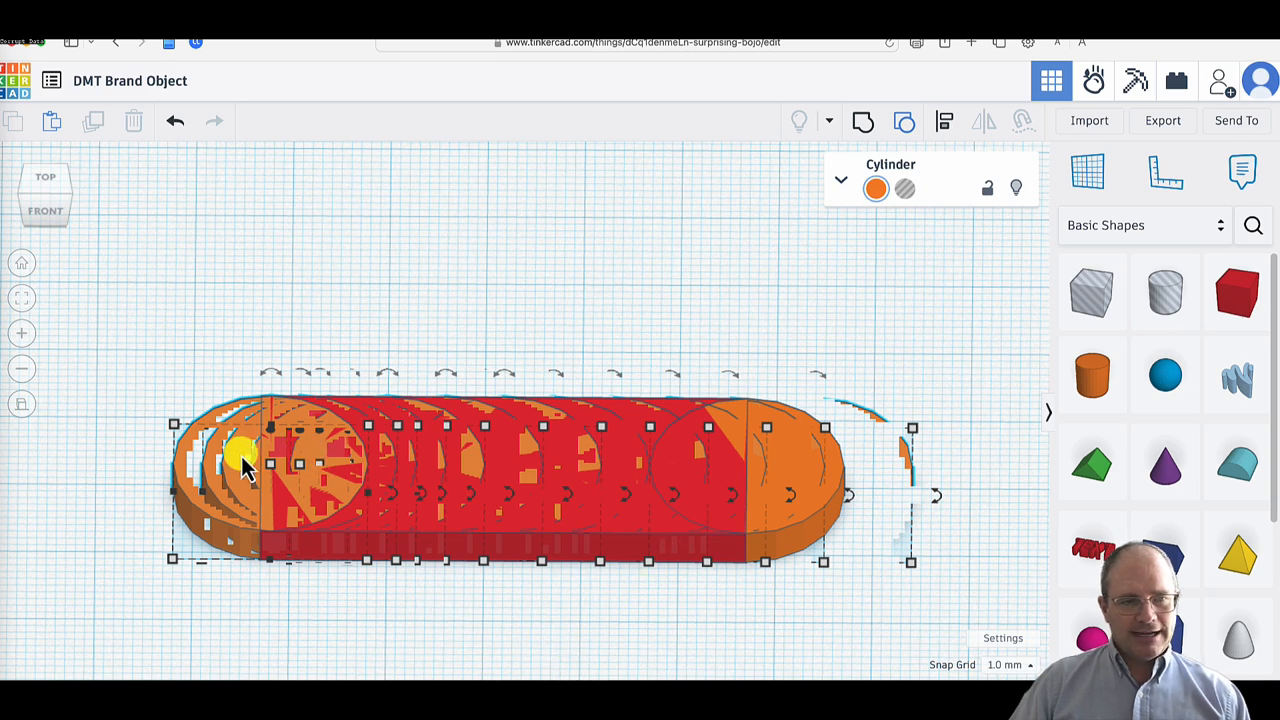
Step: Settle the cylinder copy at the bar's left end, then group the bar with both cylinders
drag(245, 450, 418, 447)
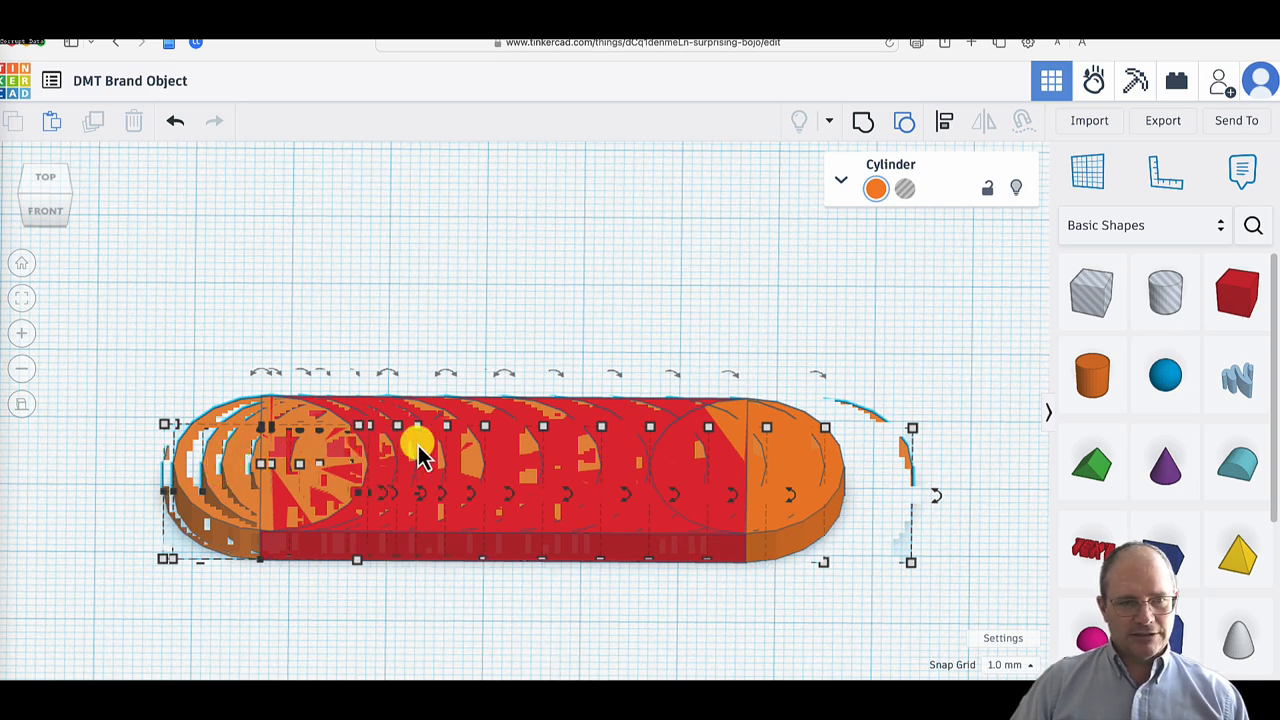
mouse_move(530, 477)
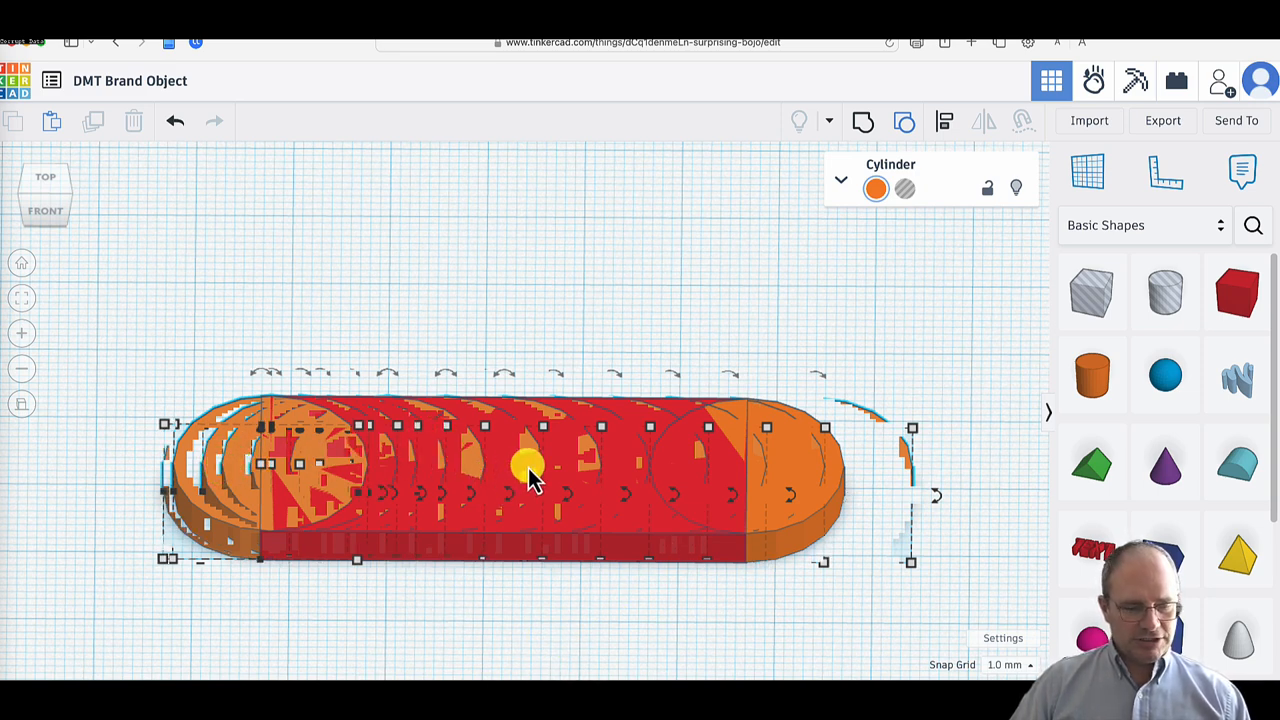
click(527, 465)
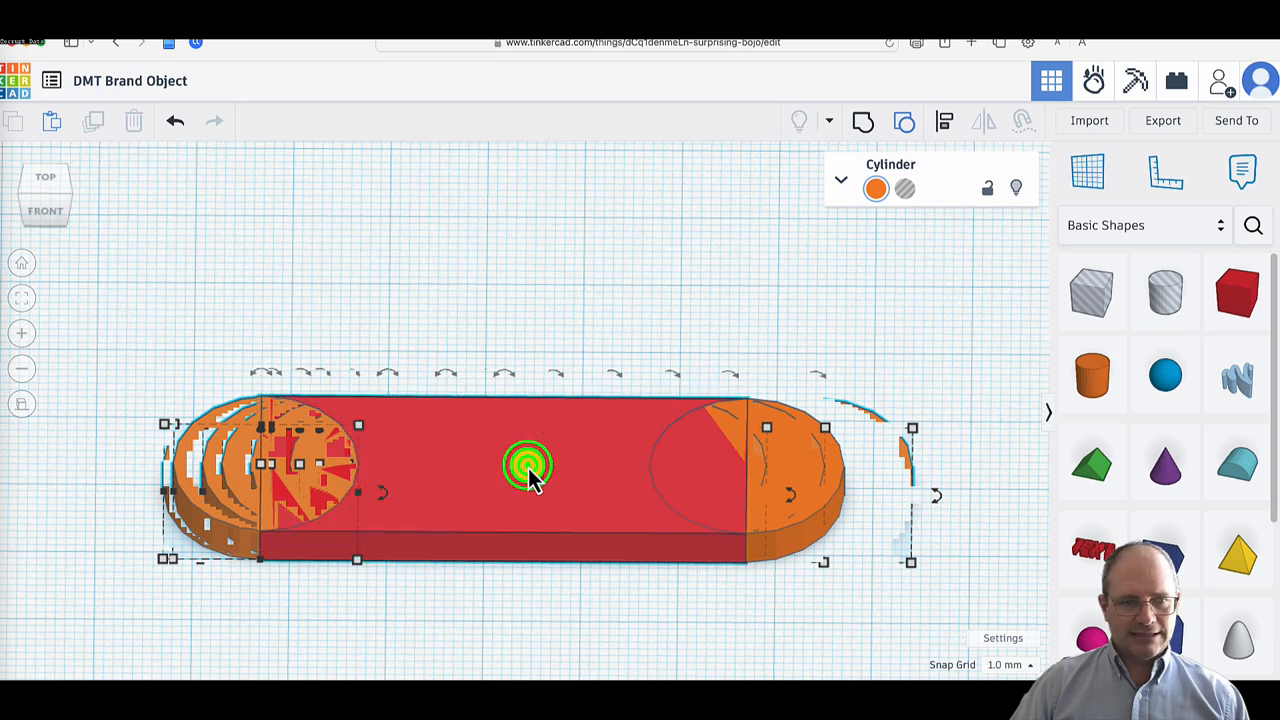
click(775, 475)
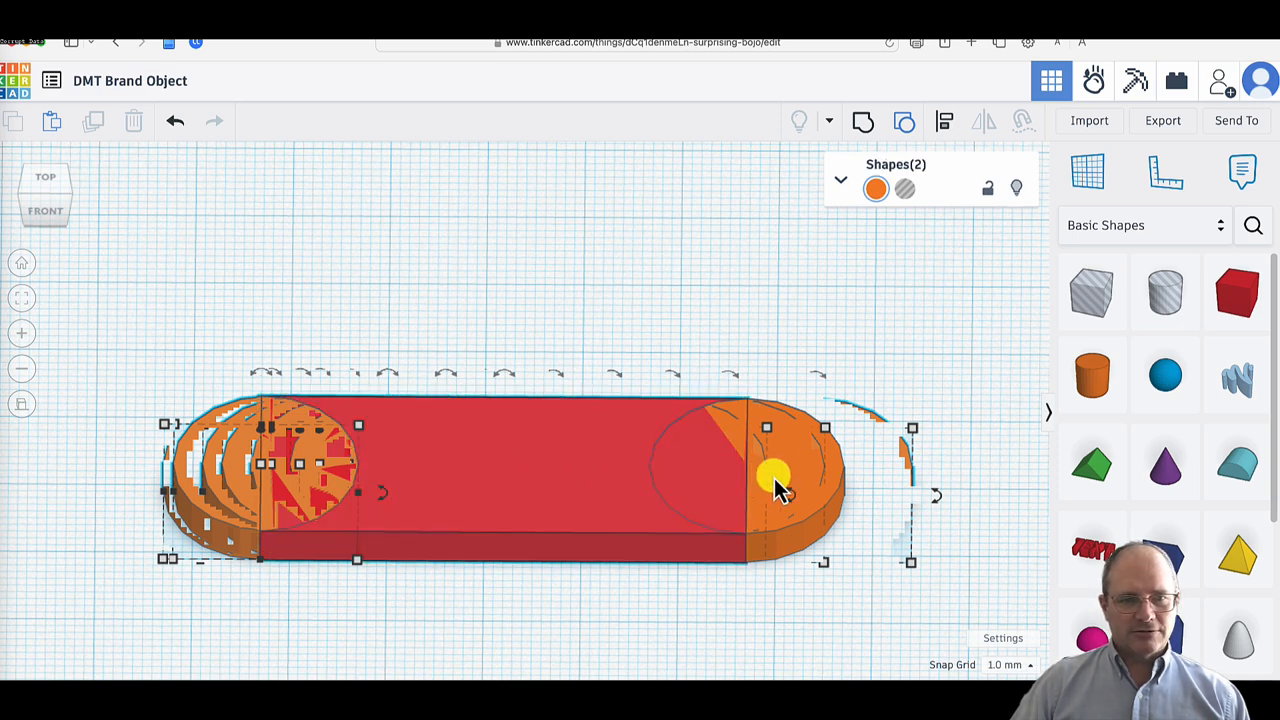
mouse_move(812, 470)
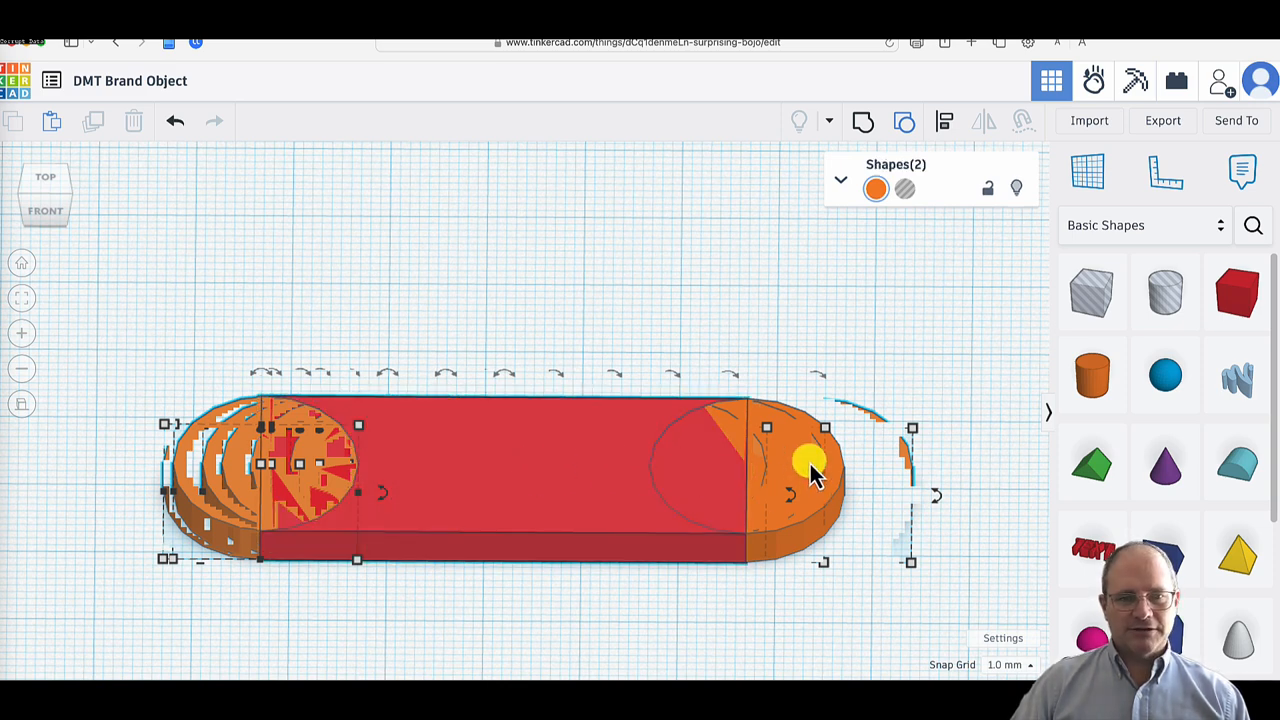
click(810, 460)
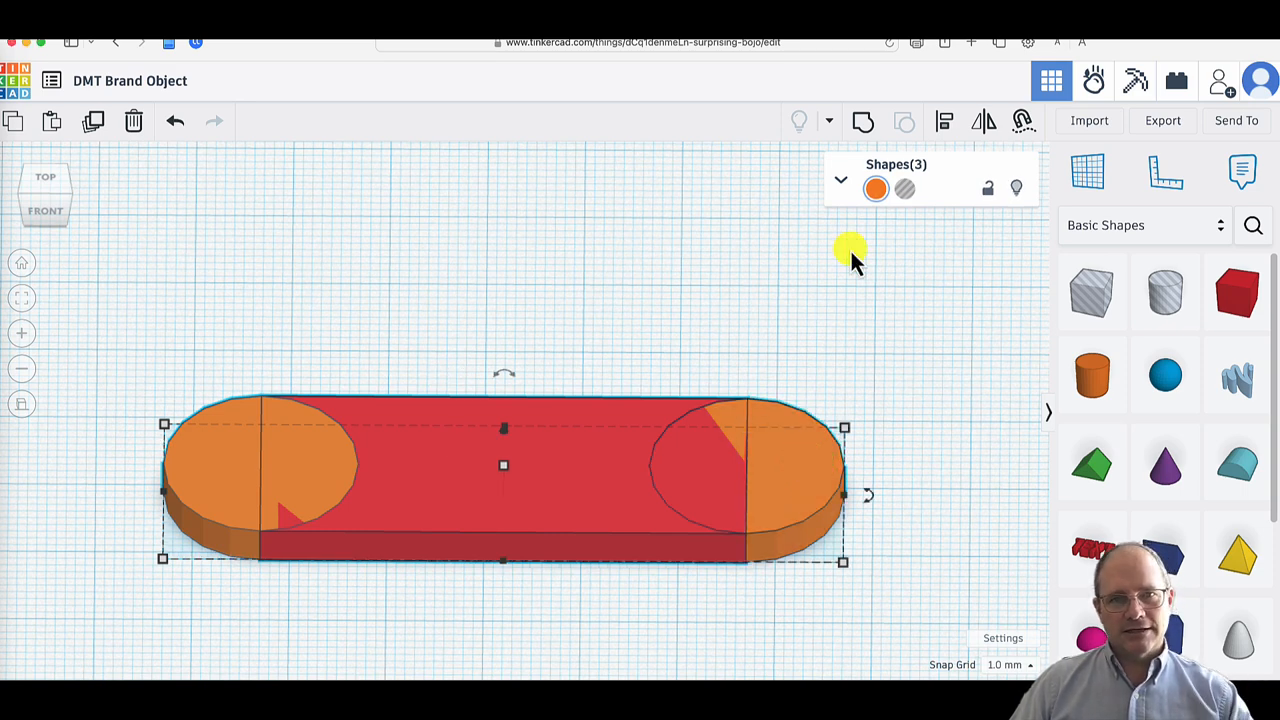
mouse_move(870, 121)
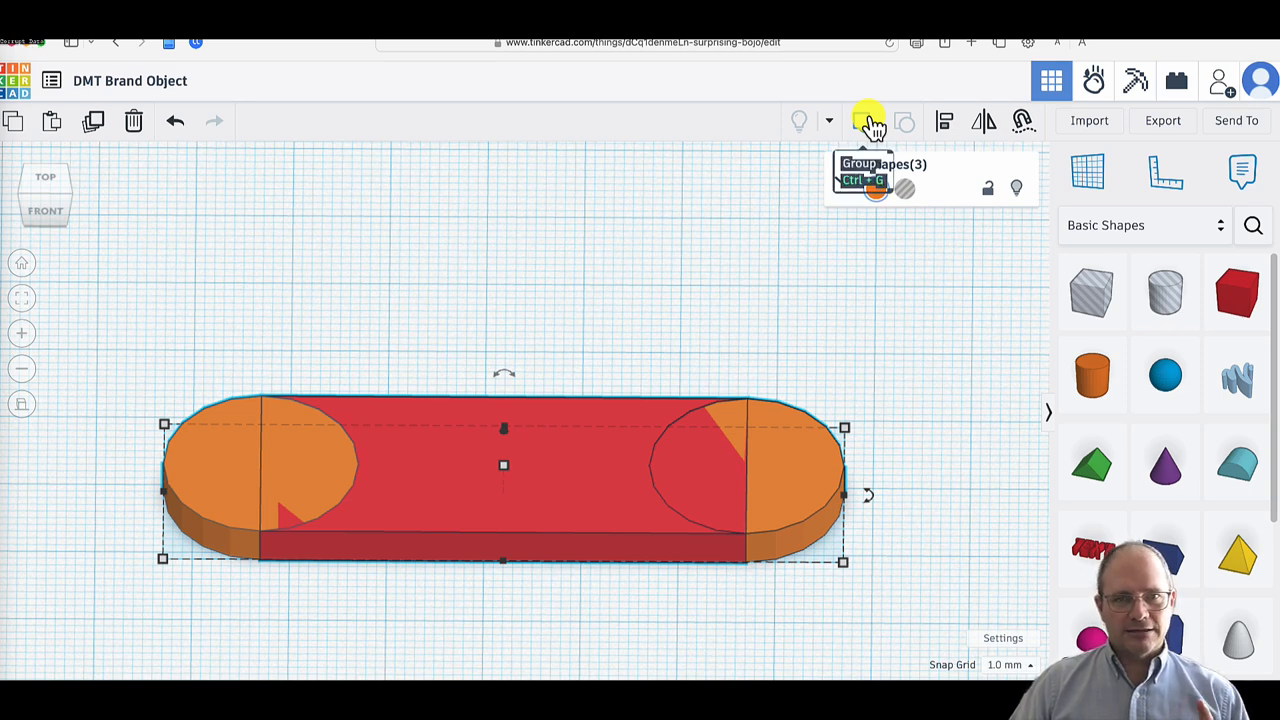
click(869, 120)
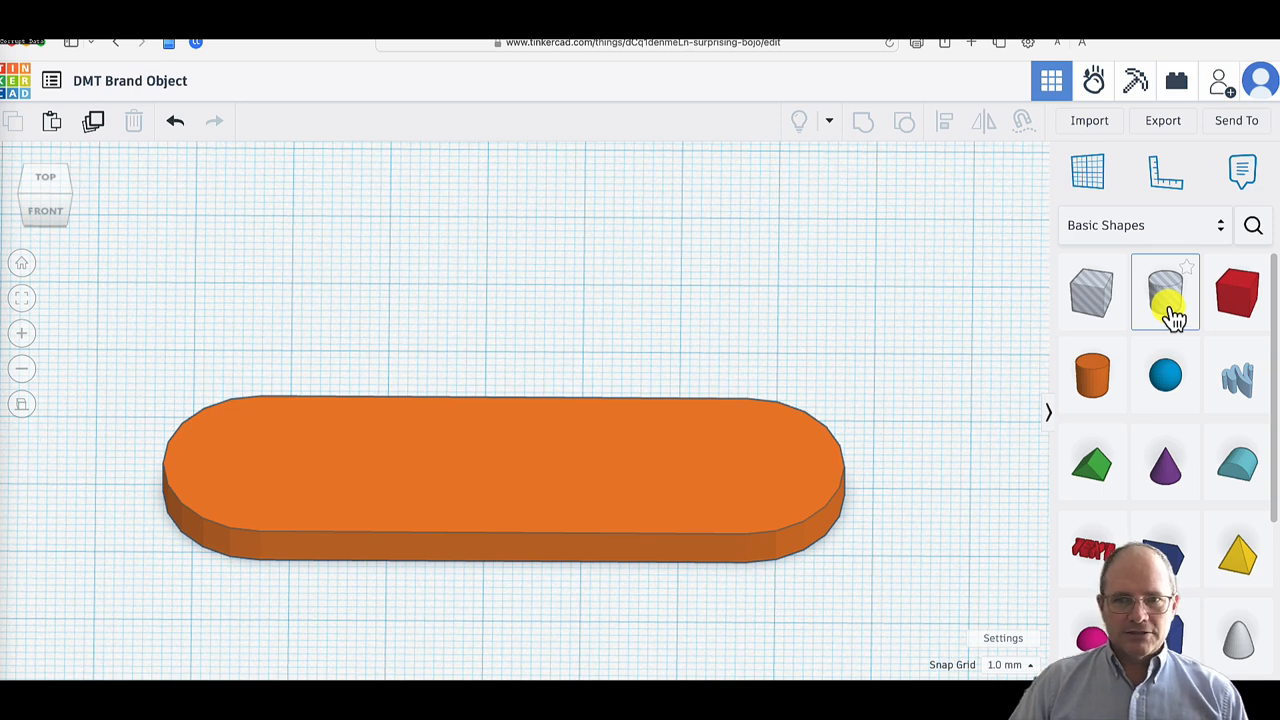
mouse_move(1093, 378)
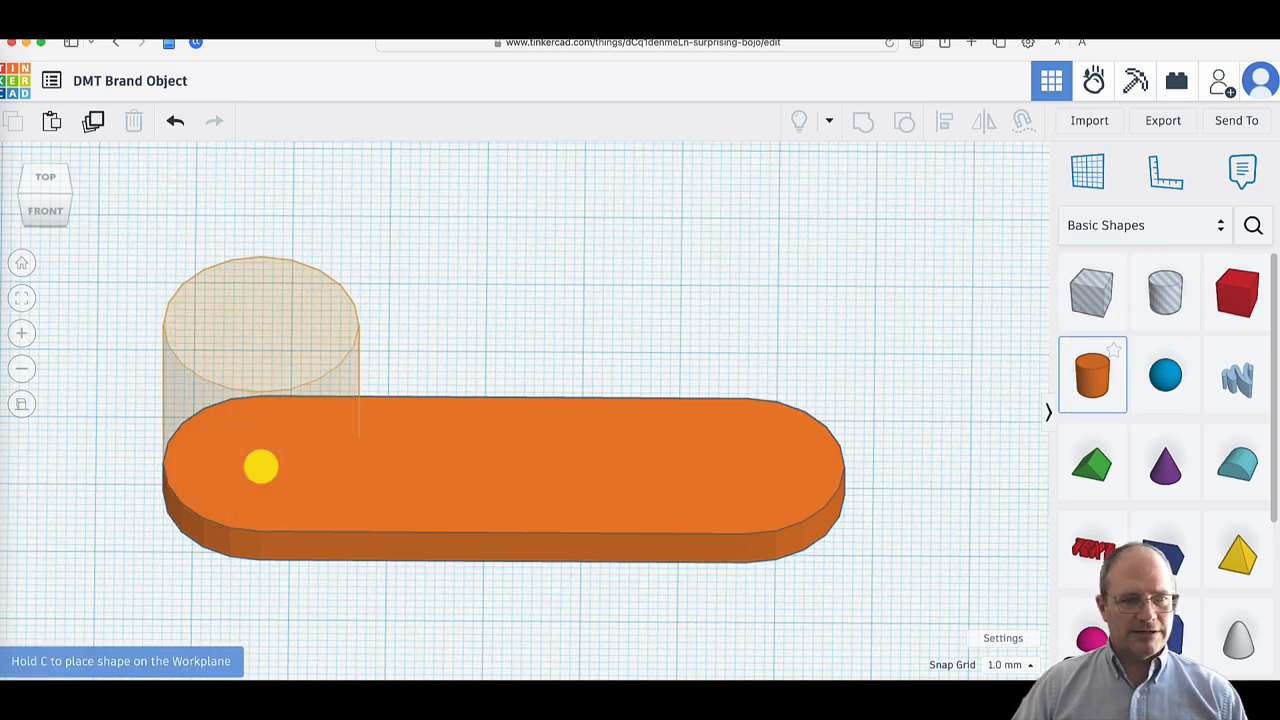
Step: Drop a tall Cylinder shape onto the left end of the rounded plate
click(260, 320)
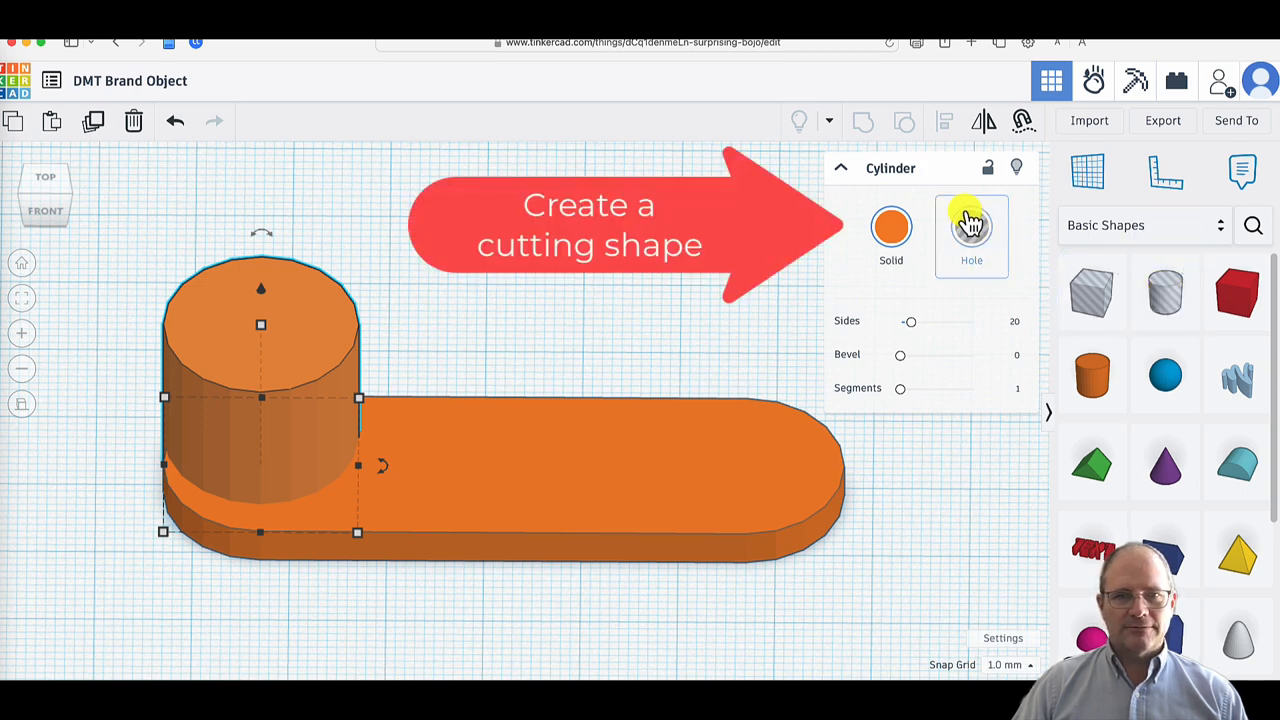
Step: Make the cylinder a Hole, shrink it to a narrow peg, and view from Front
click(971, 225)
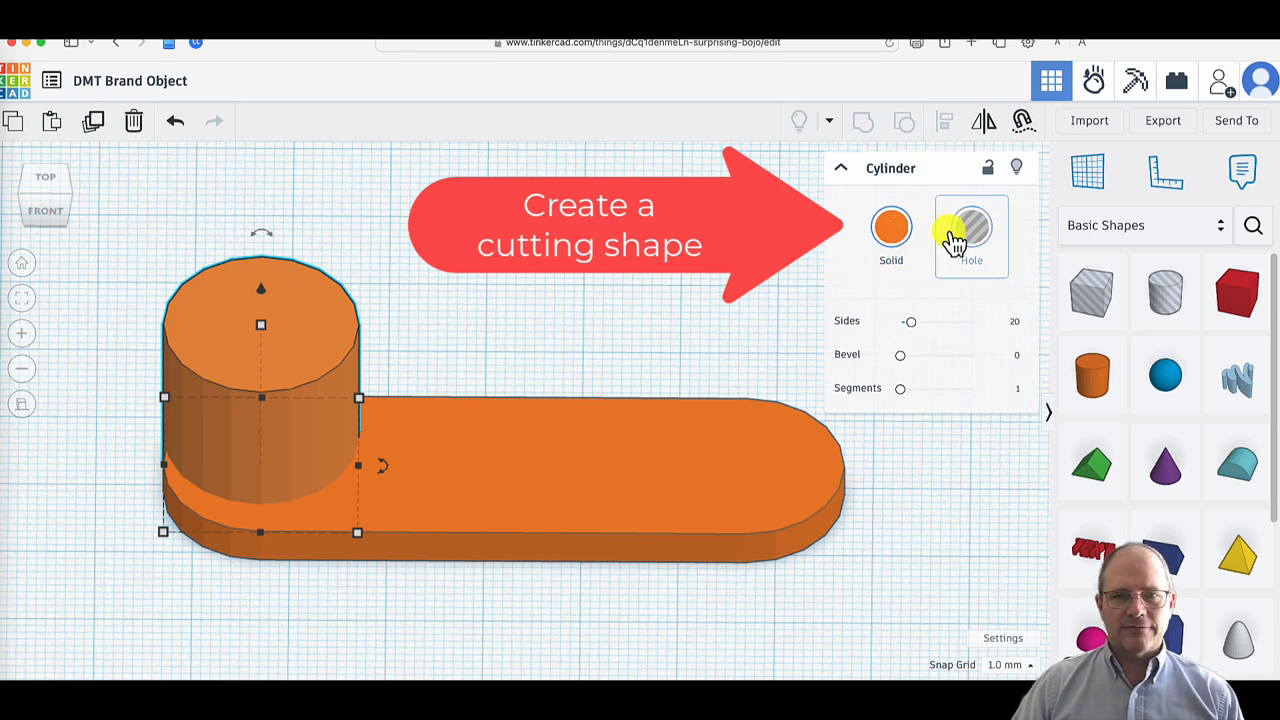
click(971, 227)
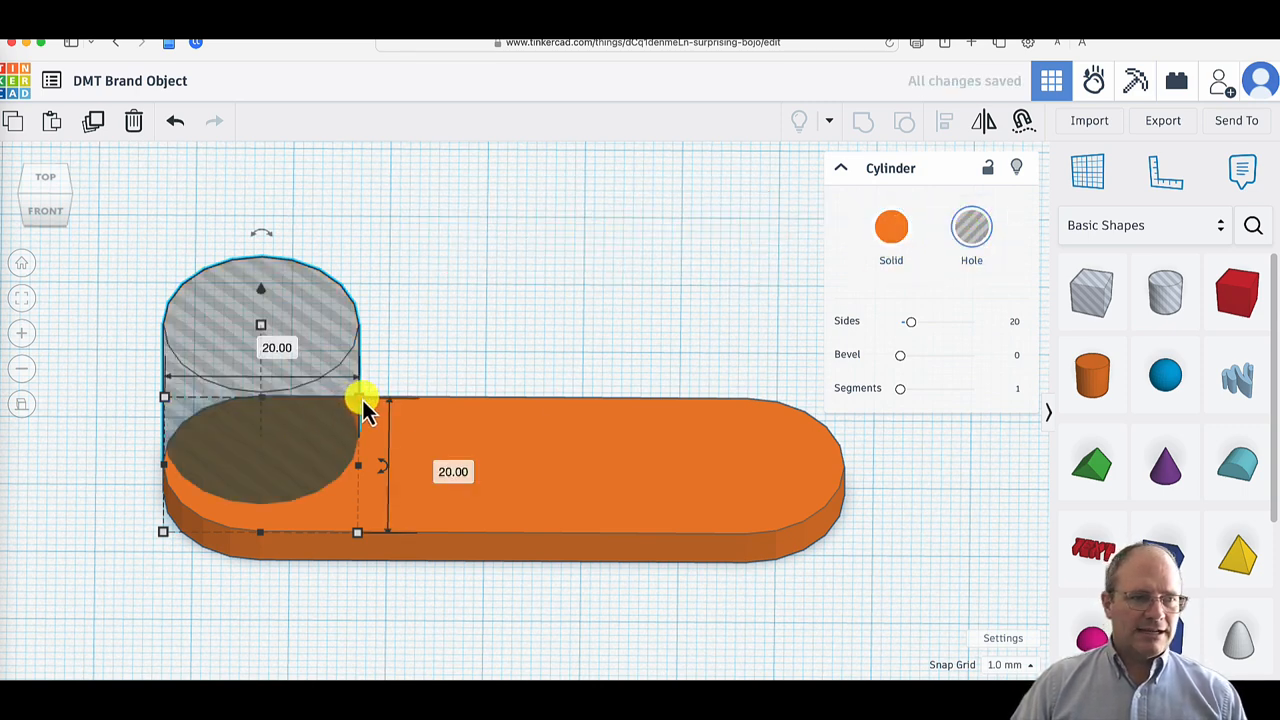
drag(358, 395, 410, 445)
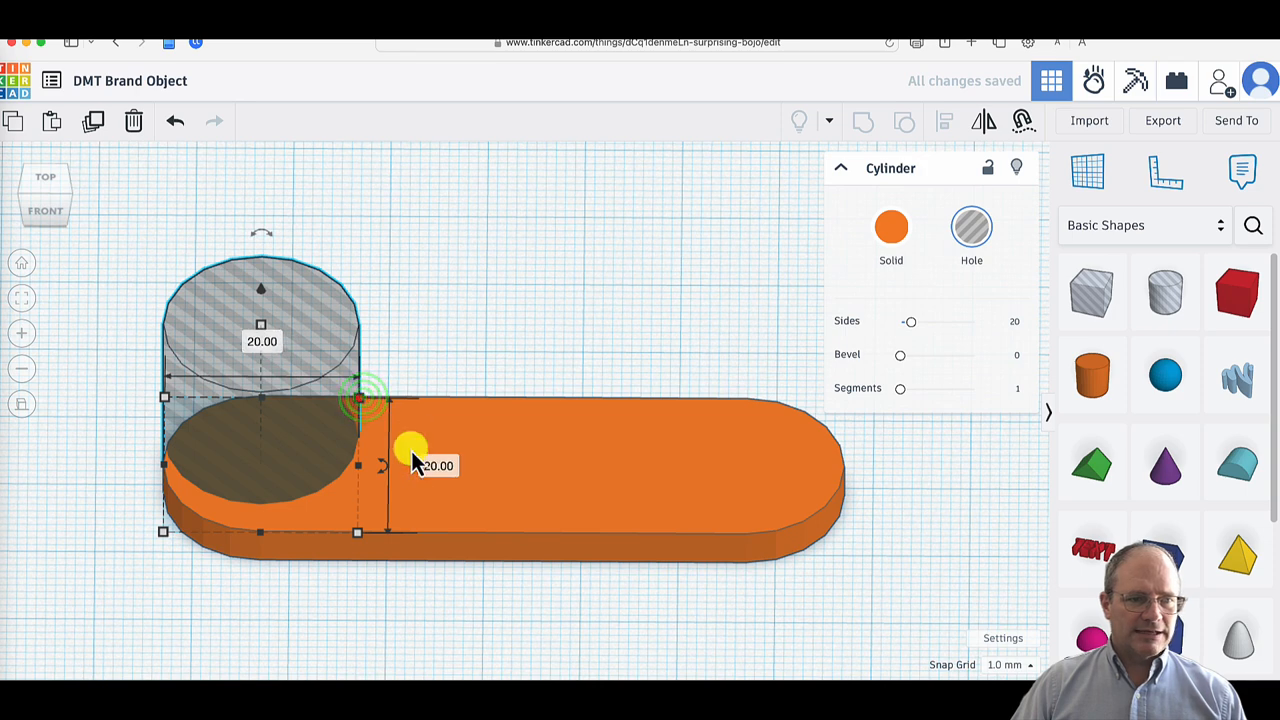
click(435, 465)
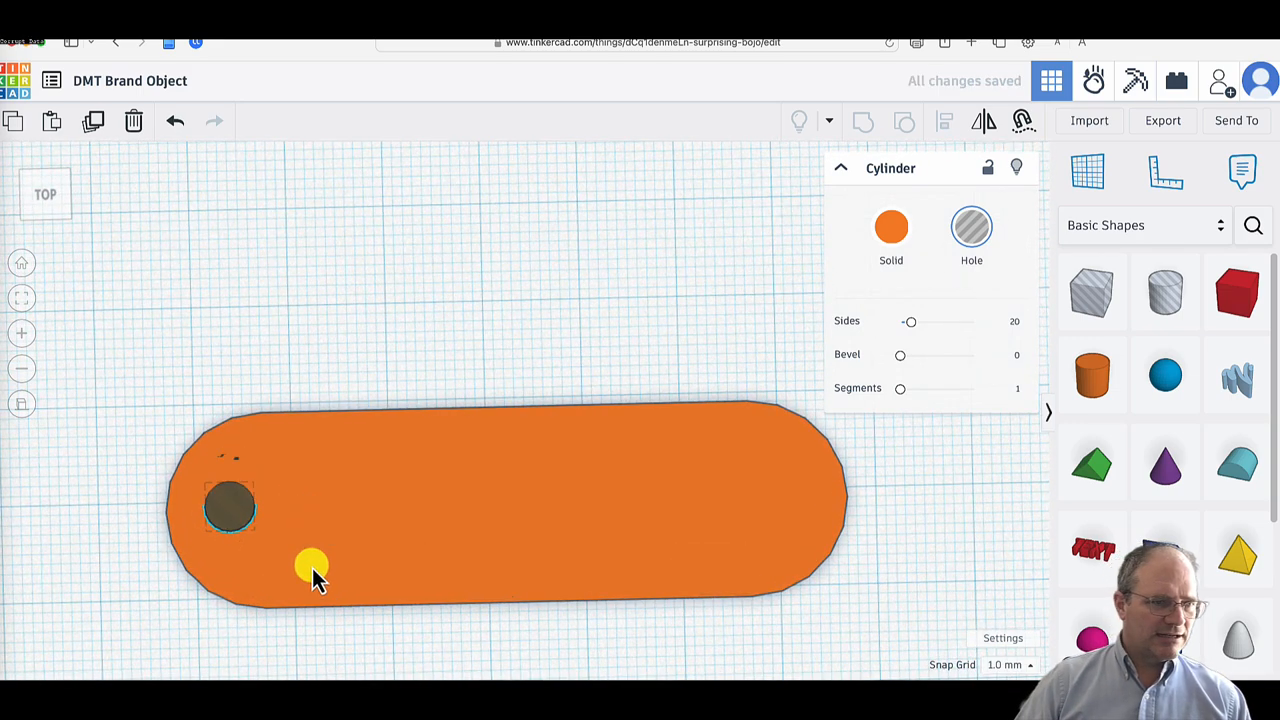
click(230, 508)
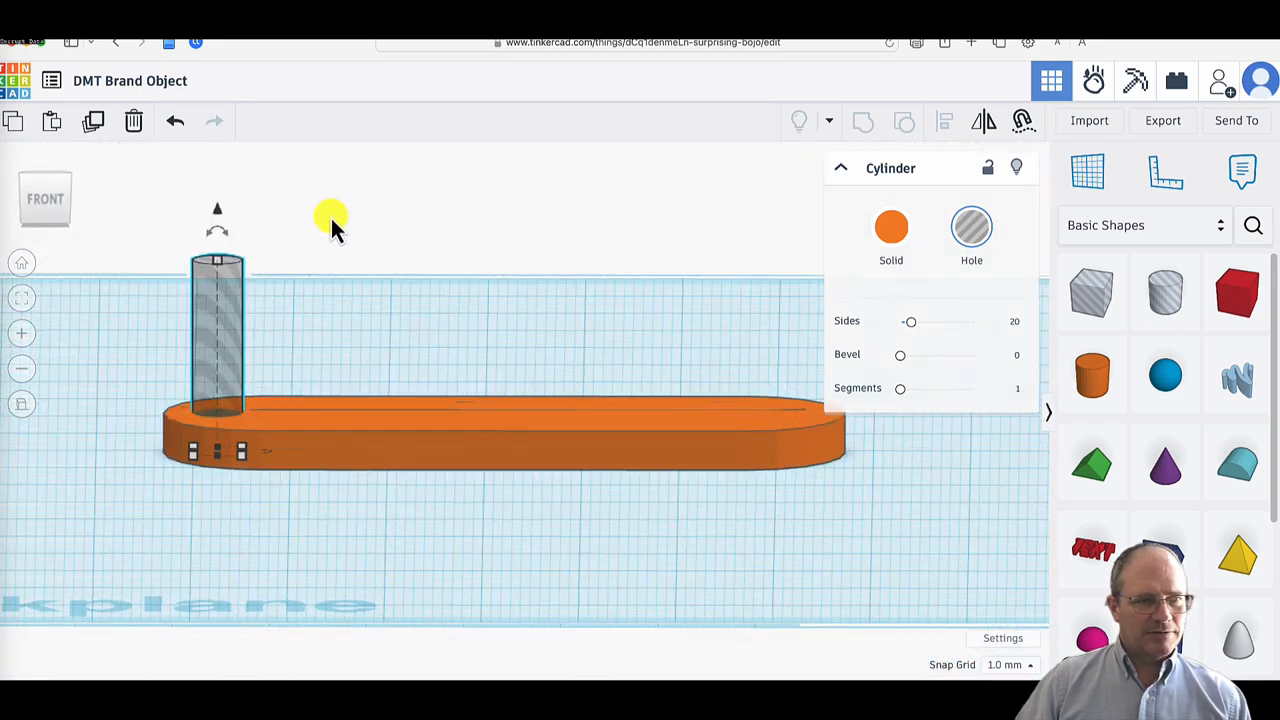
mouse_move(210, 390)
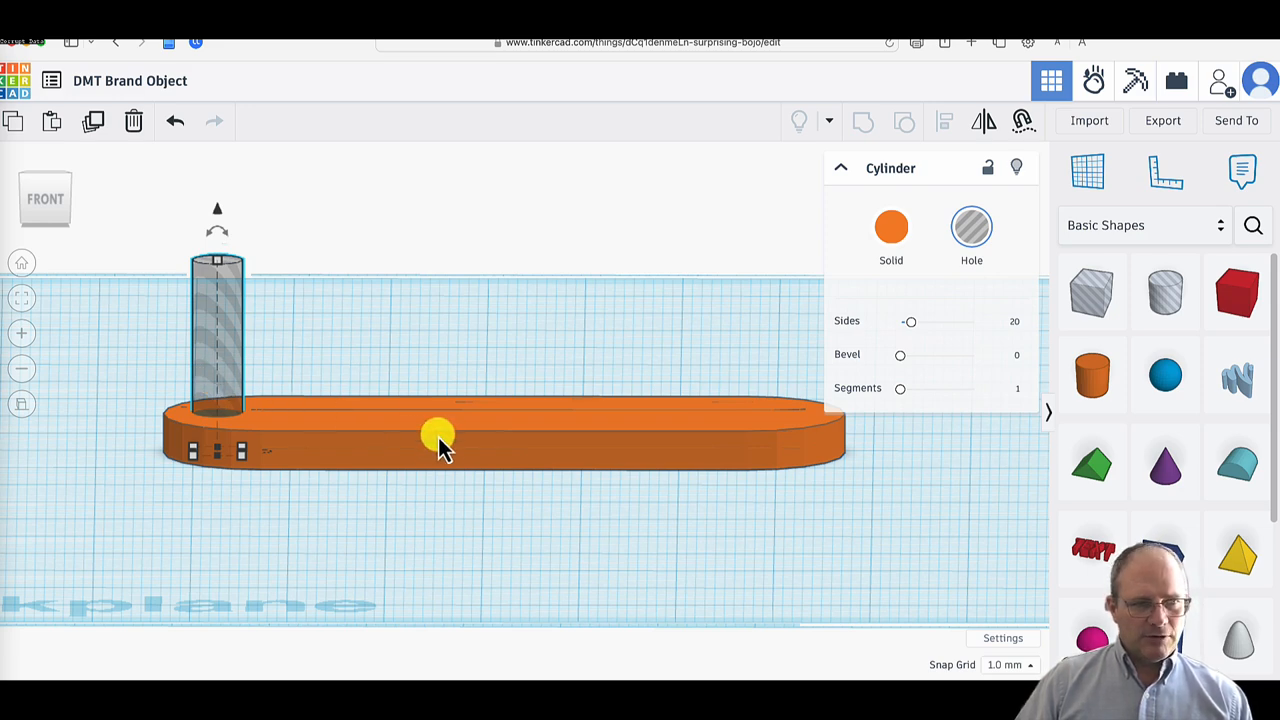
Step: Drag the narrow hole cylinder down so it extends below the plate's bottom
drag(437, 435, 230, 380)
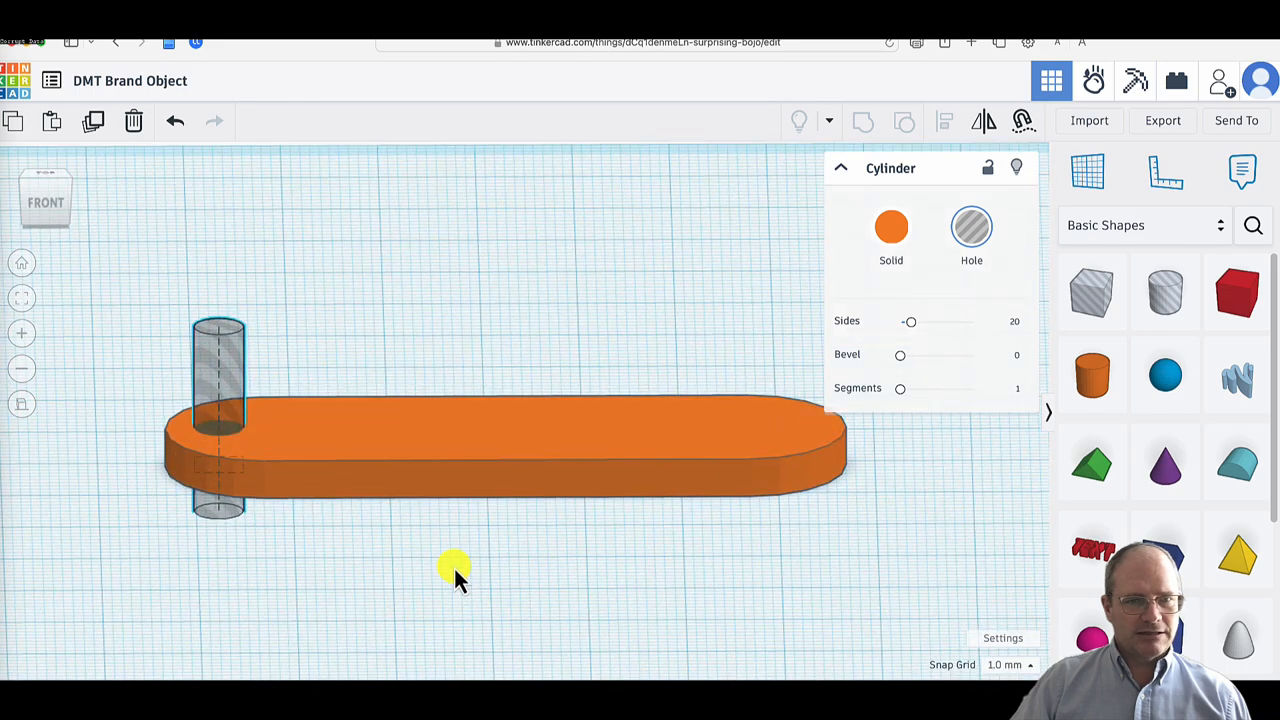
click(218, 400)
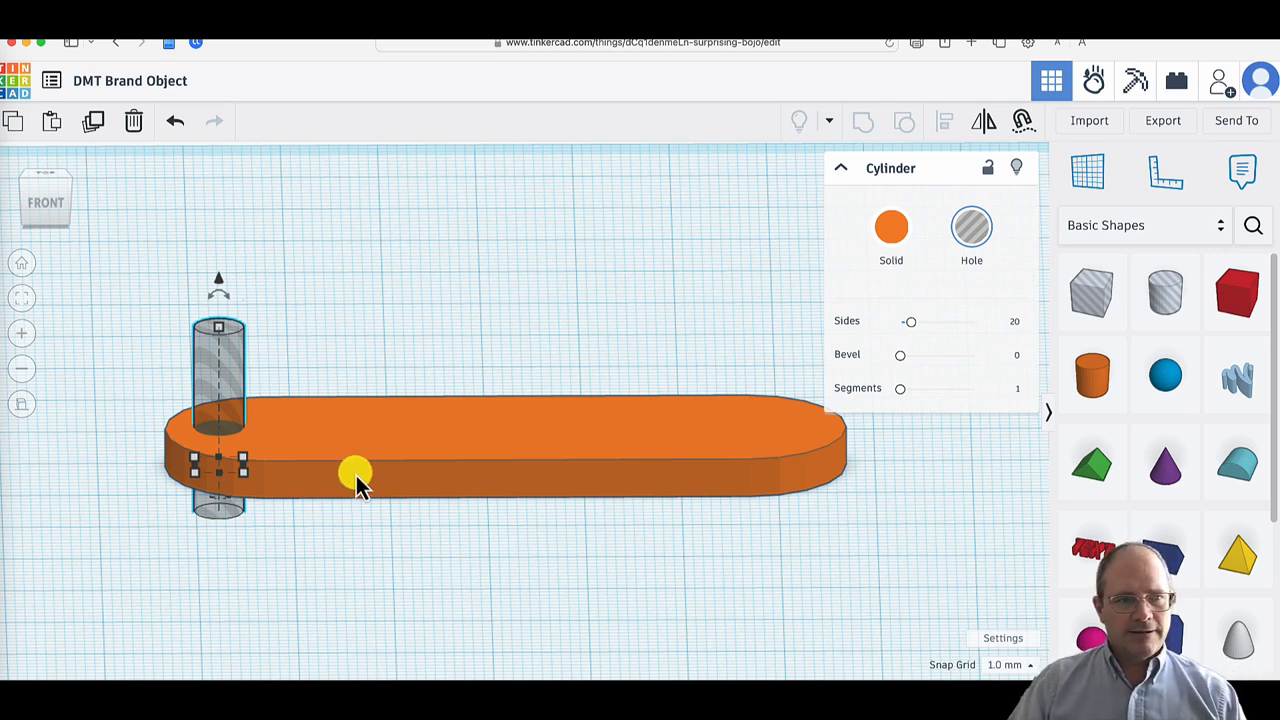
Step: Group the plate with the hole cylinder to cut the keyring hole, then zoom out
click(375, 438)
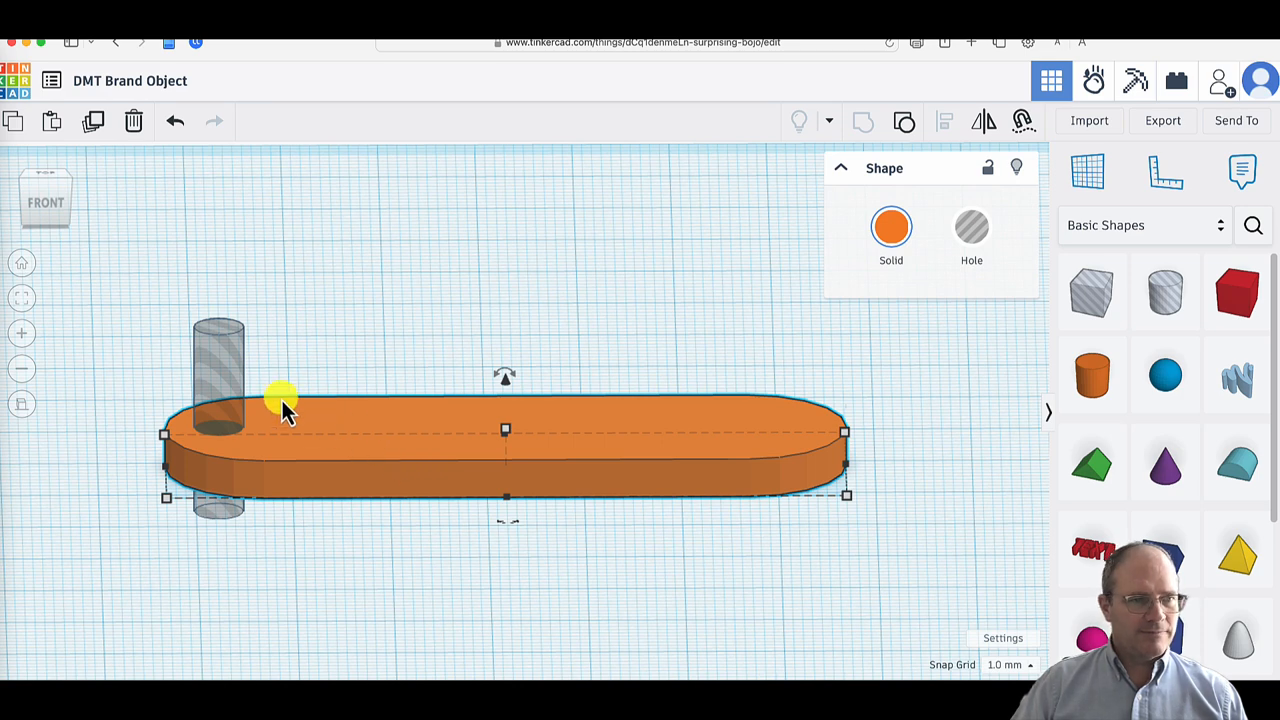
click(220, 350)
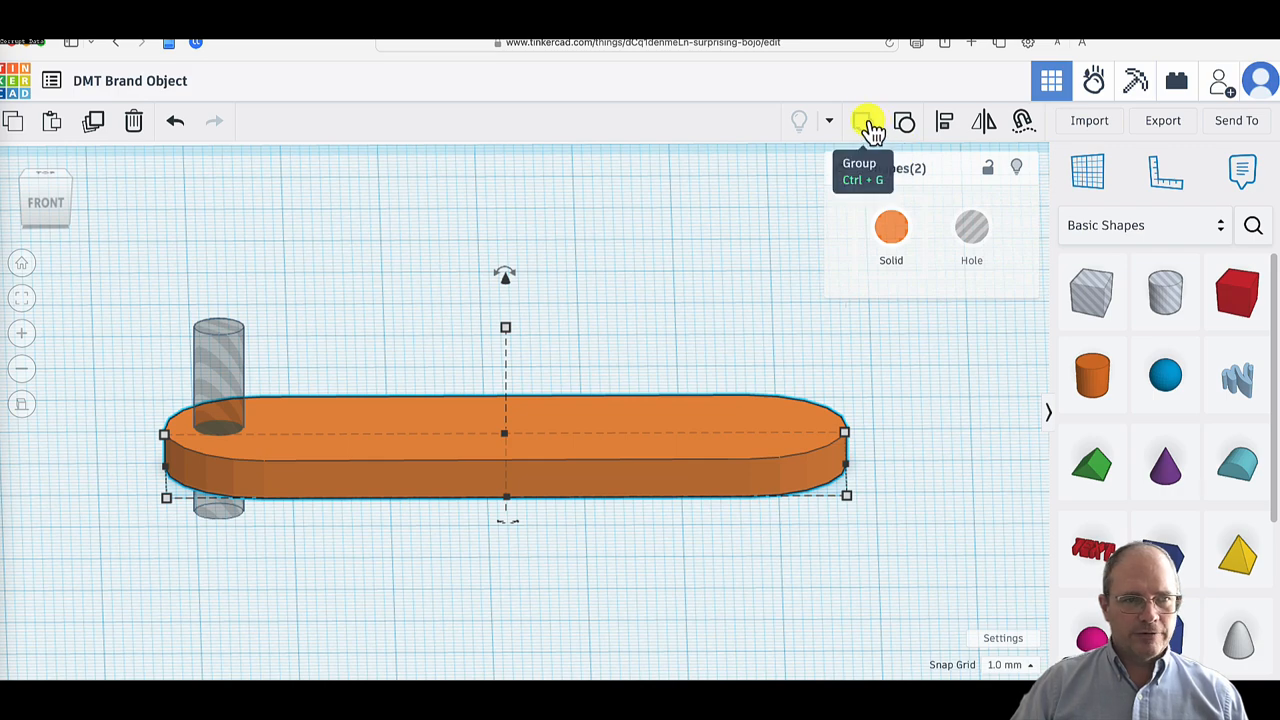
click(868, 121)
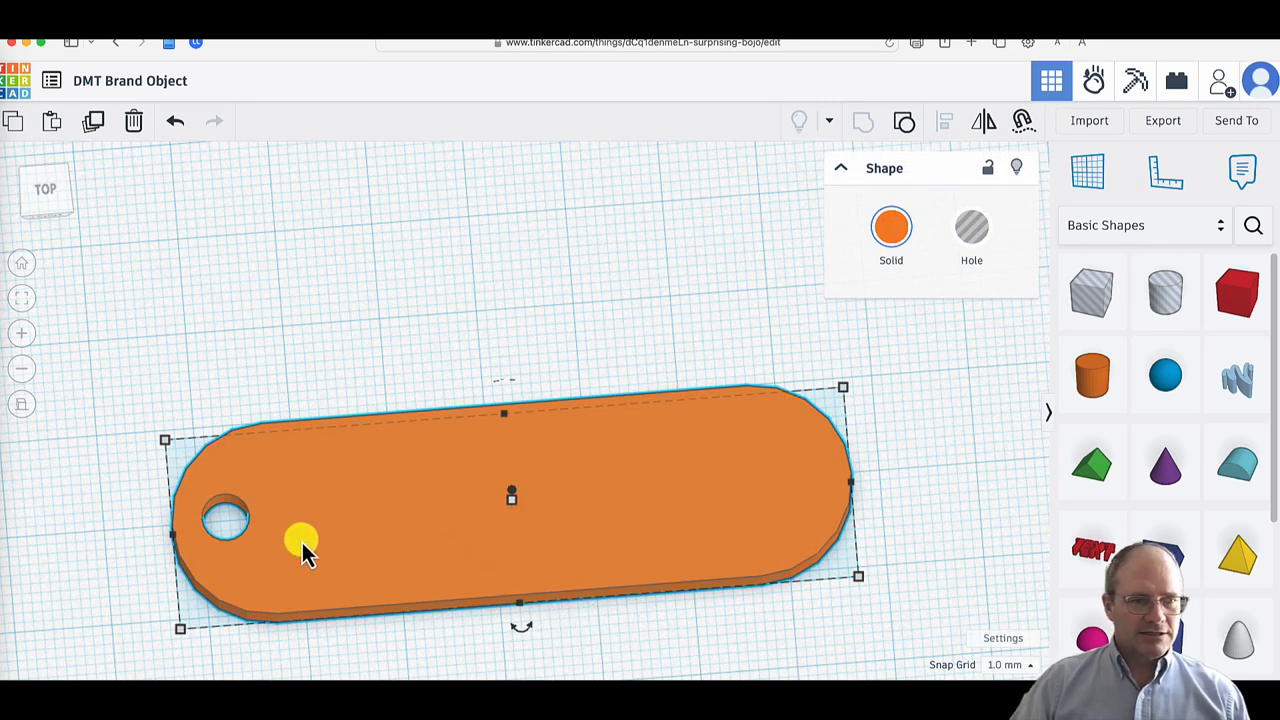
drag(305, 550, 315, 535)
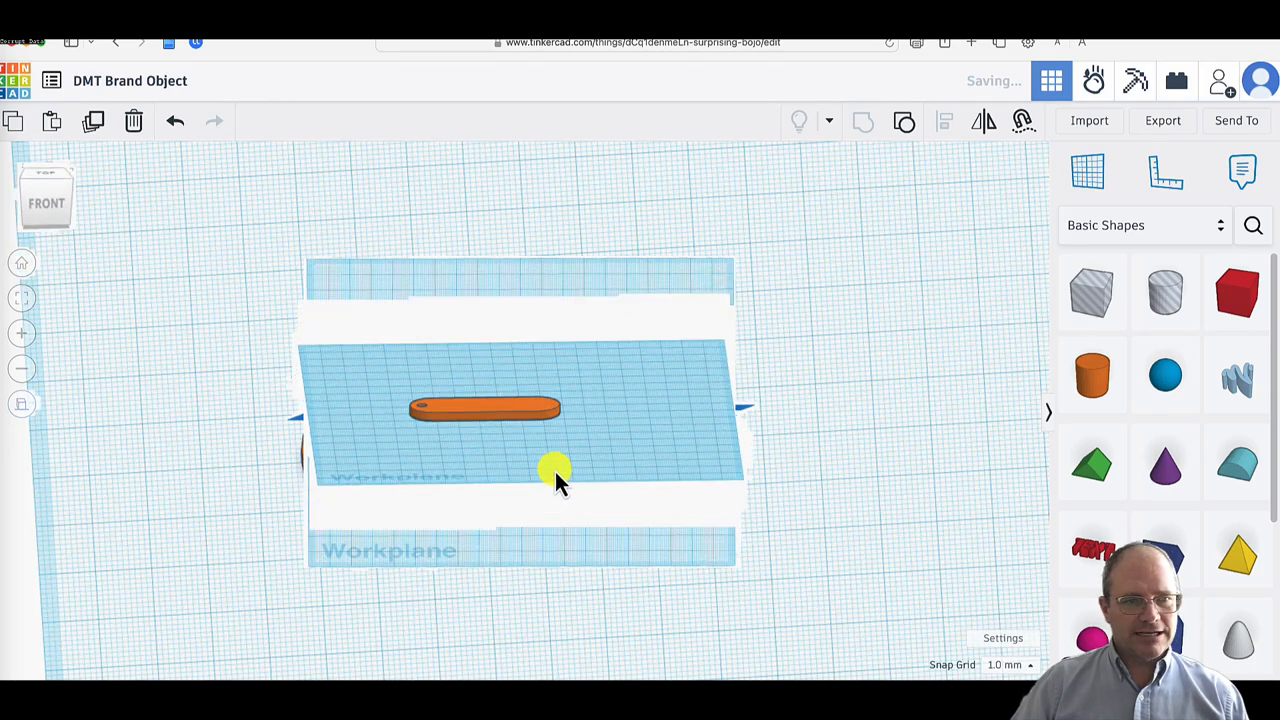
click(22, 403)
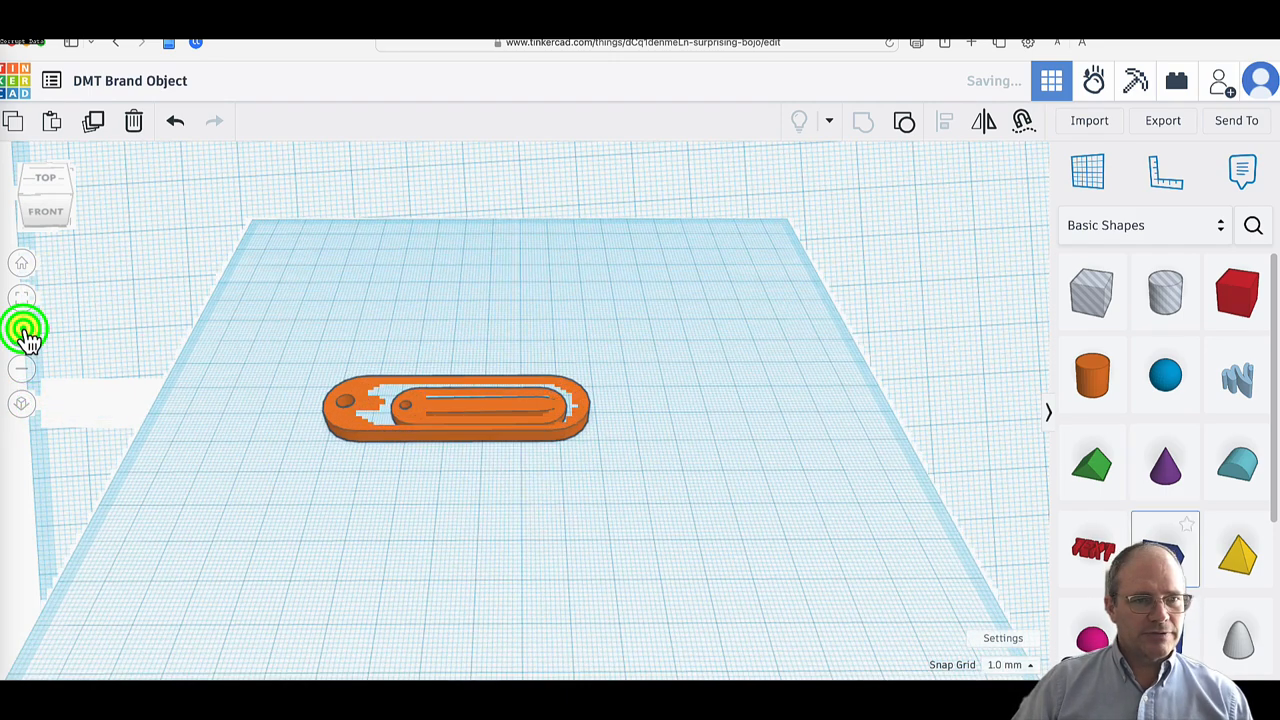
Step: Replace the text shape's wording with 'DMT' and lower its height to 4 mm
click(22, 332)
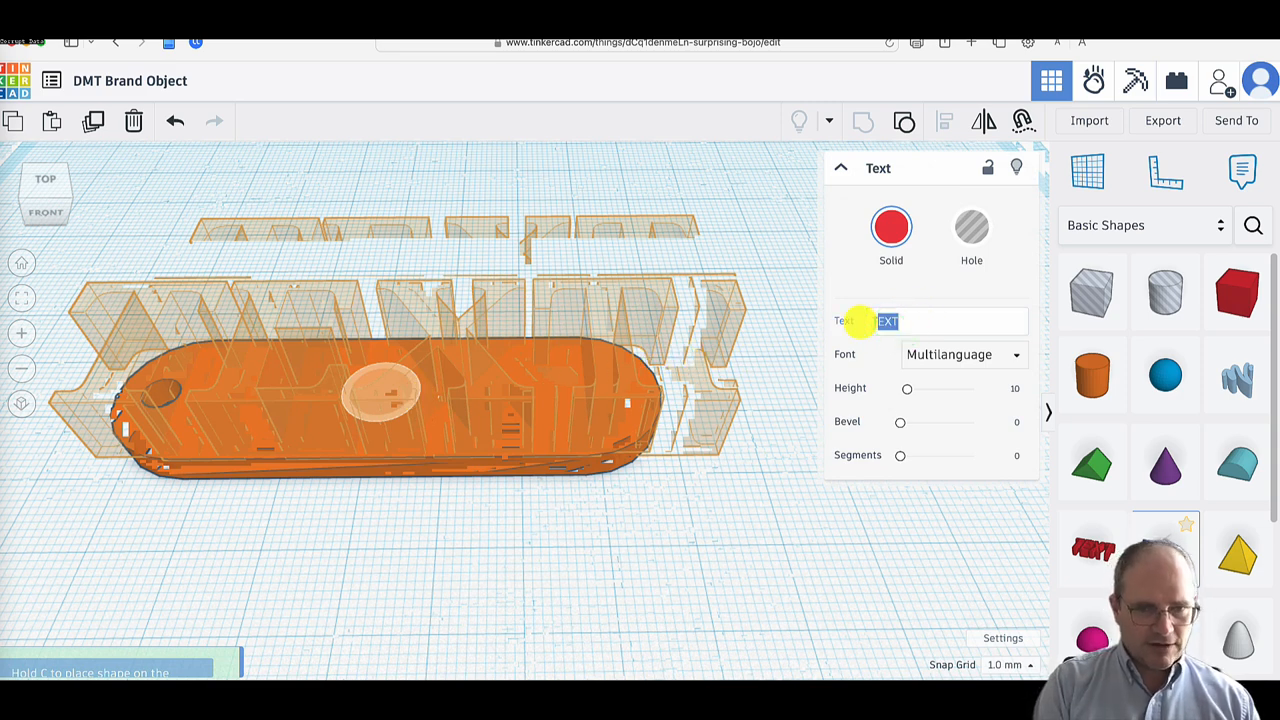
click(910, 321)
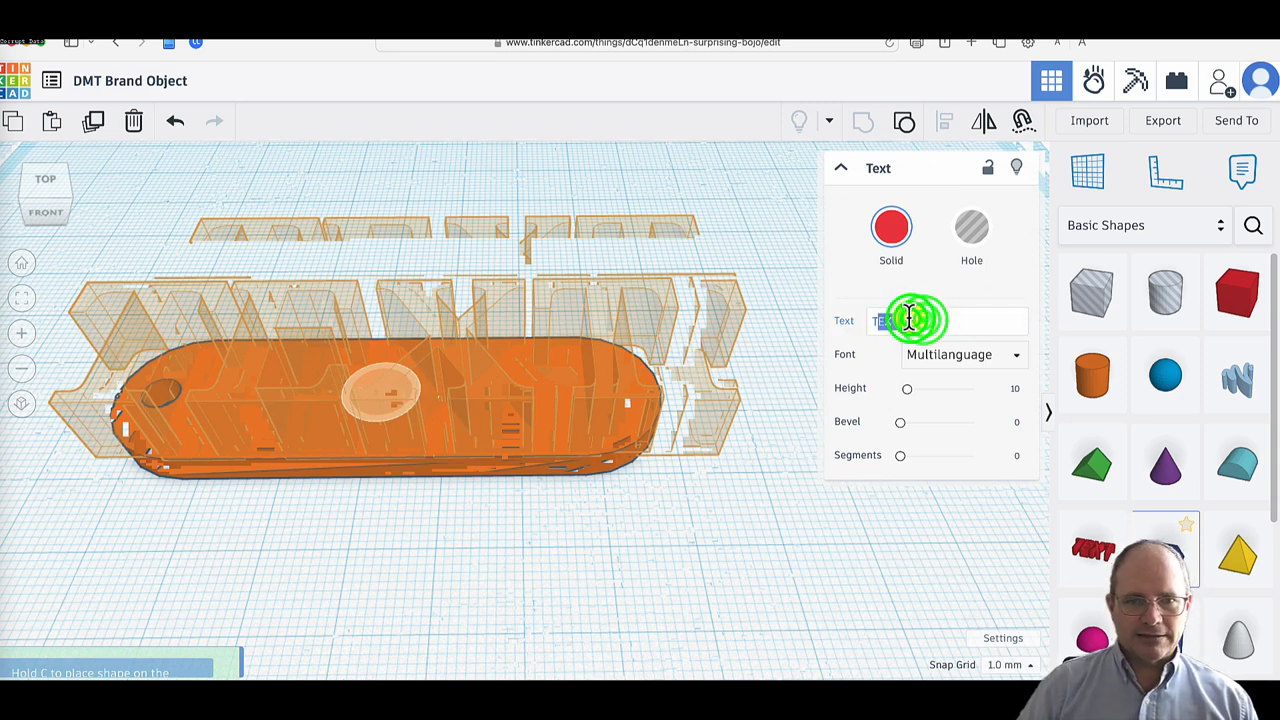
double_click(900, 321)
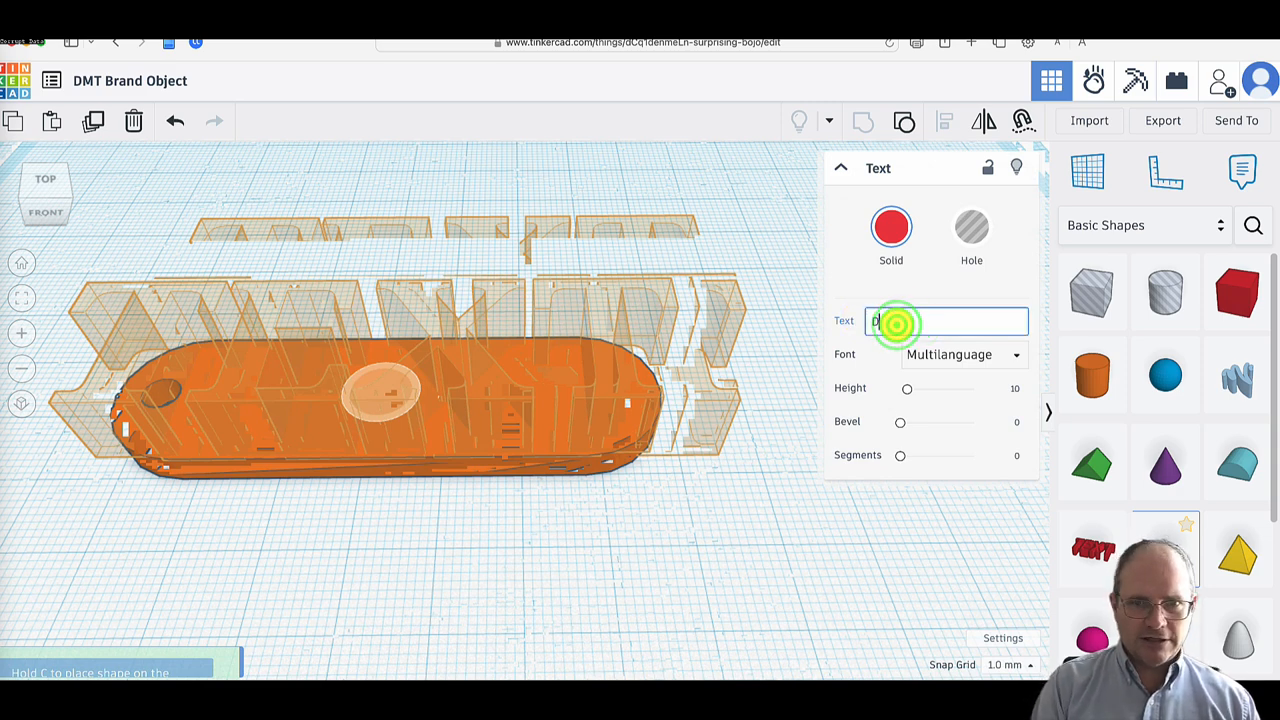
text(MT)
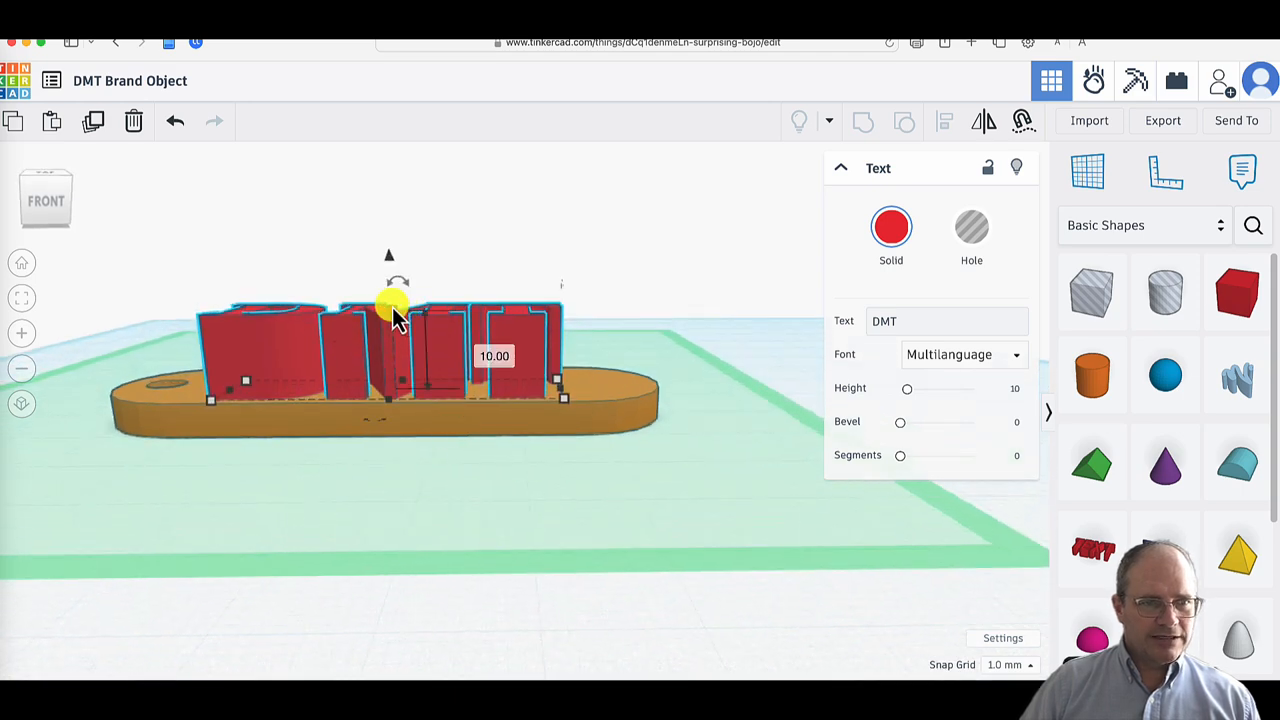
drag(389, 307, 389, 362)
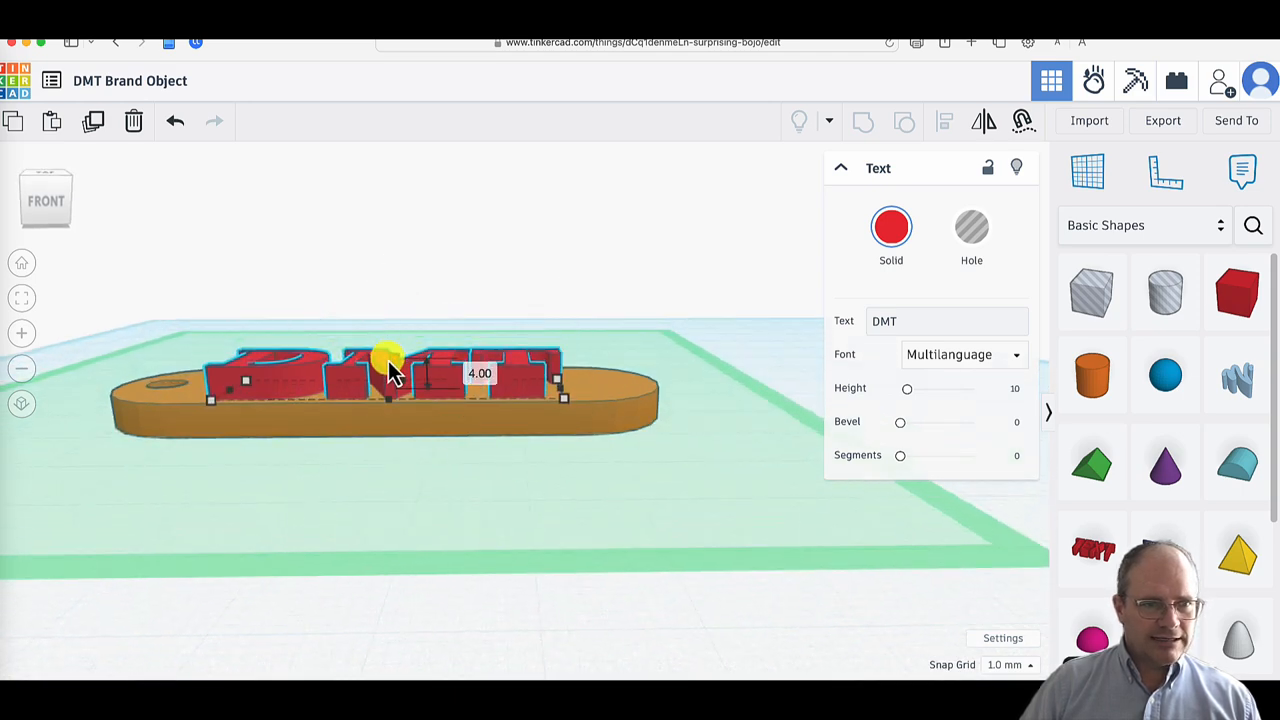
drag(388, 360, 390, 398)
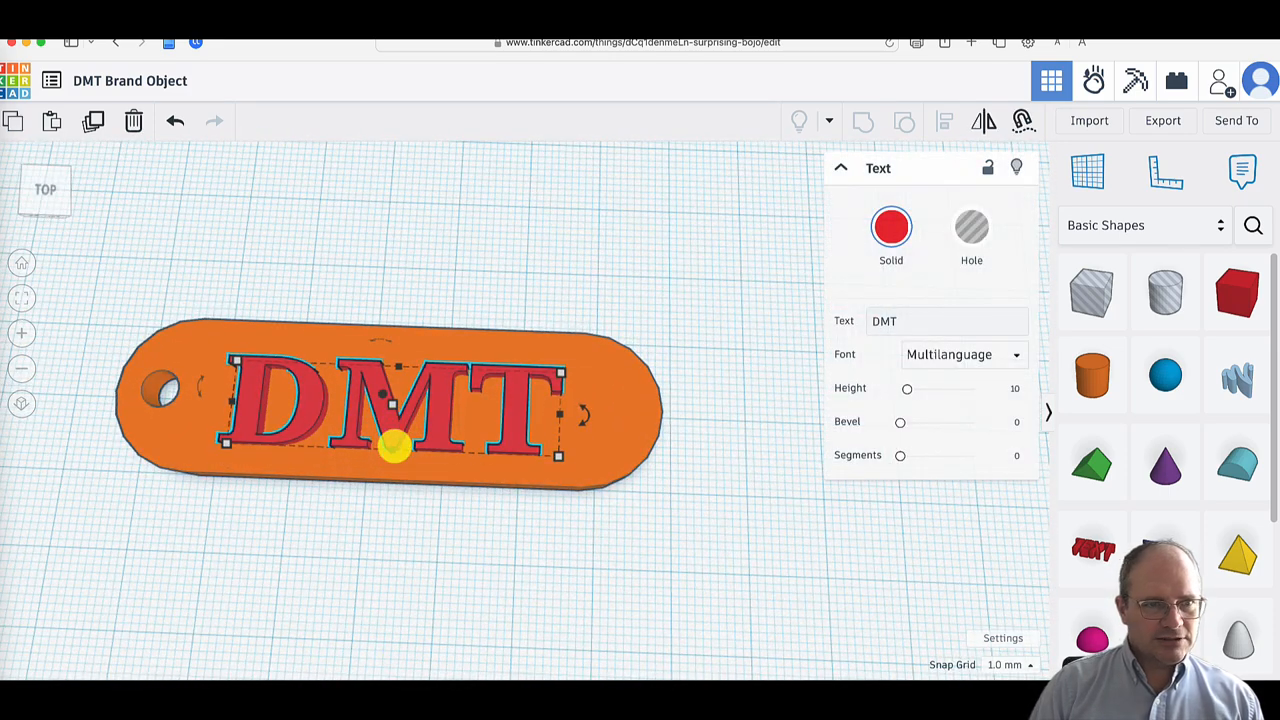
Step: Change the wording to 'MAD Lab' and stretch the lettering across the plate
click(497, 547)
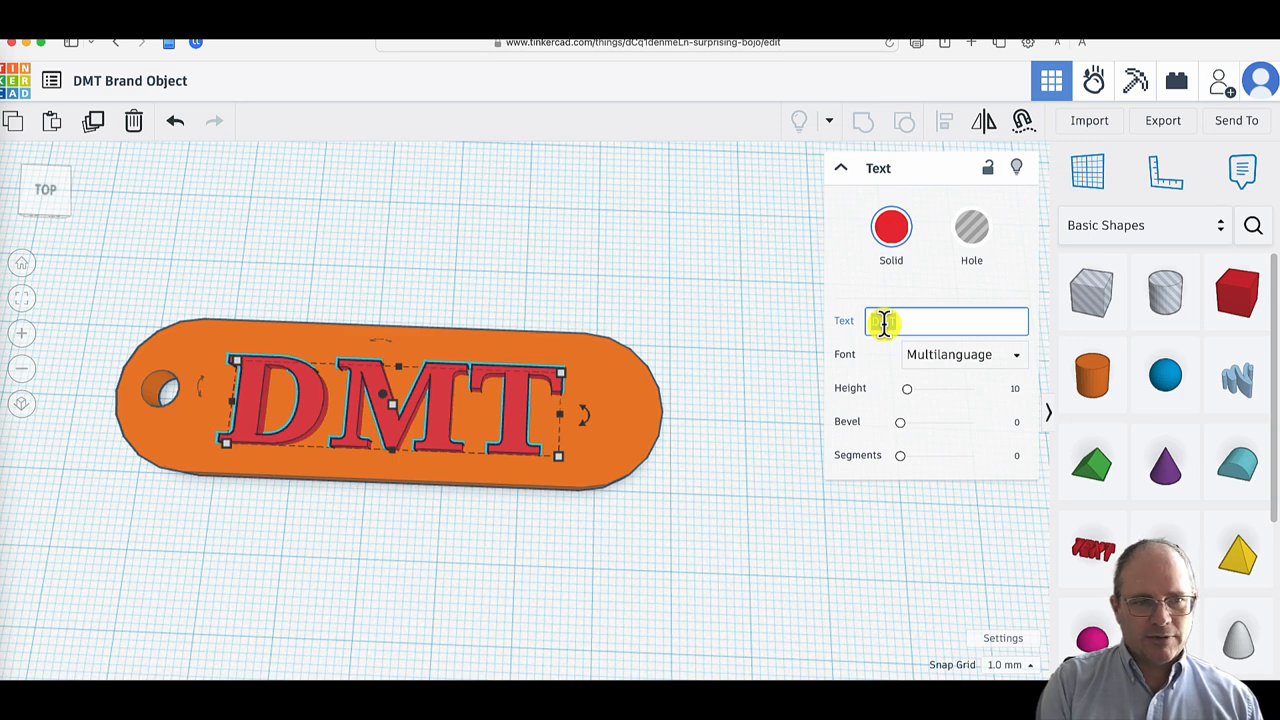
text(MAD Lab)
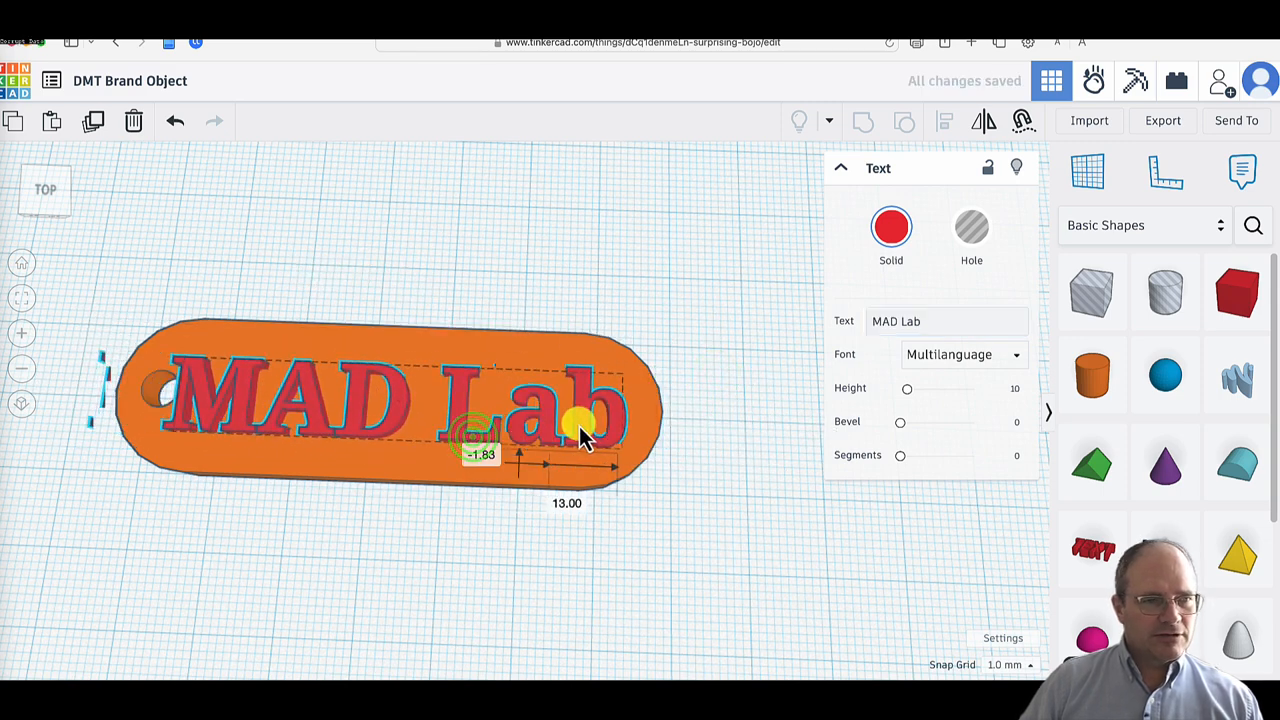
drag(580, 425, 630, 445)
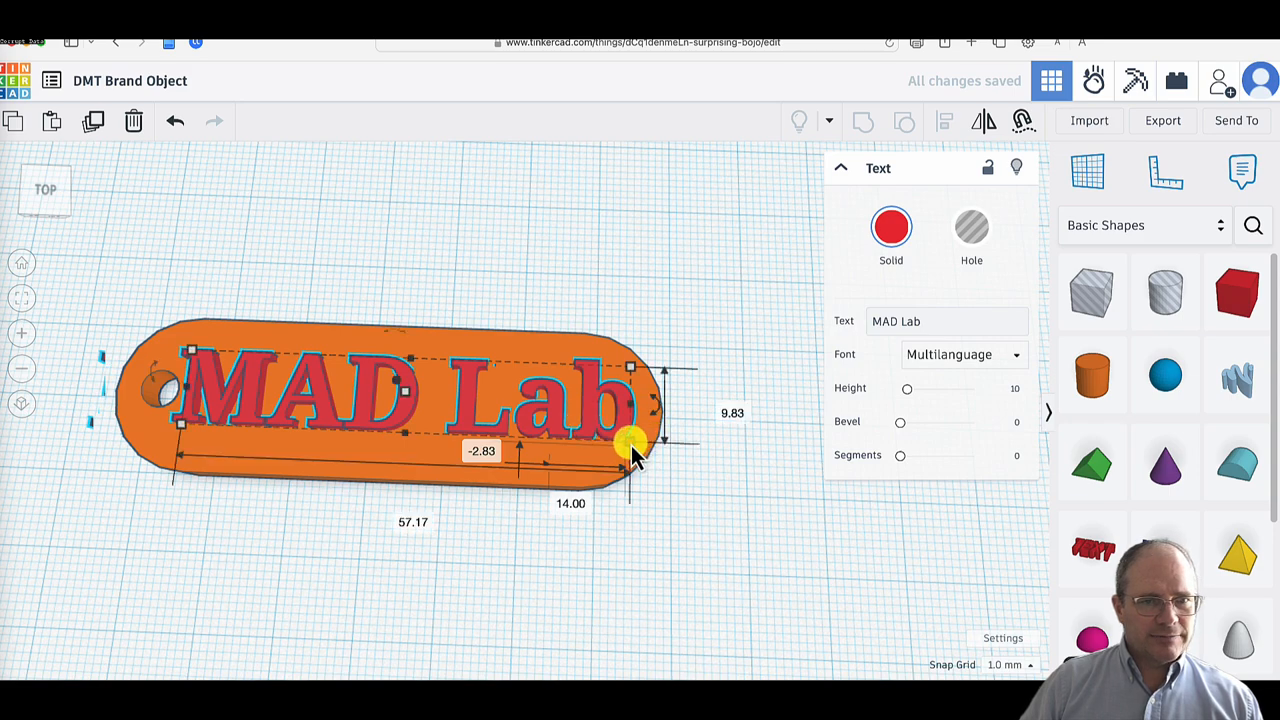
drag(638, 441, 470, 461)
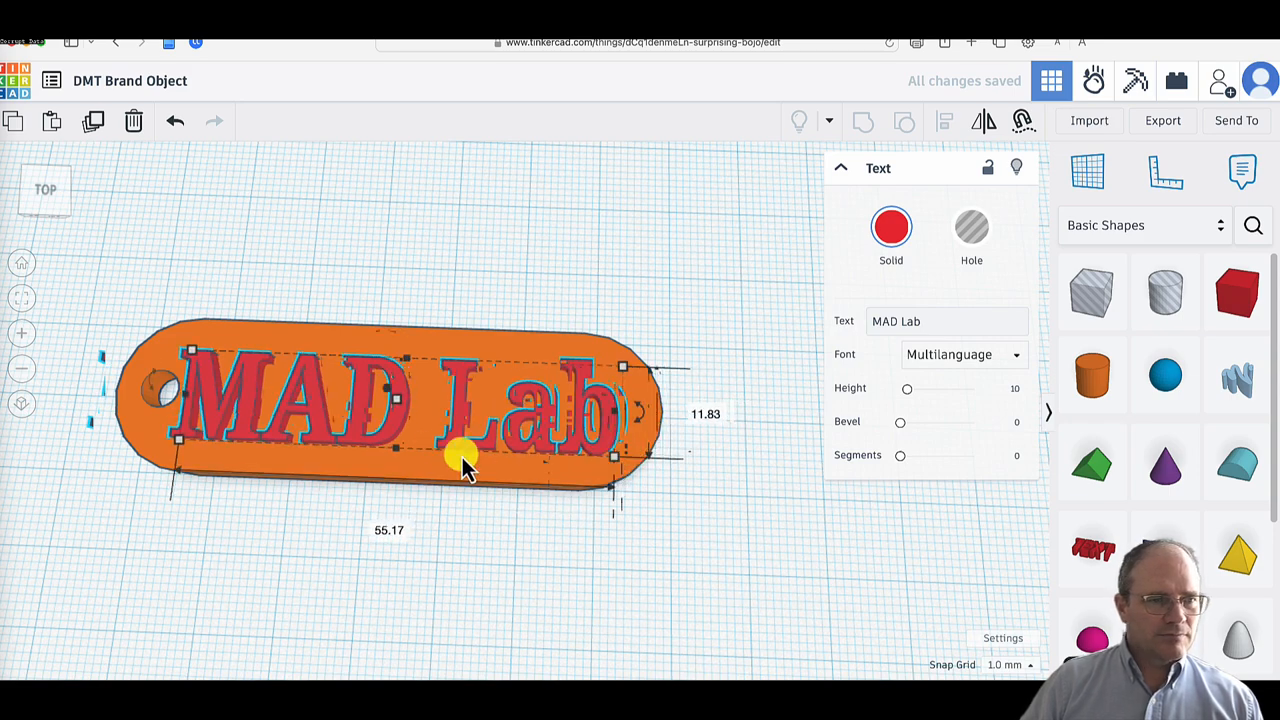
click(535, 520)
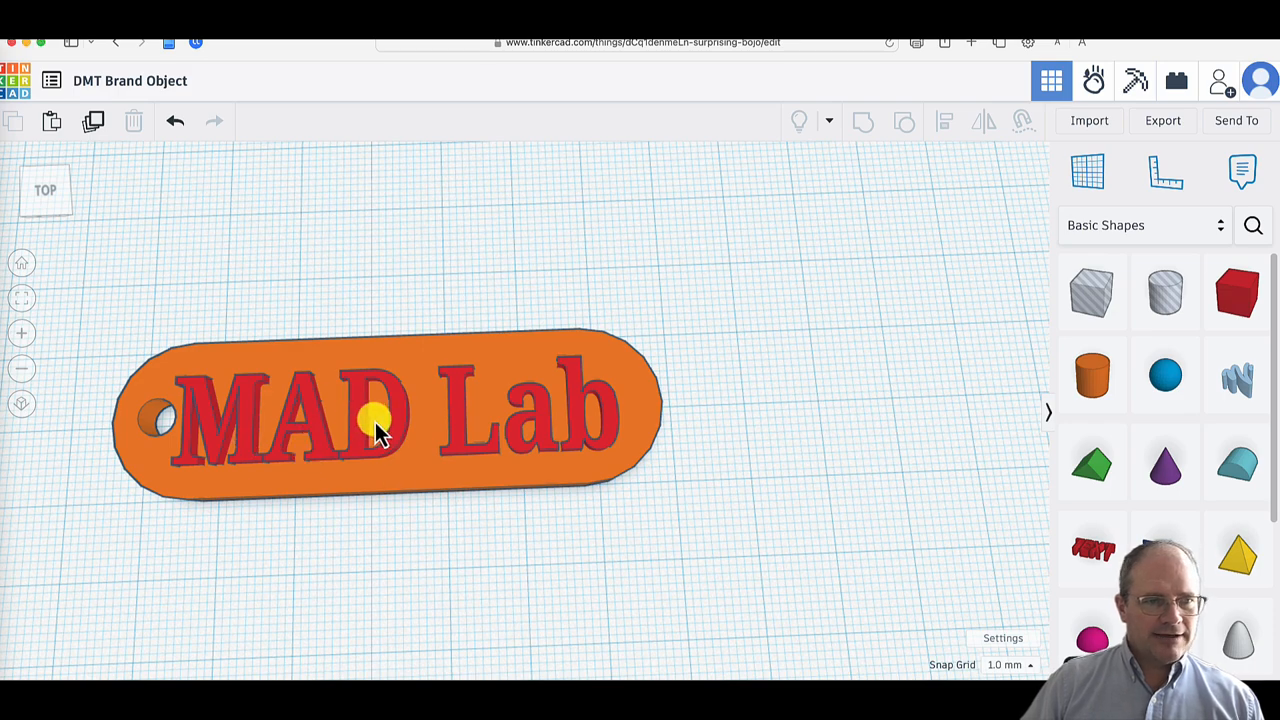
Step: Select the 'MAD Lab' text and the plate and group them into one object
click(380, 420)
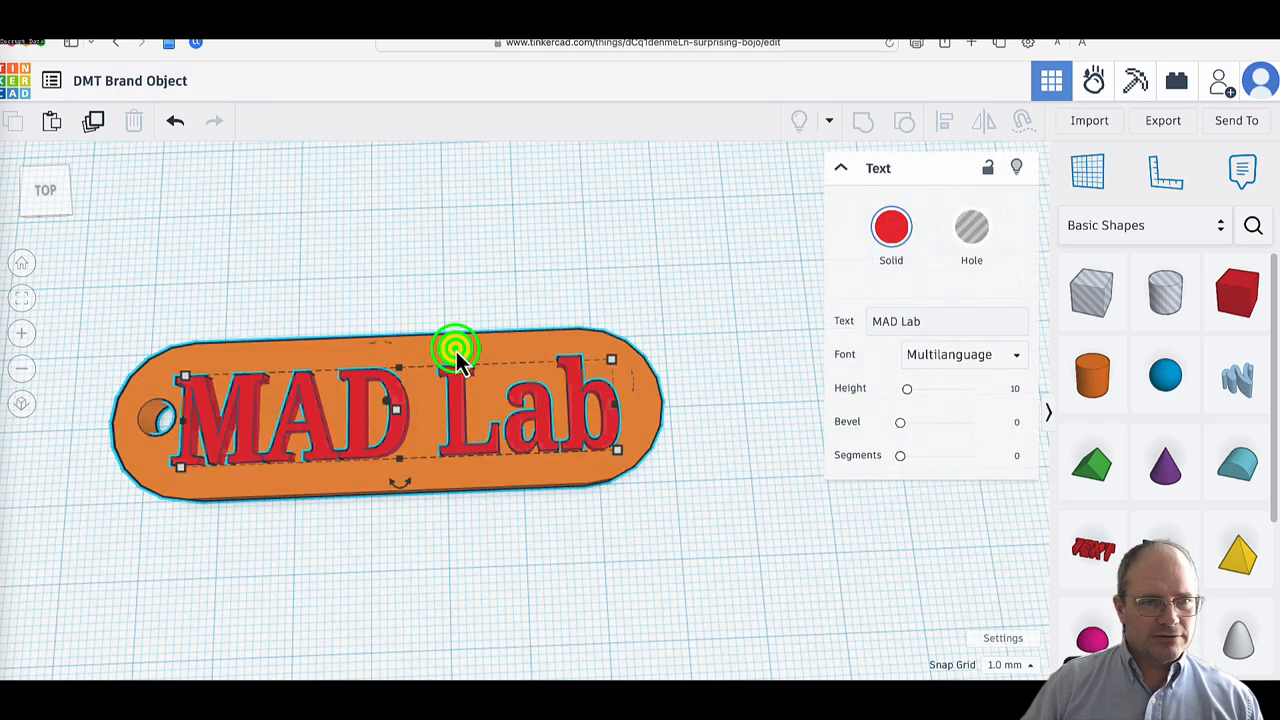
click(863, 121)
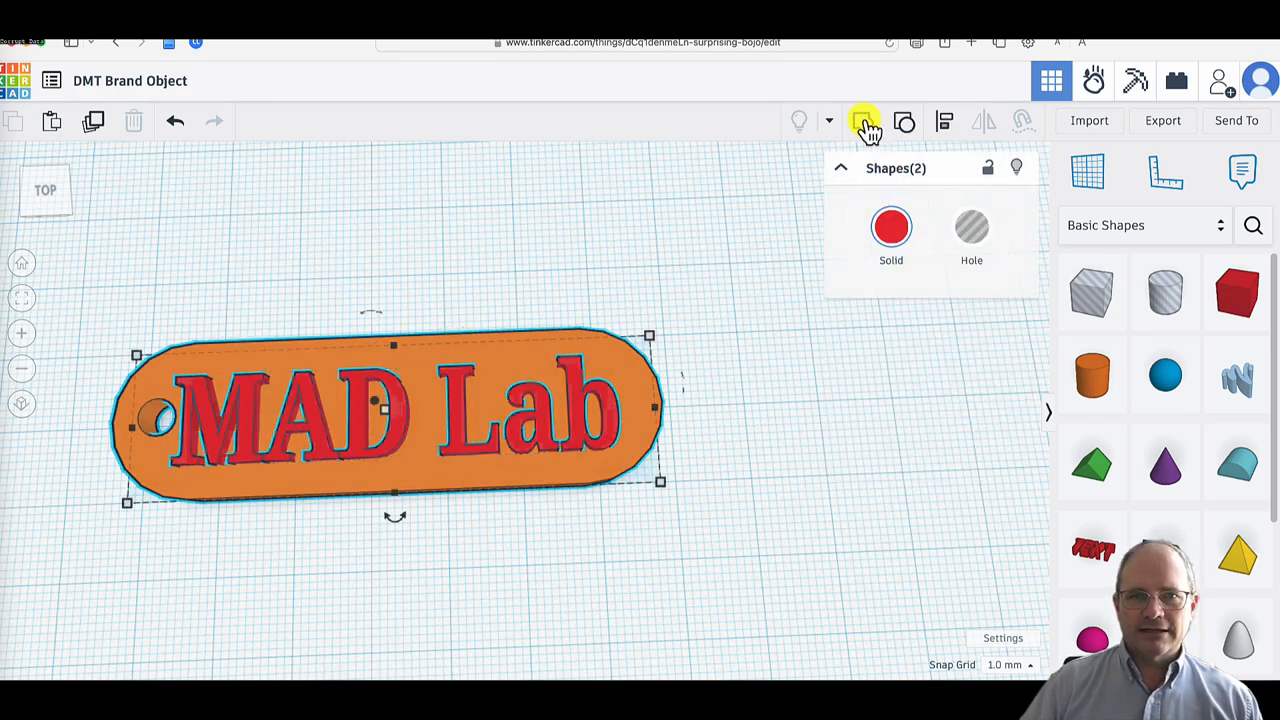
mouse_move(864, 121)
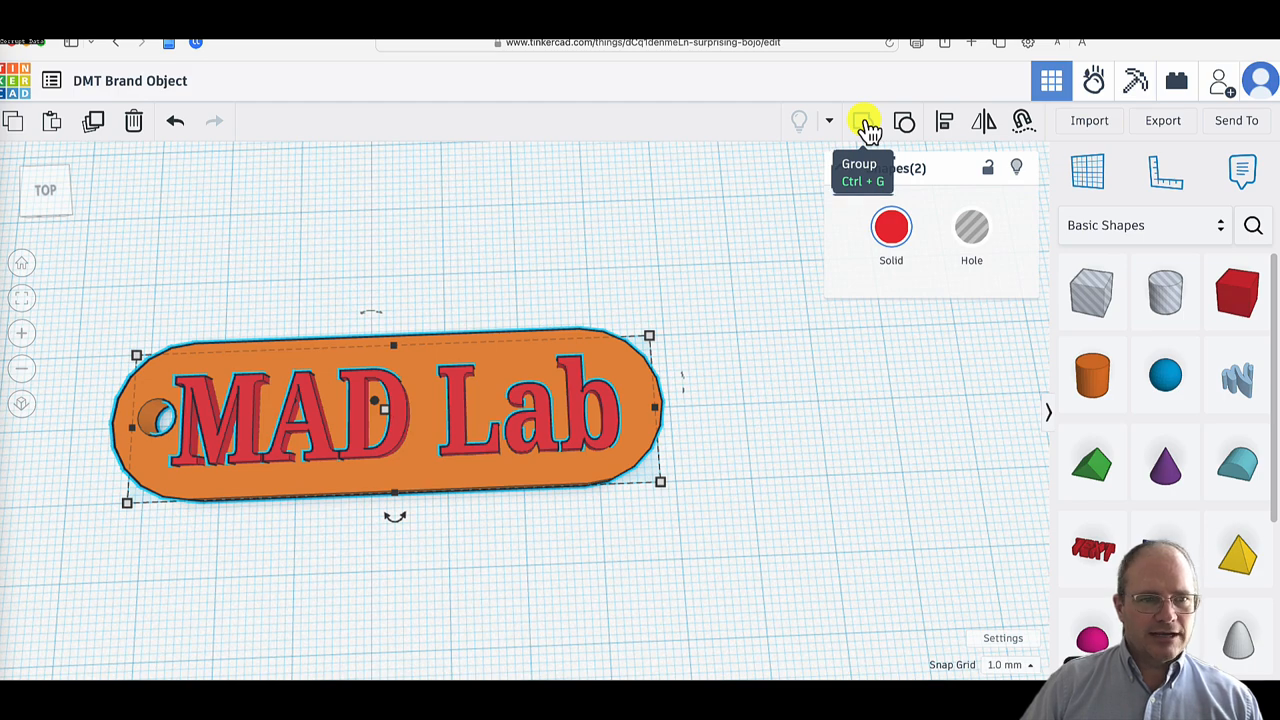
click(865, 121)
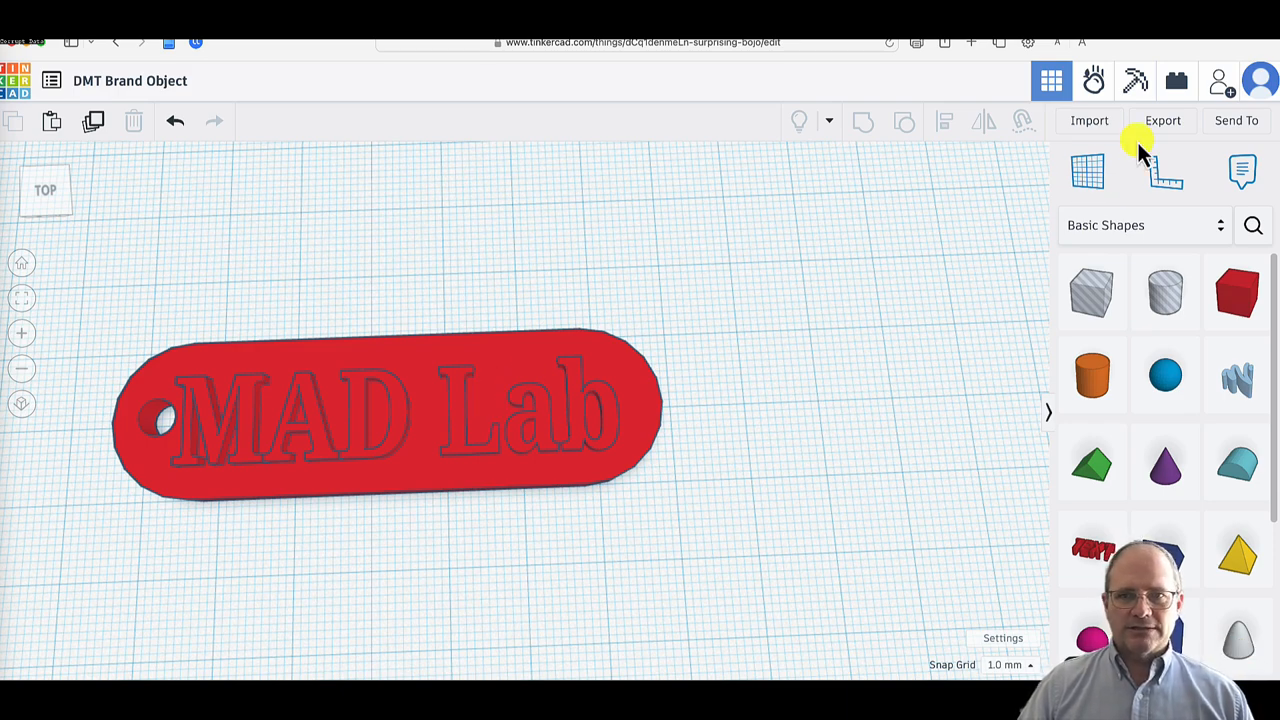
mouse_move(1163, 121)
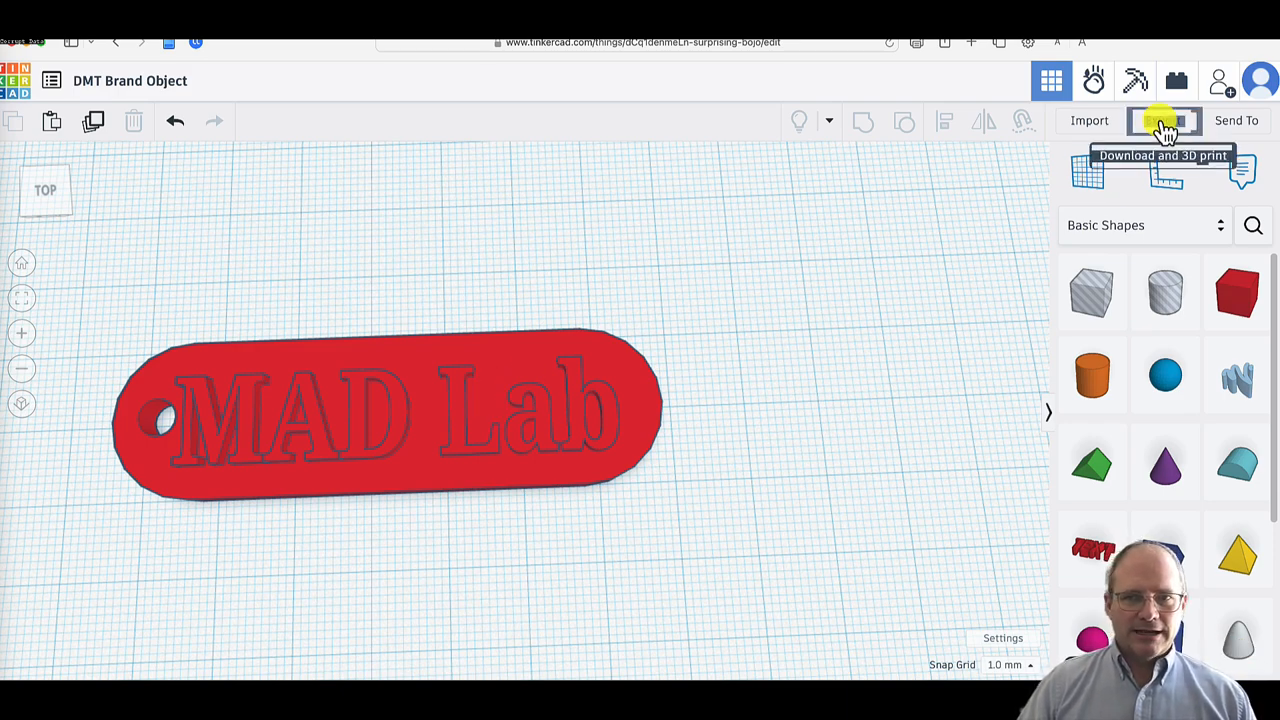
Step: Export everything in the design as 'DMT Brand Object.stl' (240 KB)
click(1162, 120)
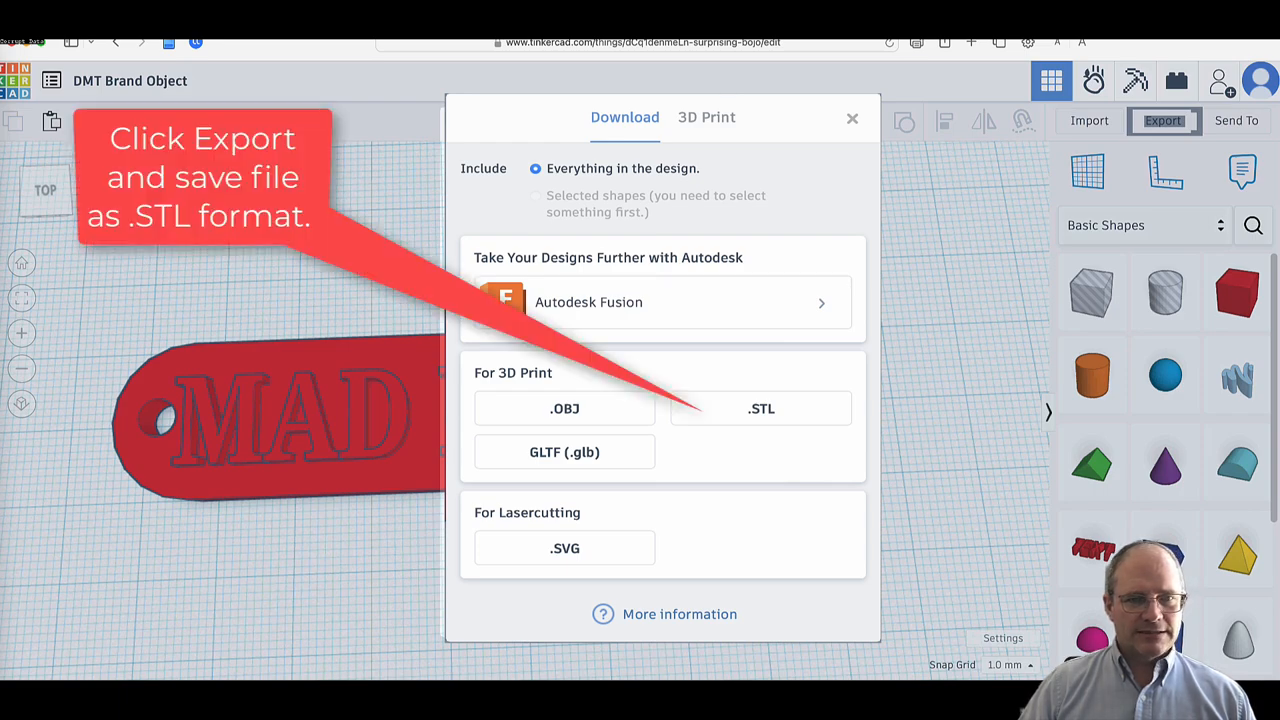
click(761, 408)
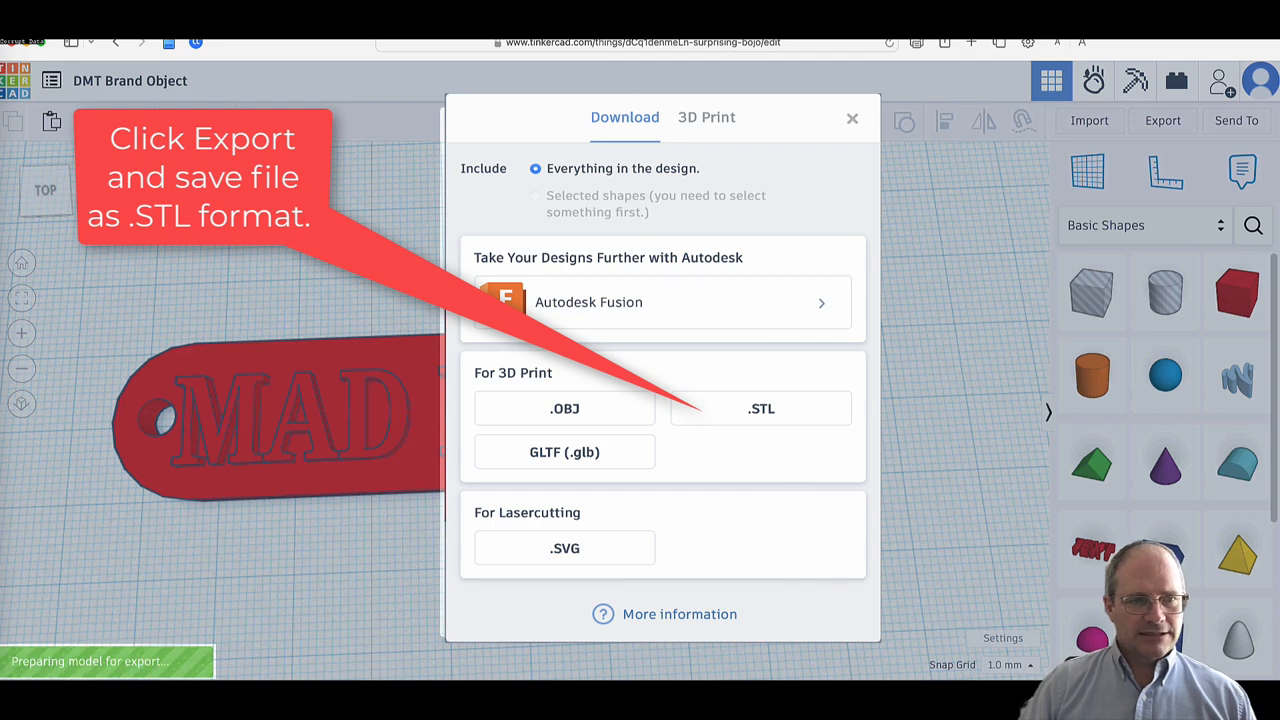
click(760, 410)
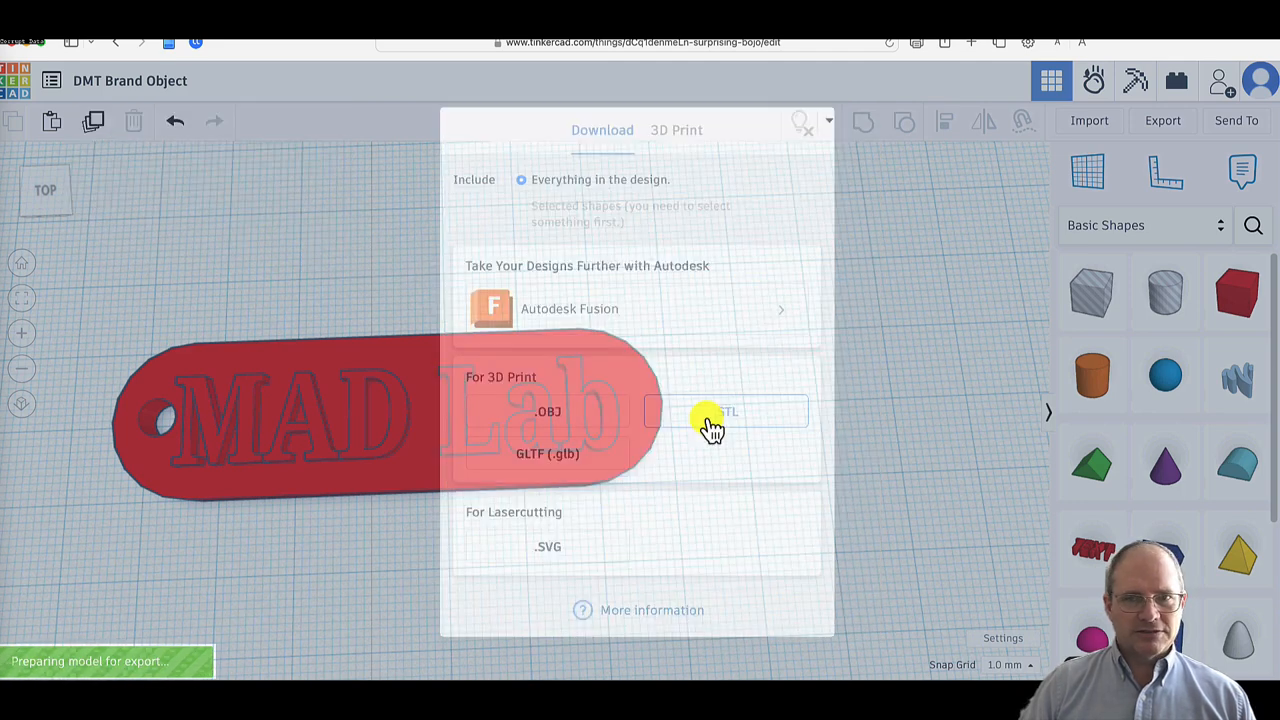
mouse_move(625, 550)
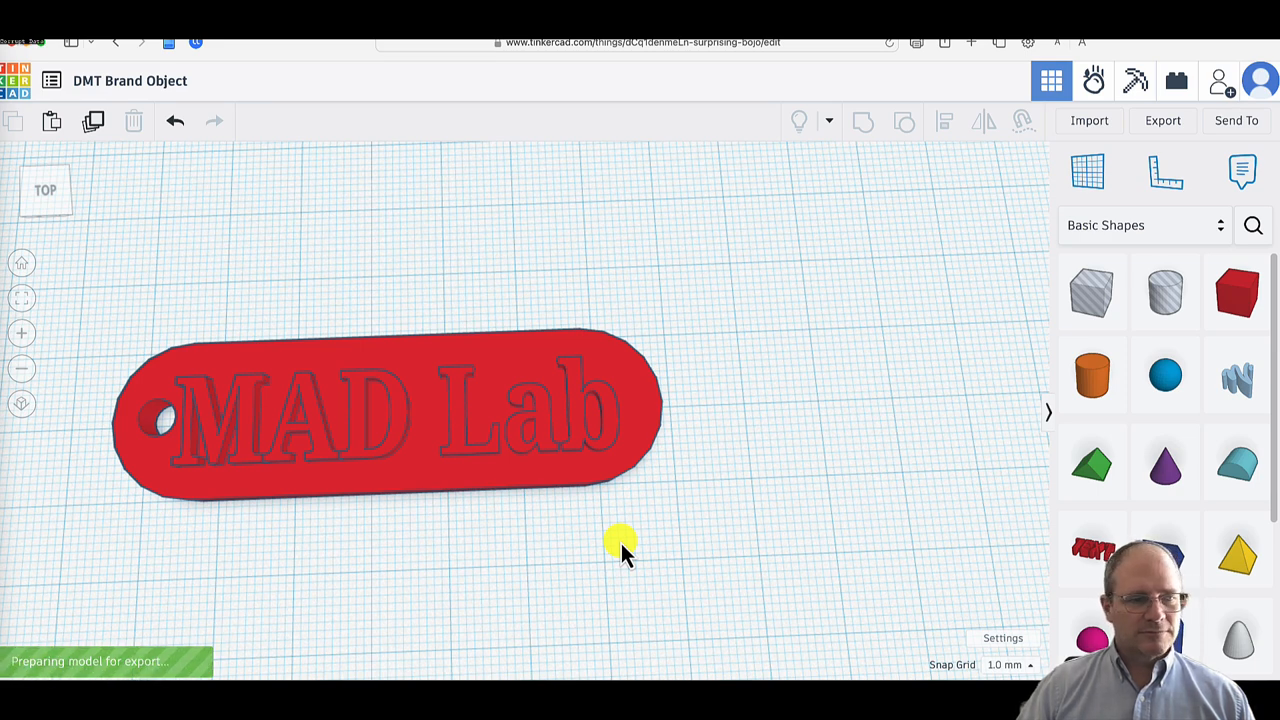
mouse_move(263, 635)
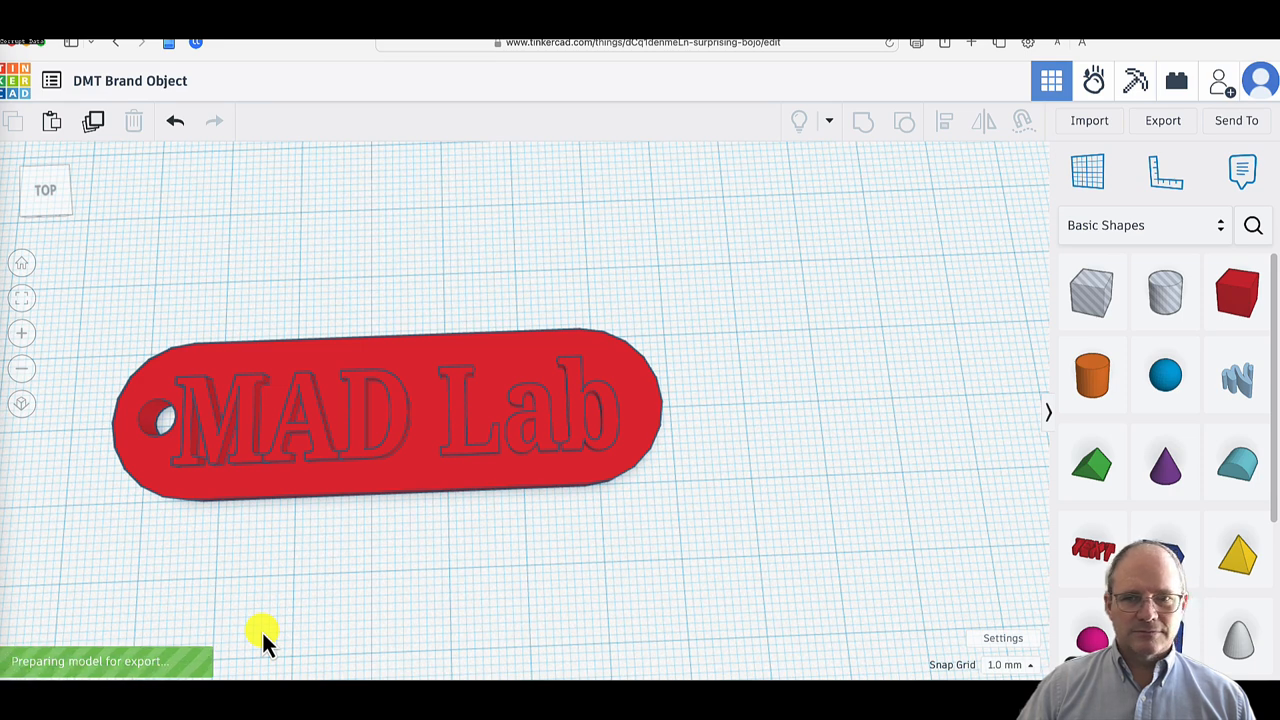
scroll(down, 3)
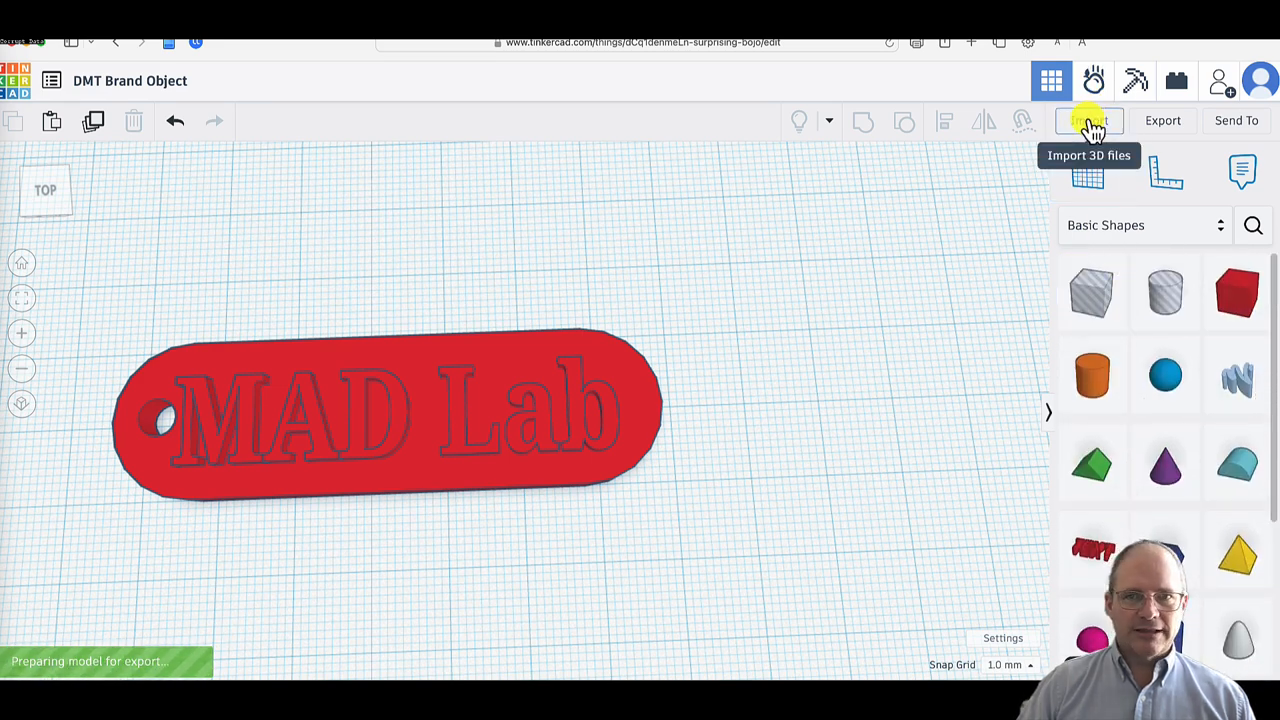
click(1162, 120)
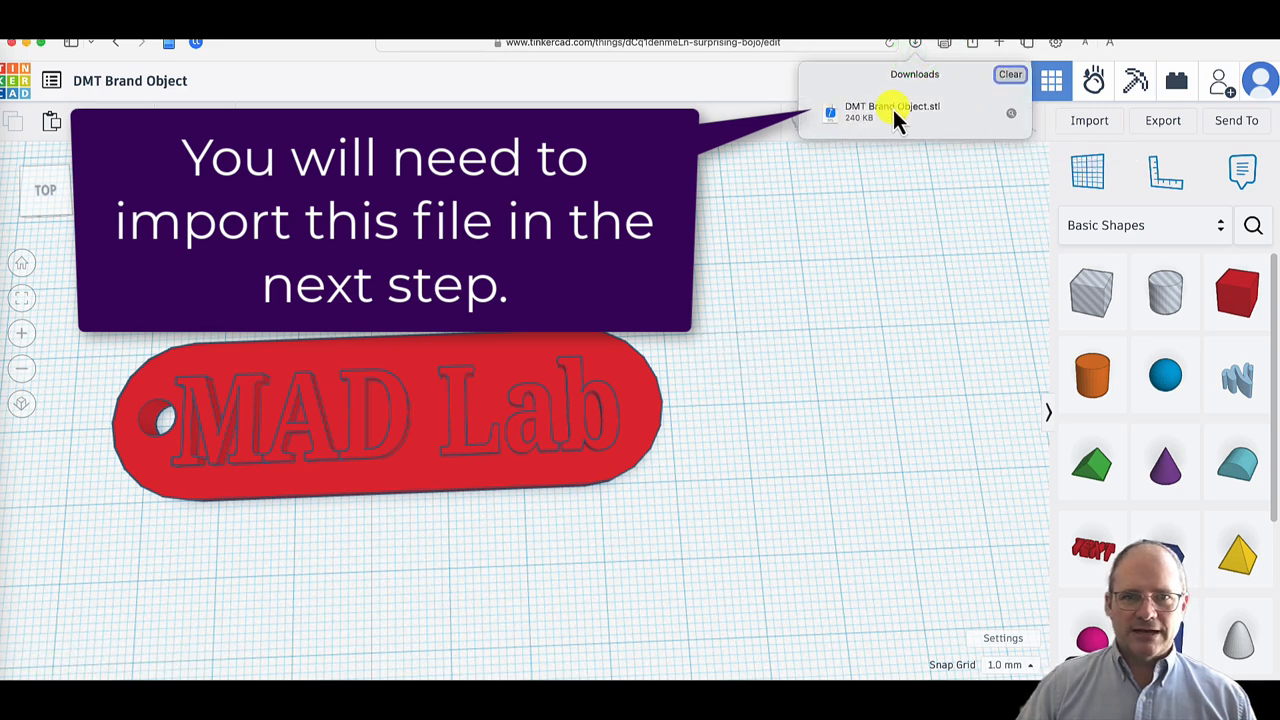
mouse_move(928, 128)
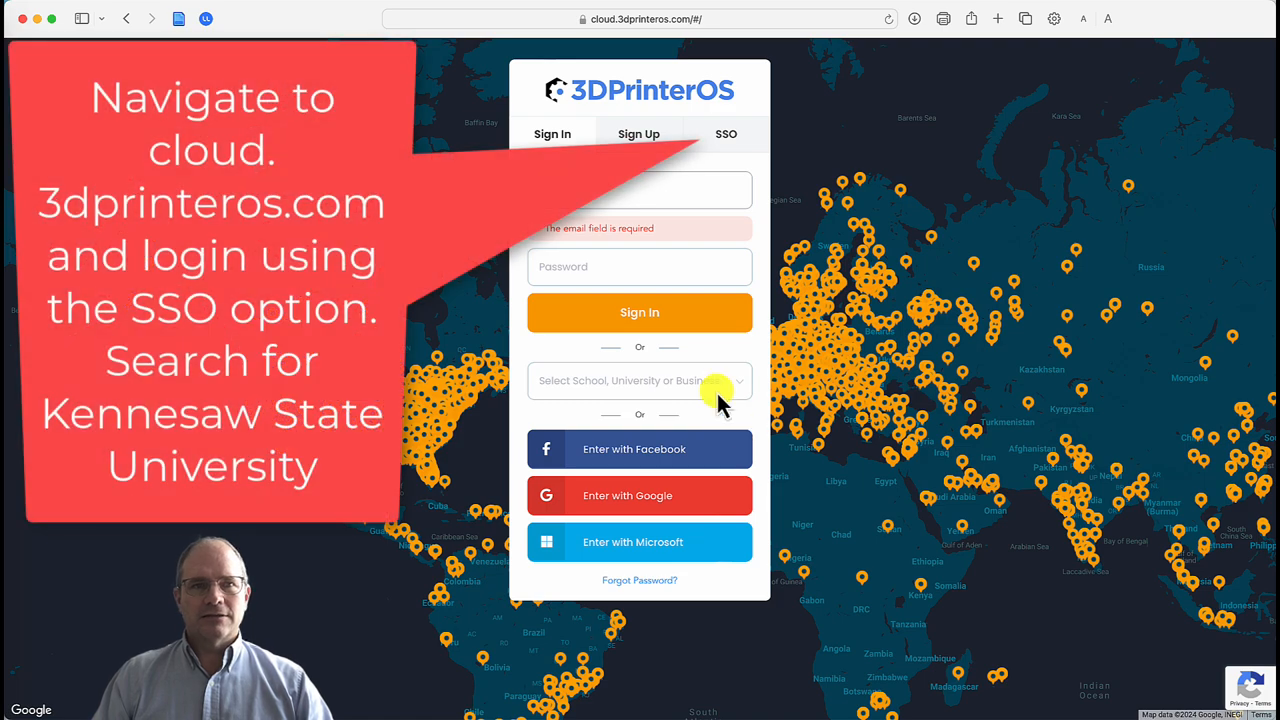
click(640, 18)
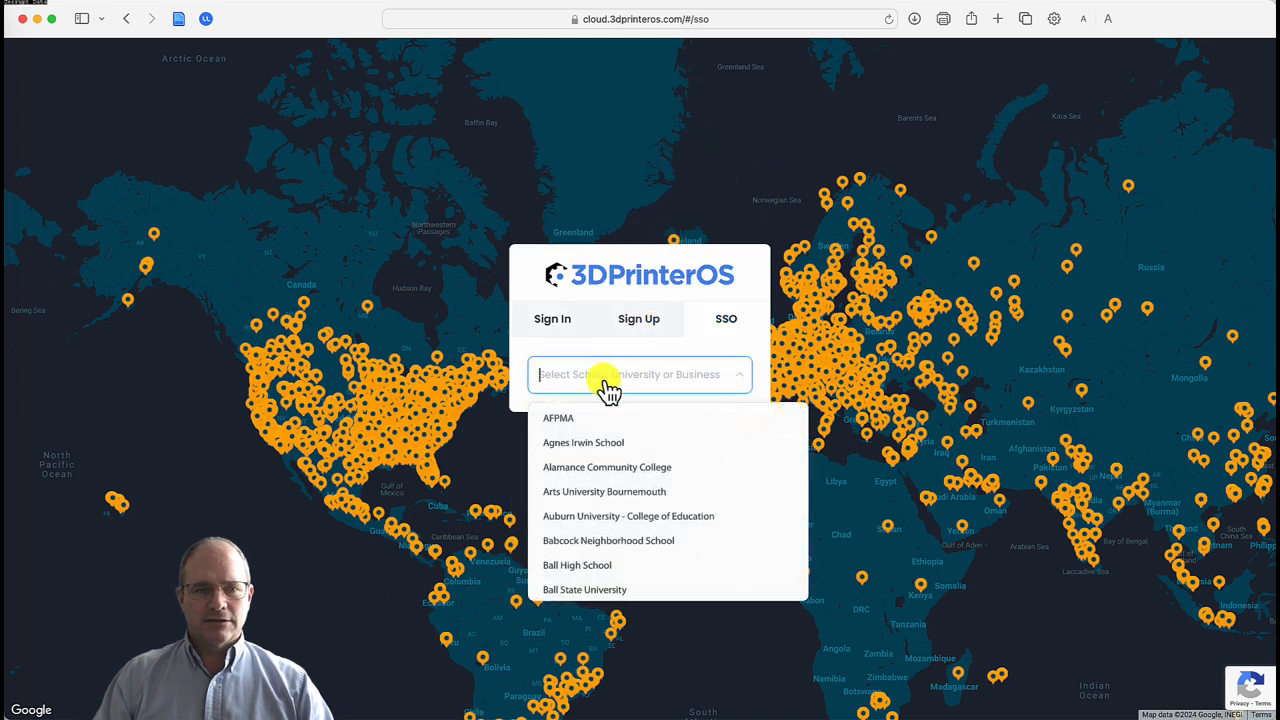
text(Ken)
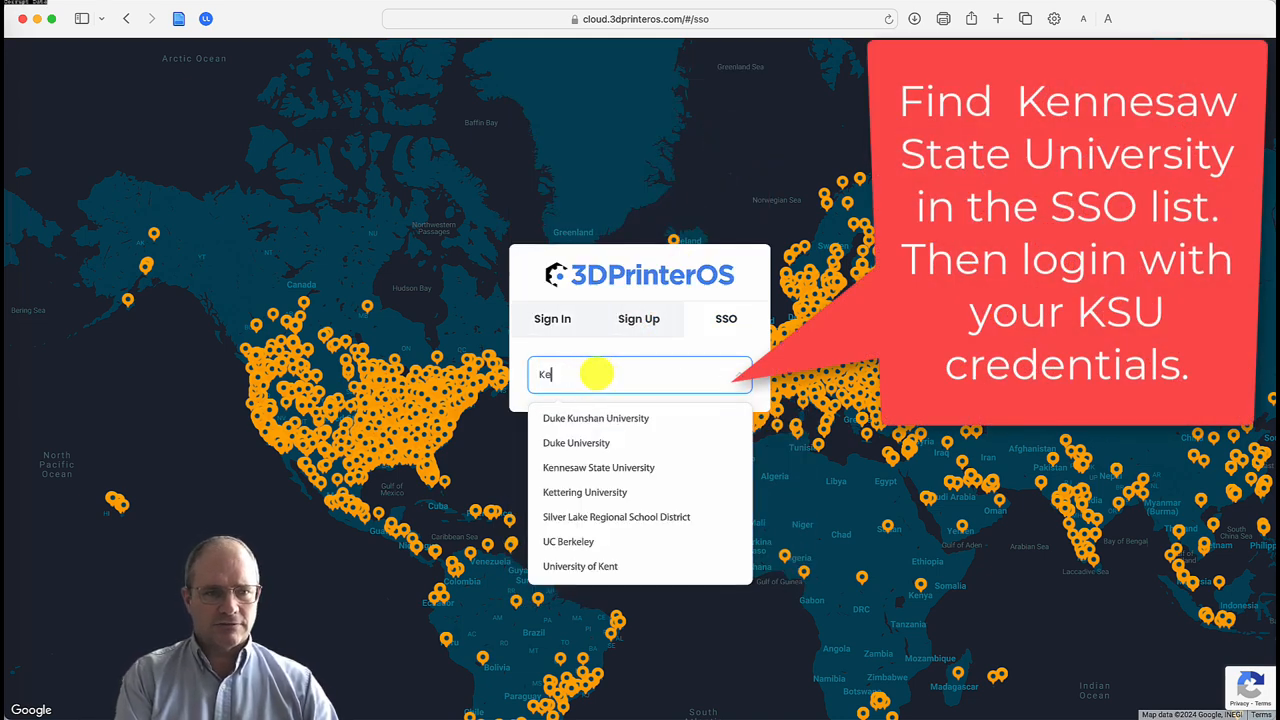
mouse_move(600, 420)
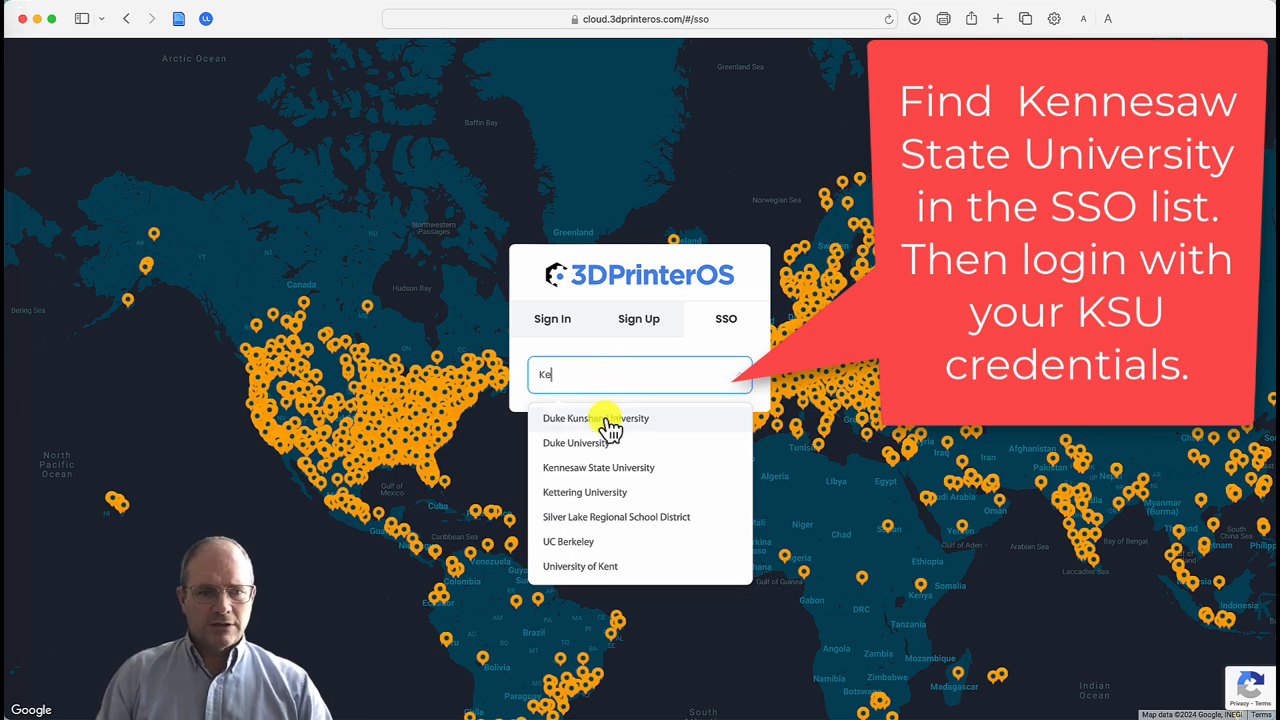
click(598, 467)
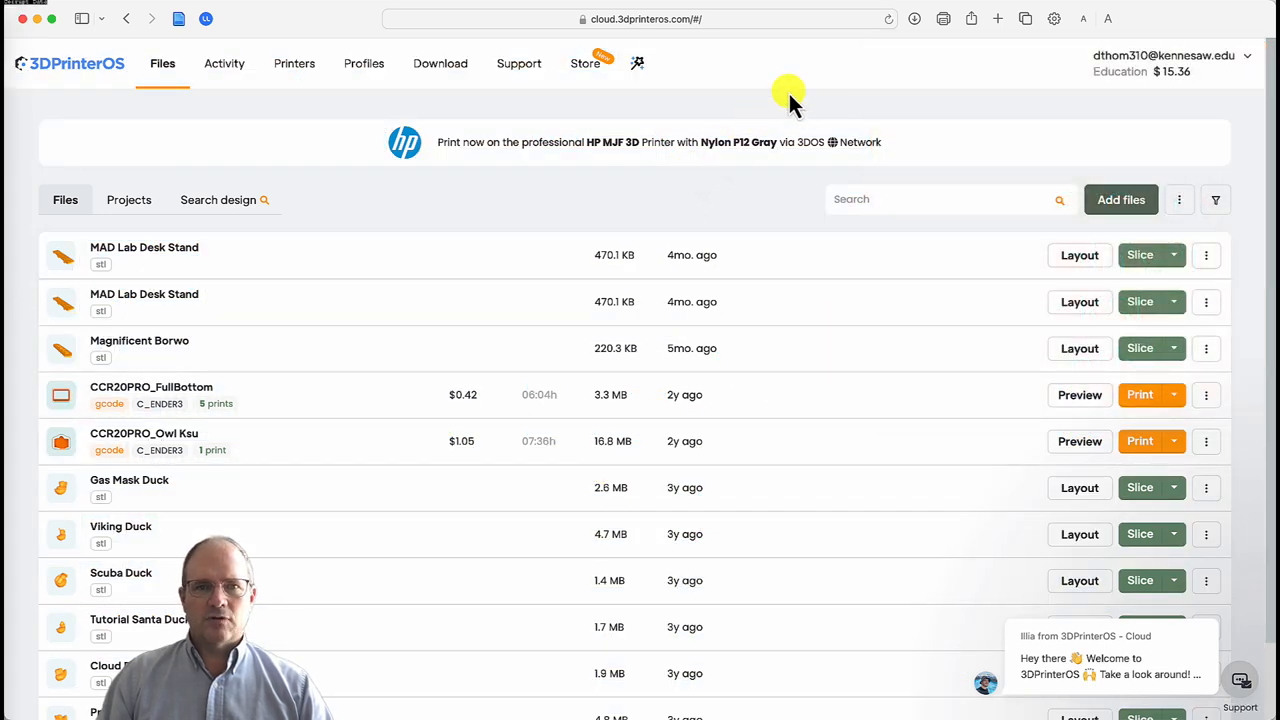
mouse_move(1095, 105)
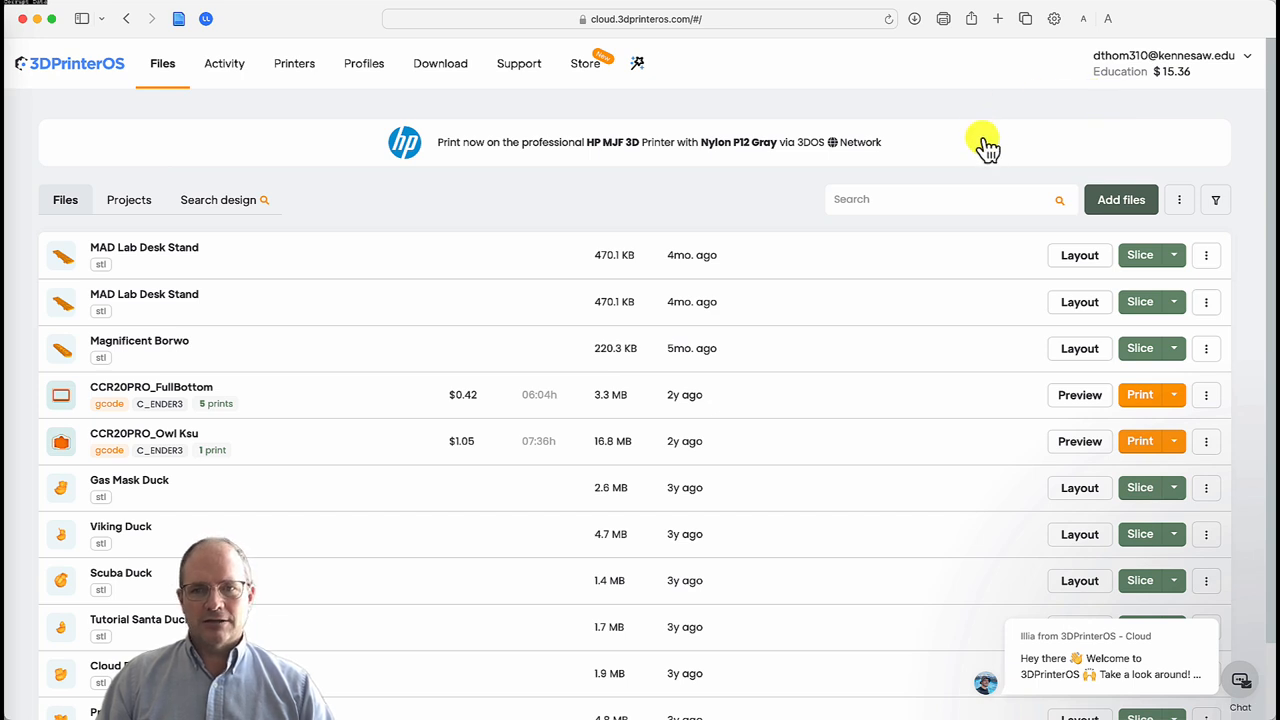
mouse_move(865, 318)
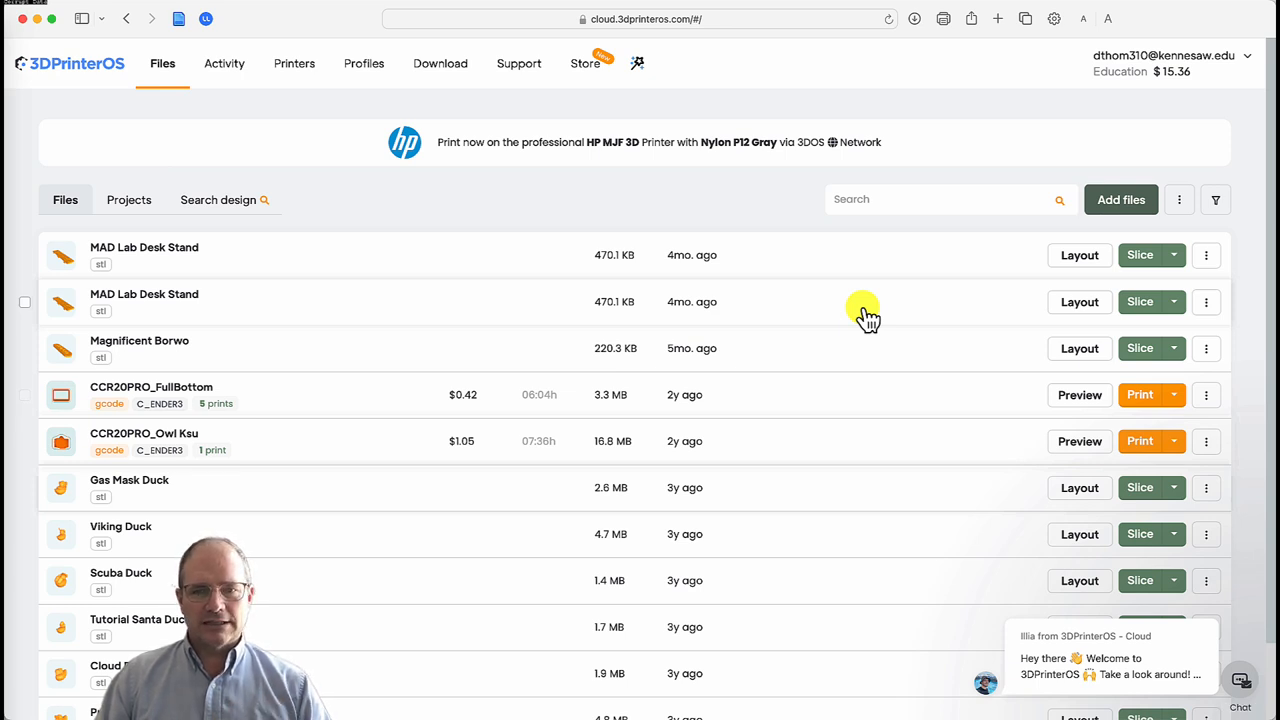
mouse_move(550, 203)
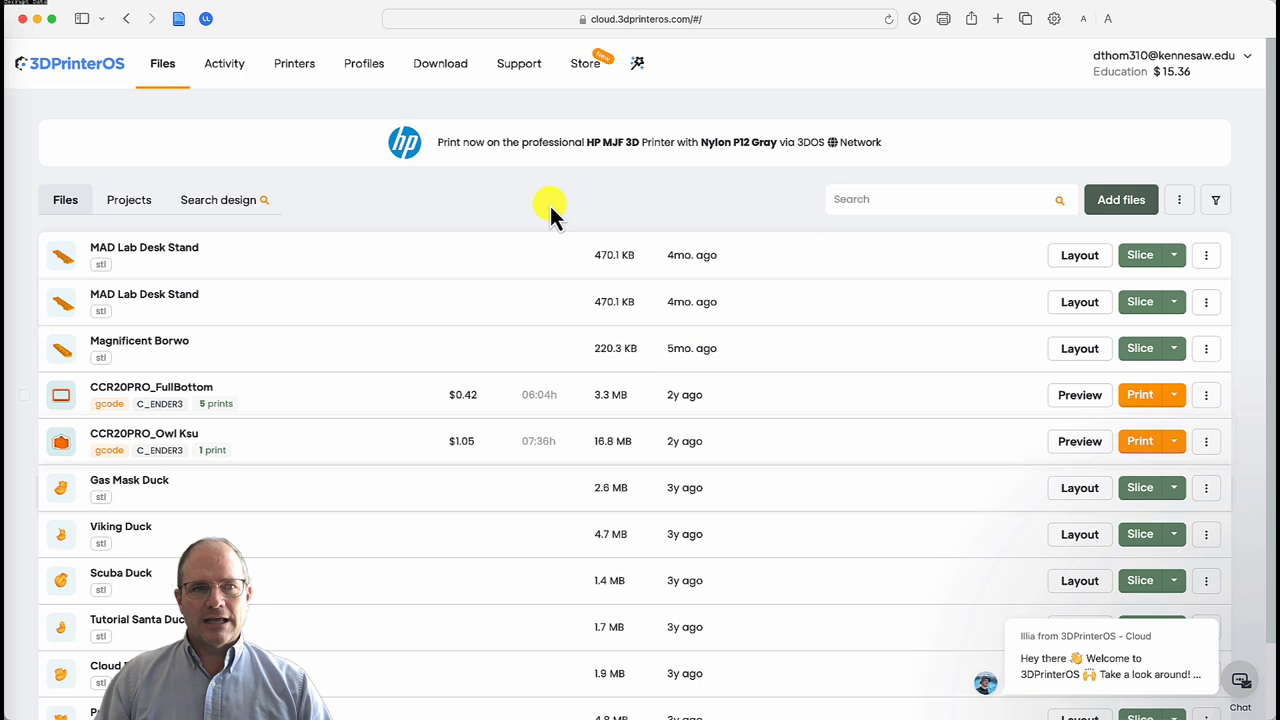
mouse_move(720, 215)
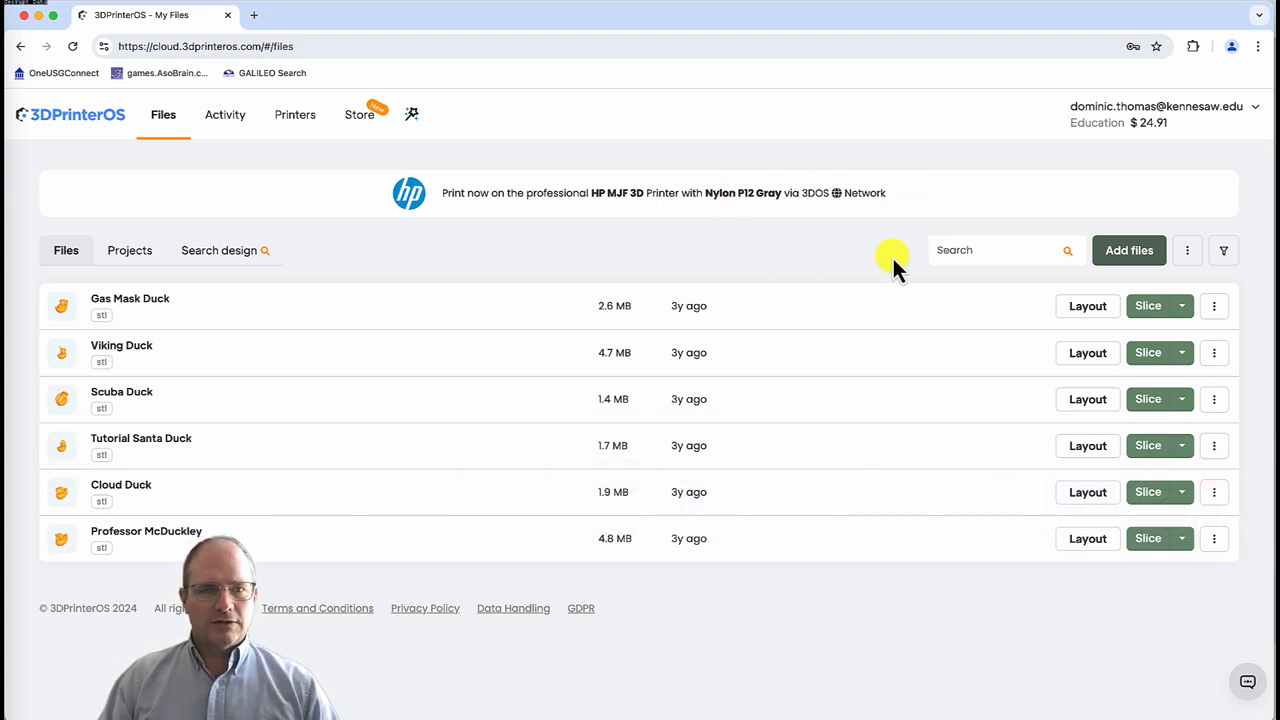
Step: Upload DMT Brand Object.stl from the computer's Downloads folder to 3DPrinterOS Files
click(1129, 250)
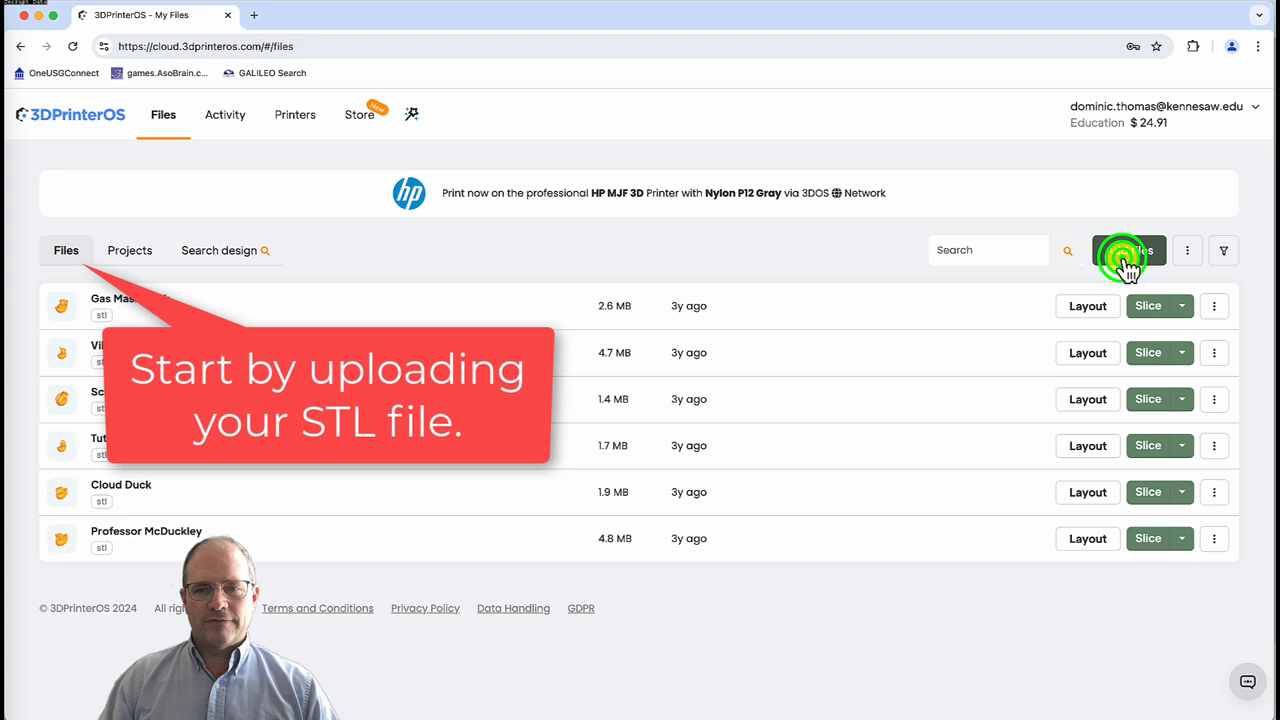
click(1128, 250)
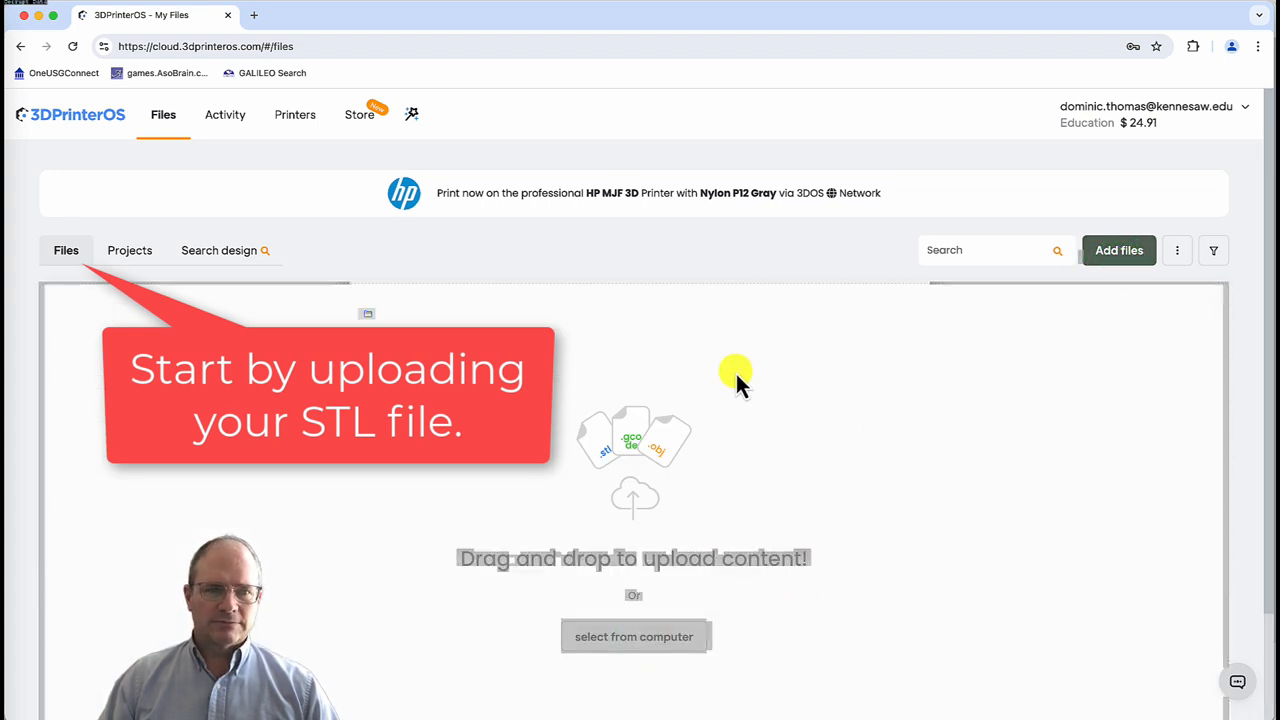
click(633, 636)
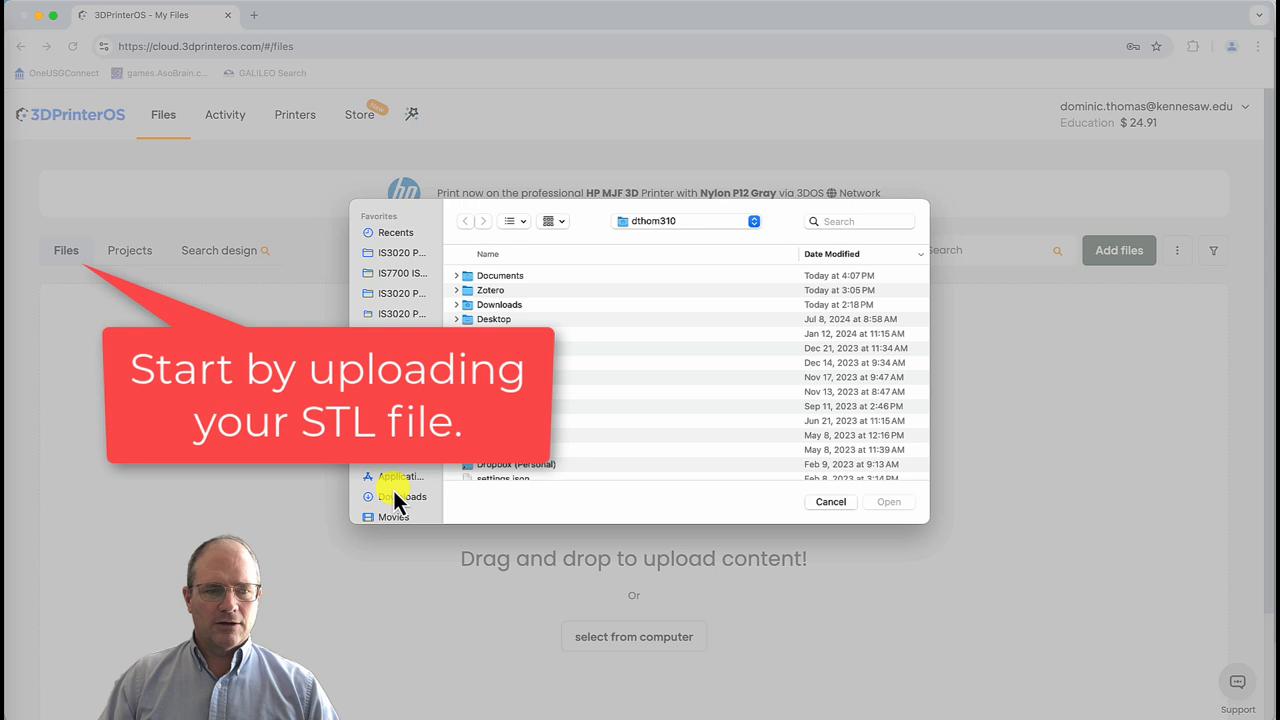
click(402, 496)
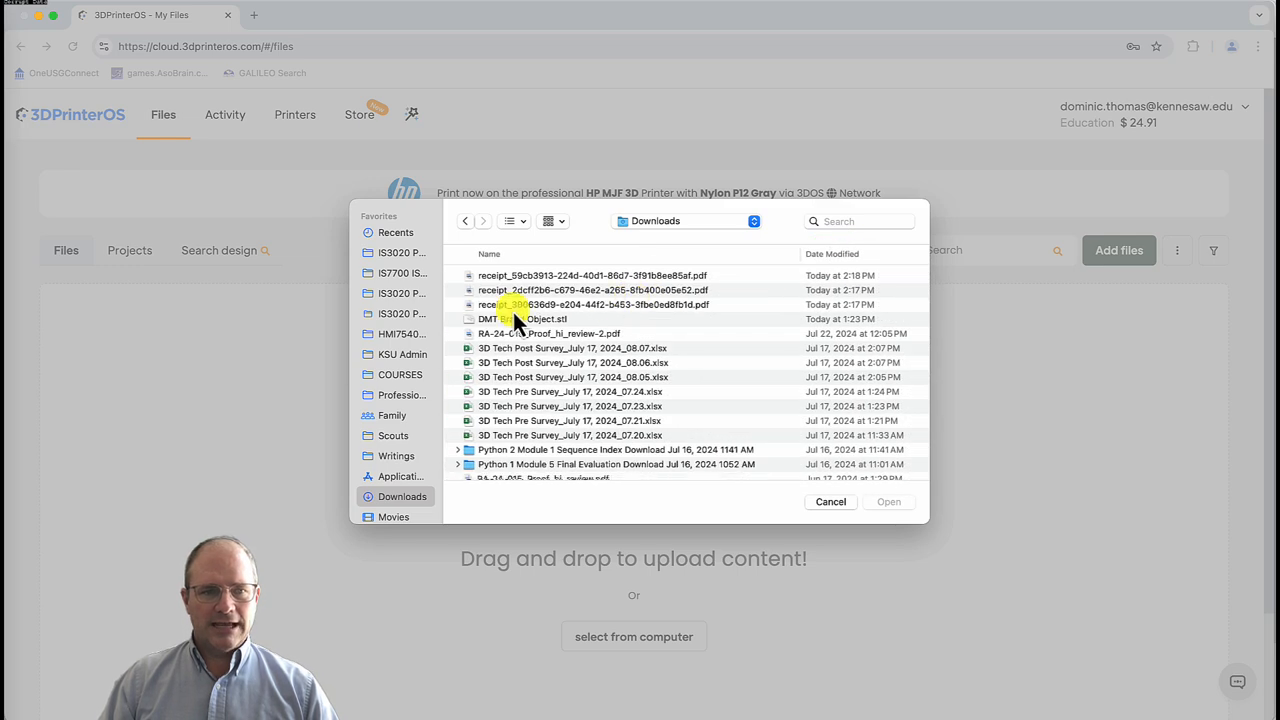
click(523, 318)
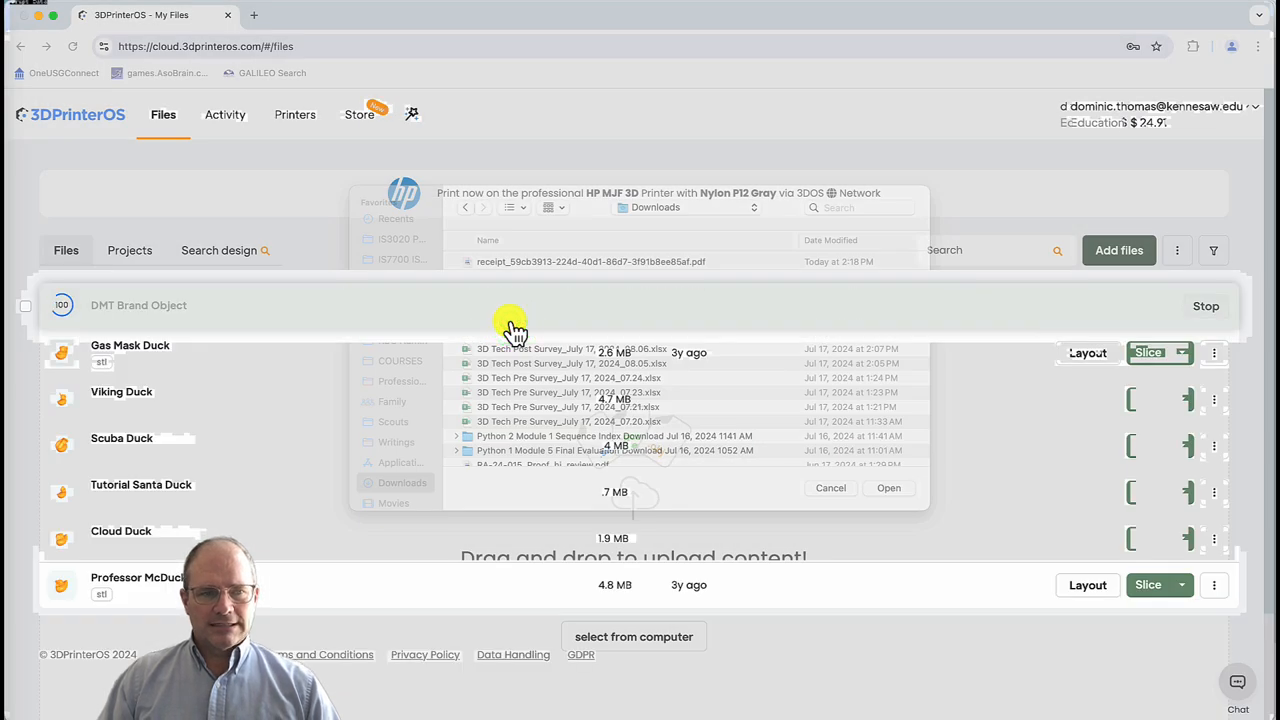
click(830, 488)
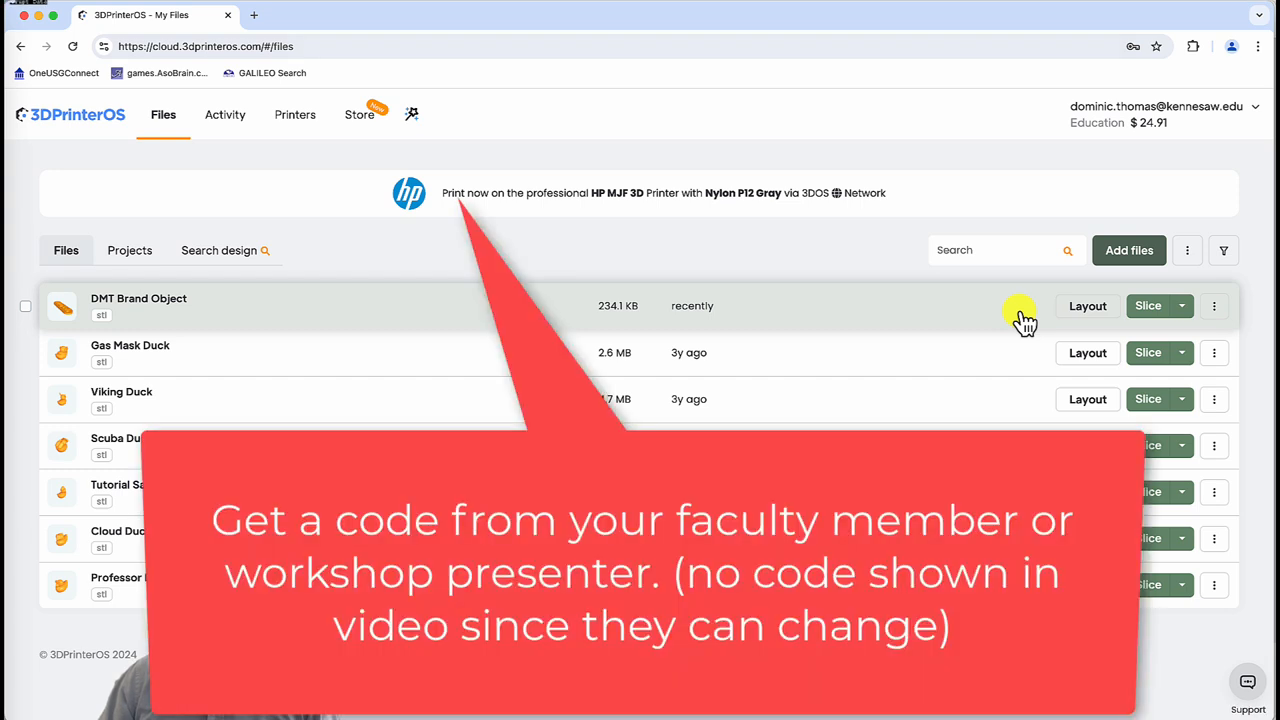
mouse_move(1145, 160)
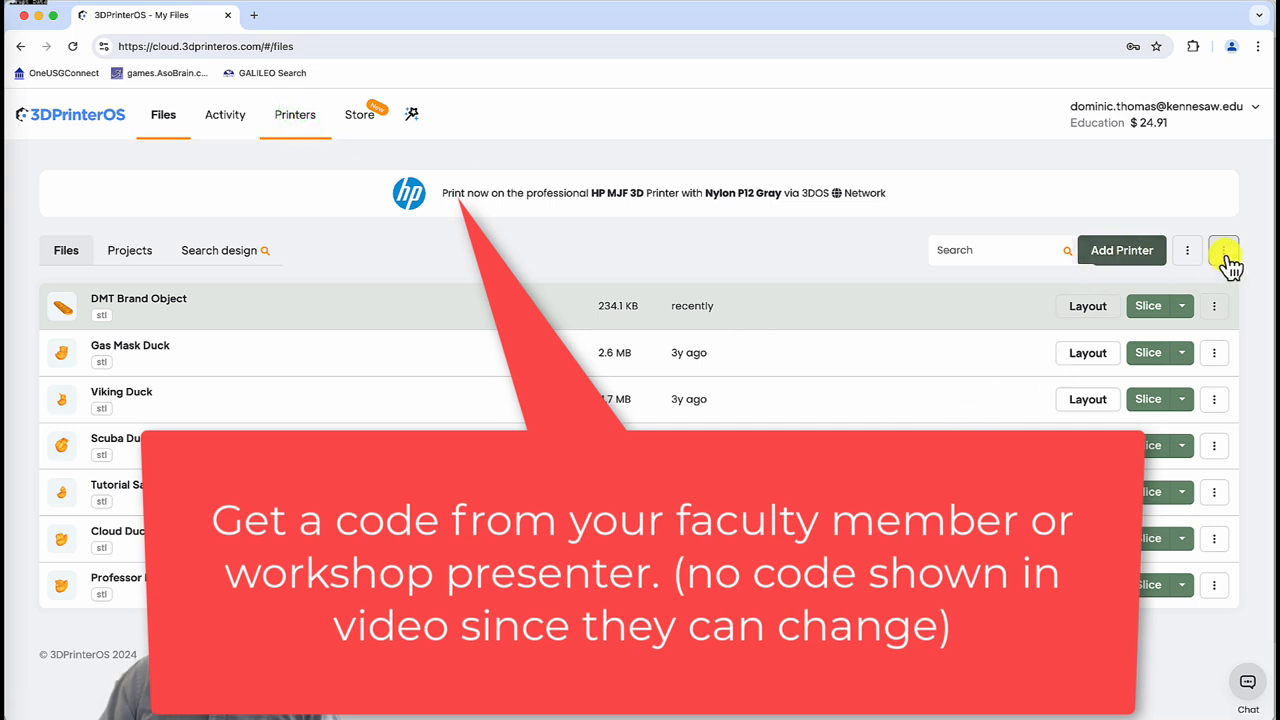
Step: On the Printers page, choose Add workgroup Printers from the more-options menu
click(295, 114)
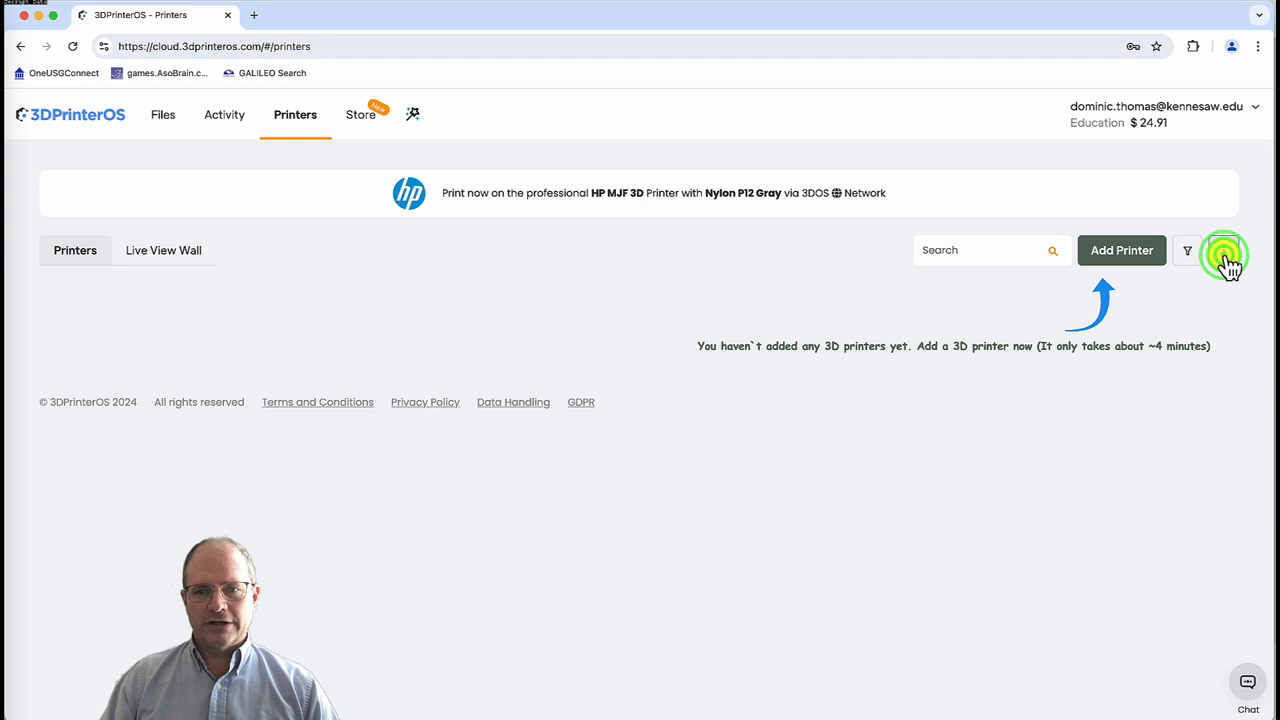
click(1222, 250)
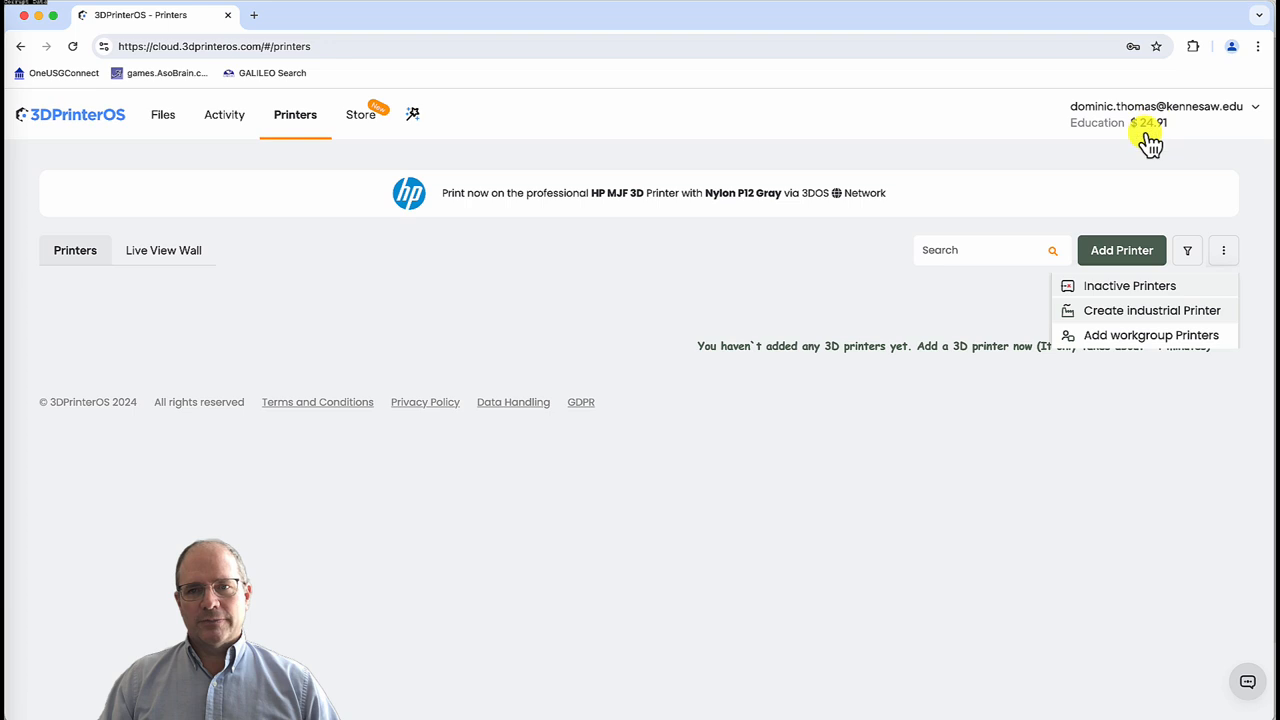
mouse_move(1142, 335)
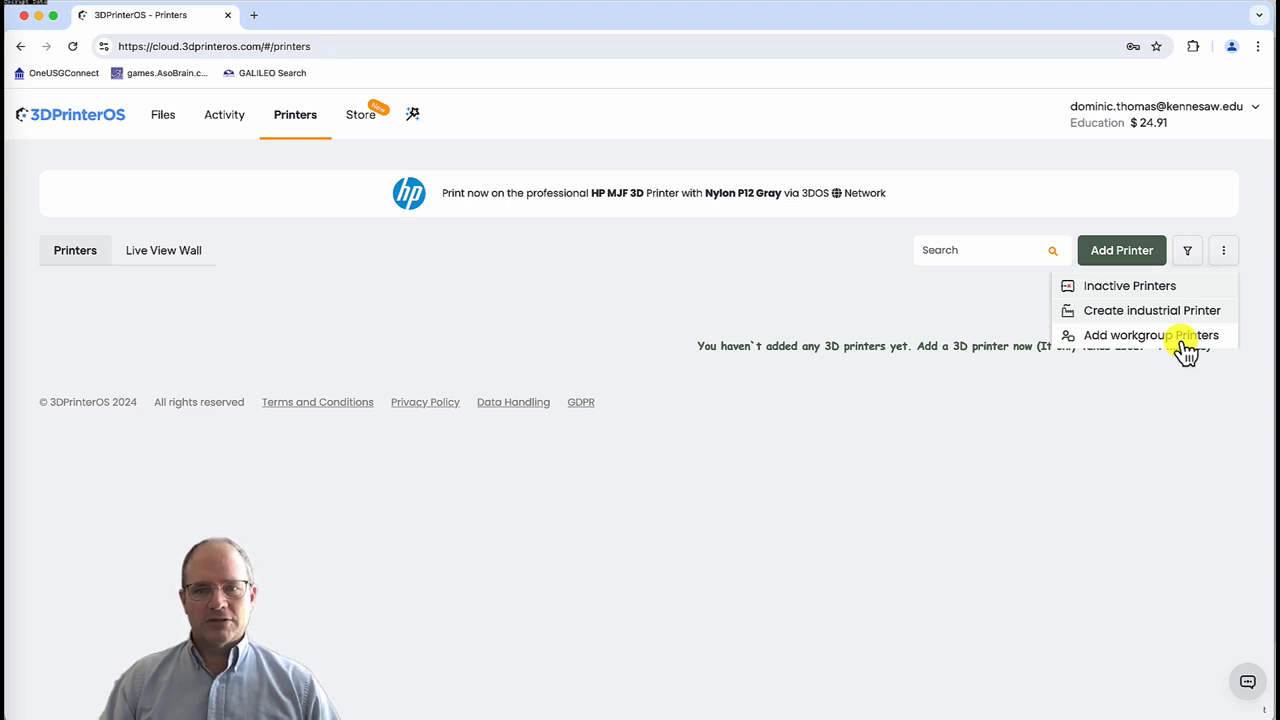
mouse_move(1168, 343)
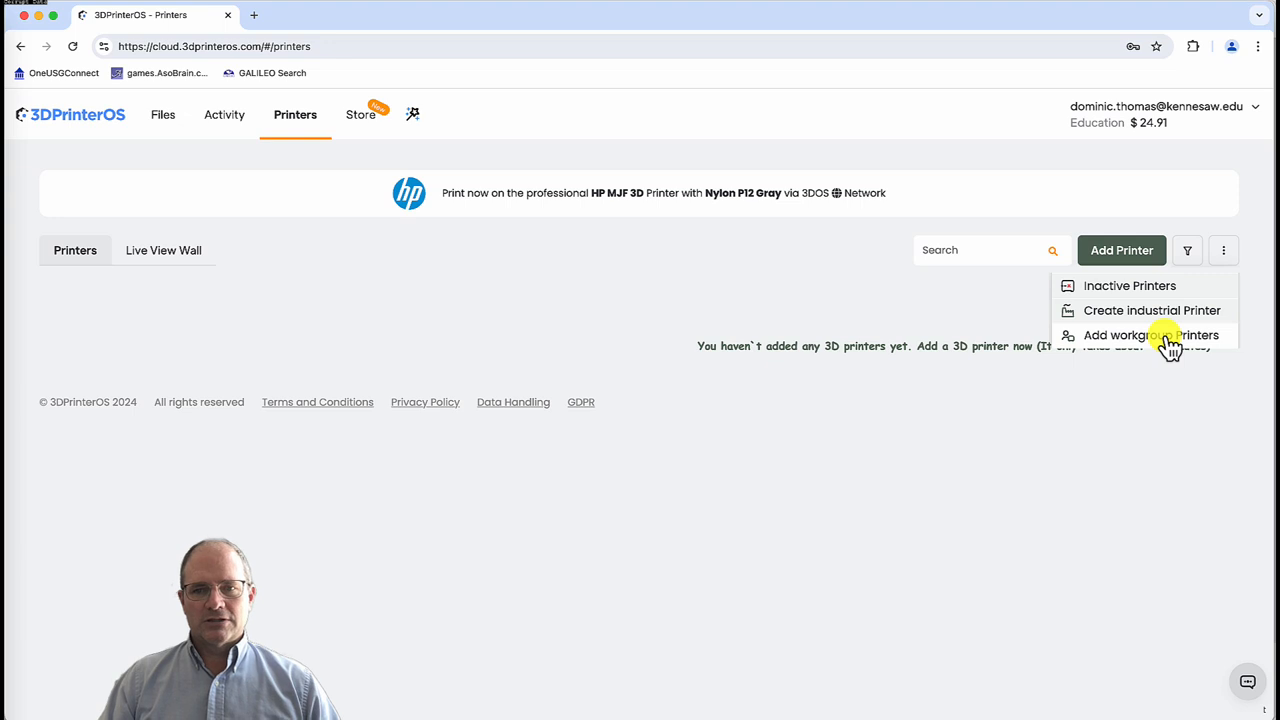
click(1150, 335)
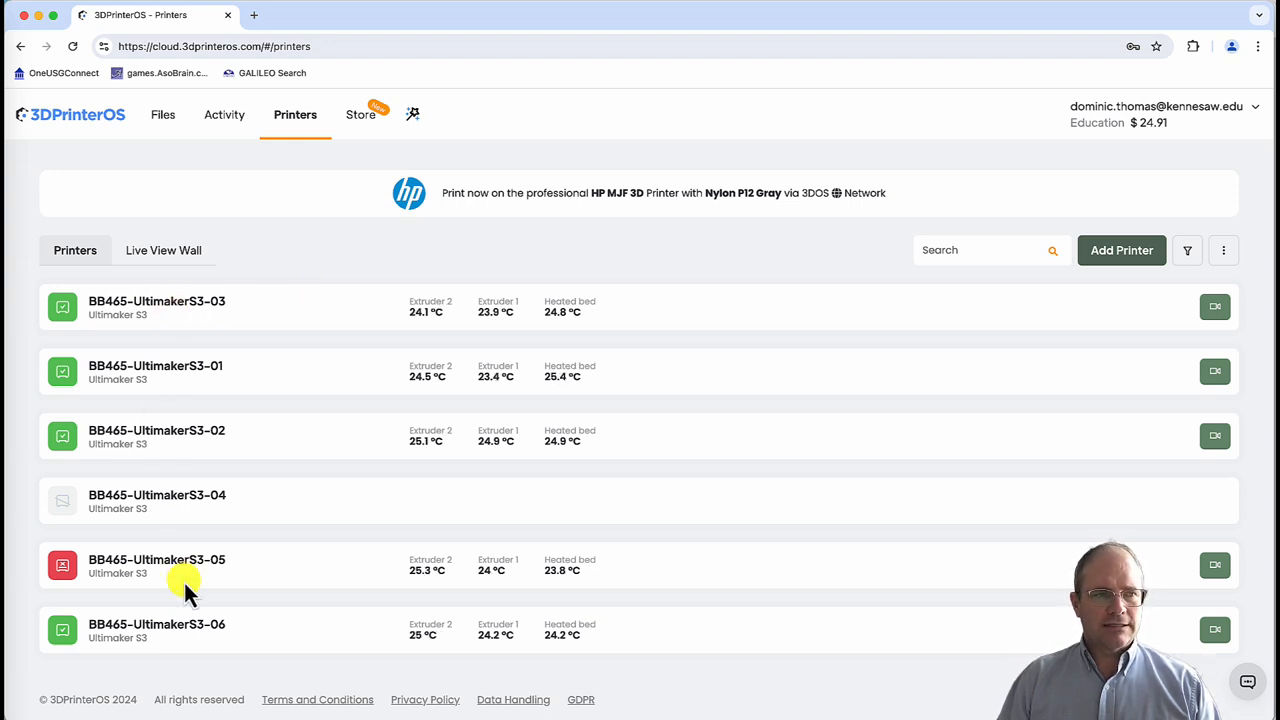
mouse_move(785, 230)
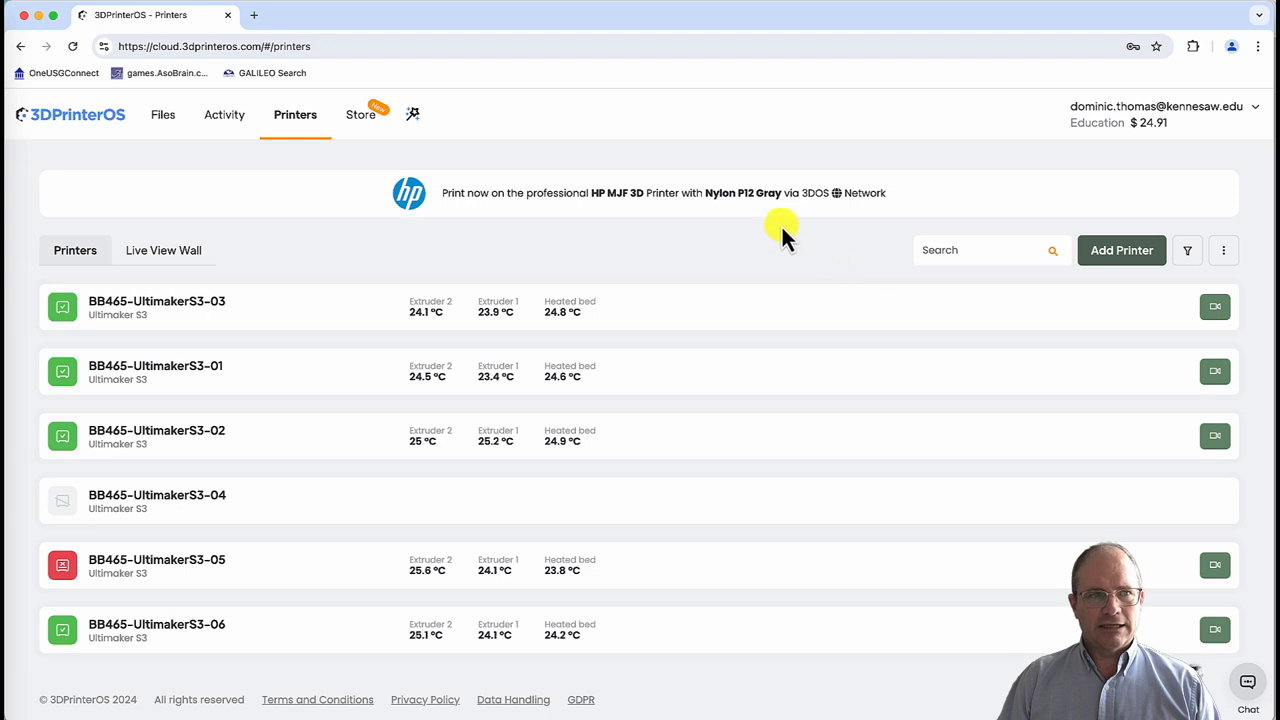
mouse_move(790, 225)
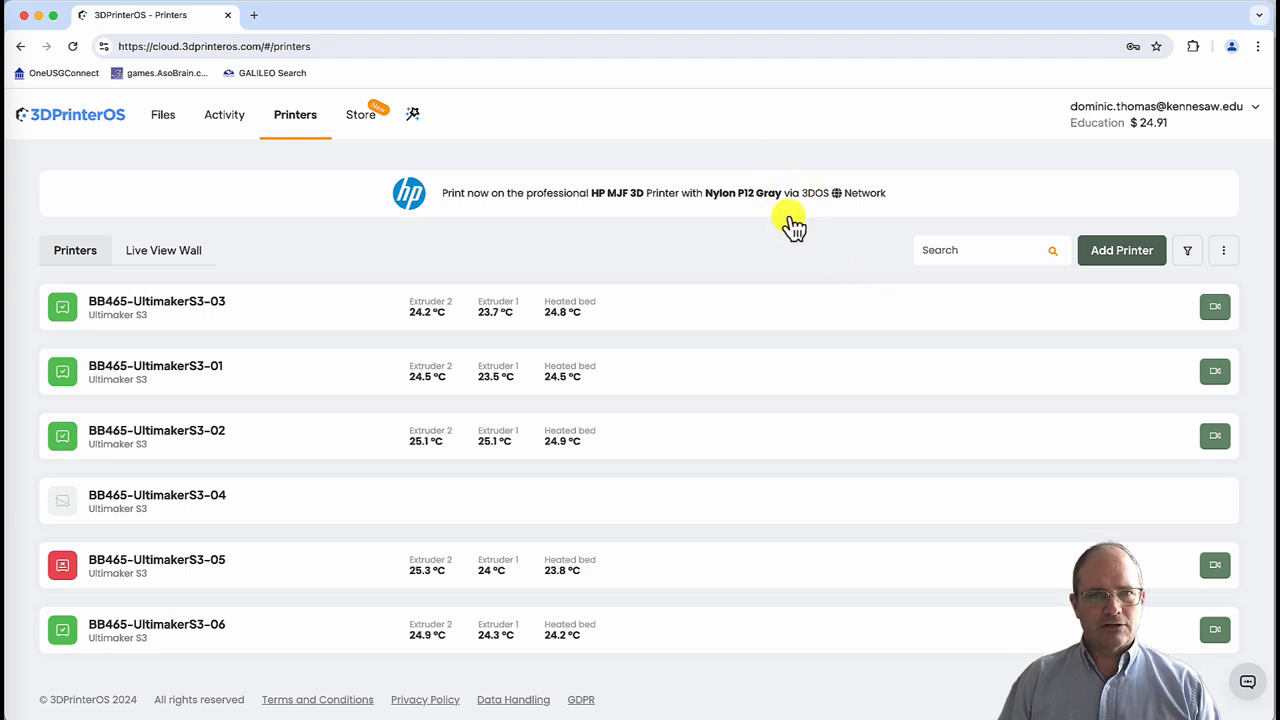
mouse_move(785, 225)
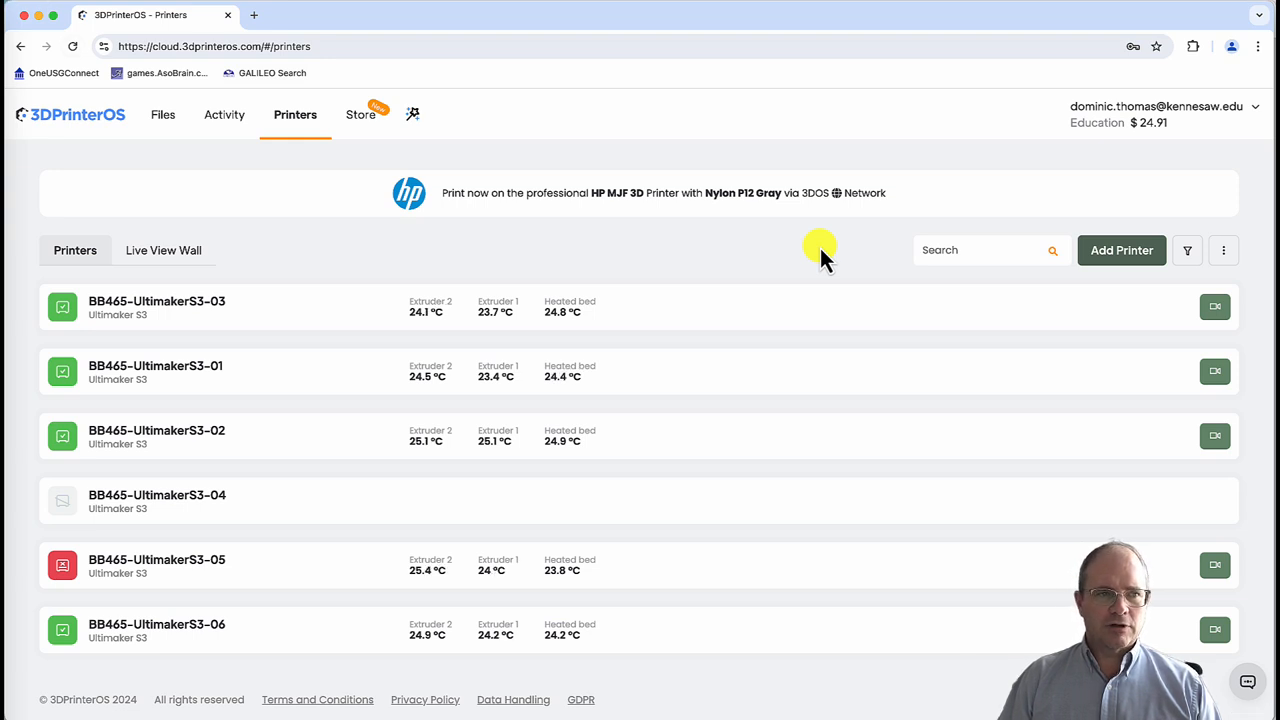
mouse_move(230, 310)
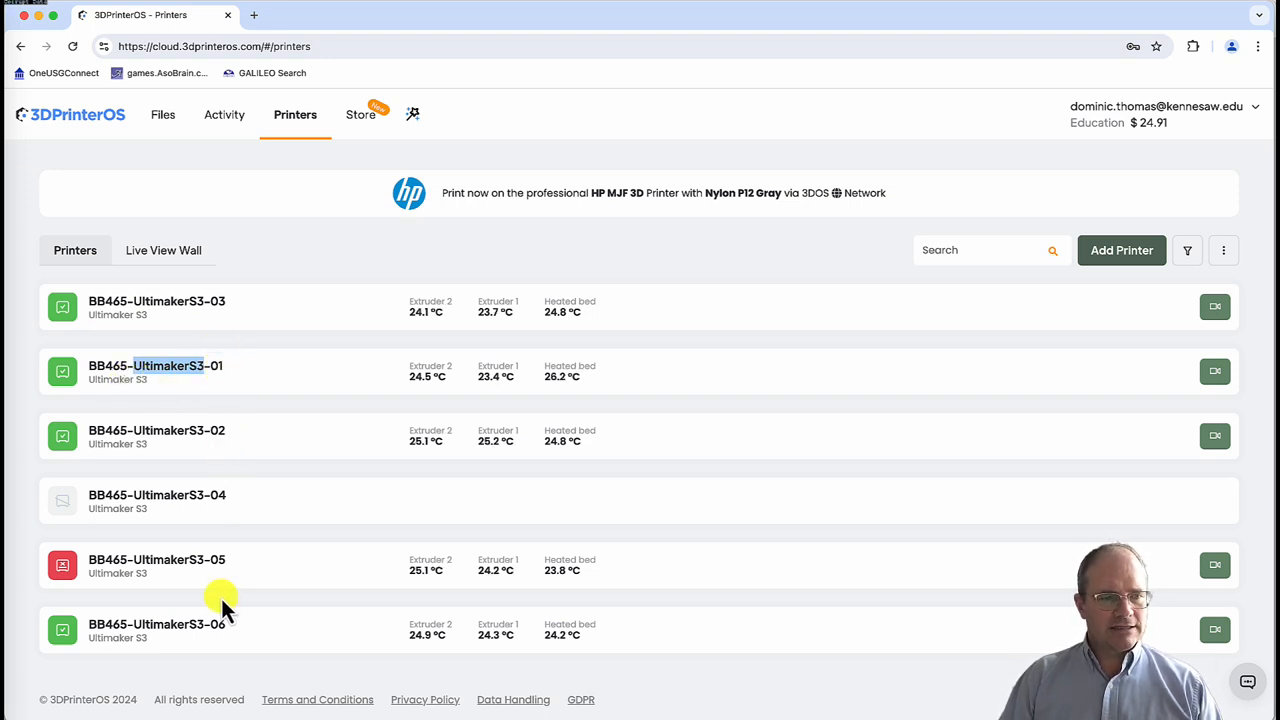
mouse_move(232, 470)
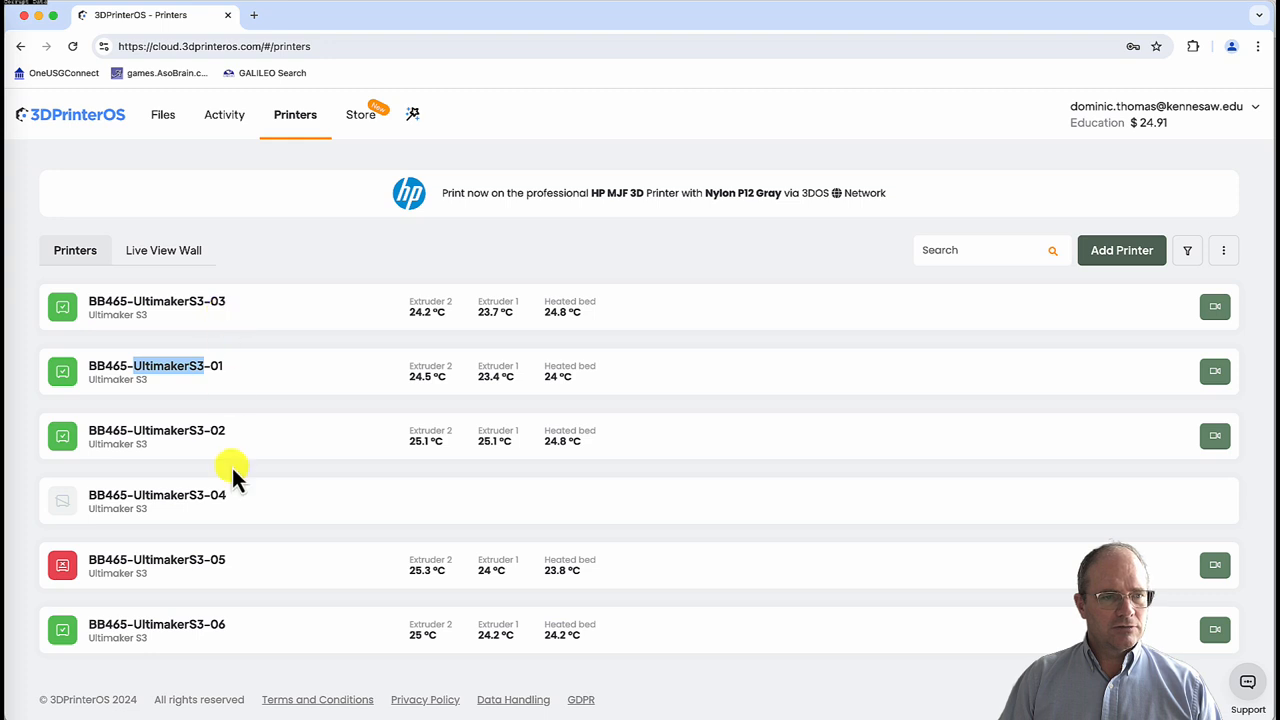
mouse_move(352, 498)
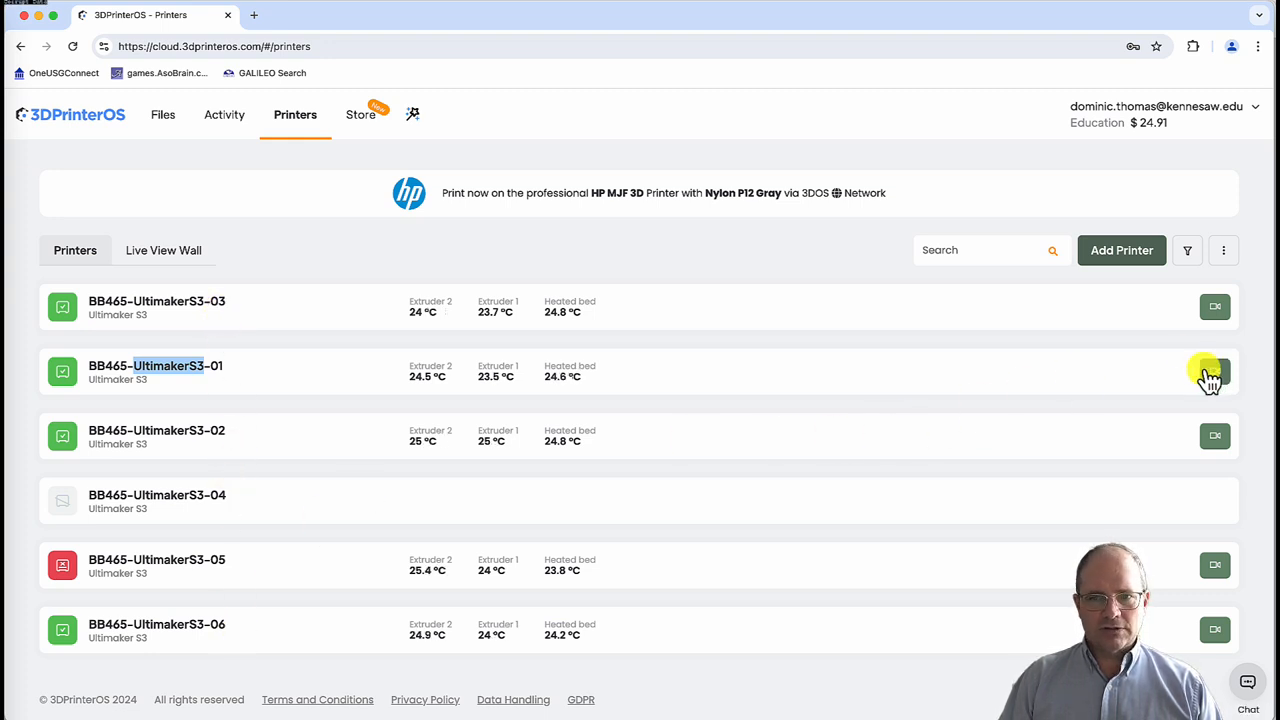
Step: View live cameras of BB465-UltimakerS3-01 and S3-03, then return to Files
click(1214, 371)
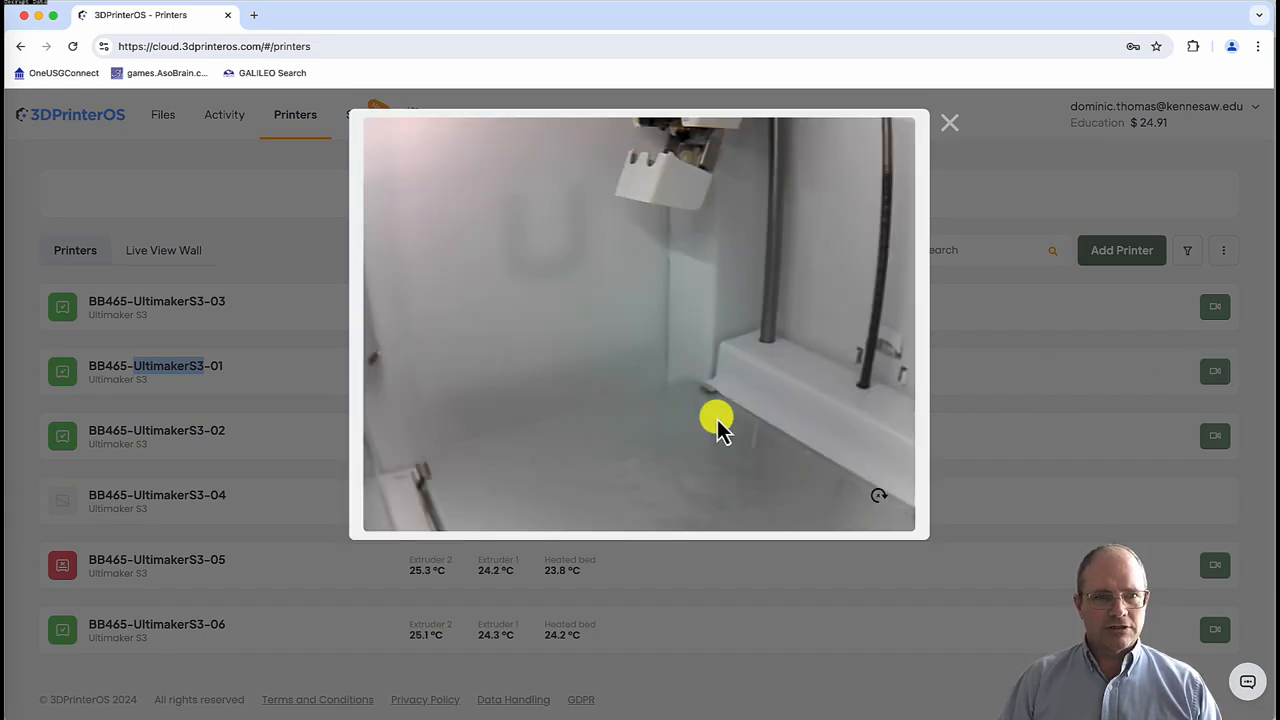
mouse_move(678, 195)
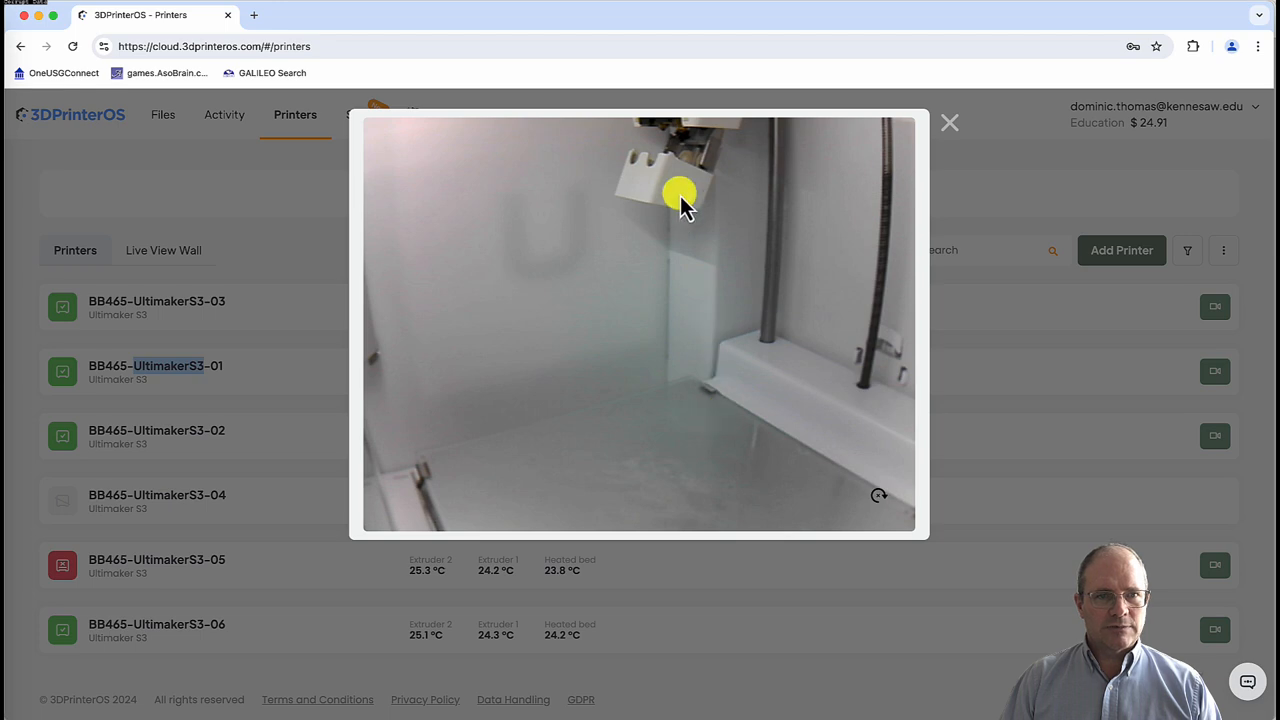
mouse_move(685, 163)
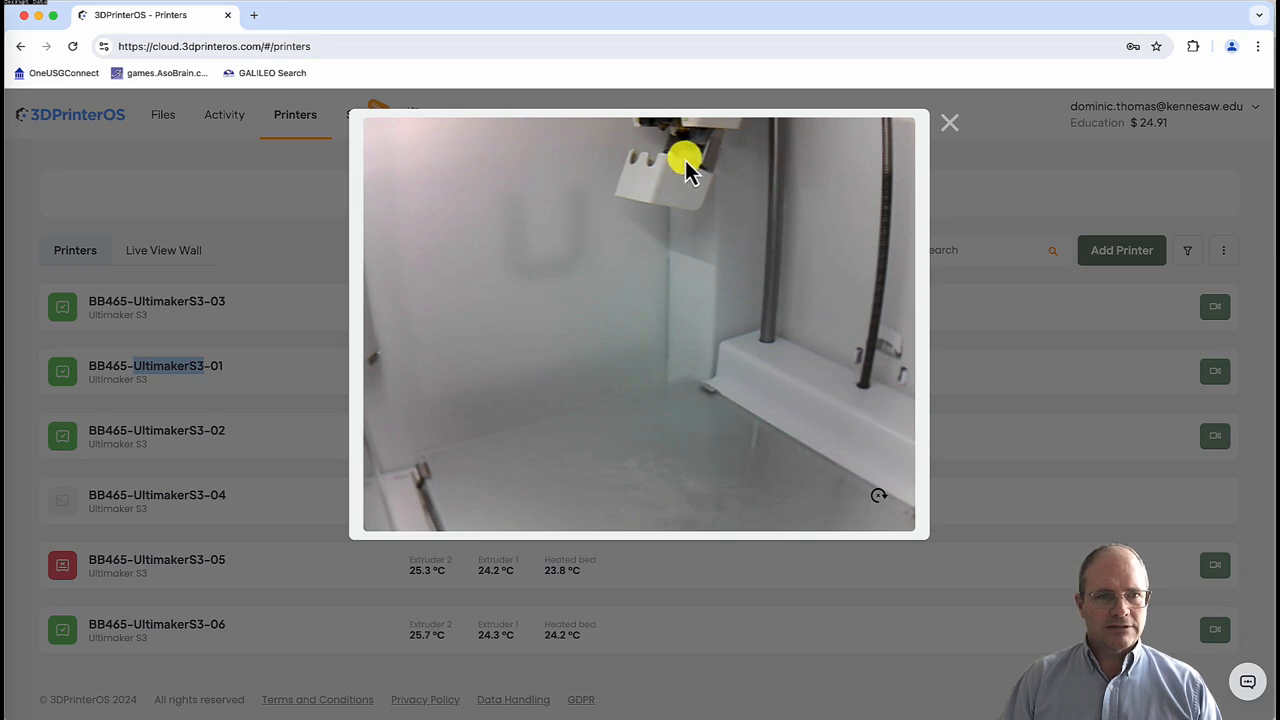
mouse_move(670, 150)
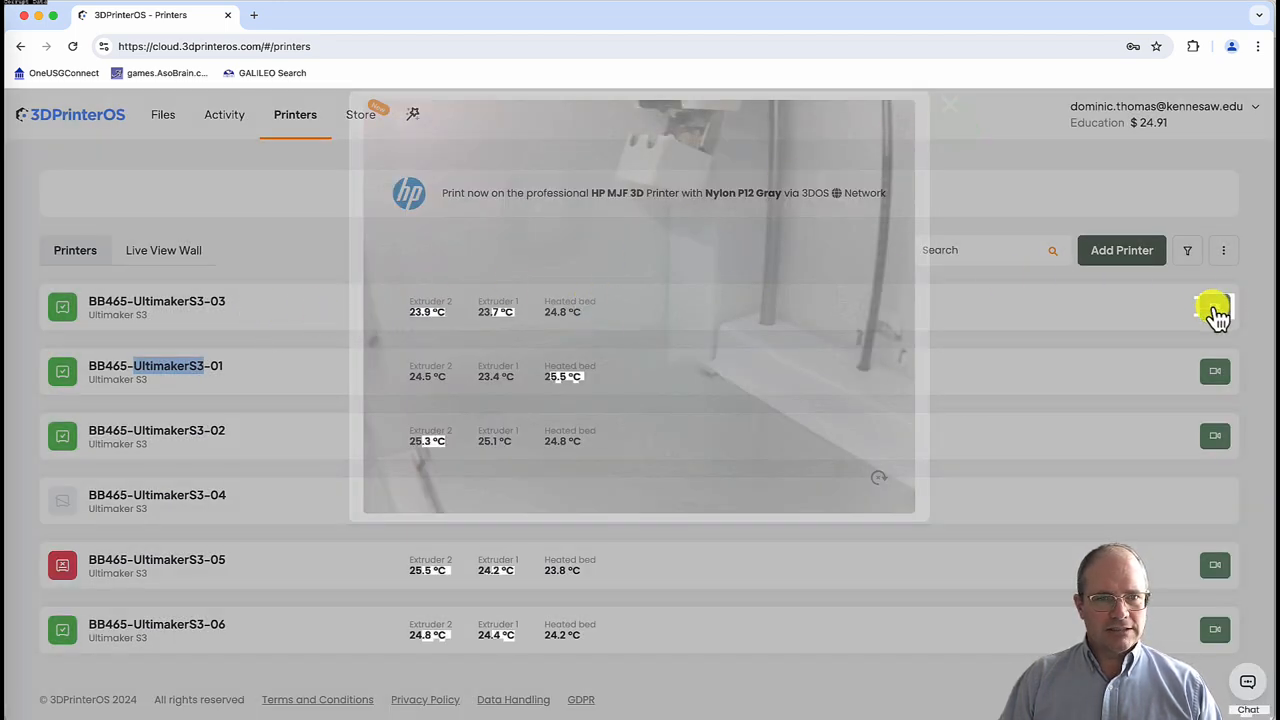
click(1214, 307)
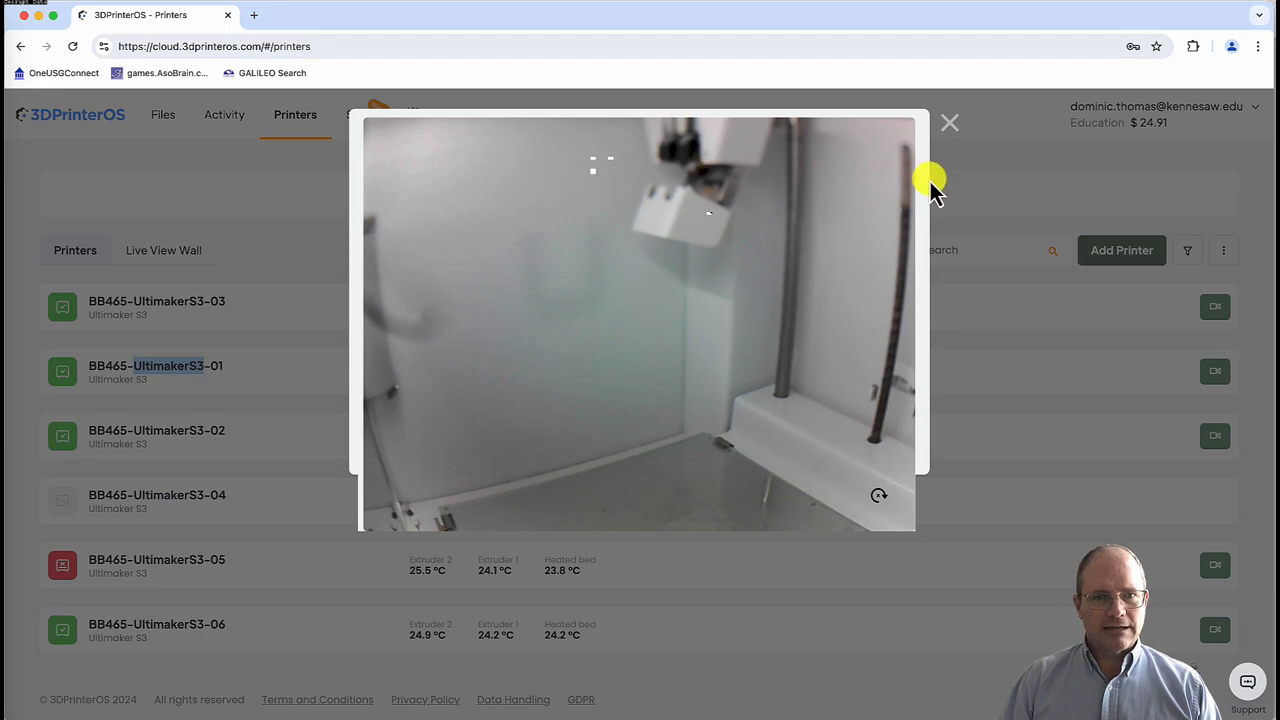
click(949, 122)
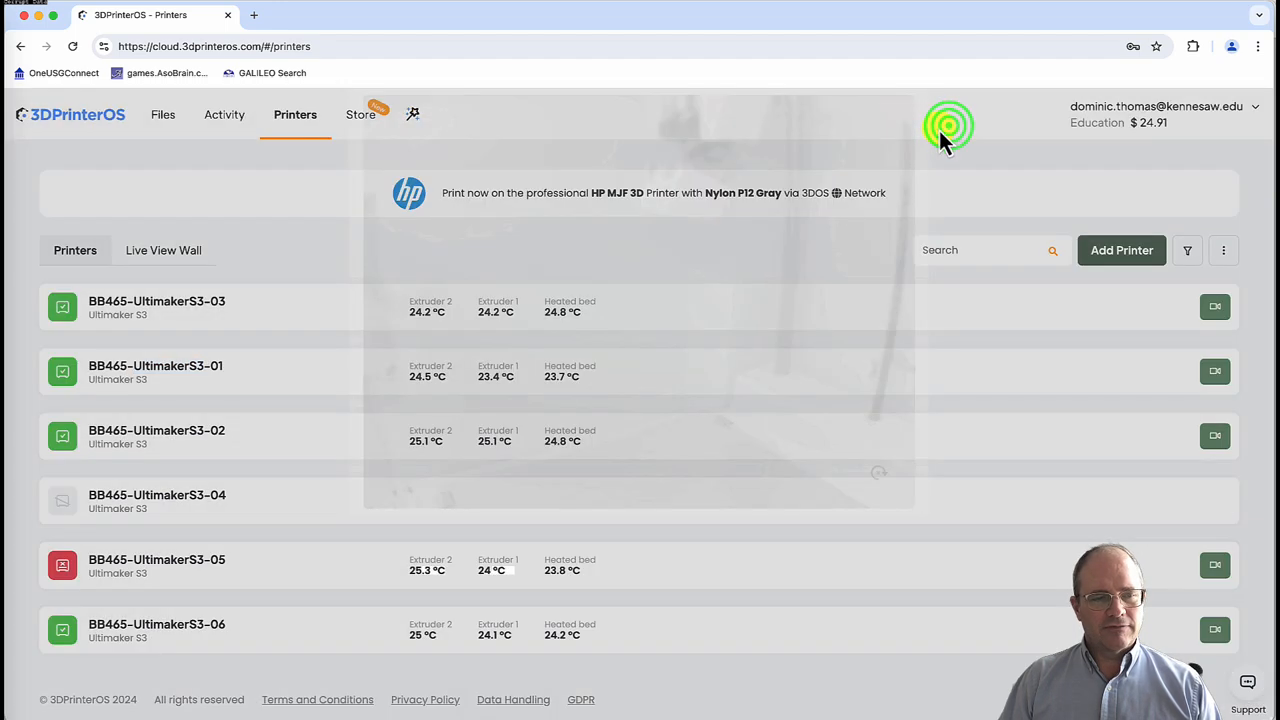
mouse_move(375, 550)
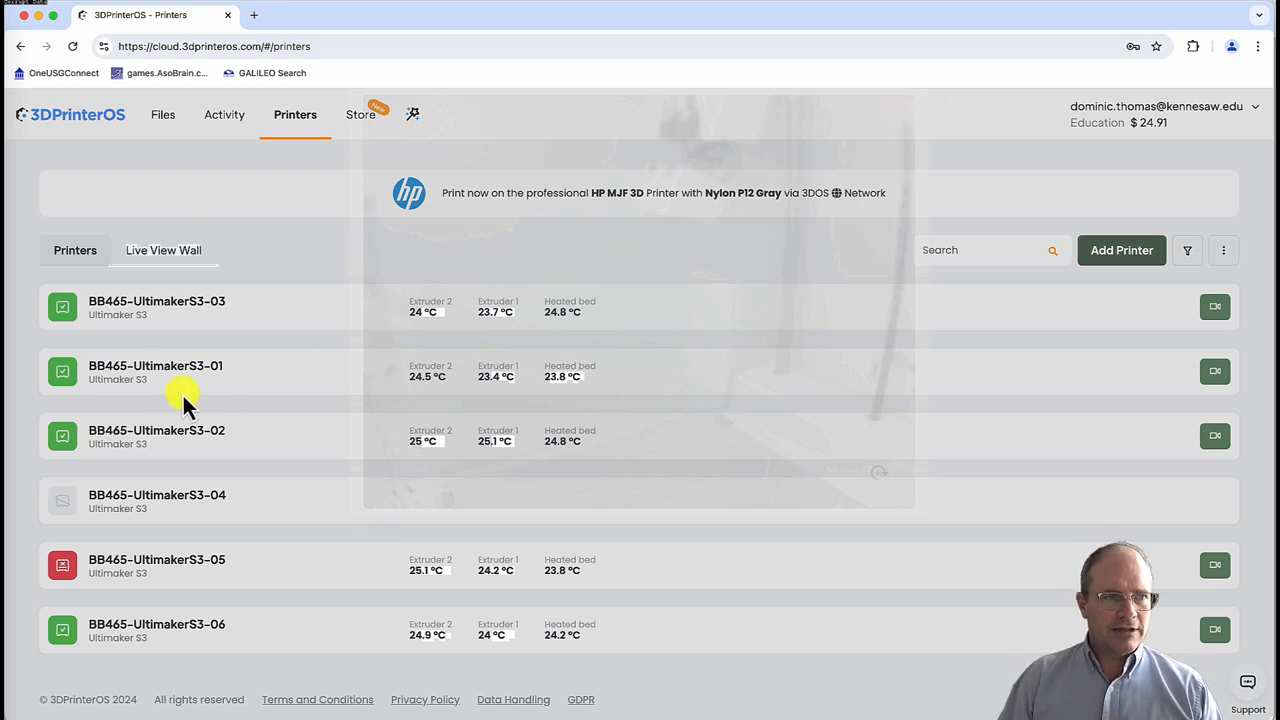
mouse_move(224, 114)
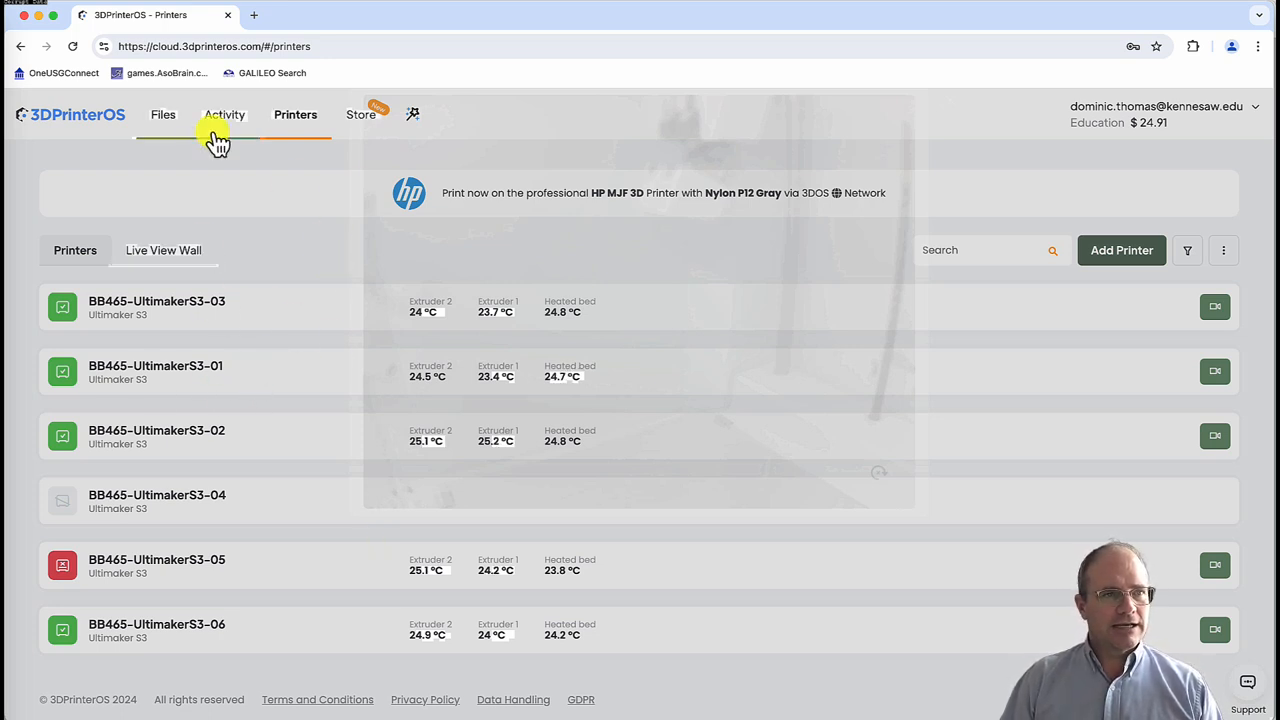
click(163, 114)
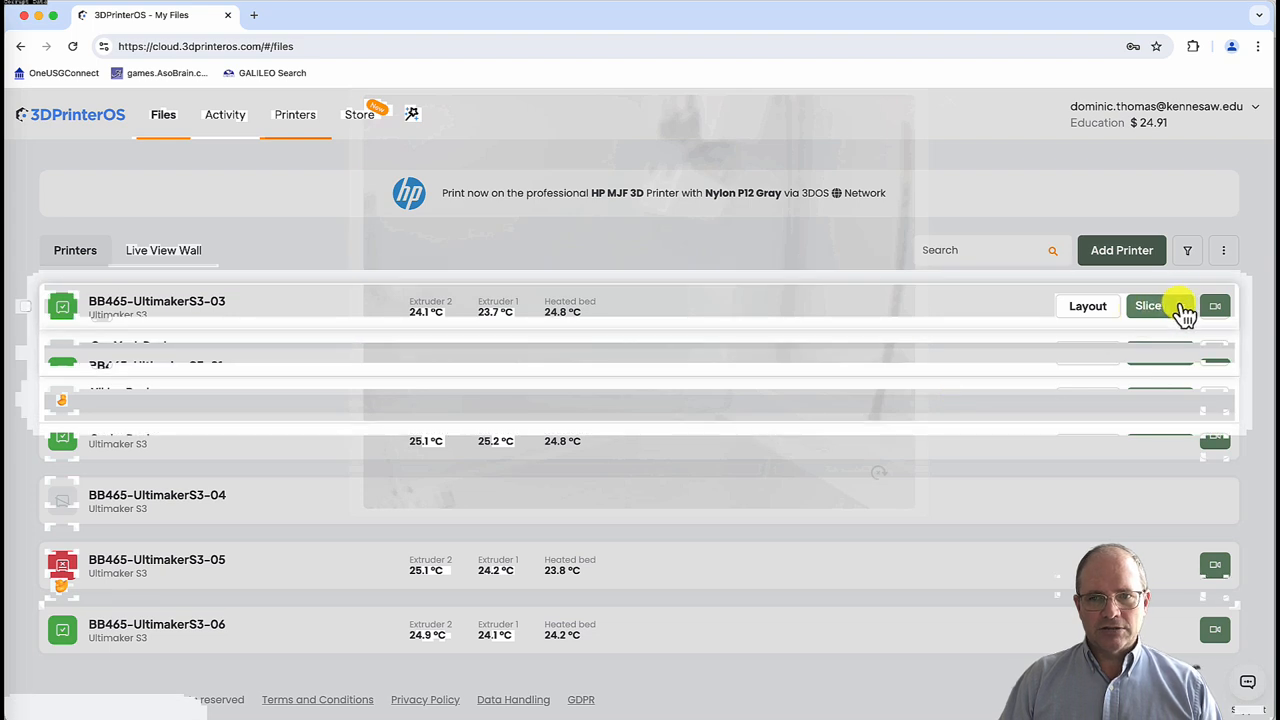
Step: Open Slicer 5 for DMT Brand Object and set printer type to Ultimaker S3
click(1182, 306)
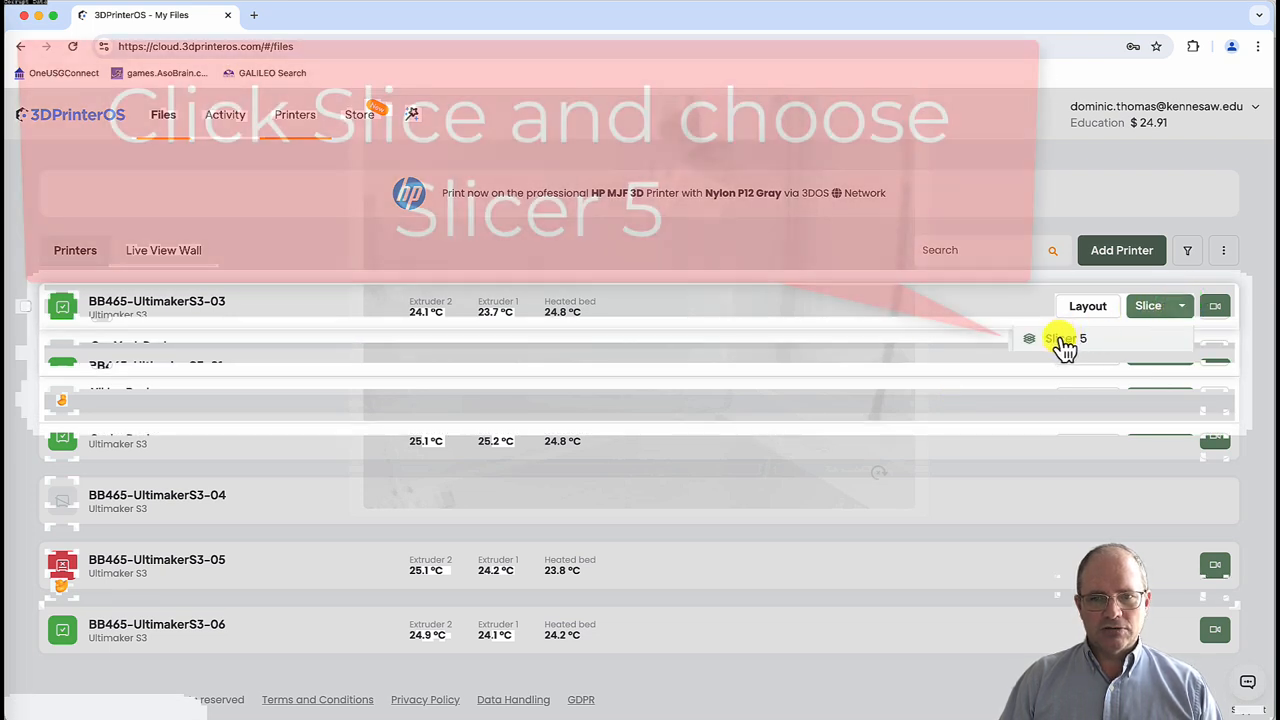
click(1148, 305)
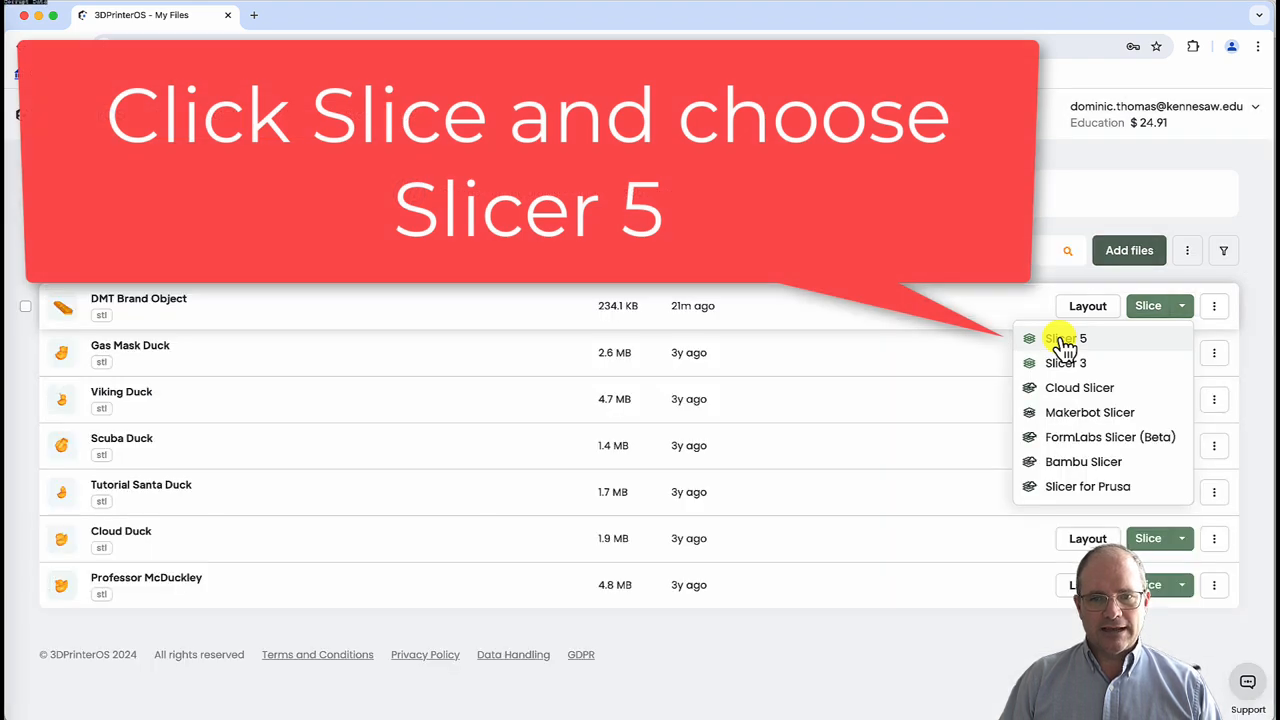
click(1064, 338)
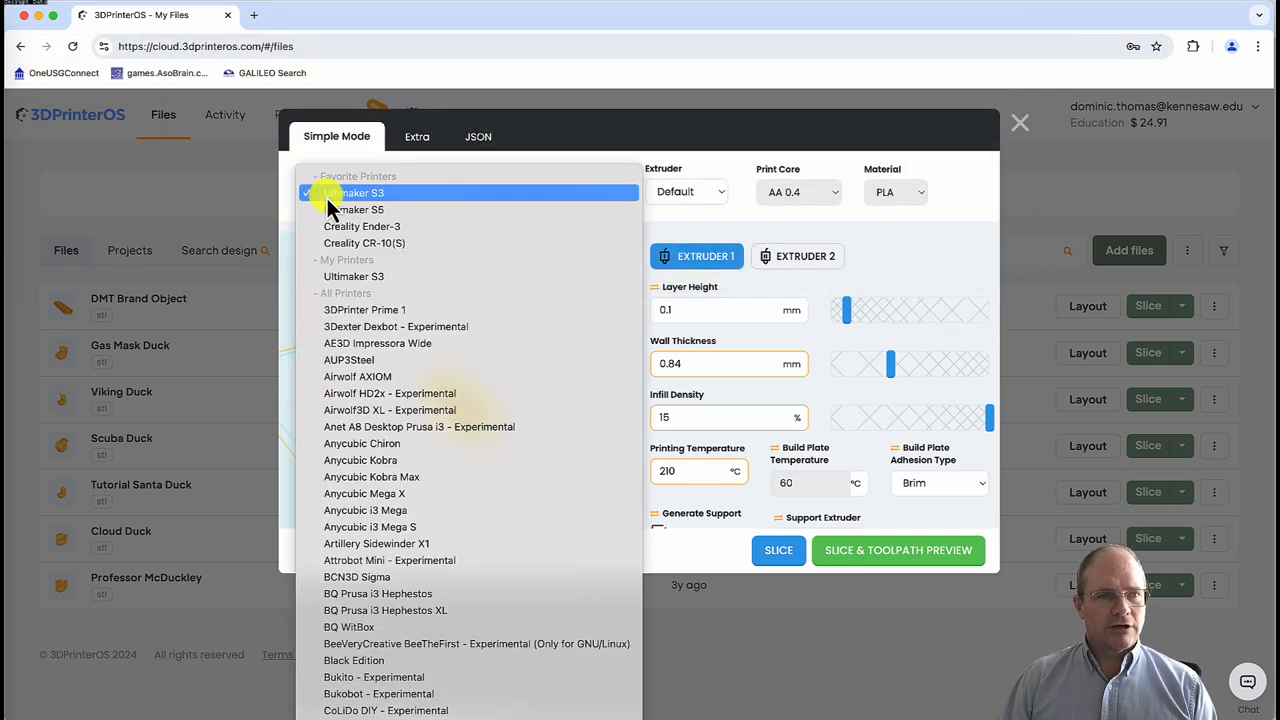
mouse_move(398, 276)
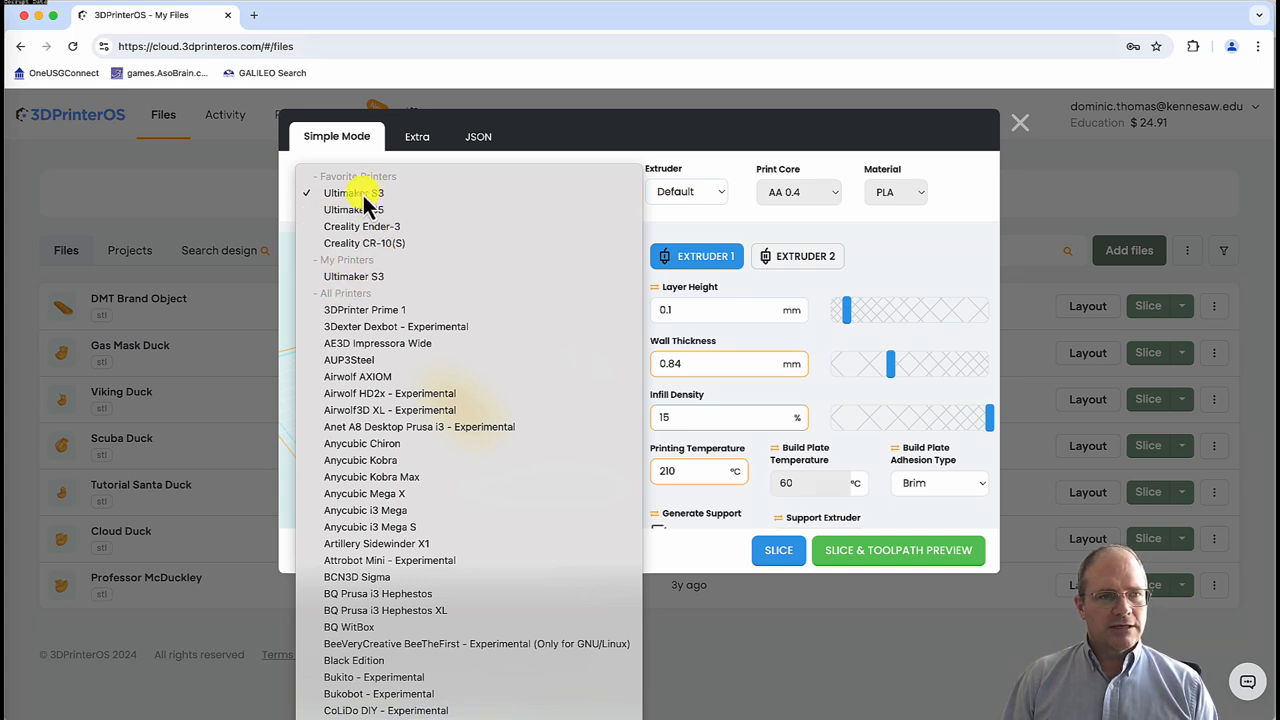
click(355, 192)
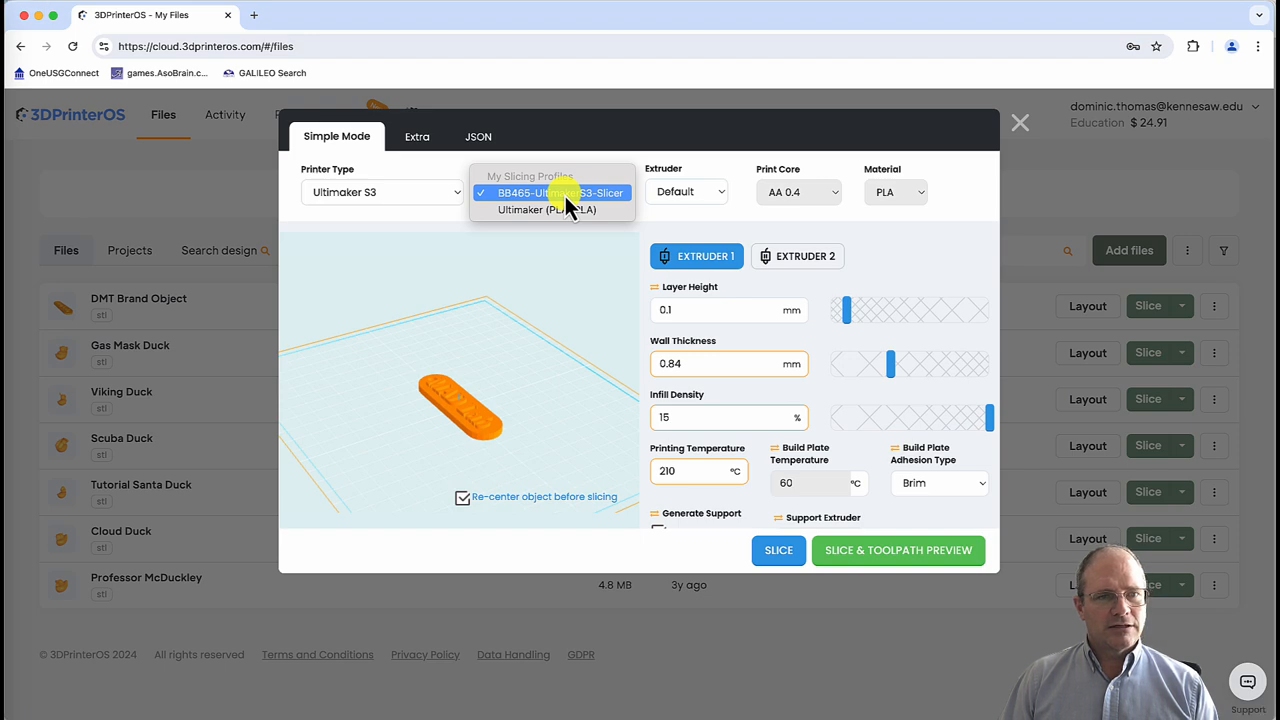
Step: Select the BB465-UltimakerS3-Slicer profile in Slicer 5
click(551, 192)
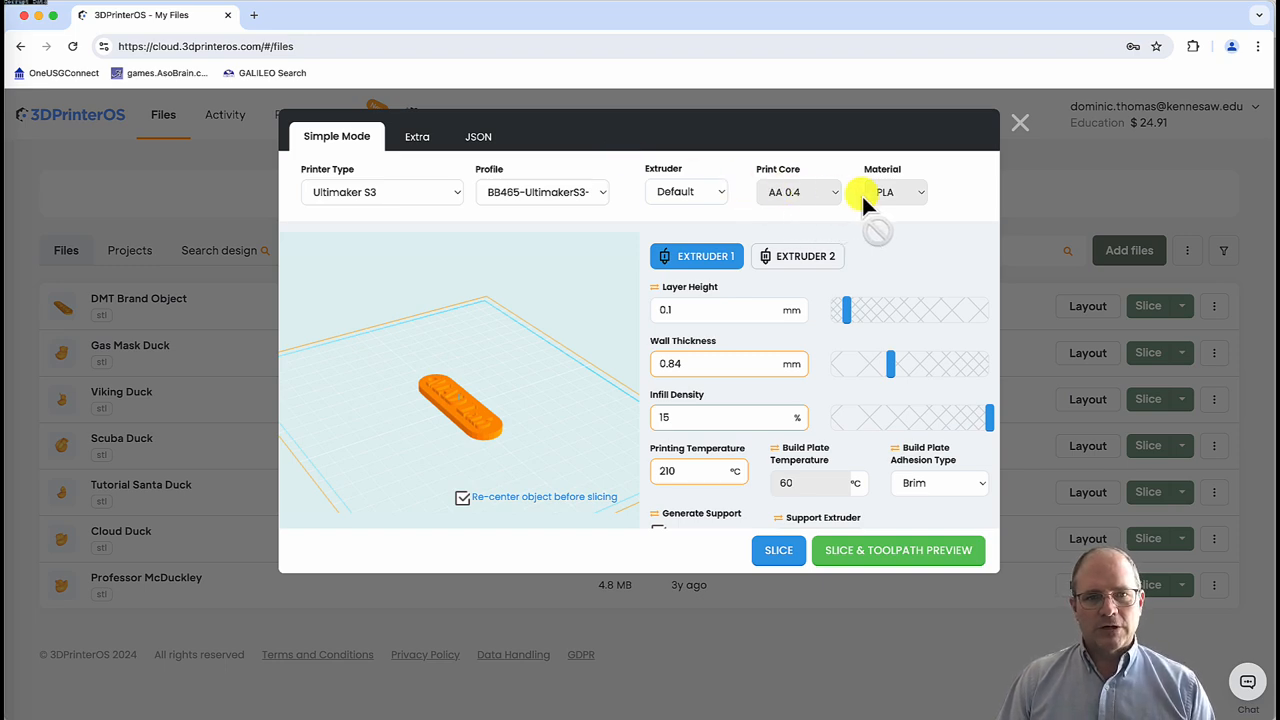
mouse_move(900, 195)
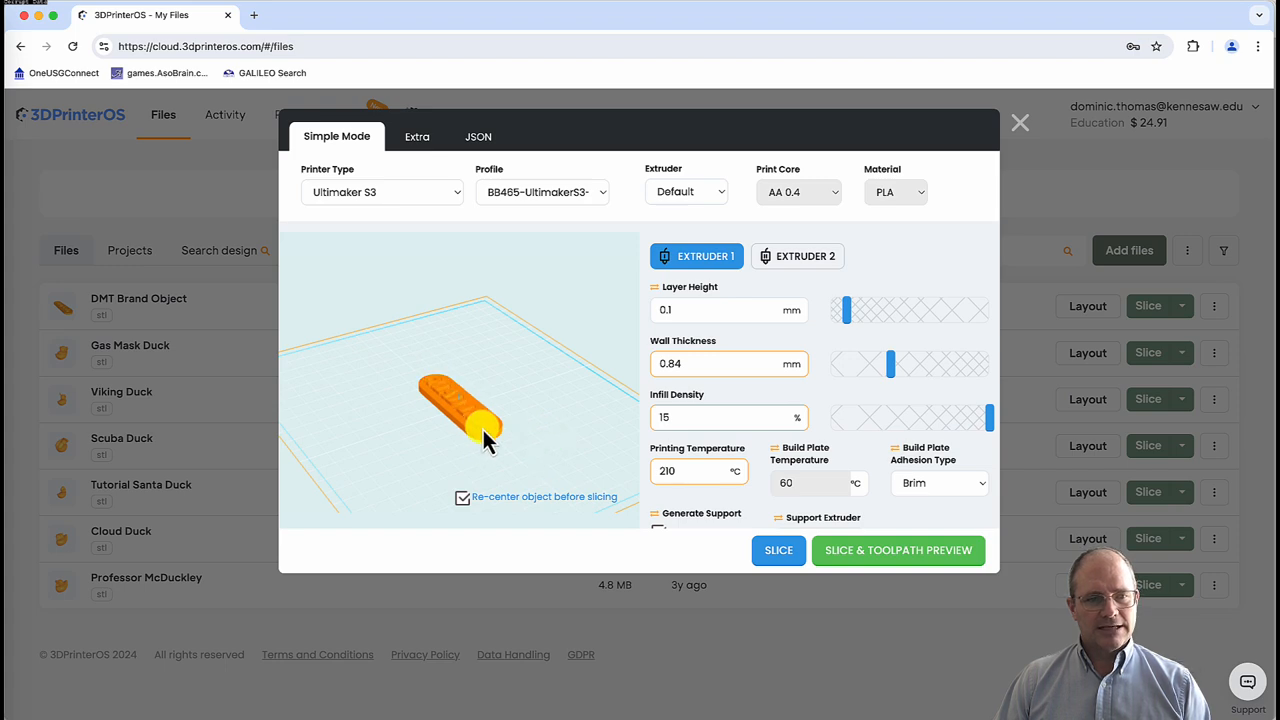
mouse_move(705, 470)
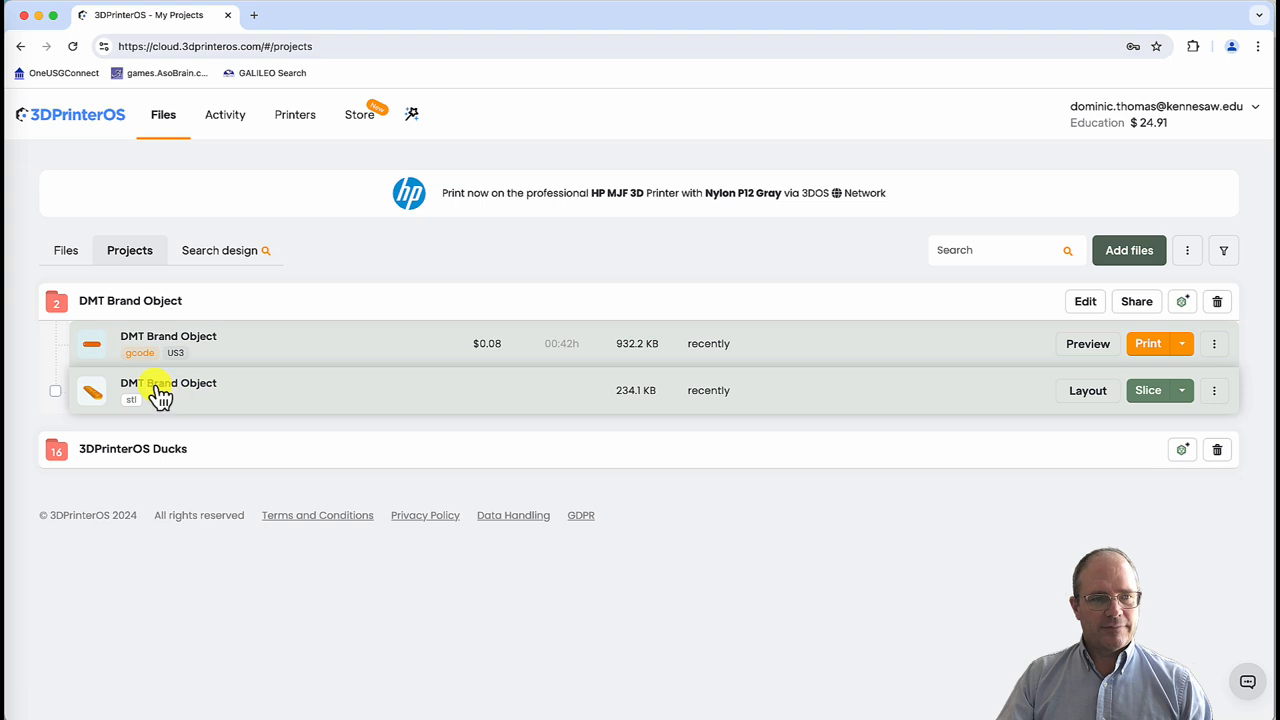
mouse_move(240, 413)
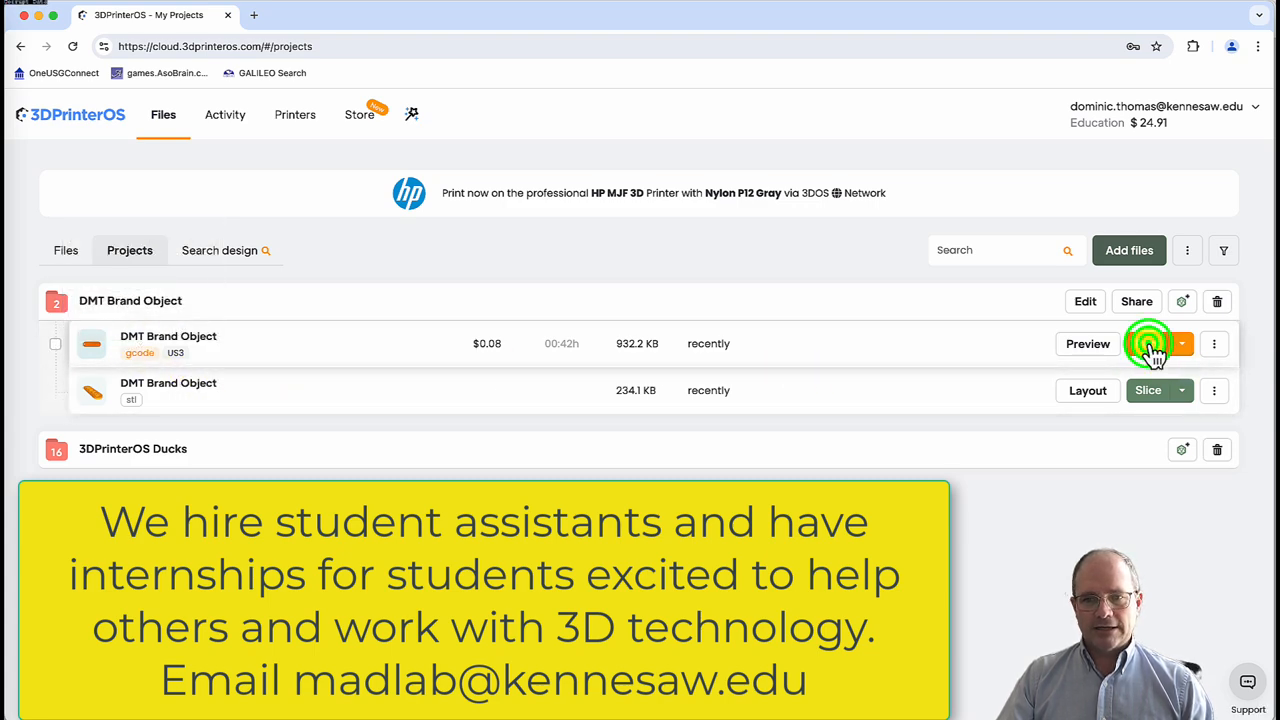
click(1148, 343)
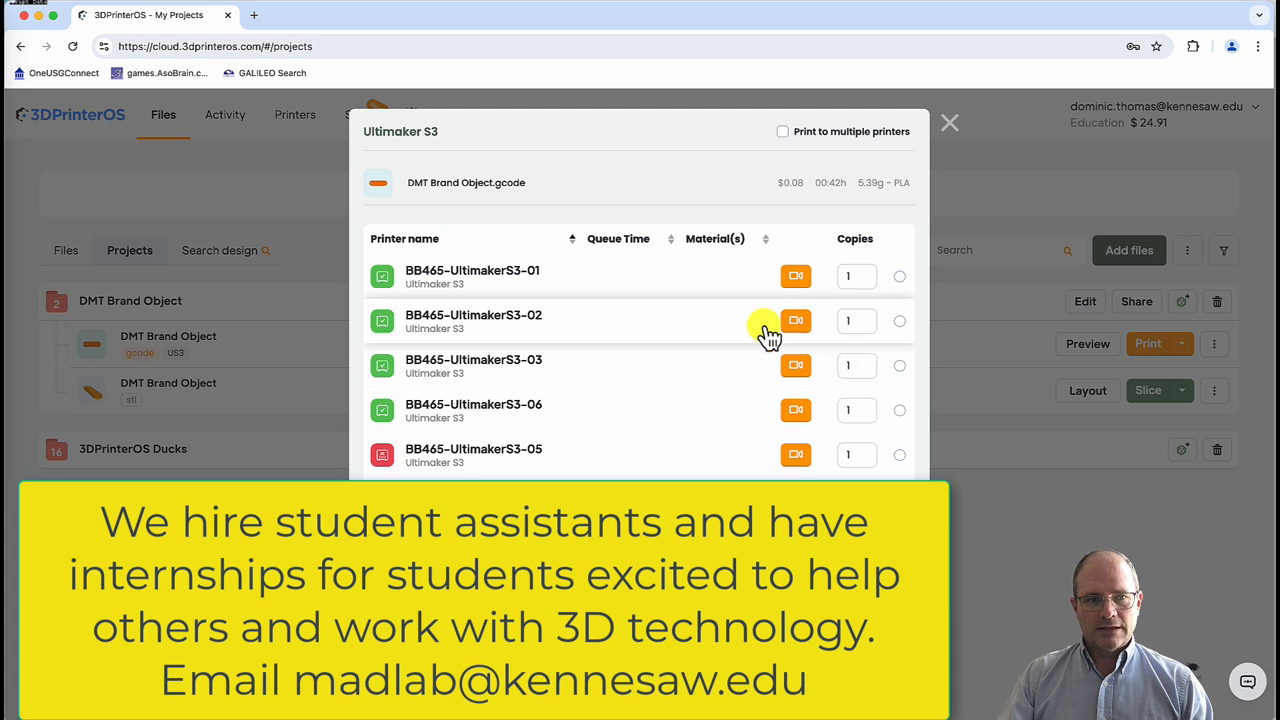
click(898, 276)
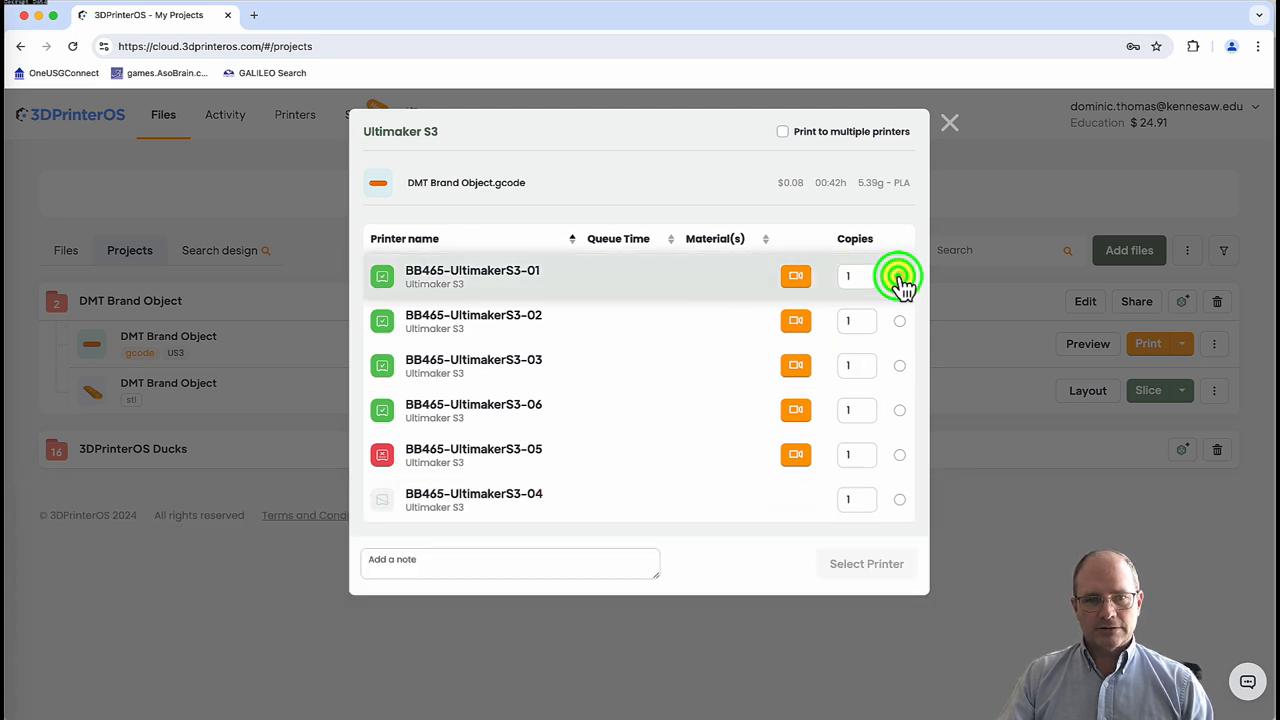
click(899, 276)
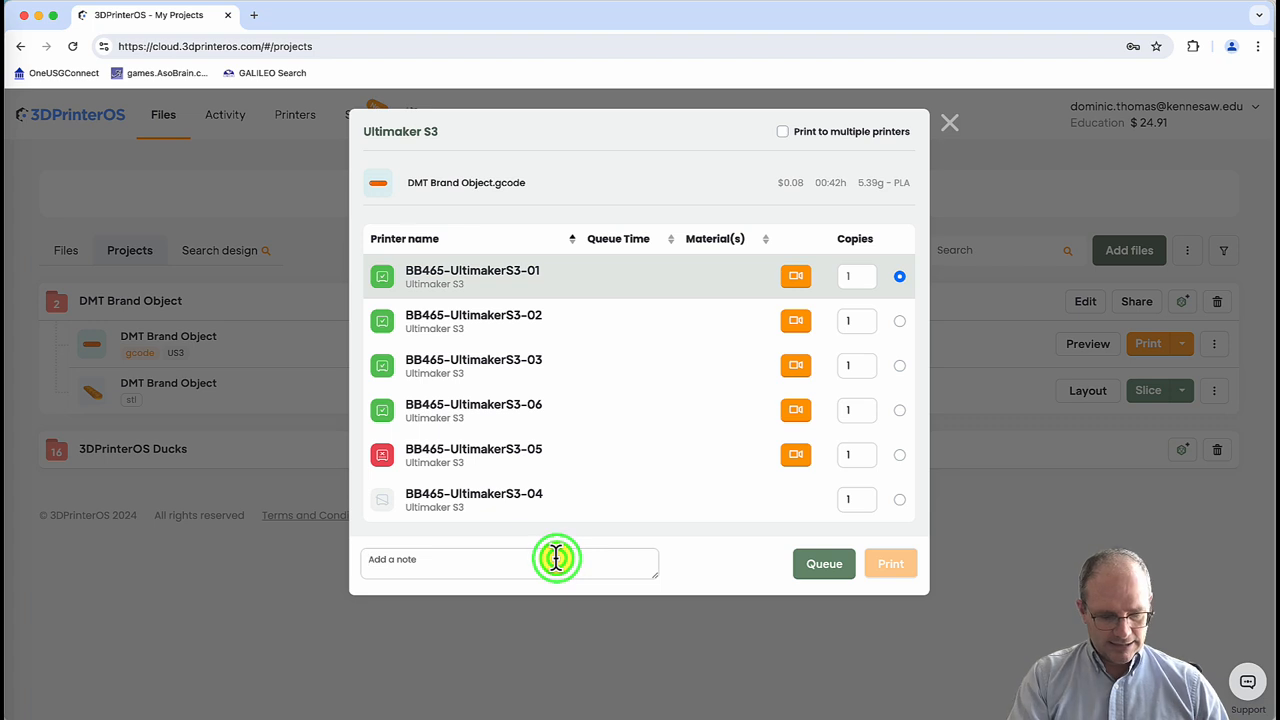
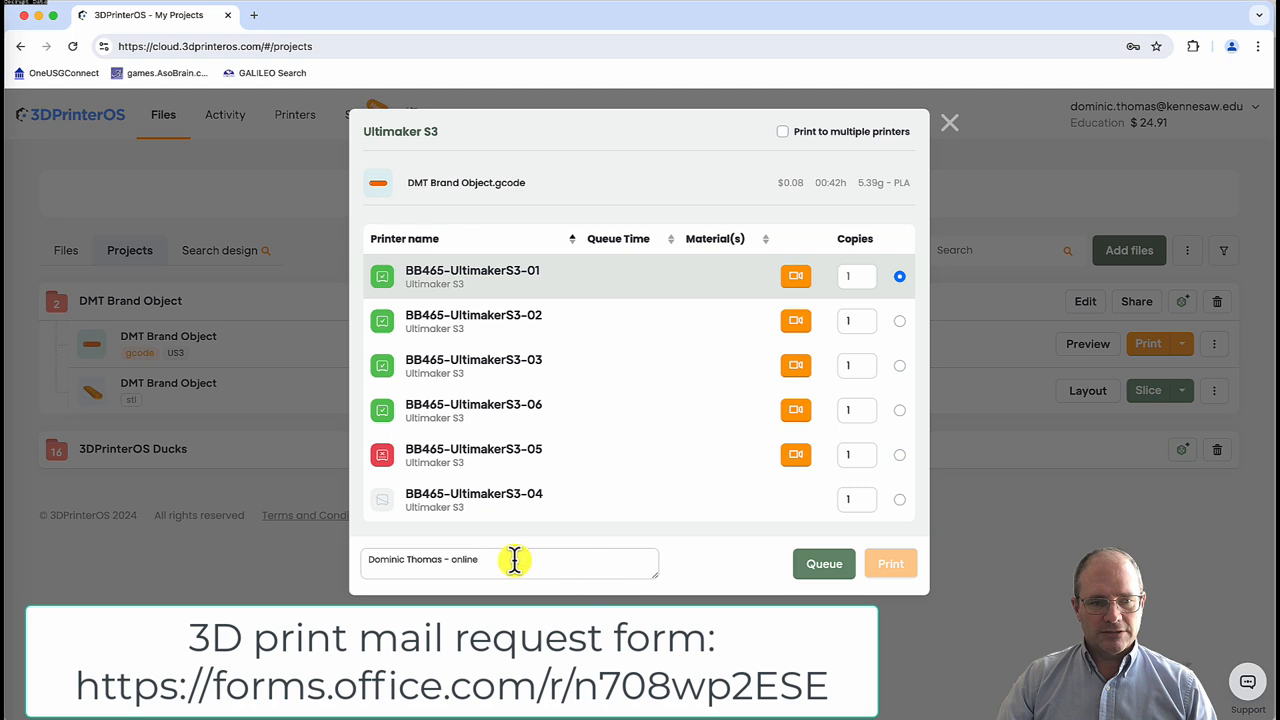
mouse_move(738, 568)
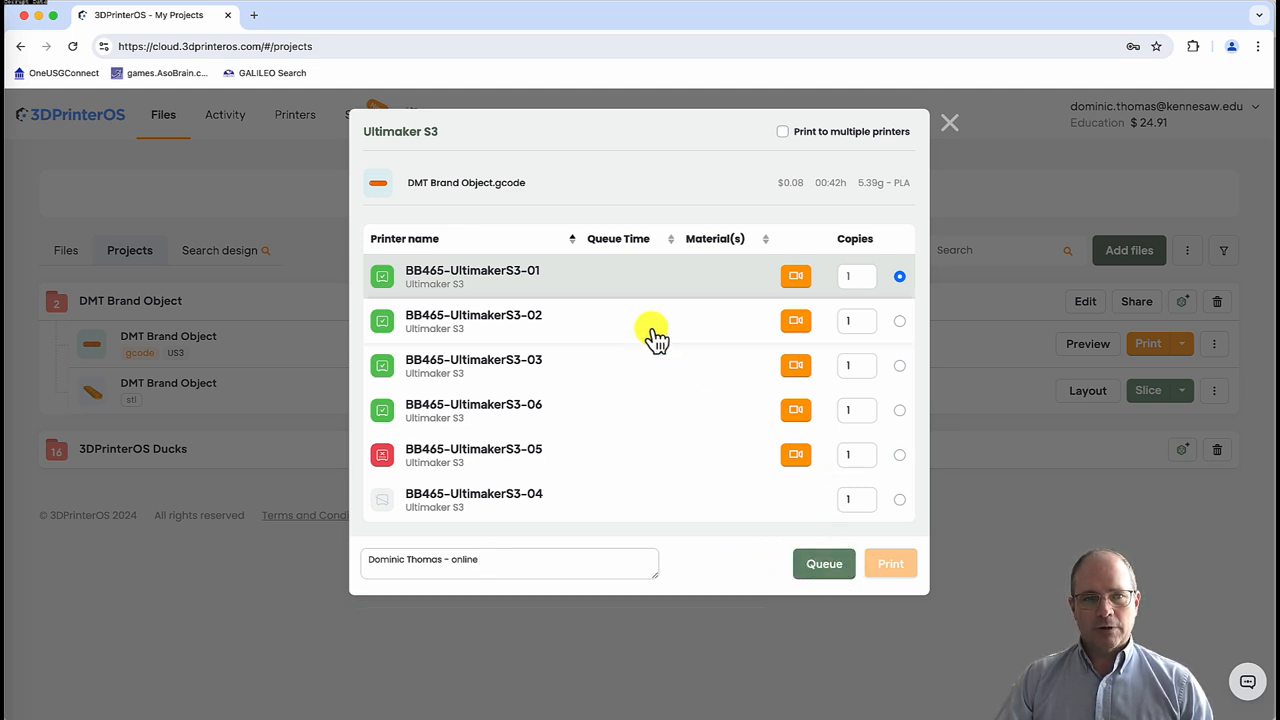
mouse_move(840, 560)
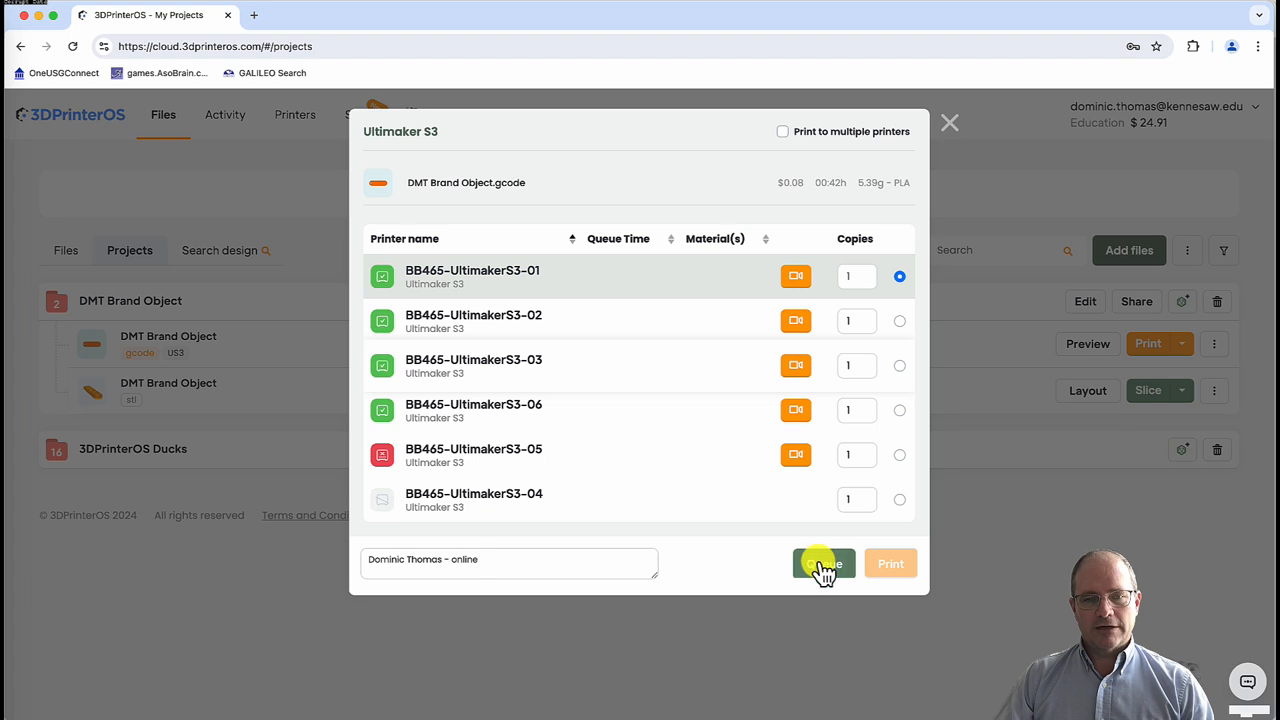
Step: Send the keychain print job to the printer's queue
click(823, 563)
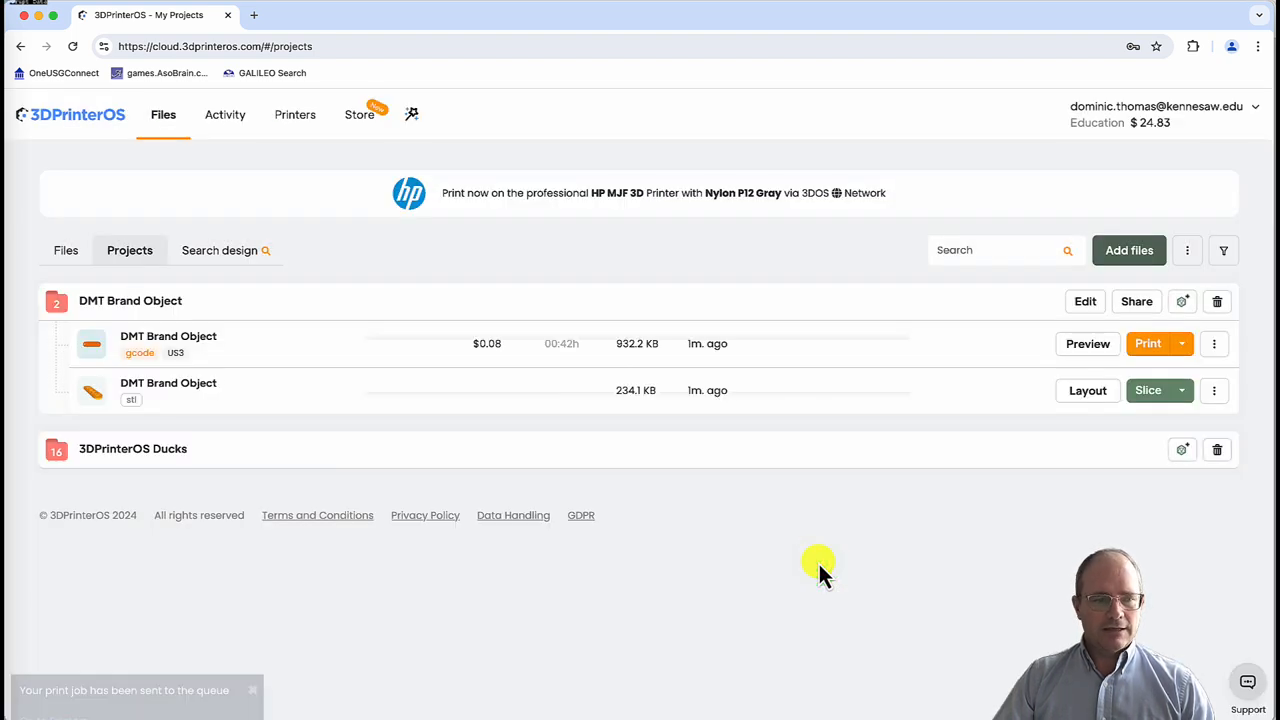
mouse_move(190, 700)
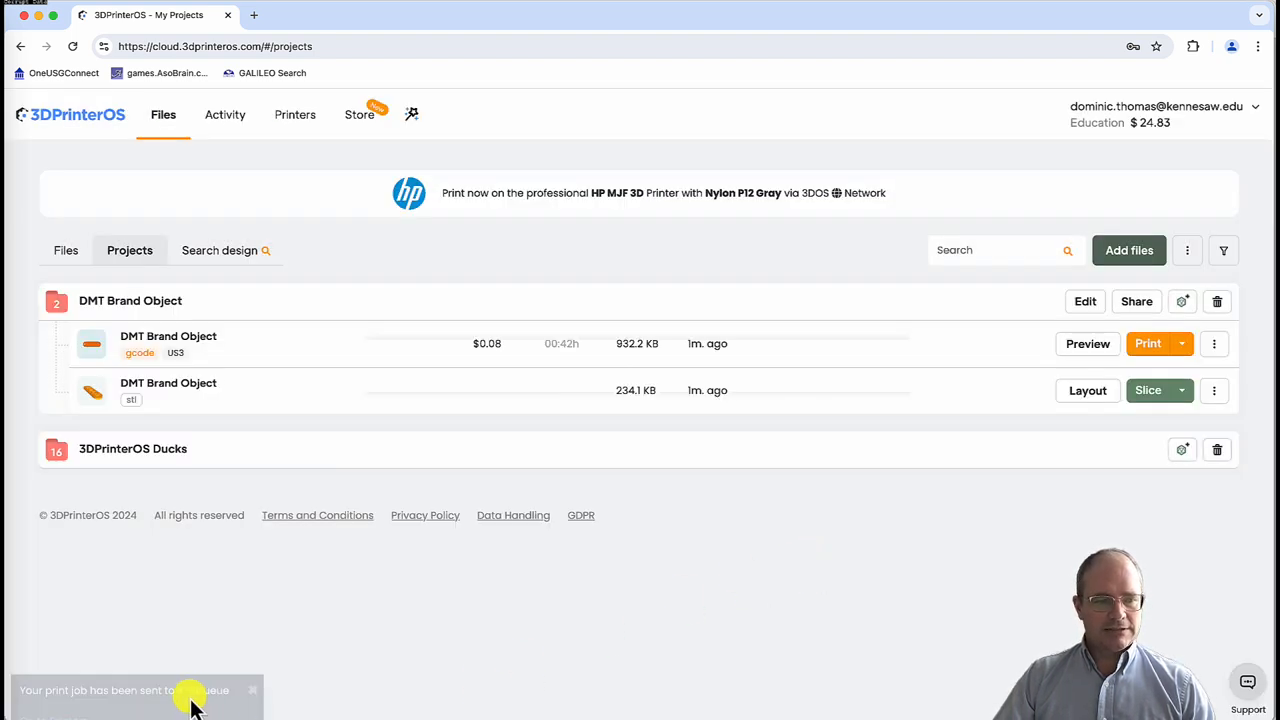
mouse_move(202, 667)
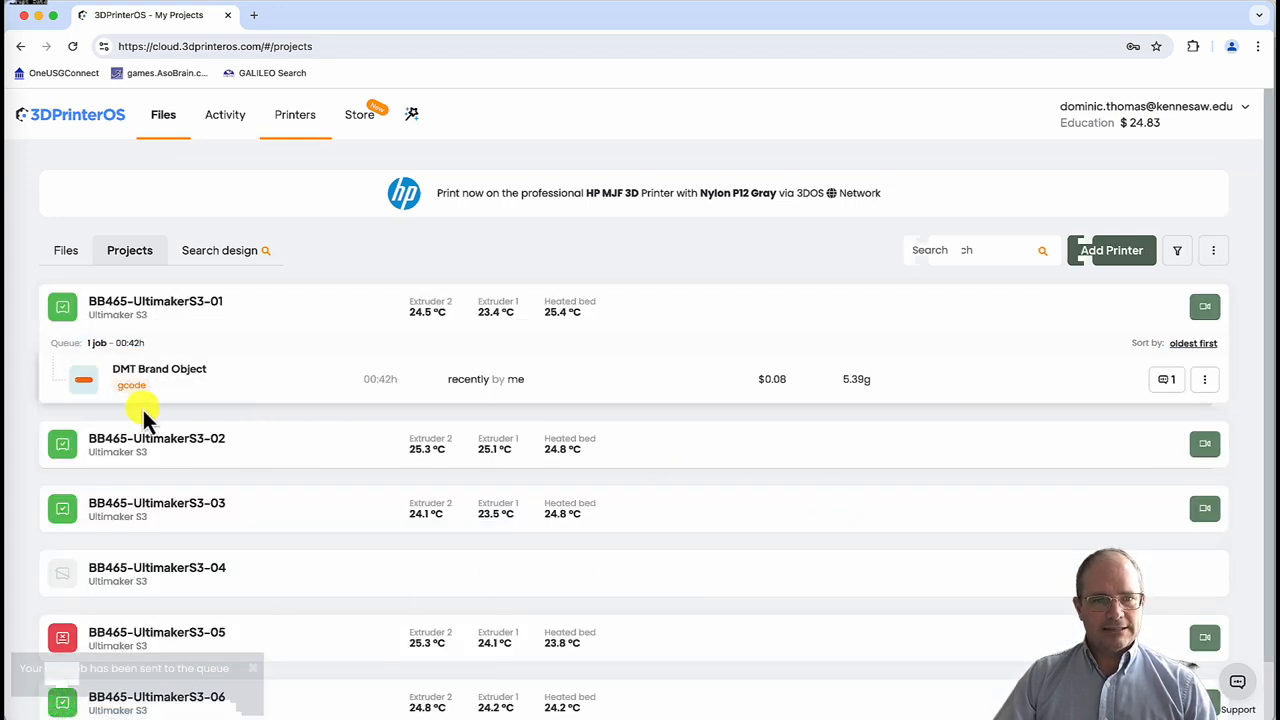
mouse_move(470, 378)
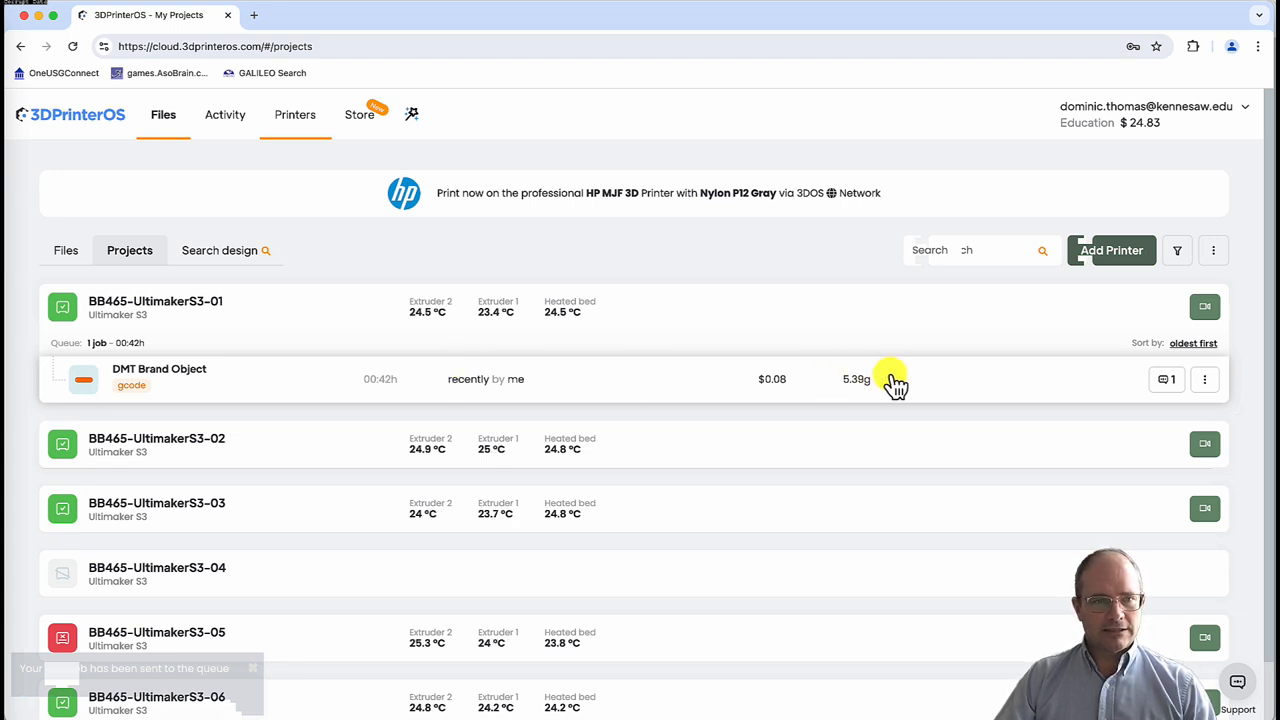
mouse_move(580, 335)
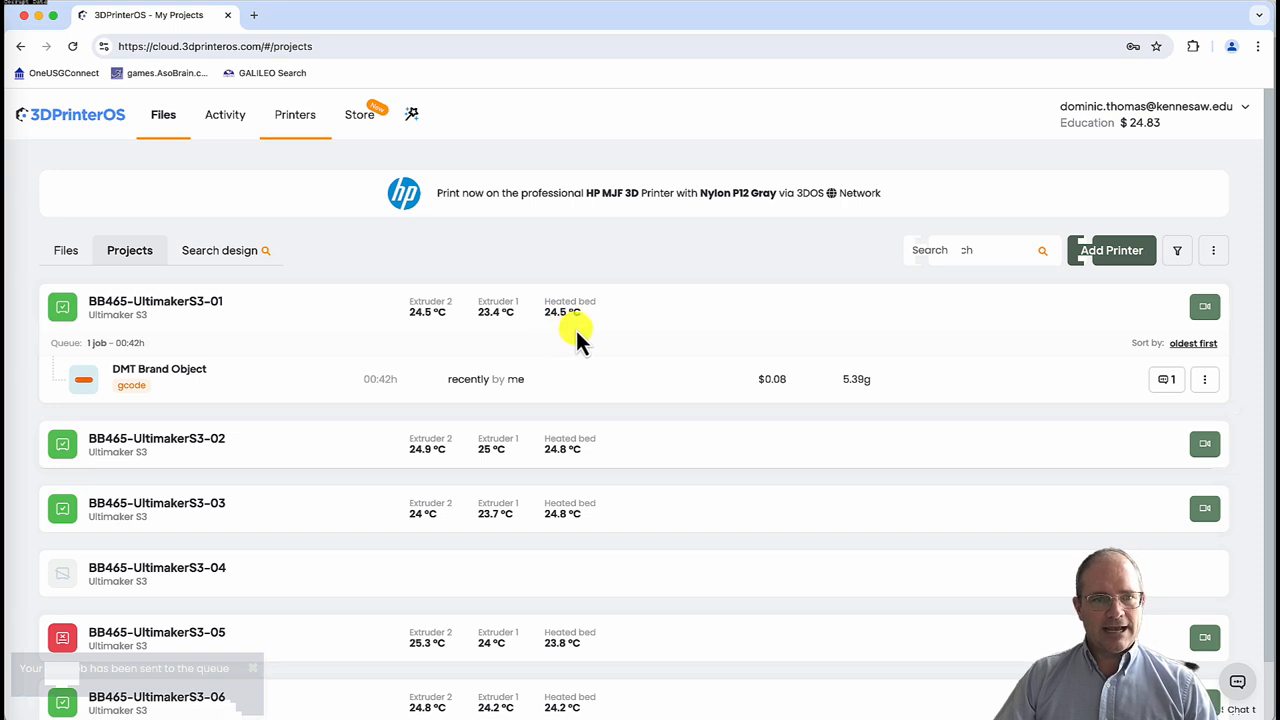
mouse_move(638, 327)
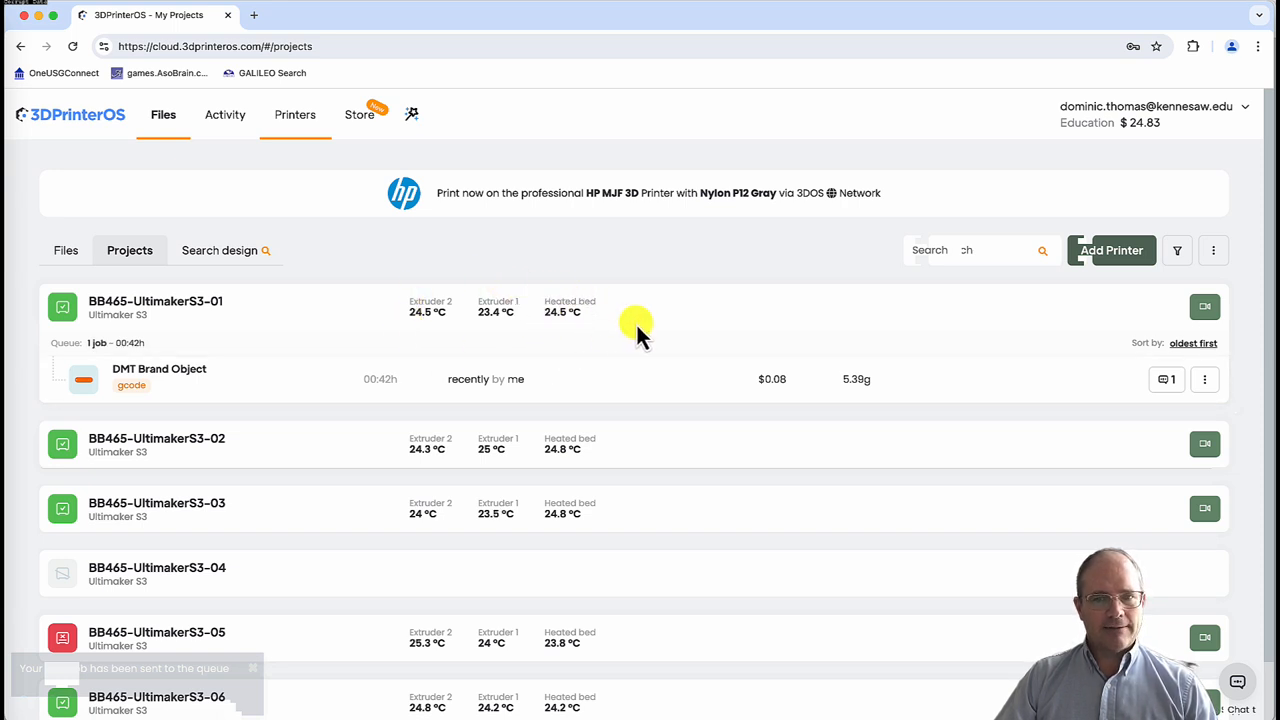
Step: Search printers for BB465 and start the queued DMT Brand Object job on UltimakerS3-01
click(294, 114)
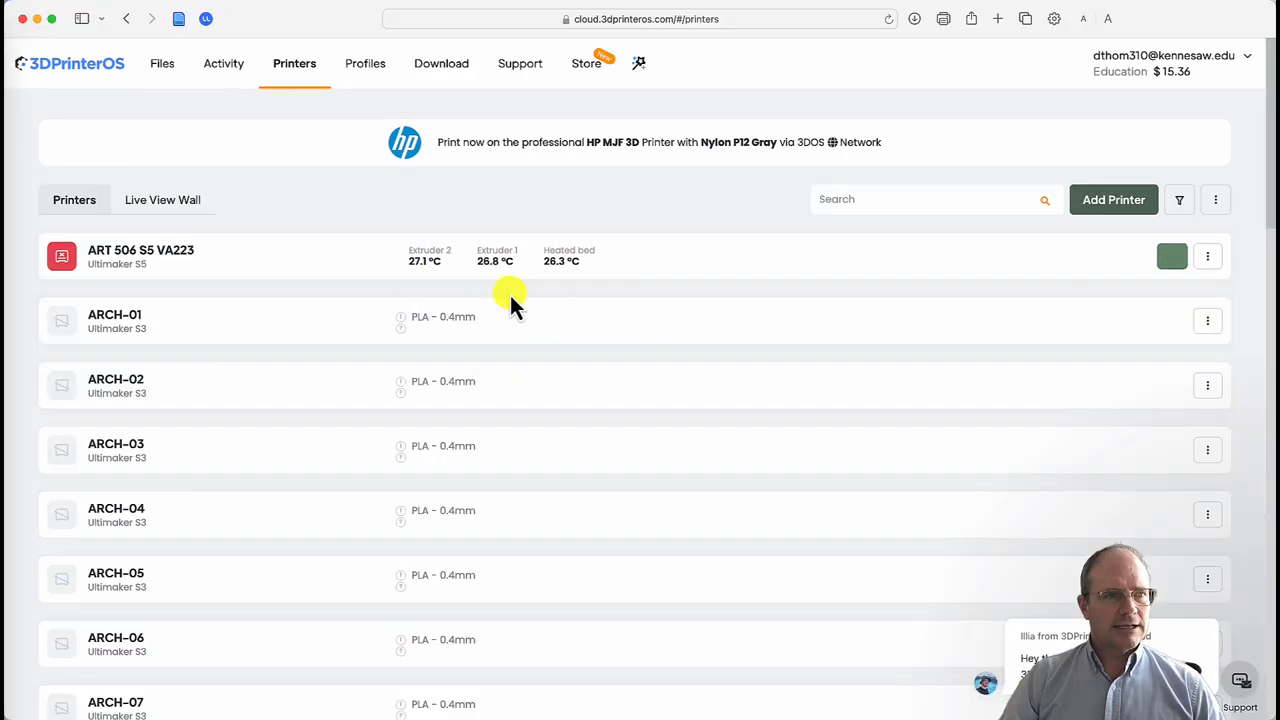
click(872, 199)
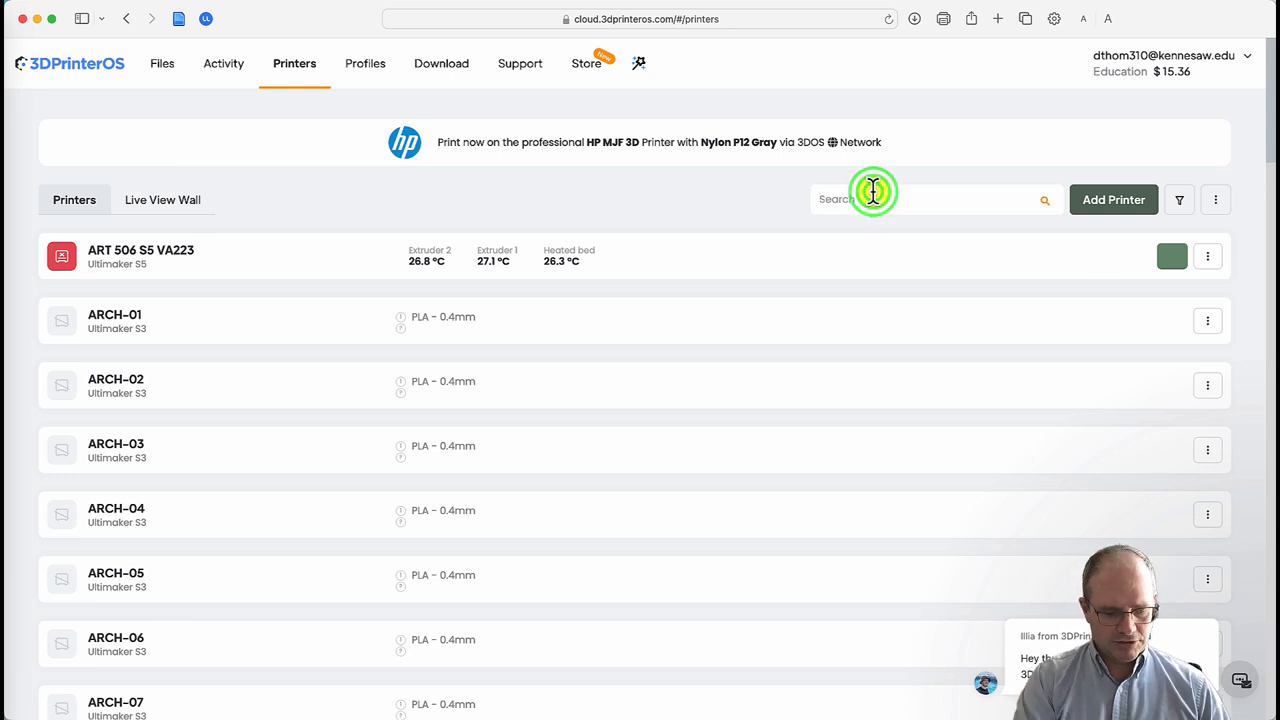
text(BB465)
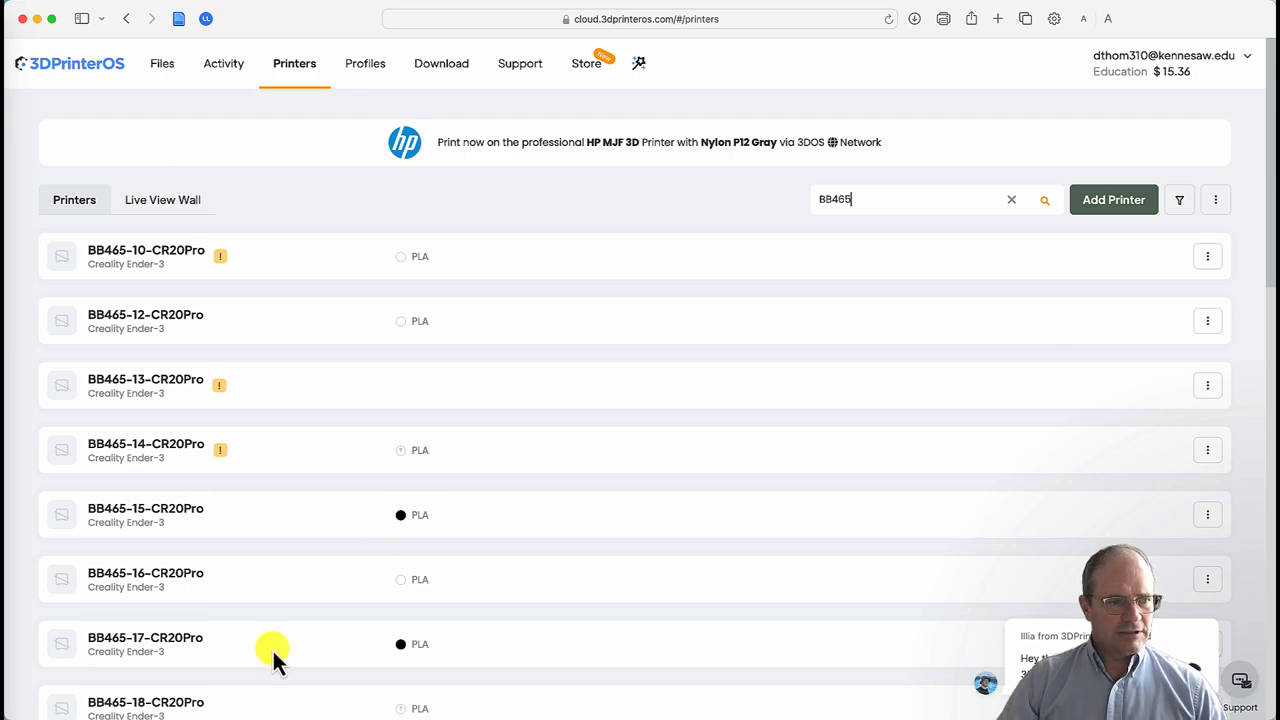
scroll(down, 3)
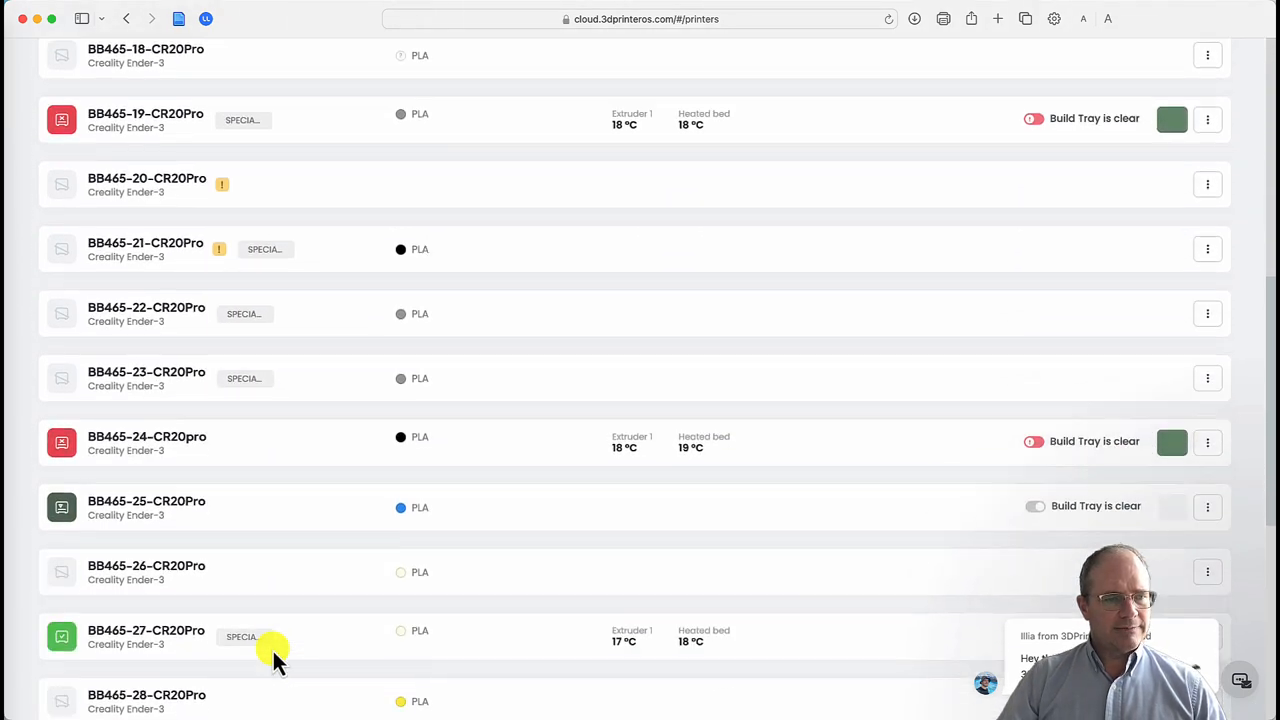
scroll(down, 3)
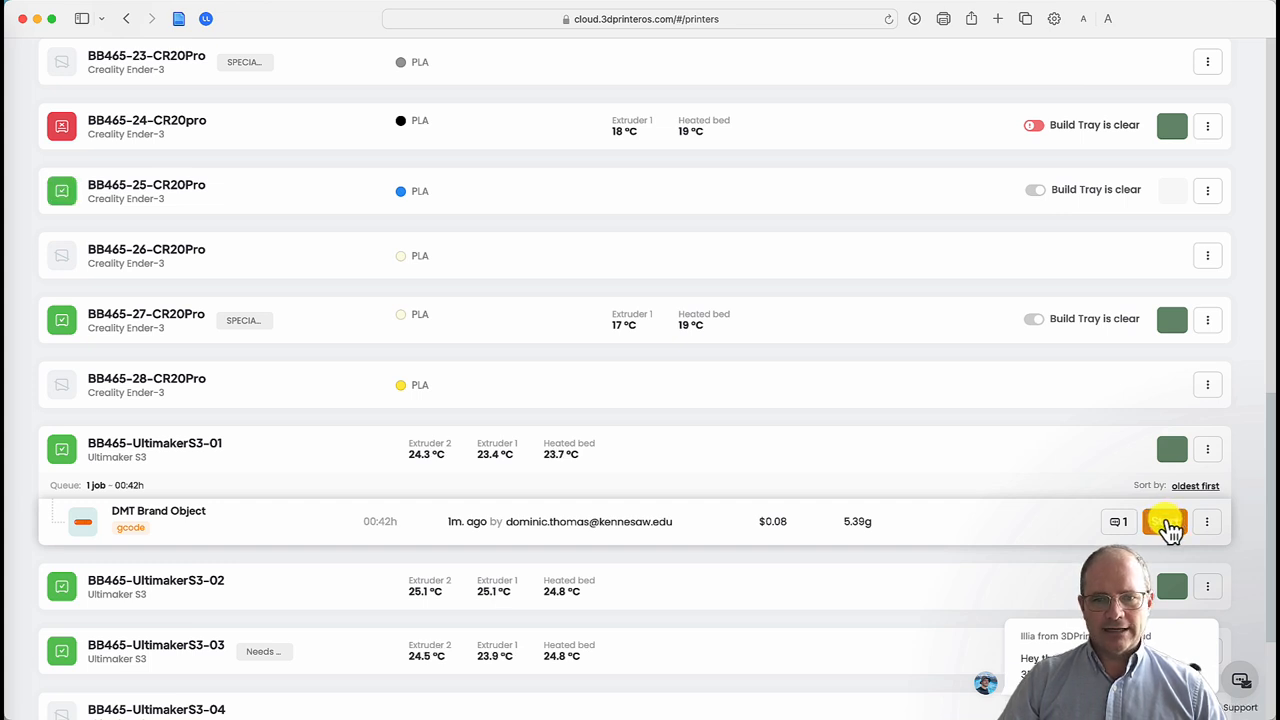
click(1165, 521)
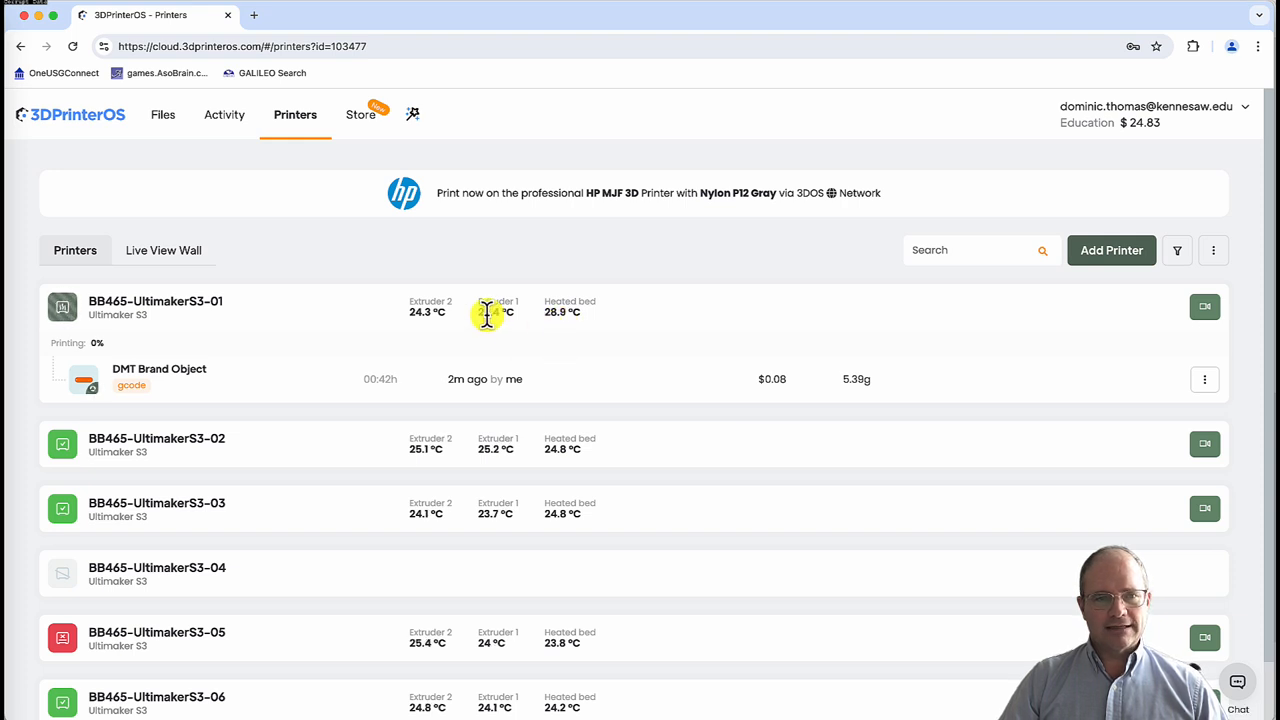
mouse_move(545, 348)
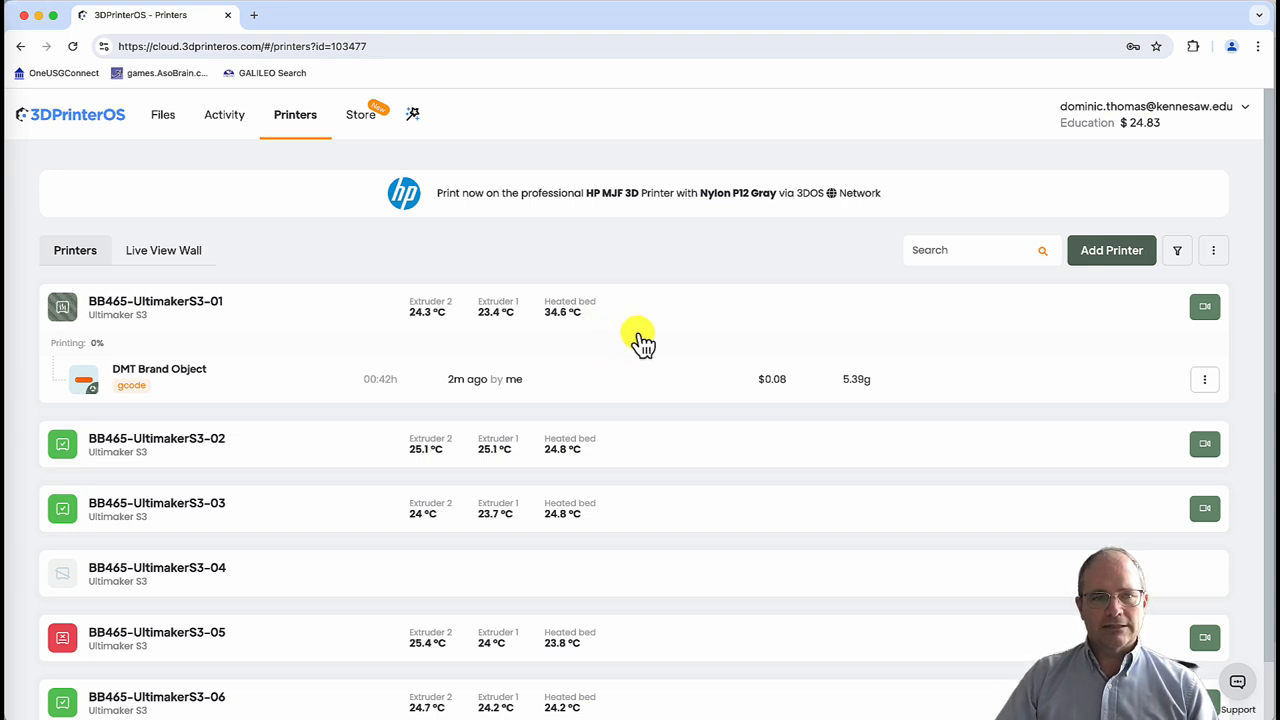
mouse_move(1055, 355)
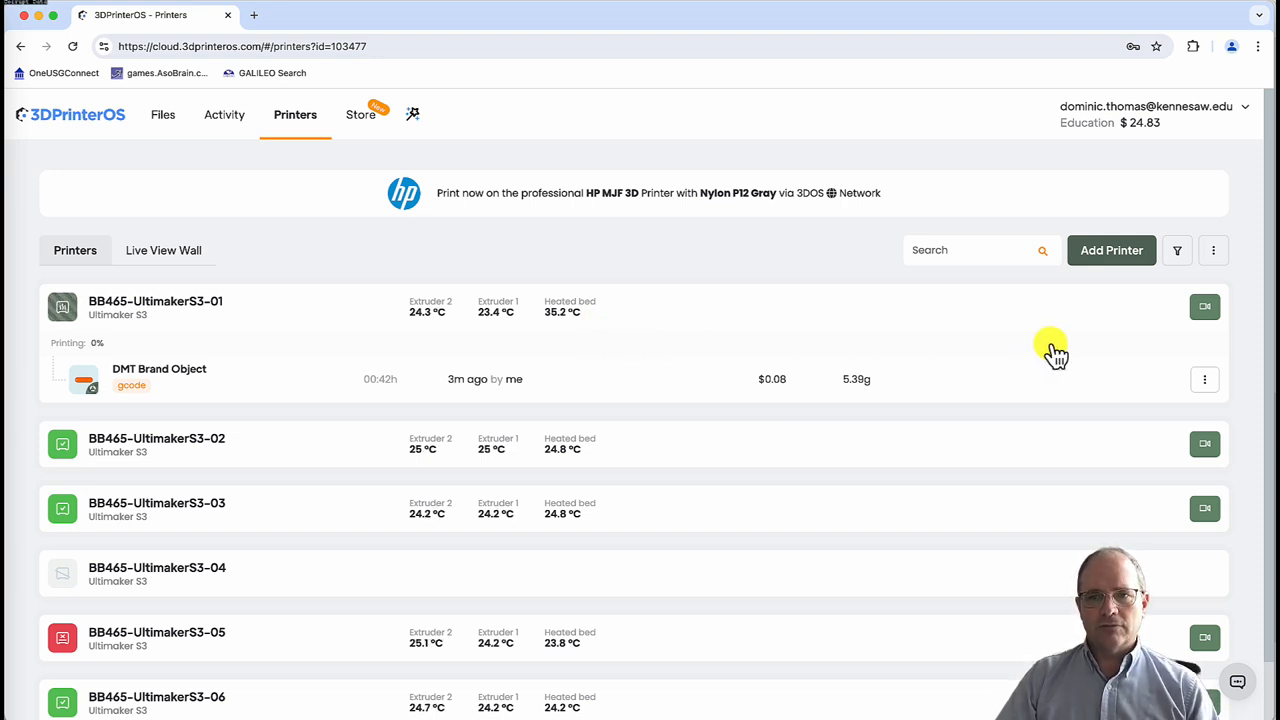